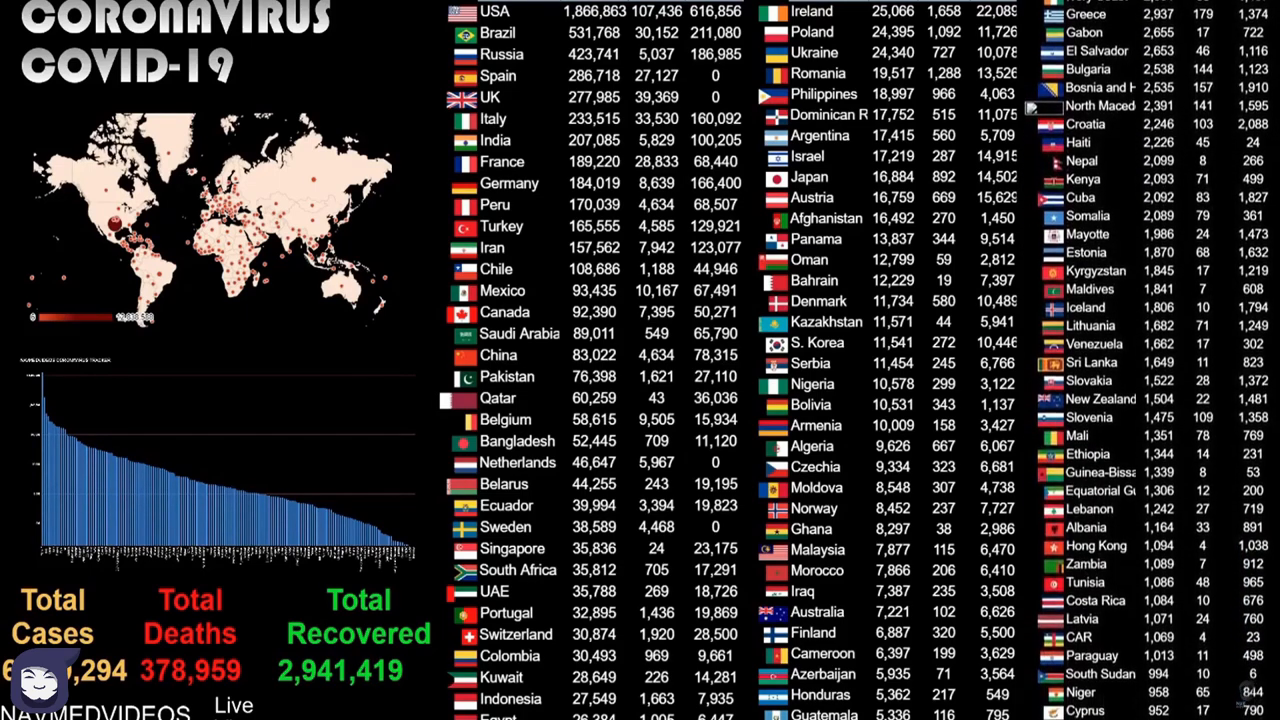
Scroll down through the COVID-19 live statistics dashboard page
scroll("down", 3)
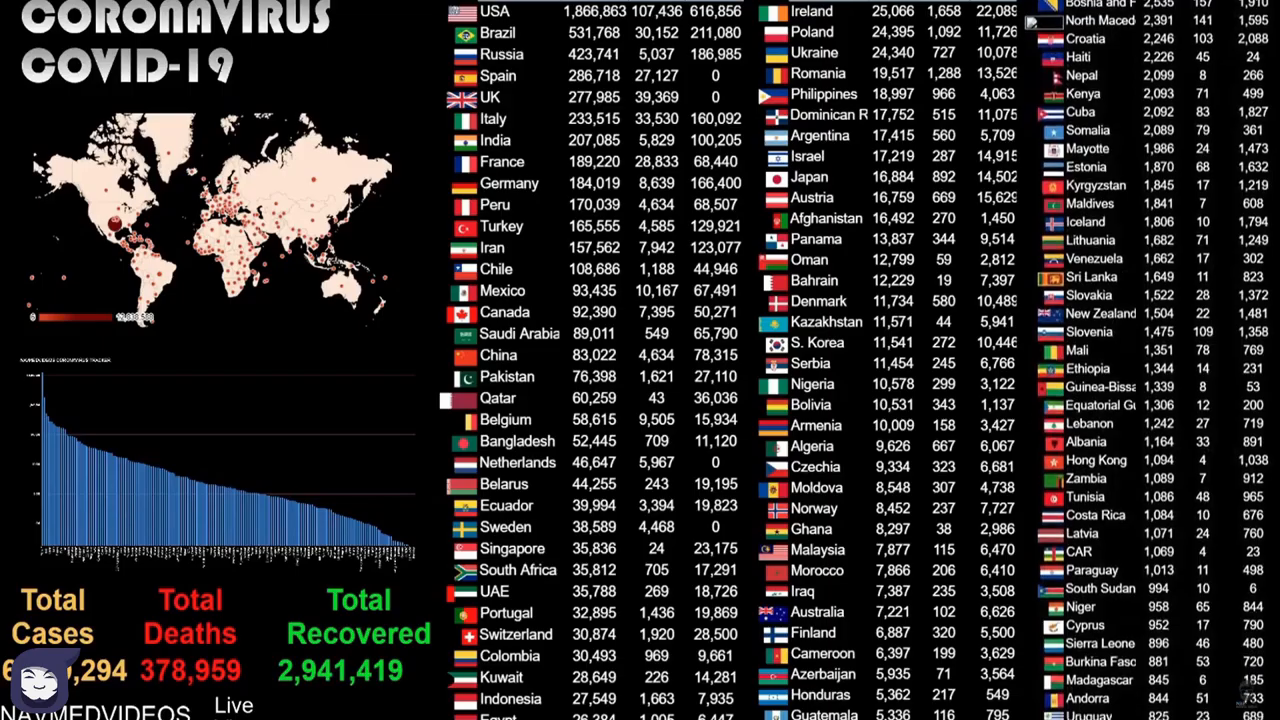
scroll("down", 3)
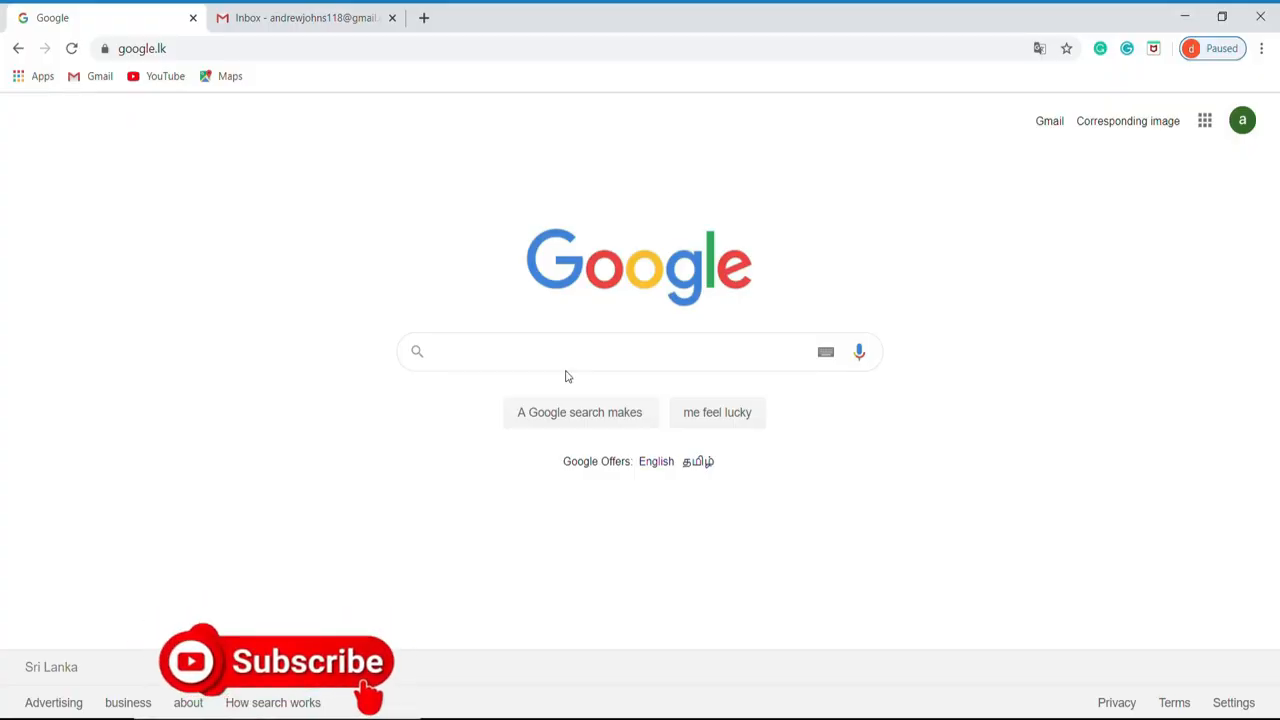
Search Google for sendvalu.com and open the 'Transfer money worldwide' result
type("Se")
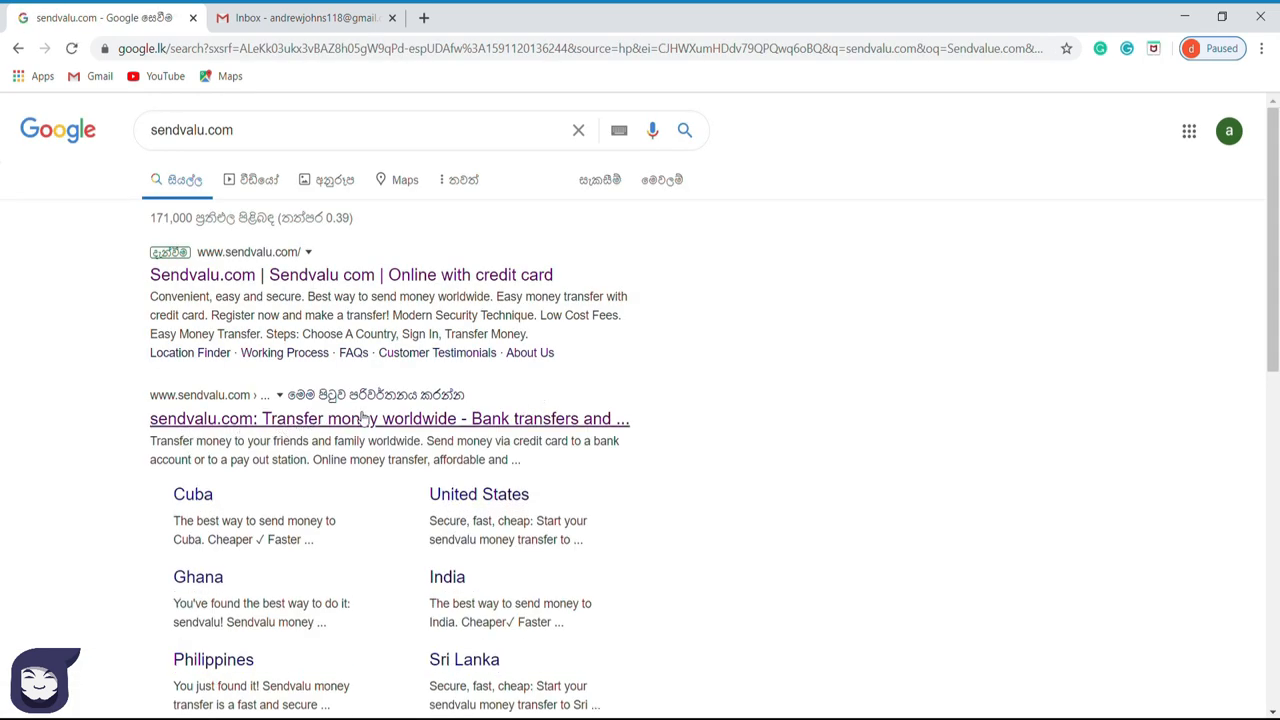
left_click(389, 418)
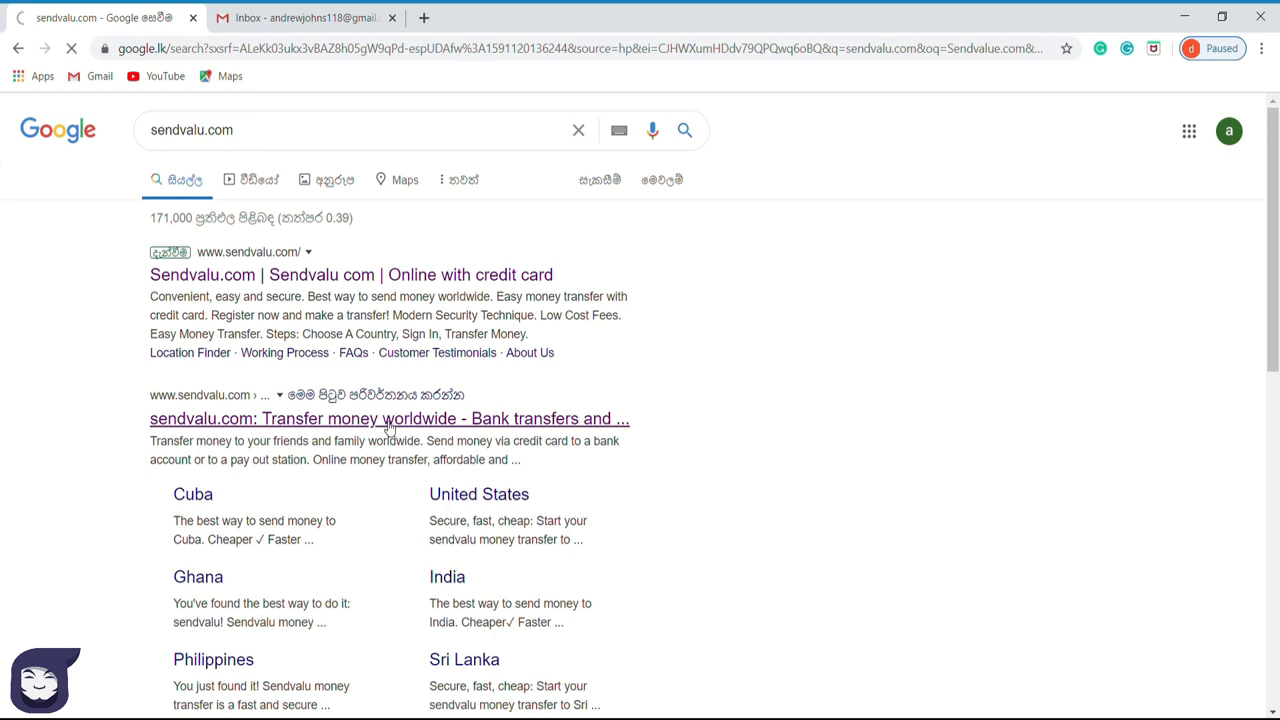
left_click(389, 418)
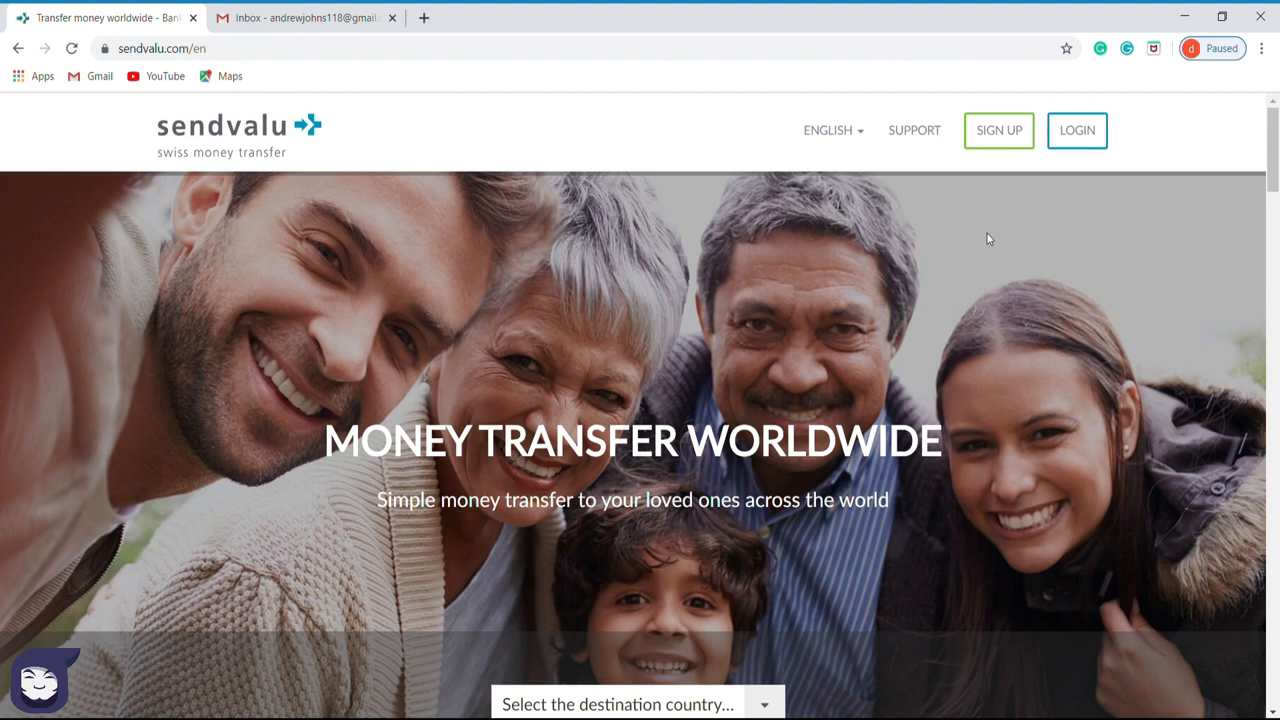
mouse_move(997, 218)
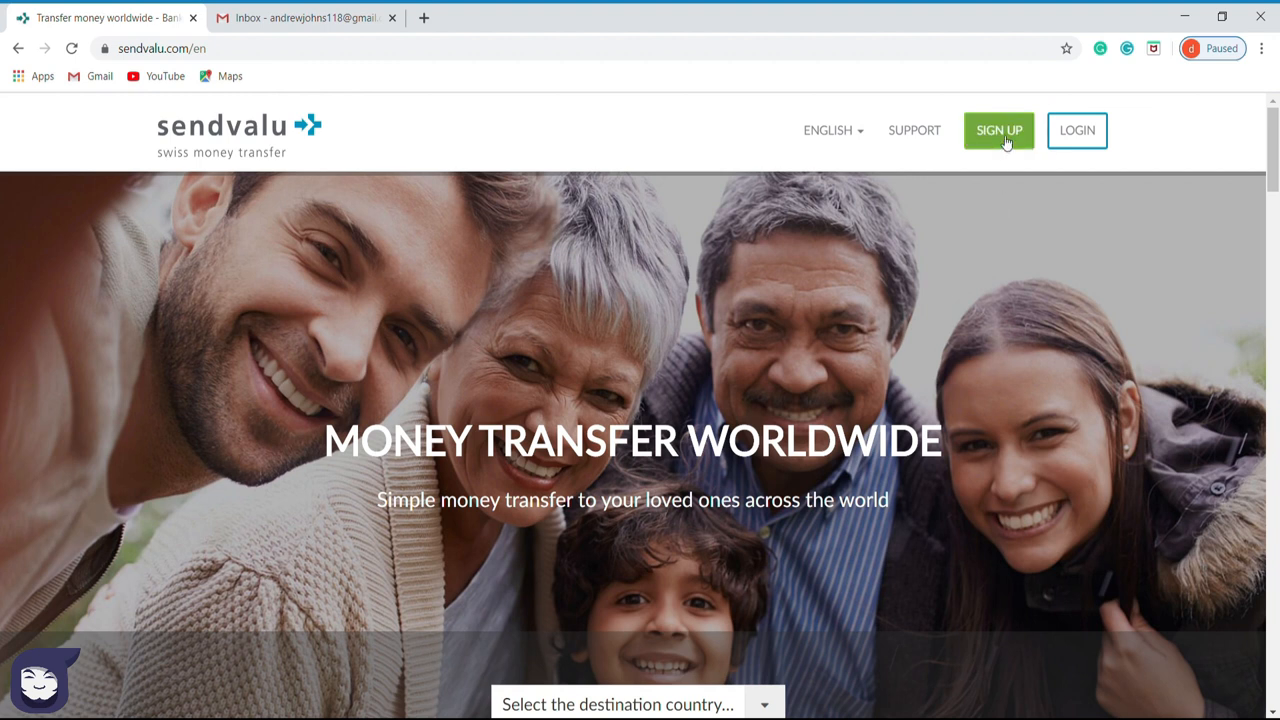
Sign up for a Sendvalu account using a Gmail address and password
left_click(998, 130)
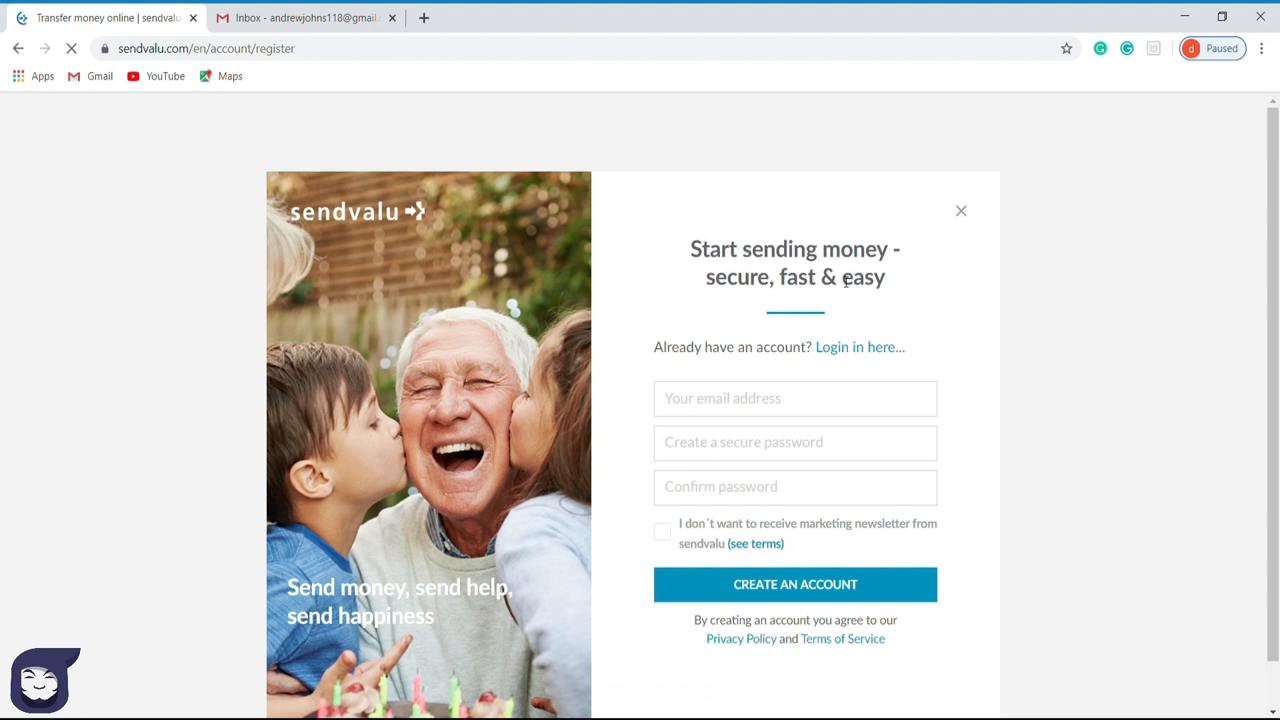
left_click(794, 398)
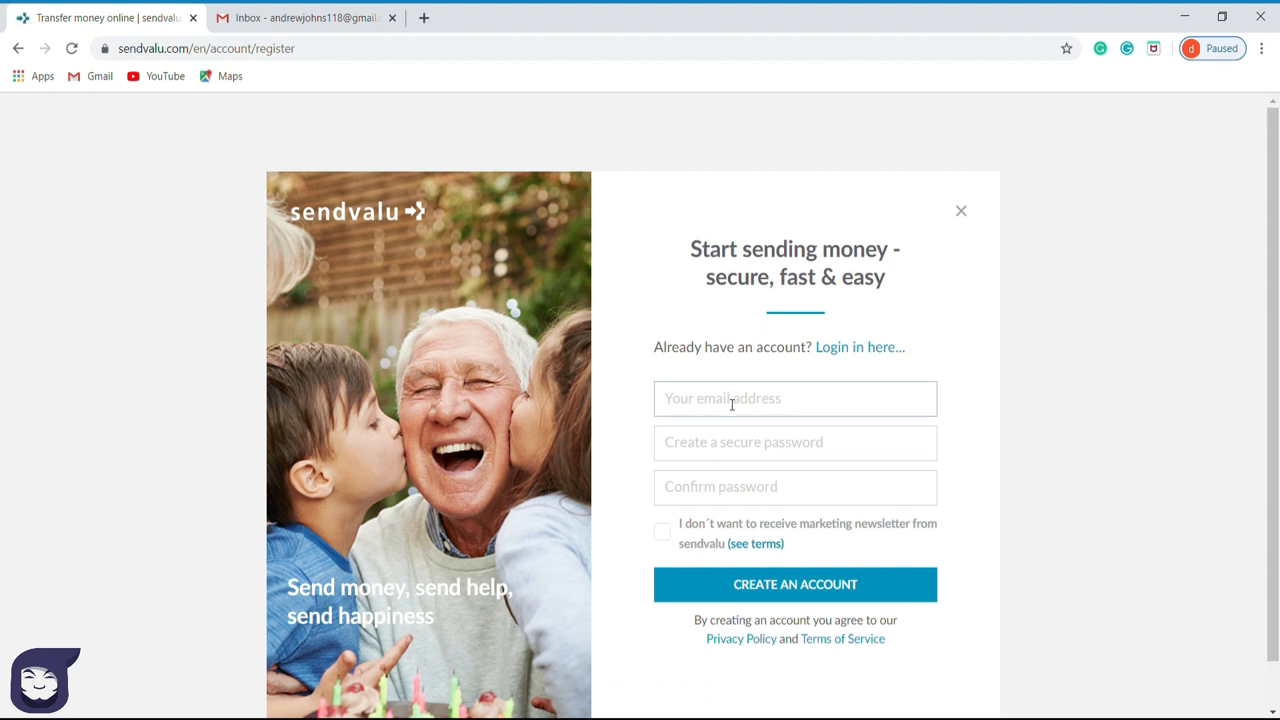
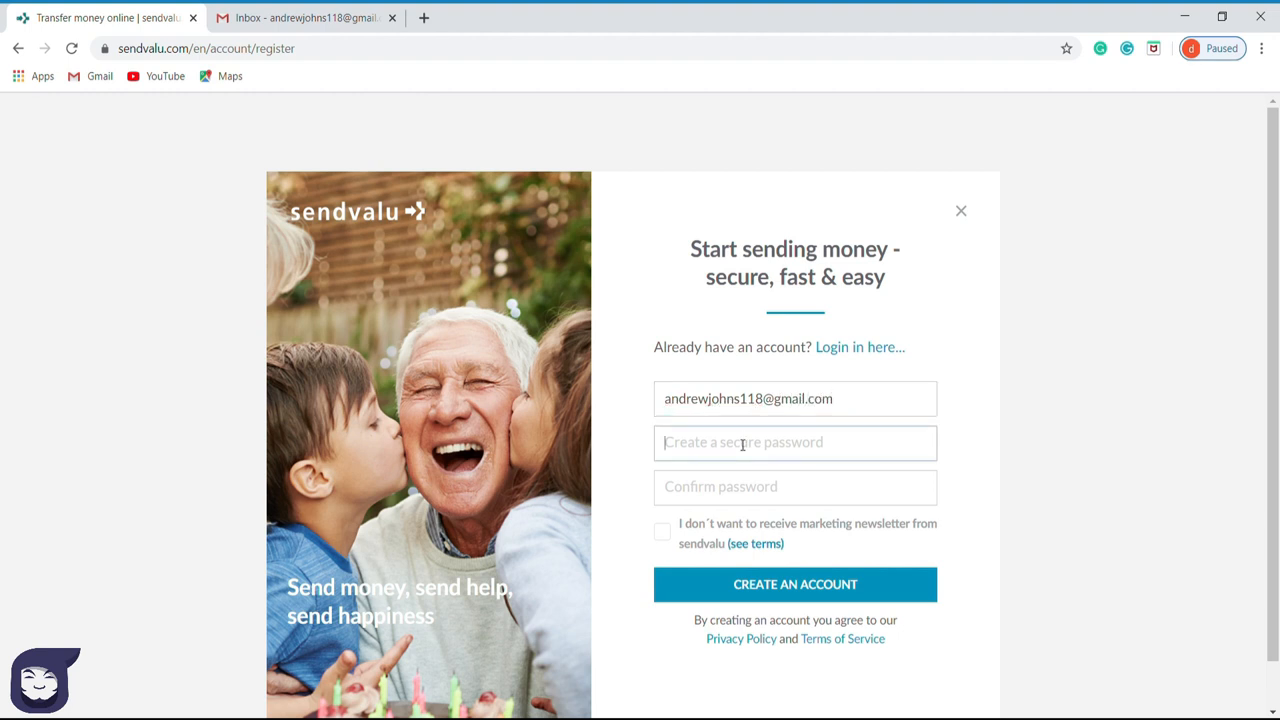
type("•••")
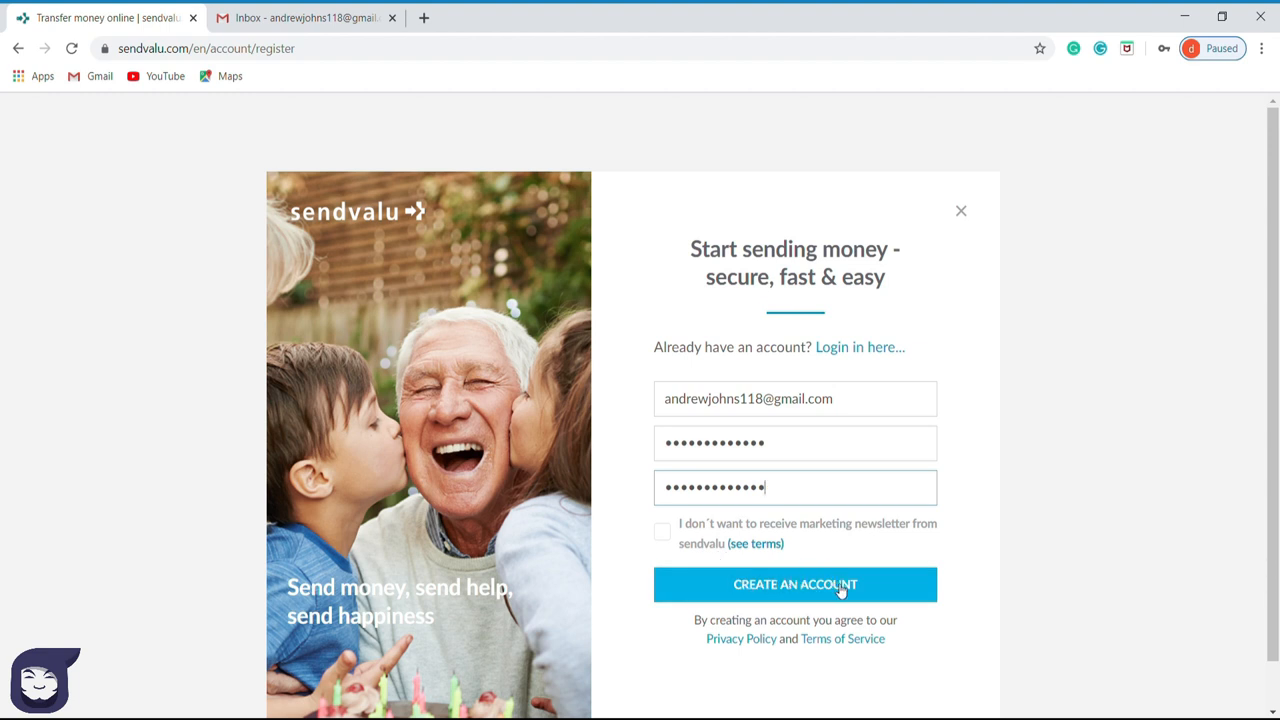
left_click(794, 584)
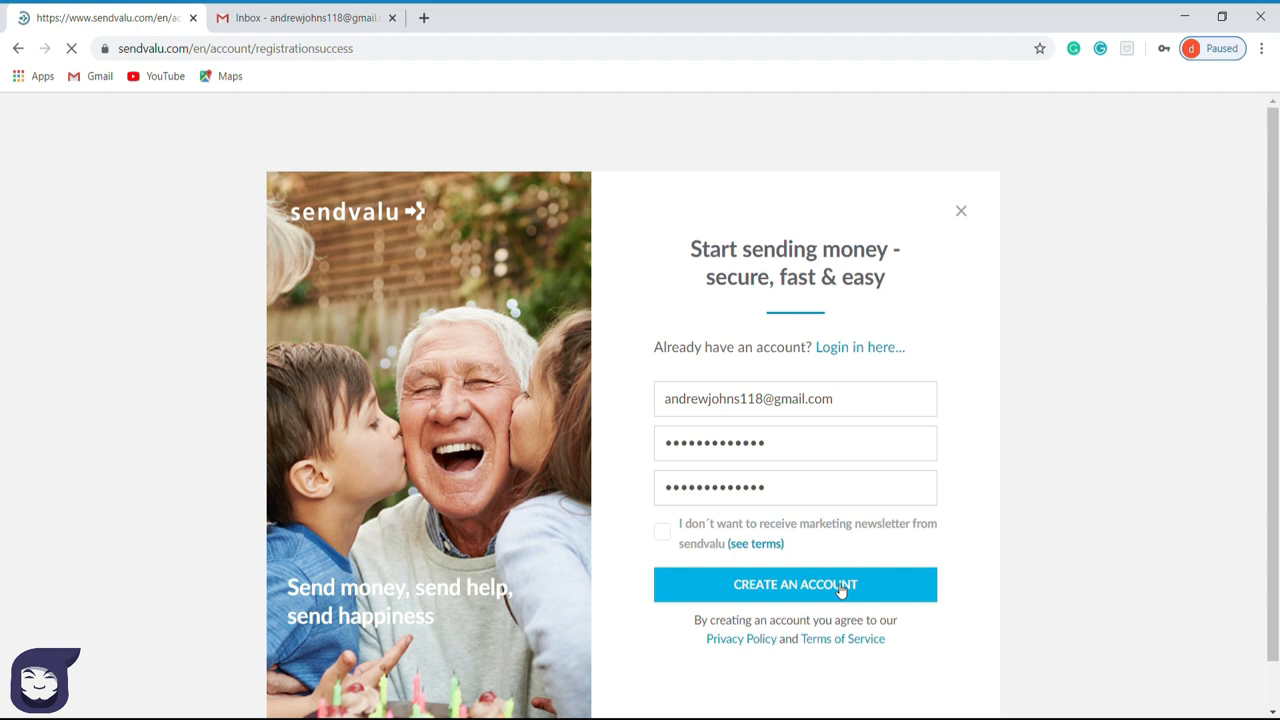
left_click(795, 584)
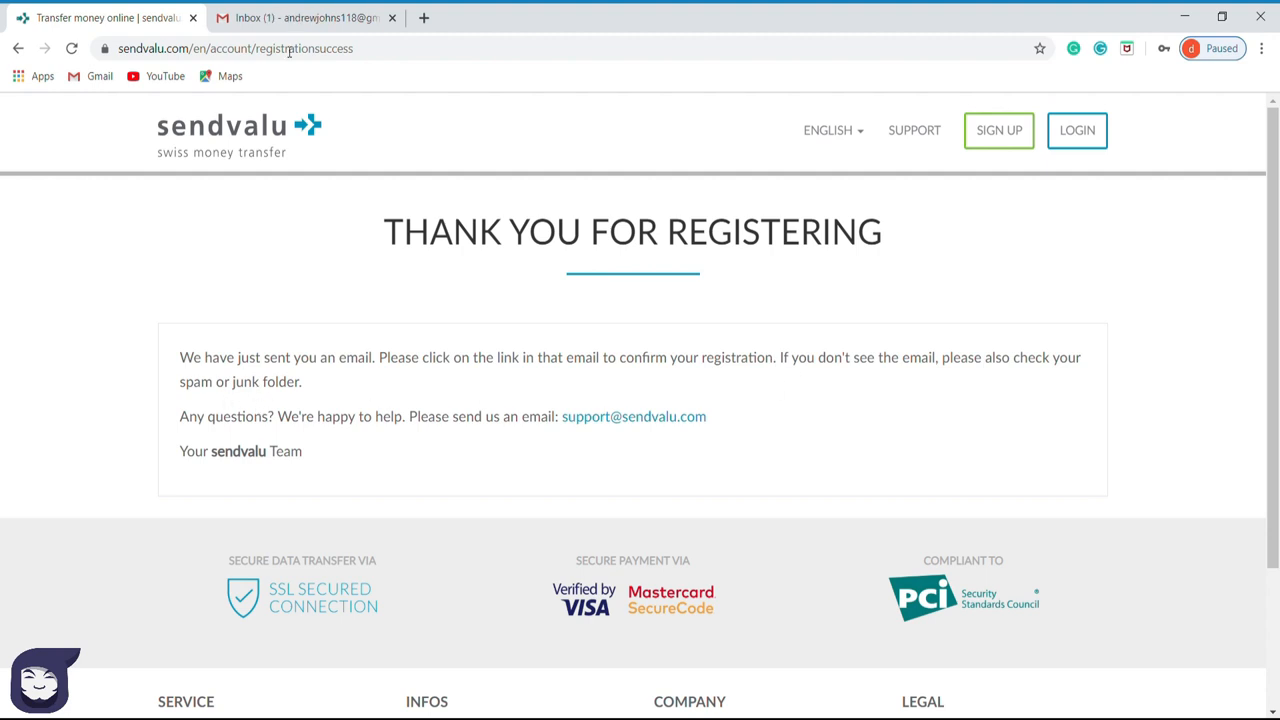
Open the activation email and highlight the affordable rates, 6-language support and donation benefits
left_click(300, 17)
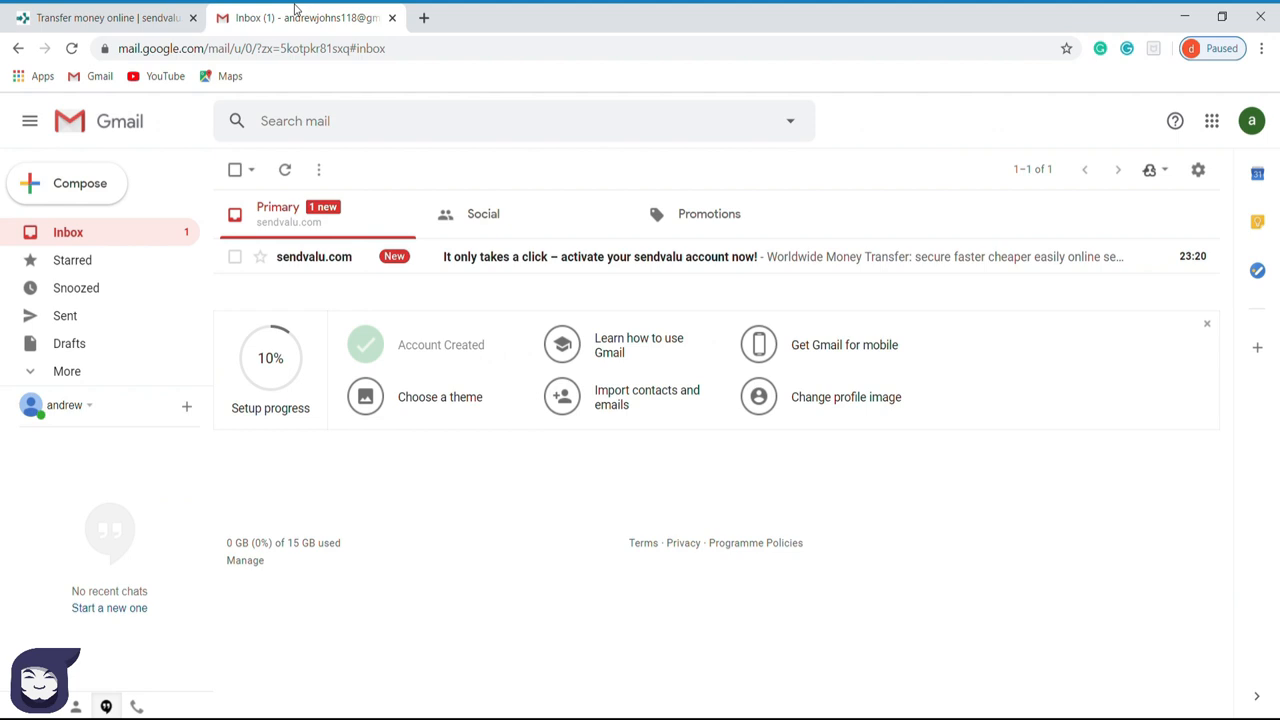
mouse_move(337, 268)
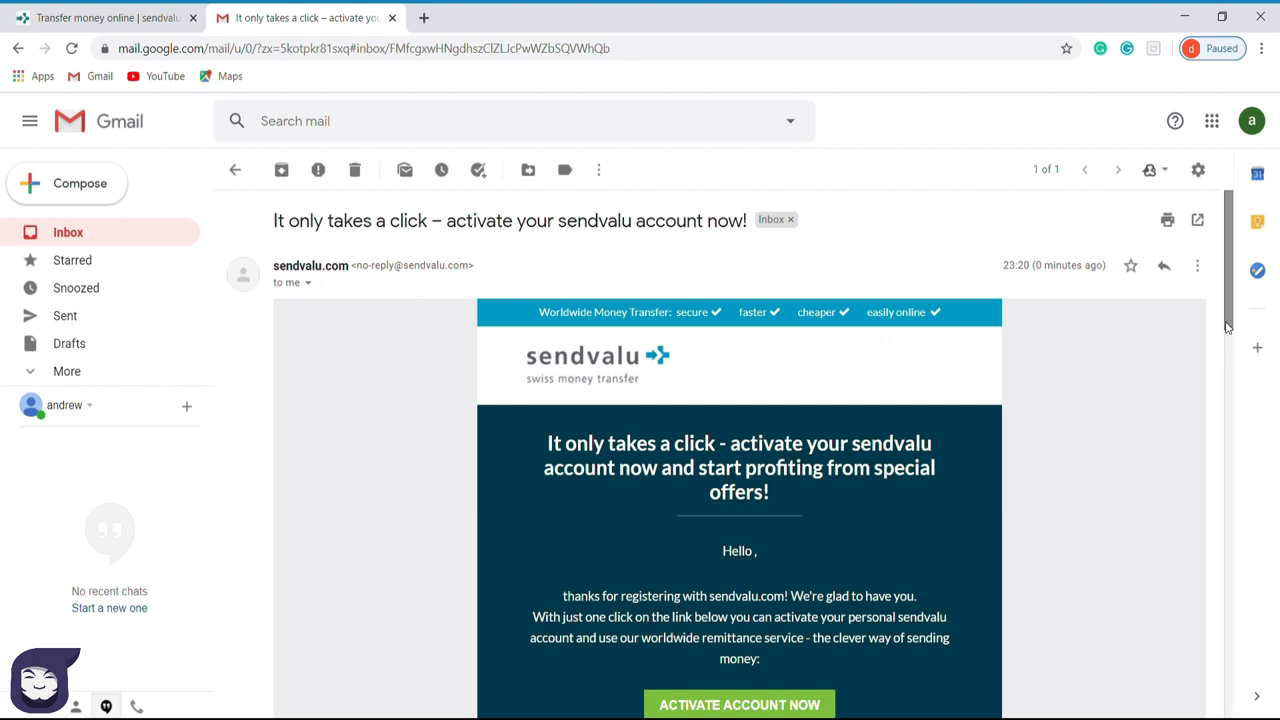
scroll("down", 3)
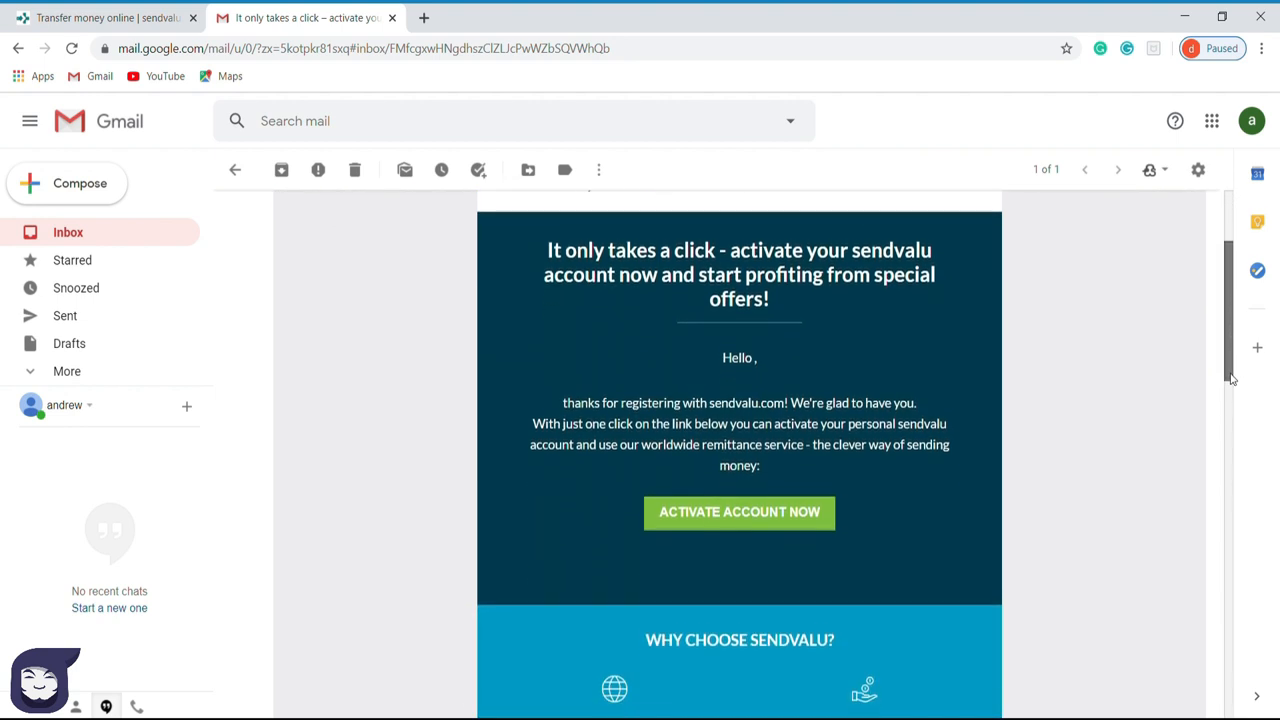
scroll("down", 3)
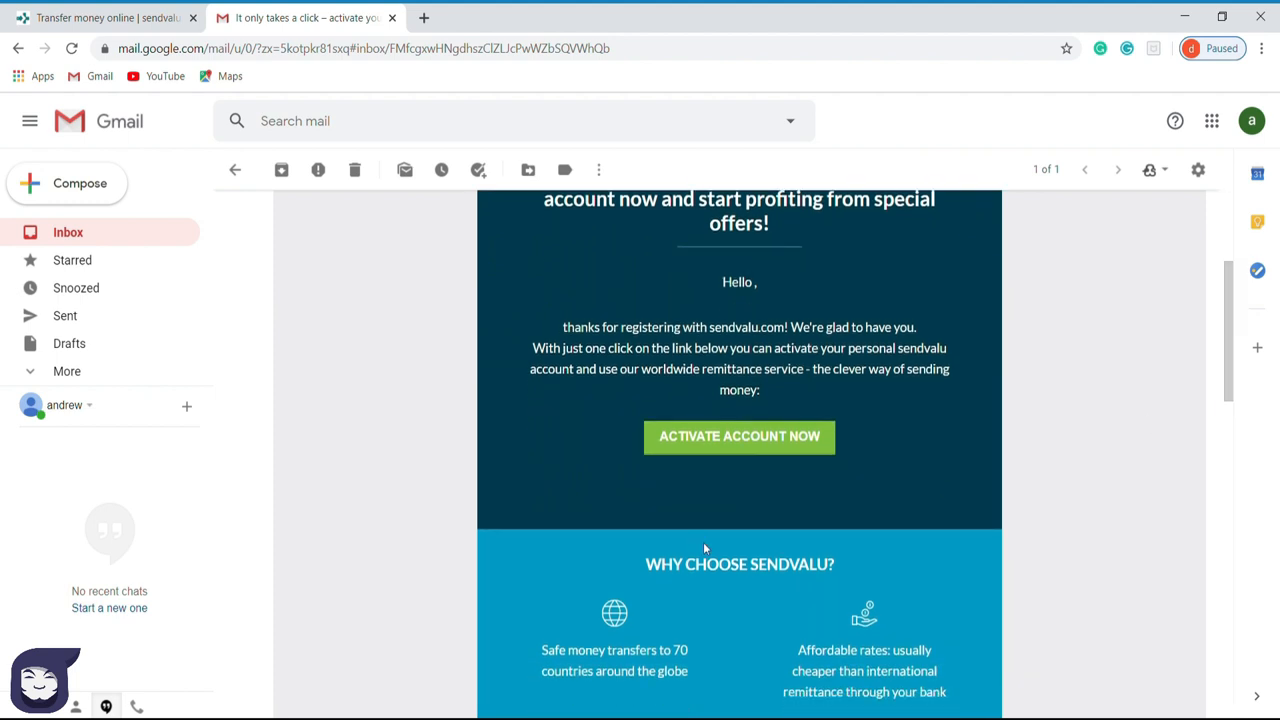
mouse_move(1166, 363)
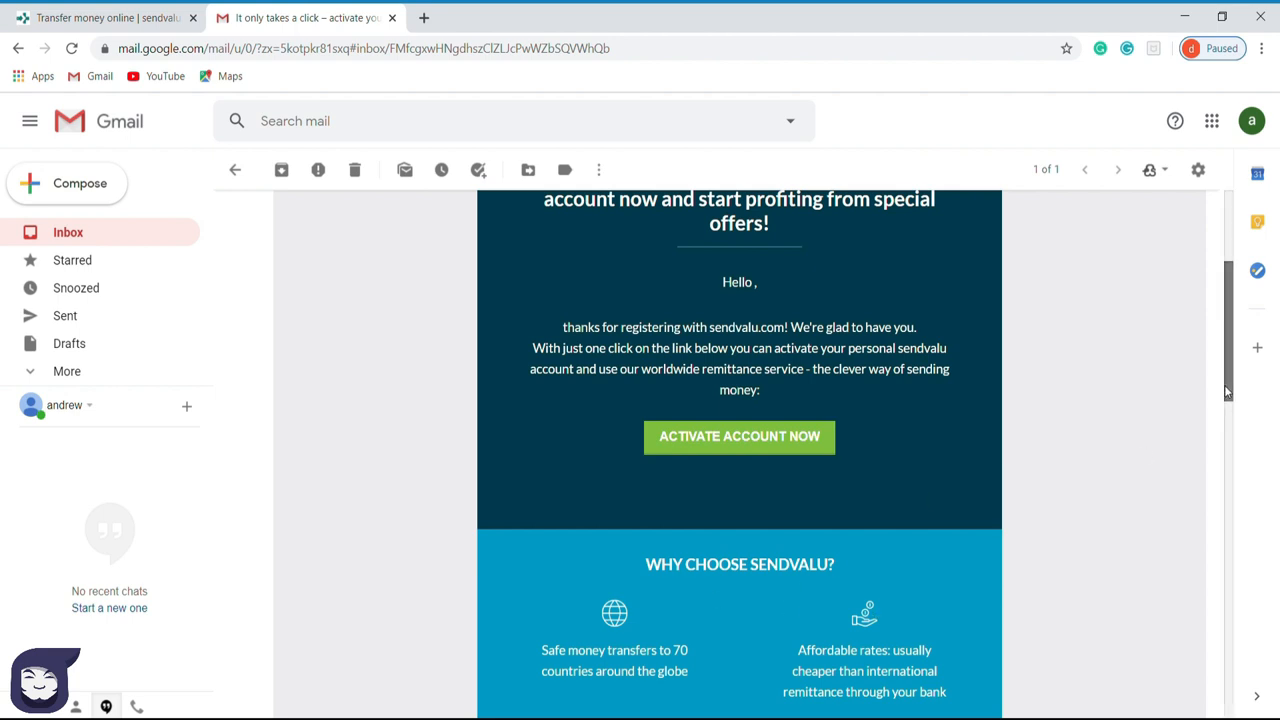
scroll("down", 3)
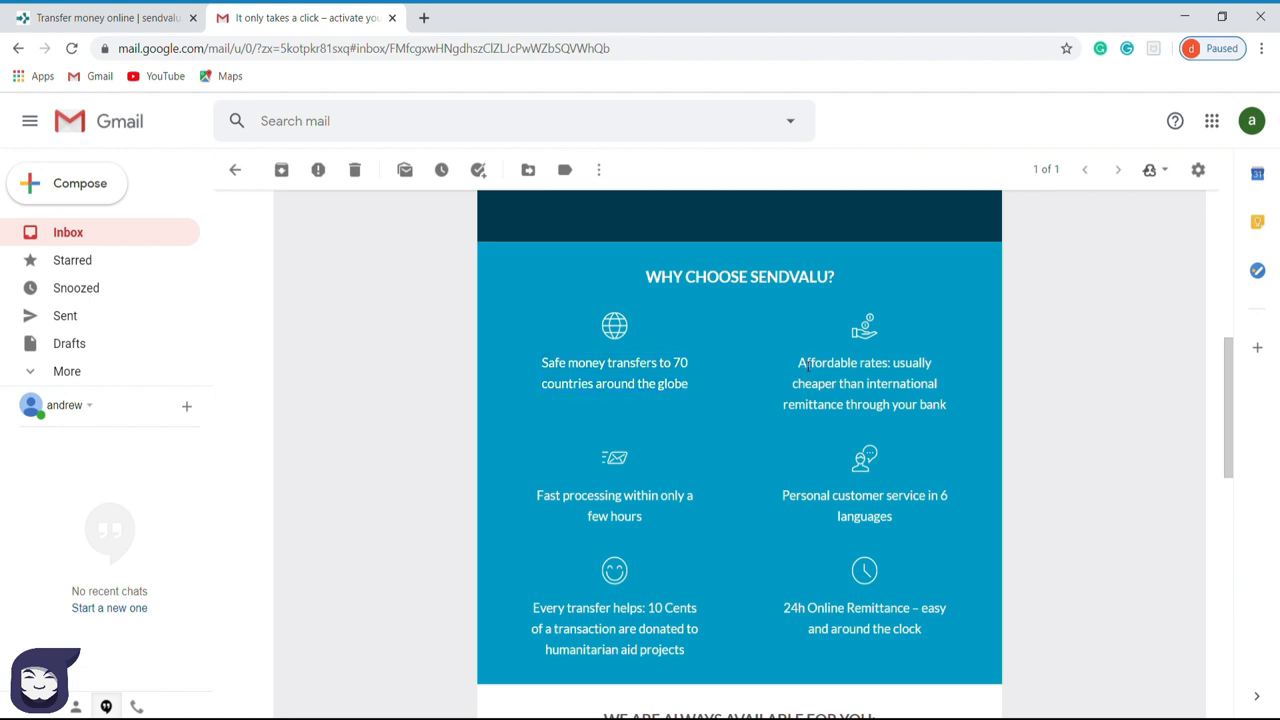
left_click_drag(797, 362, 947, 404)
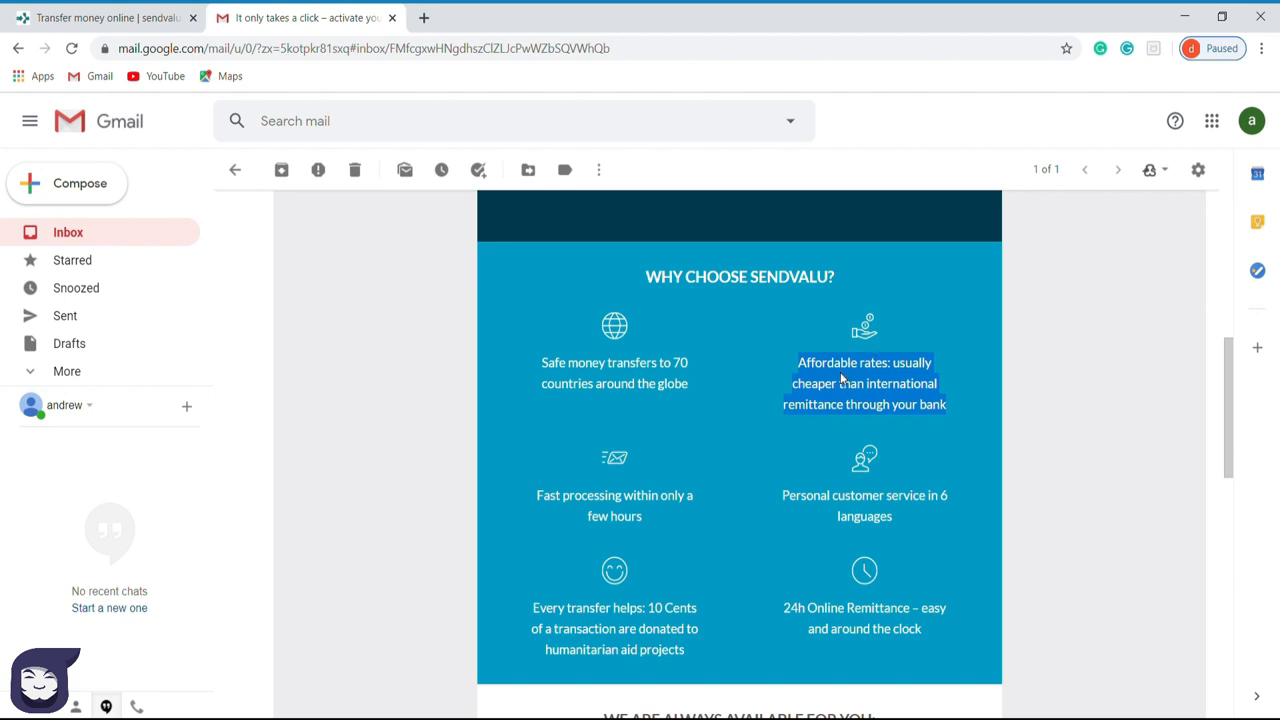
mouse_move(549, 500)
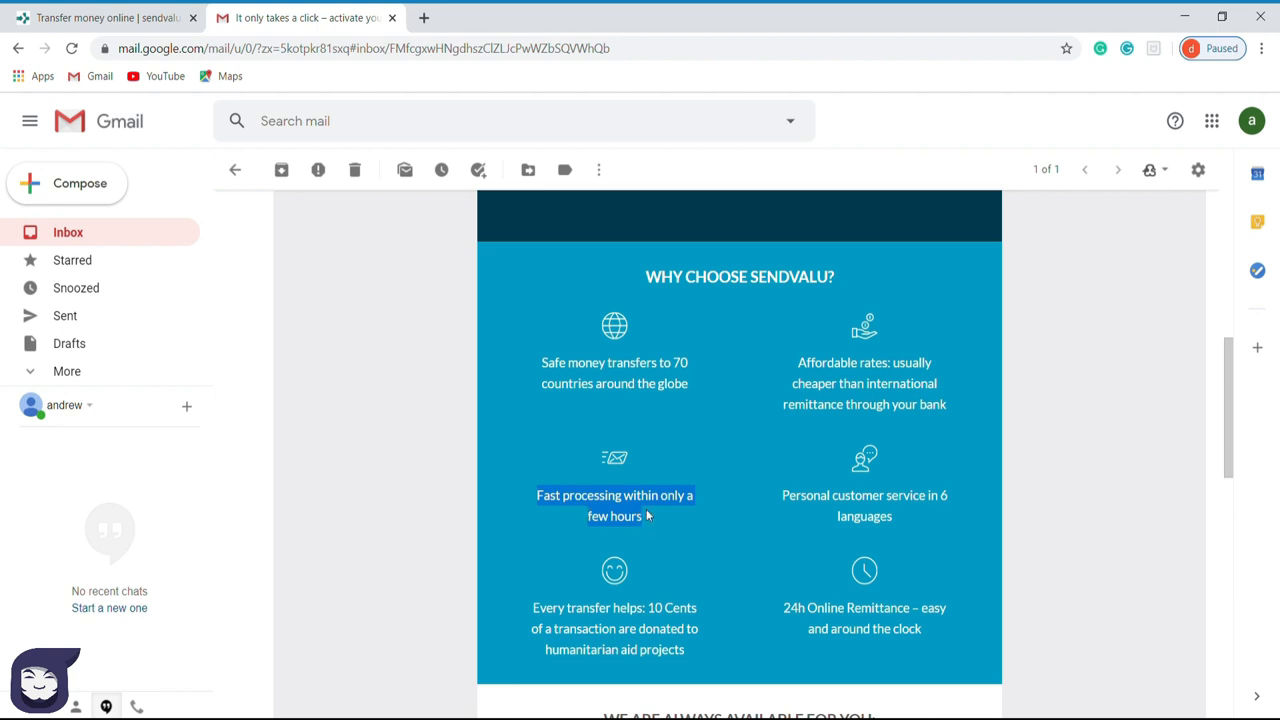
mouse_move(677, 518)
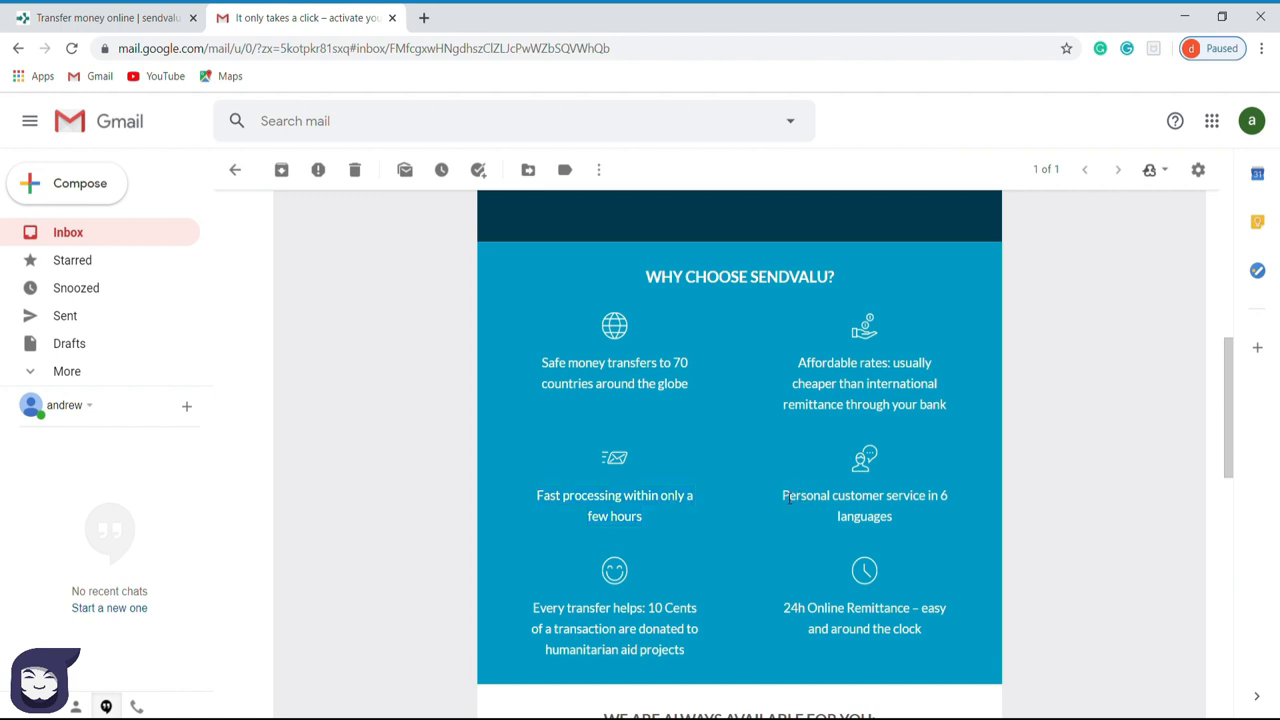
left_click_drag(783, 495, 900, 516)
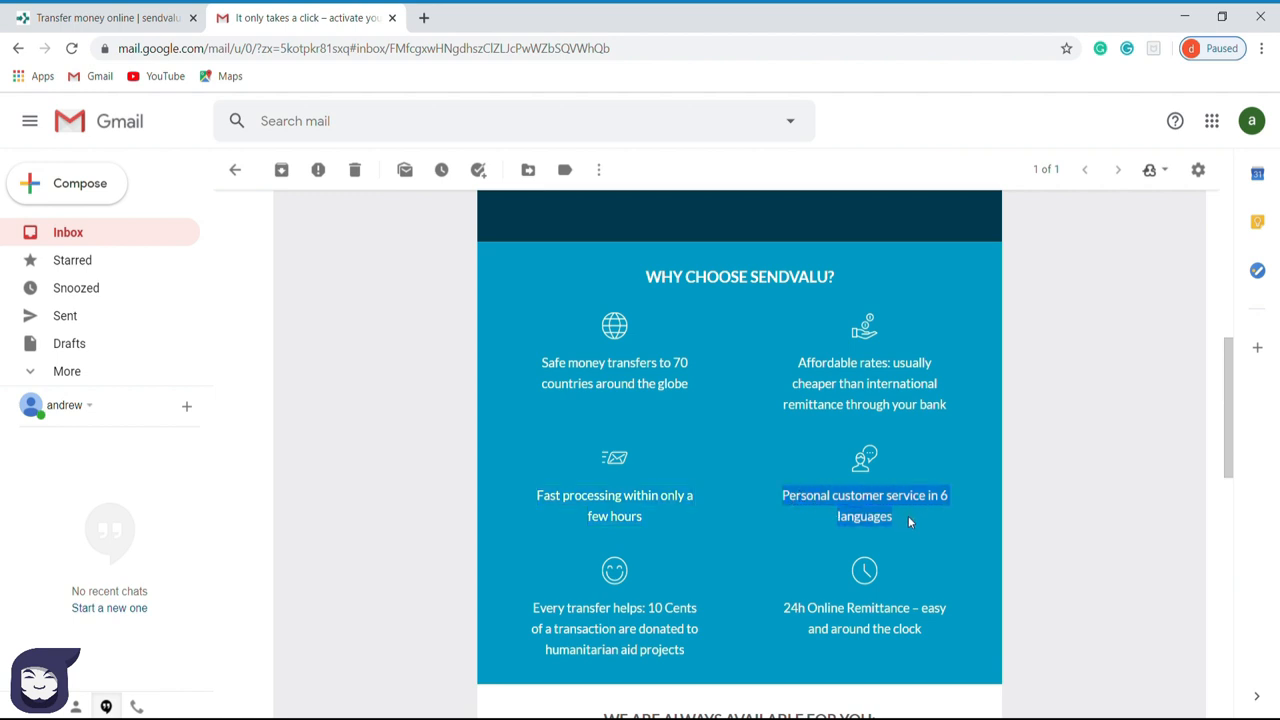
mouse_move(588, 580)
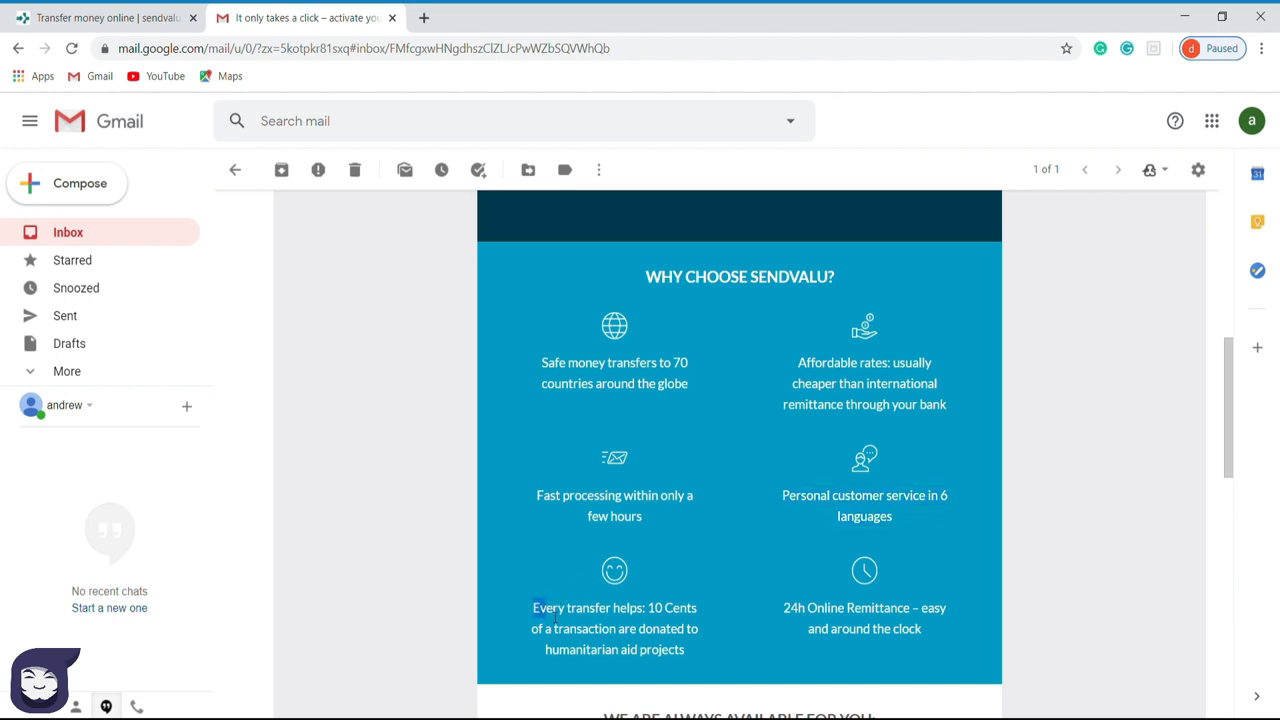
left_click_drag(533, 607, 685, 650)
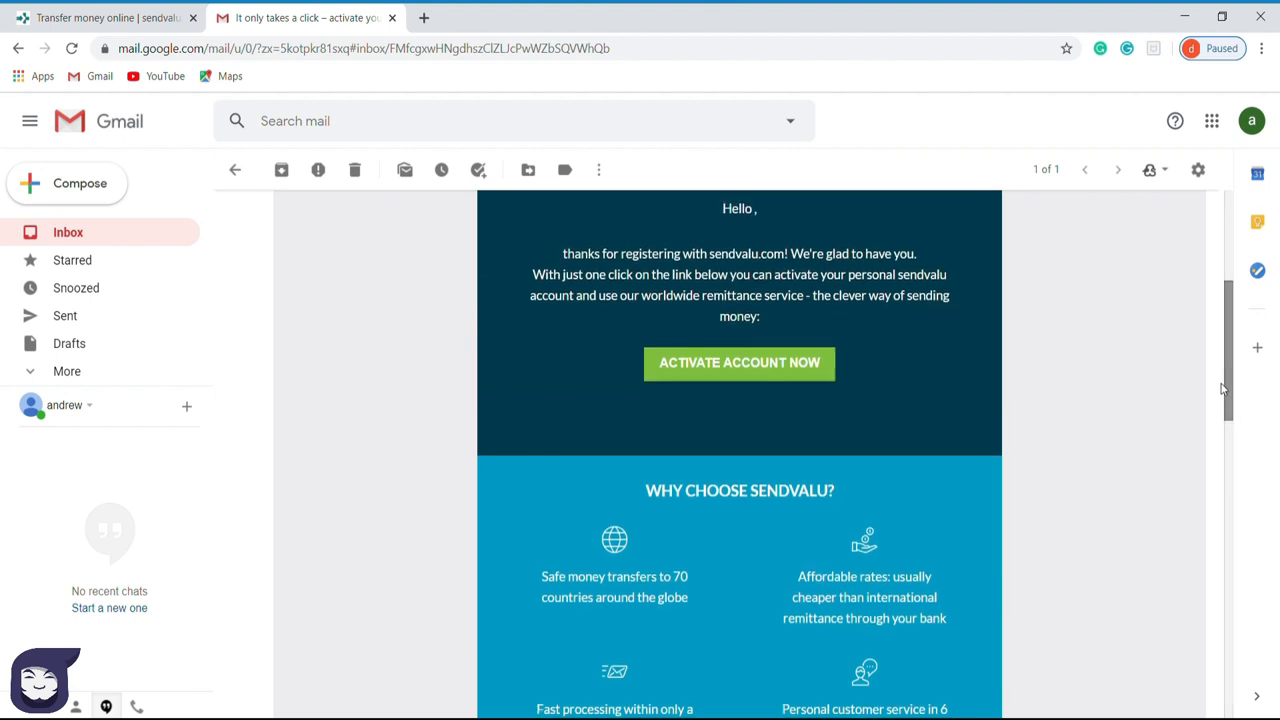
mouse_move(738, 382)
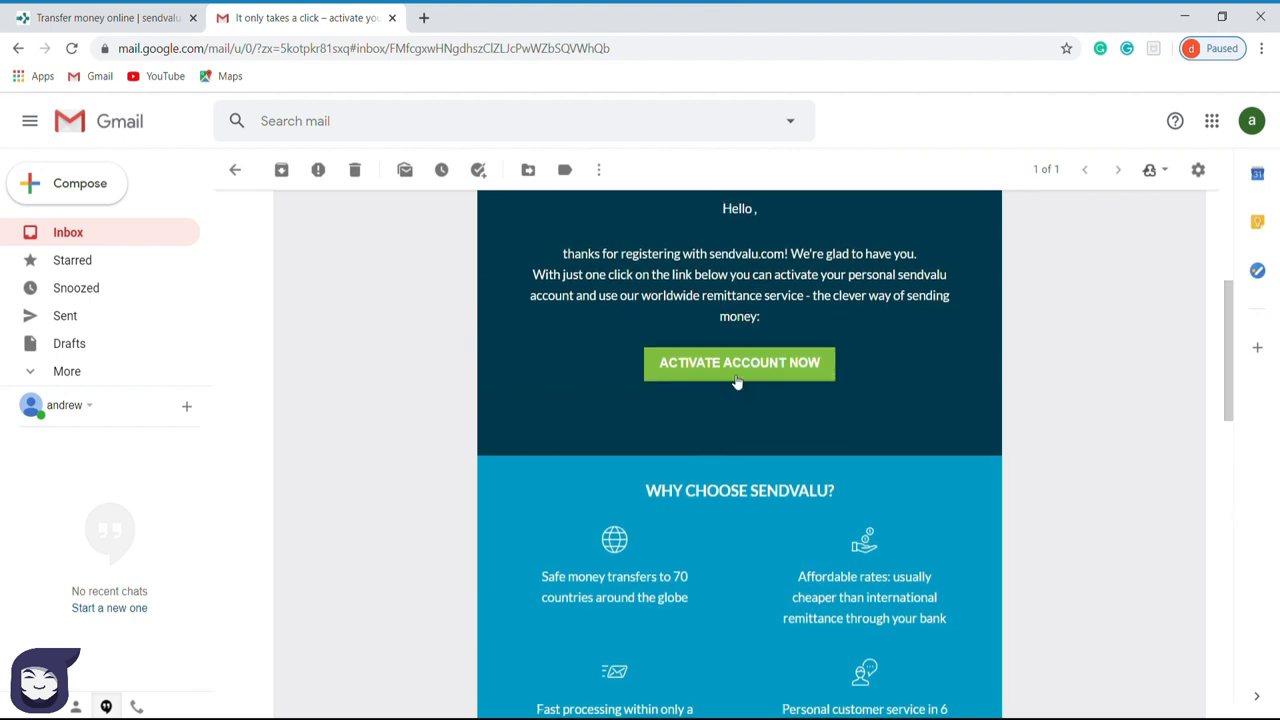
Activate the account from the email link, opening the Sendvalu dashboard
left_click(739, 363)
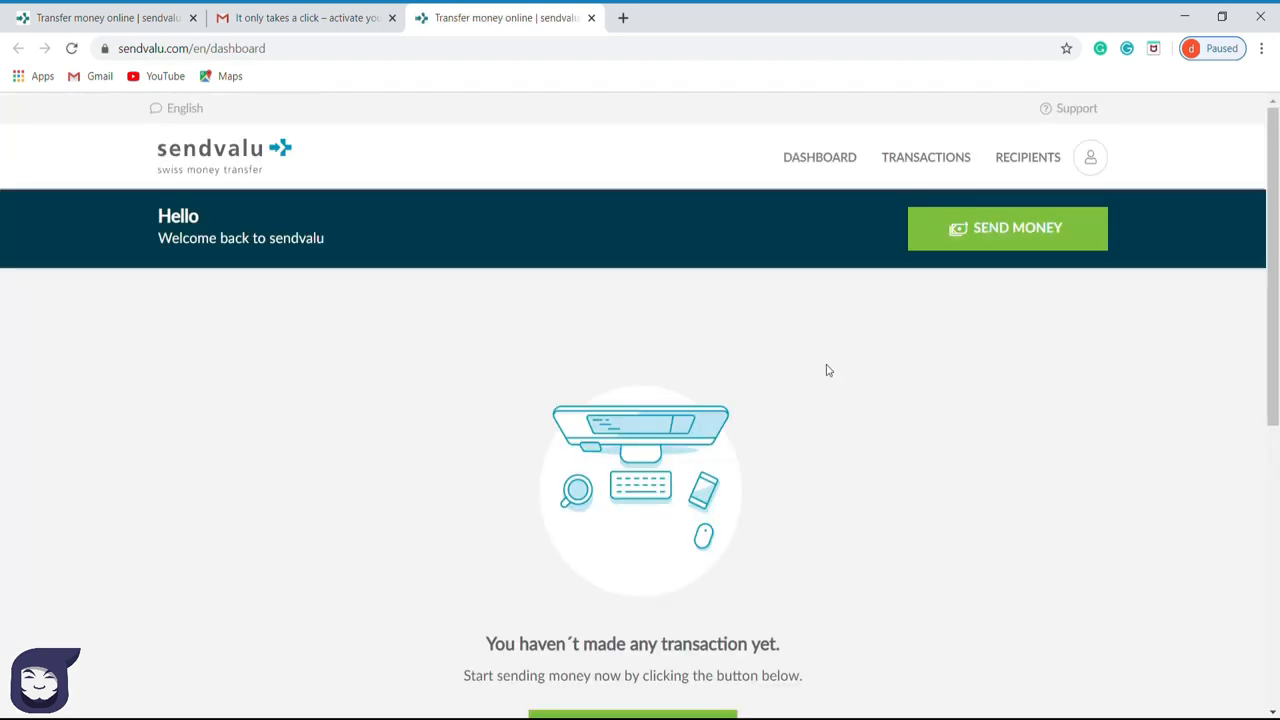
mouse_move(710, 346)
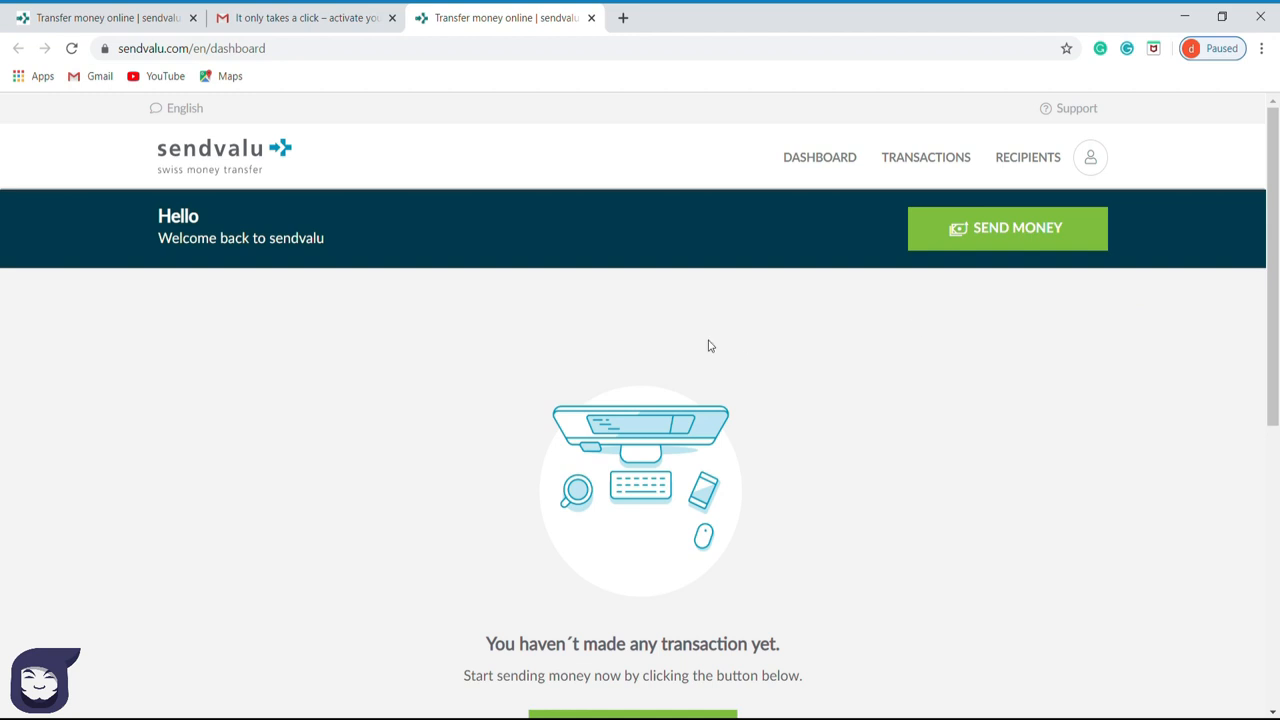
mouse_move(1181, 357)
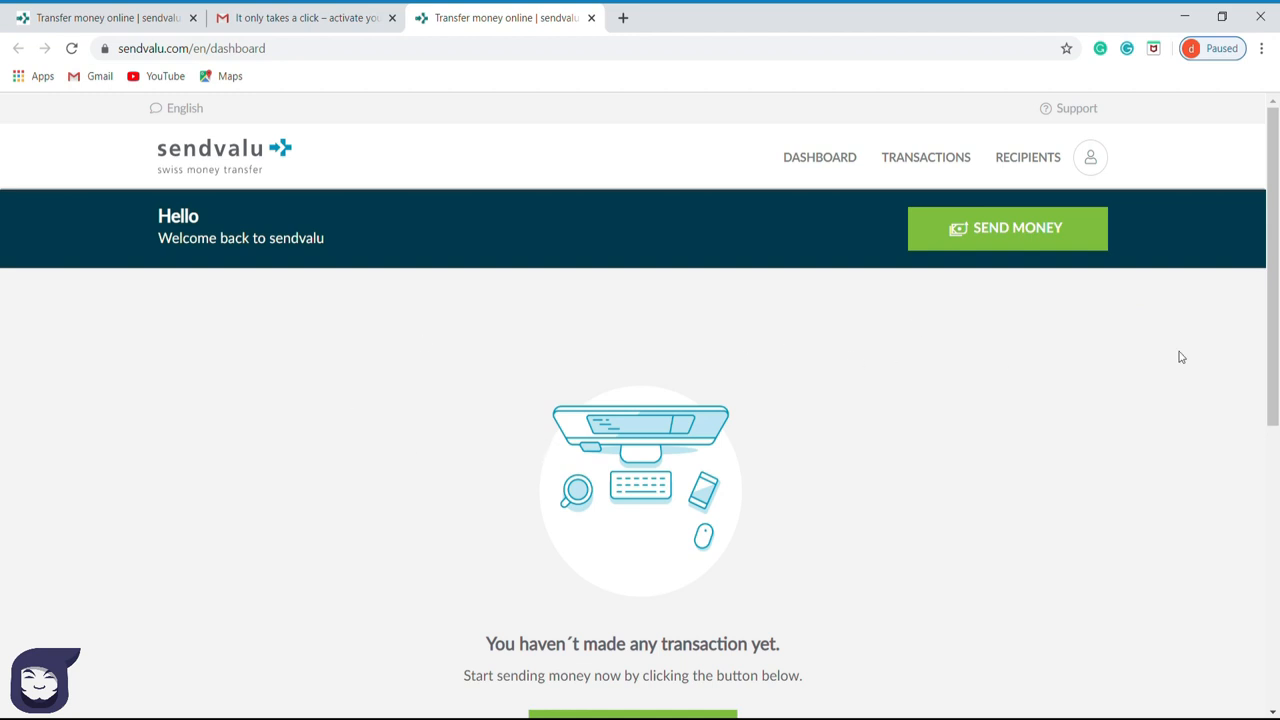
mouse_move(1271, 353)
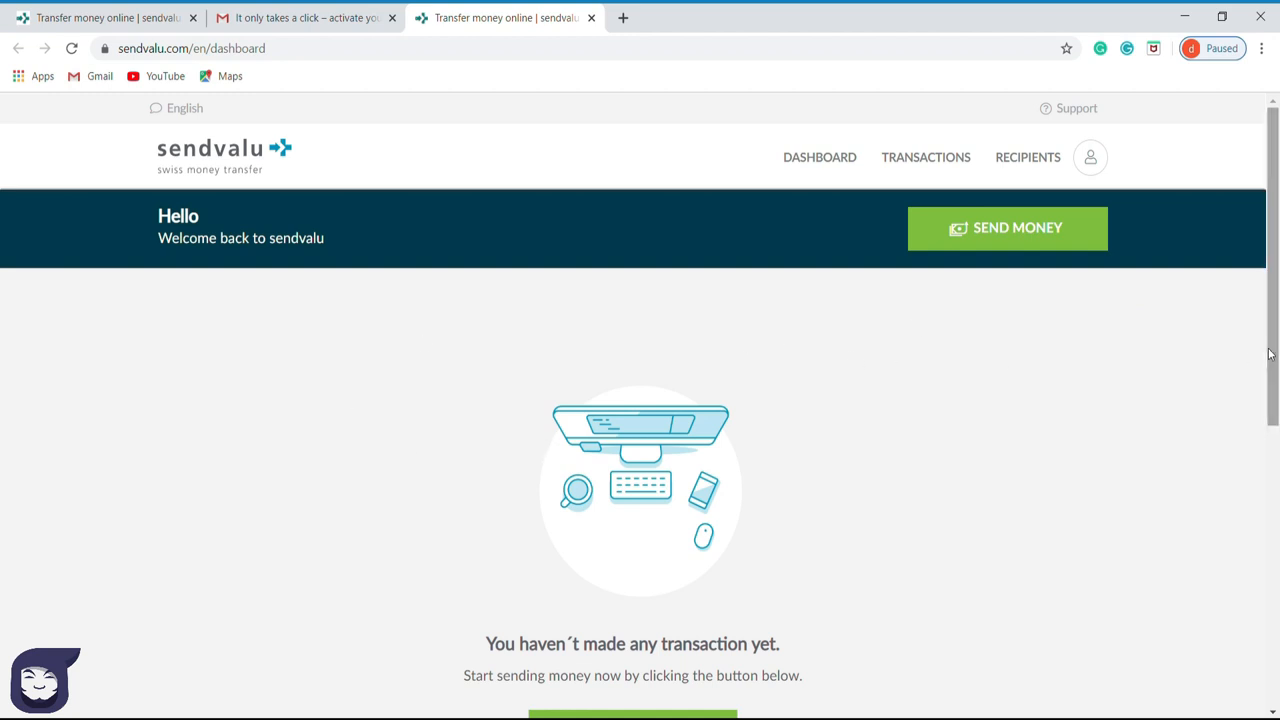
mouse_move(1049, 244)
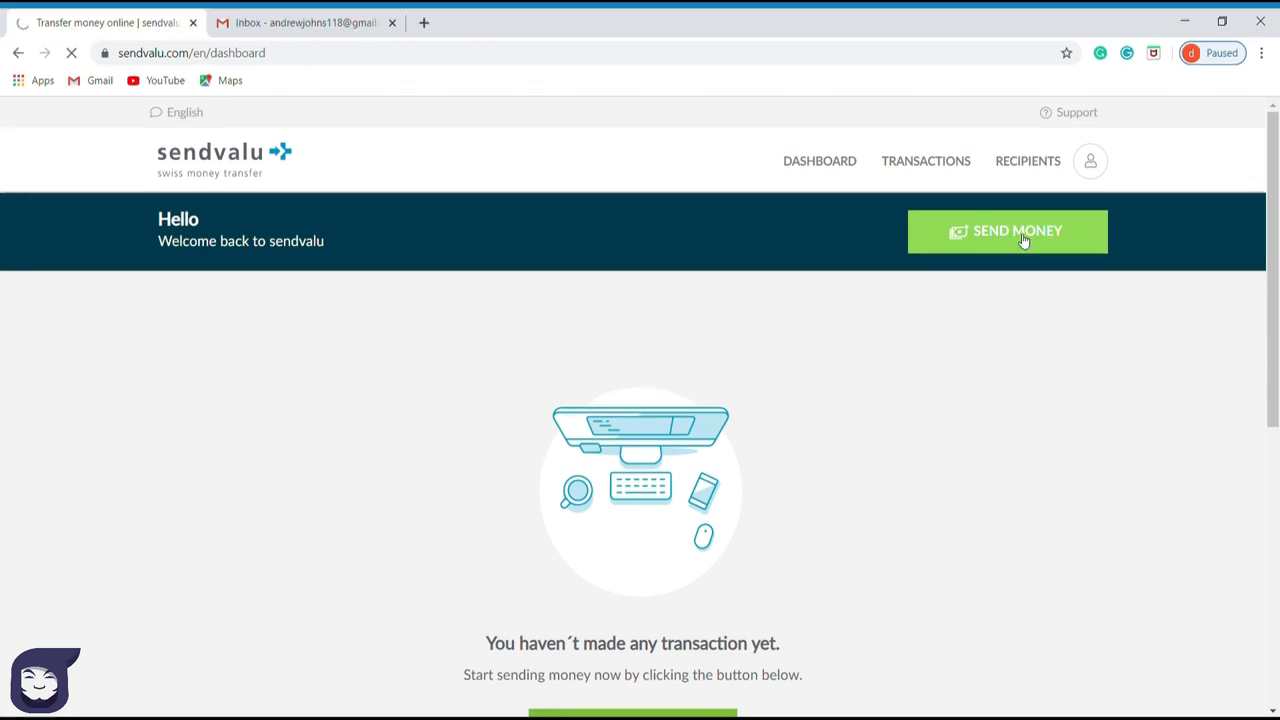
Start a new money transfer, defaulting to Sri Lanka to India with 5.00 EUR
left_click(1007, 231)
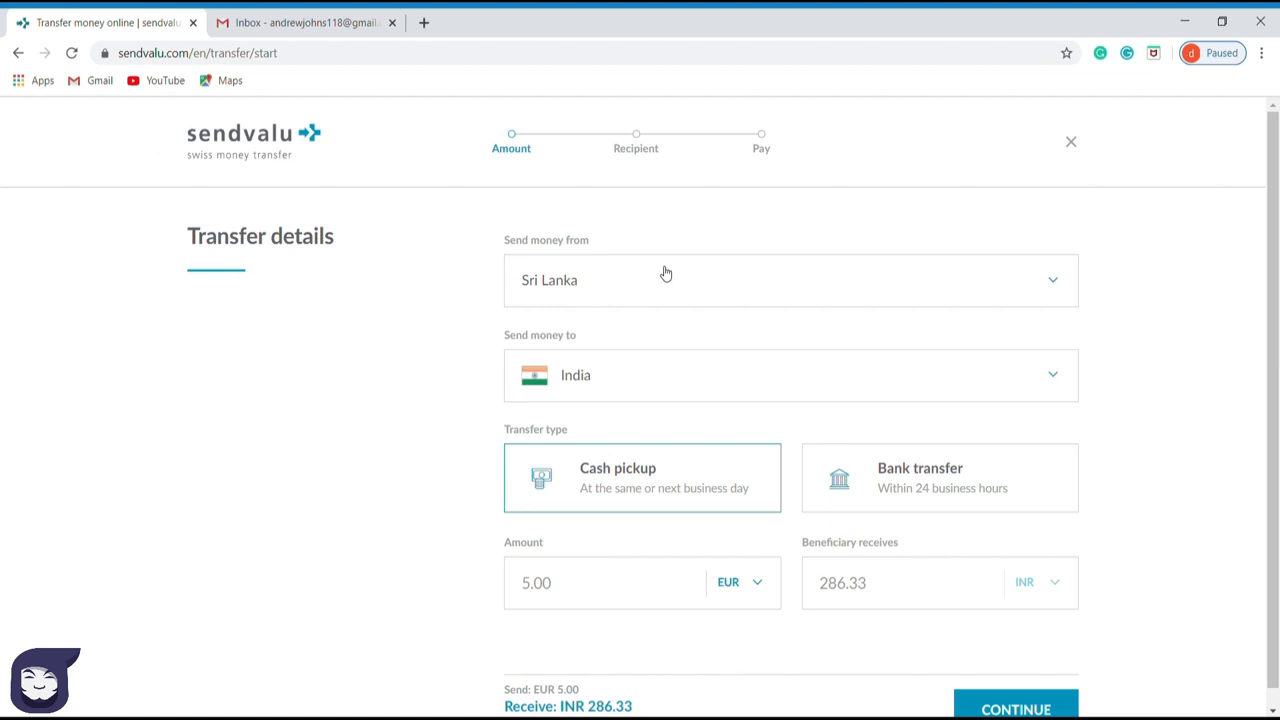
mouse_move(660, 229)
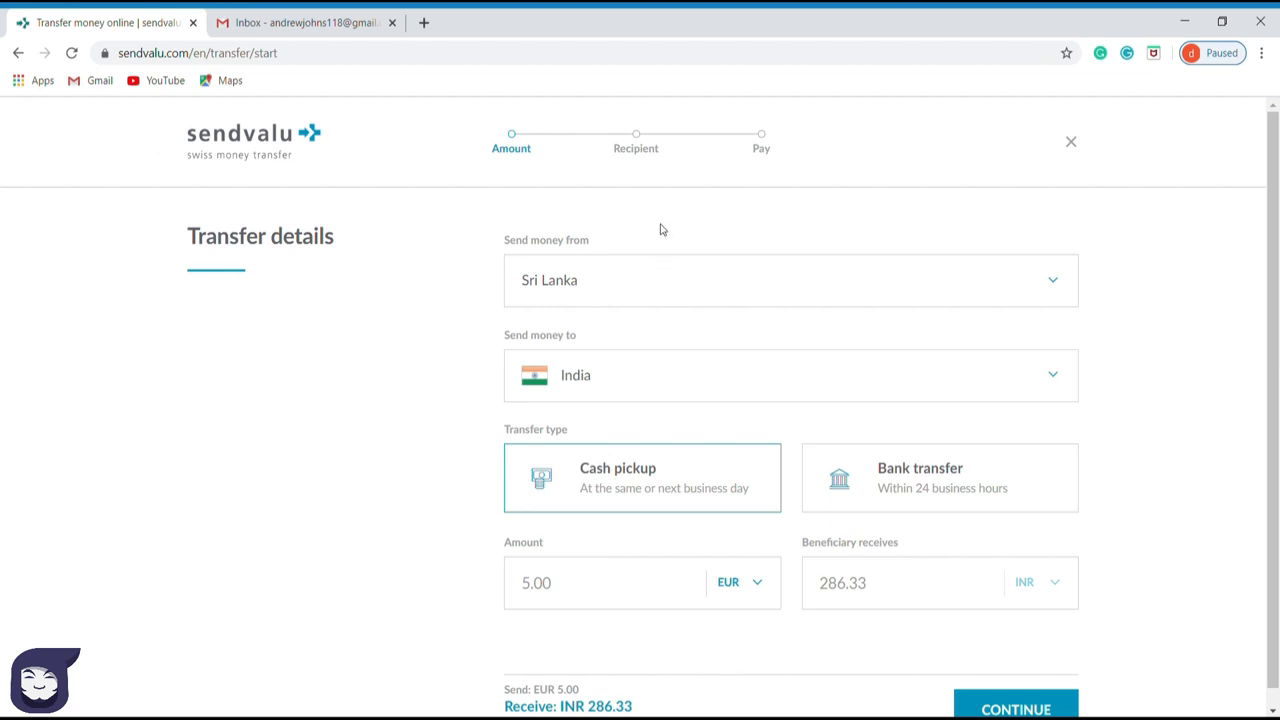
mouse_move(696, 227)
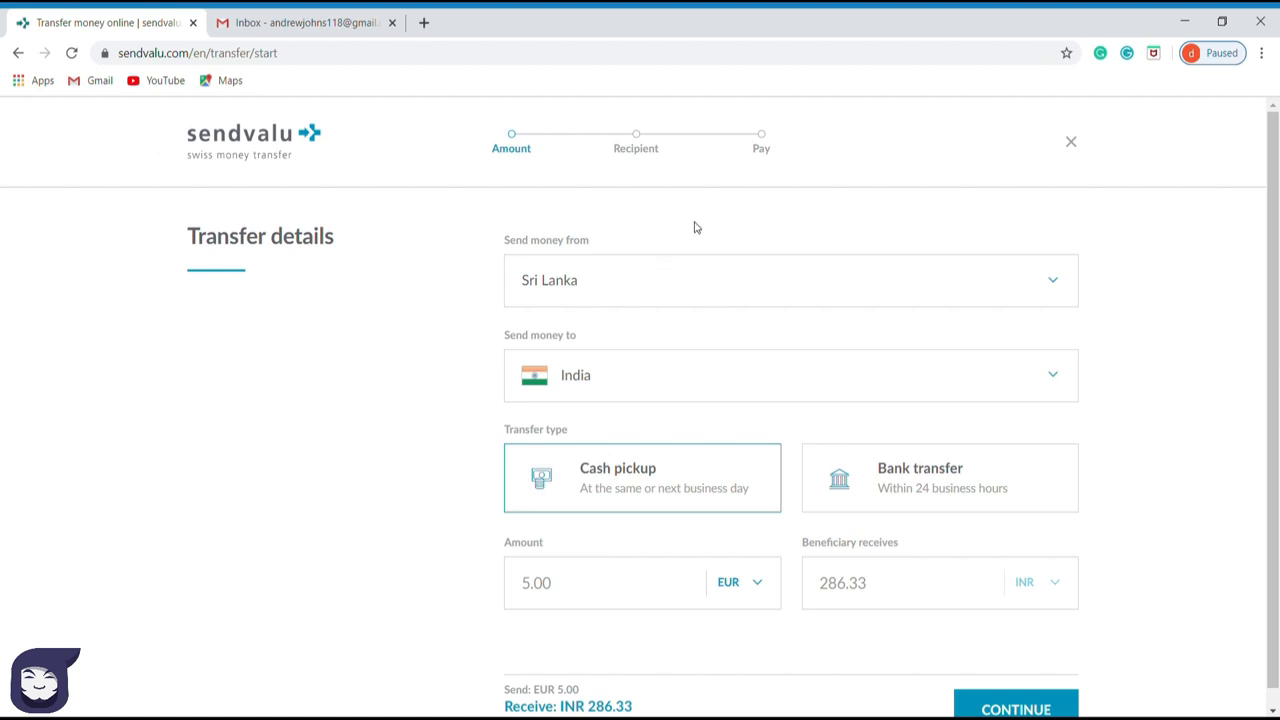
mouse_move(751, 276)
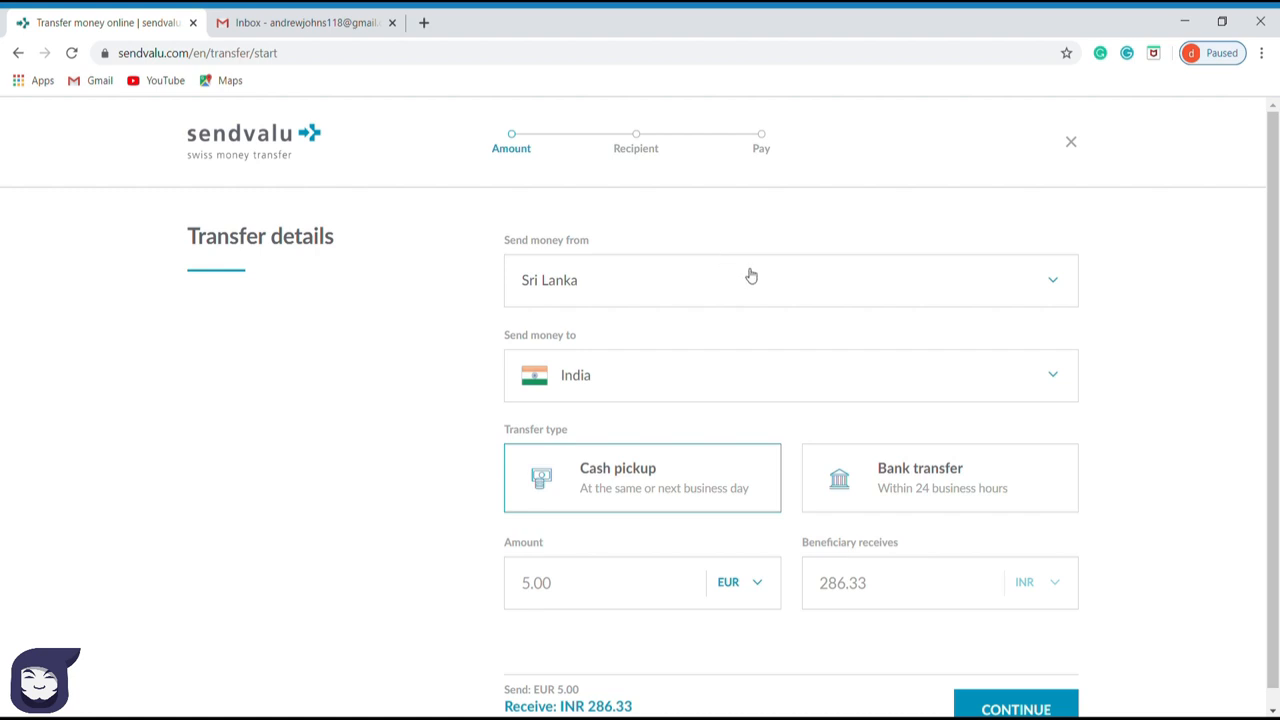
mouse_move(811, 281)
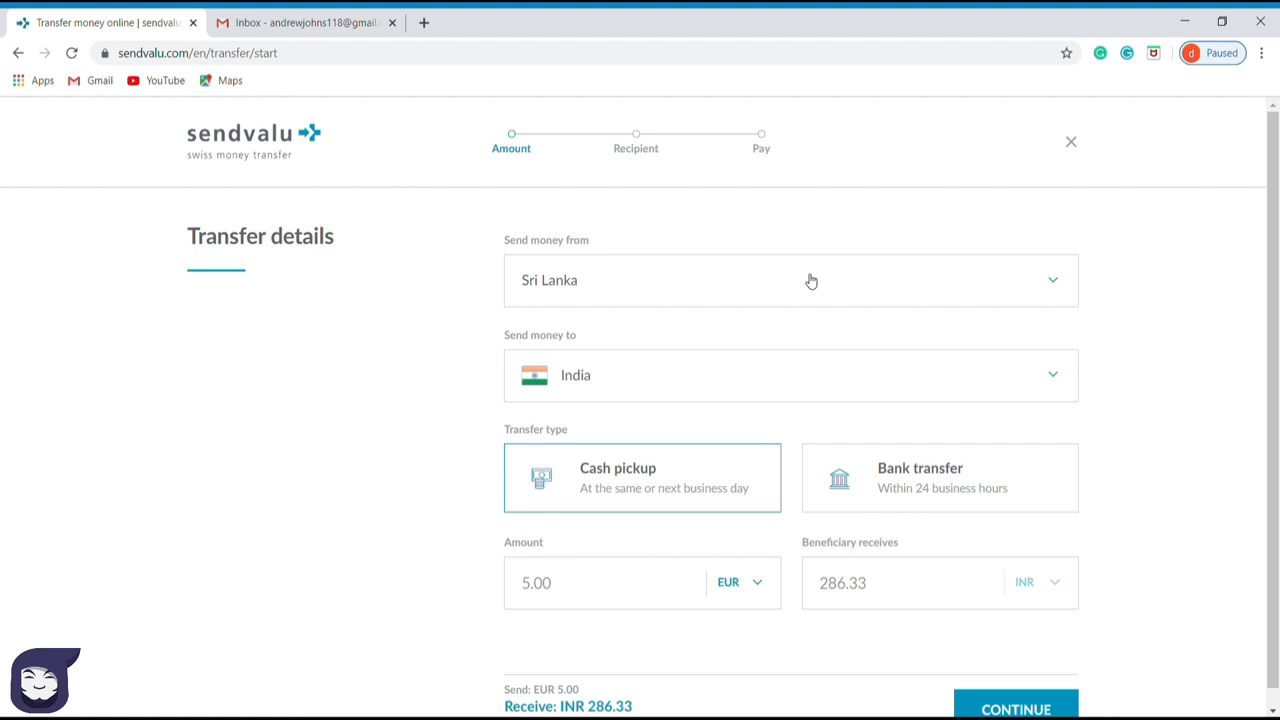
mouse_move(1048, 378)
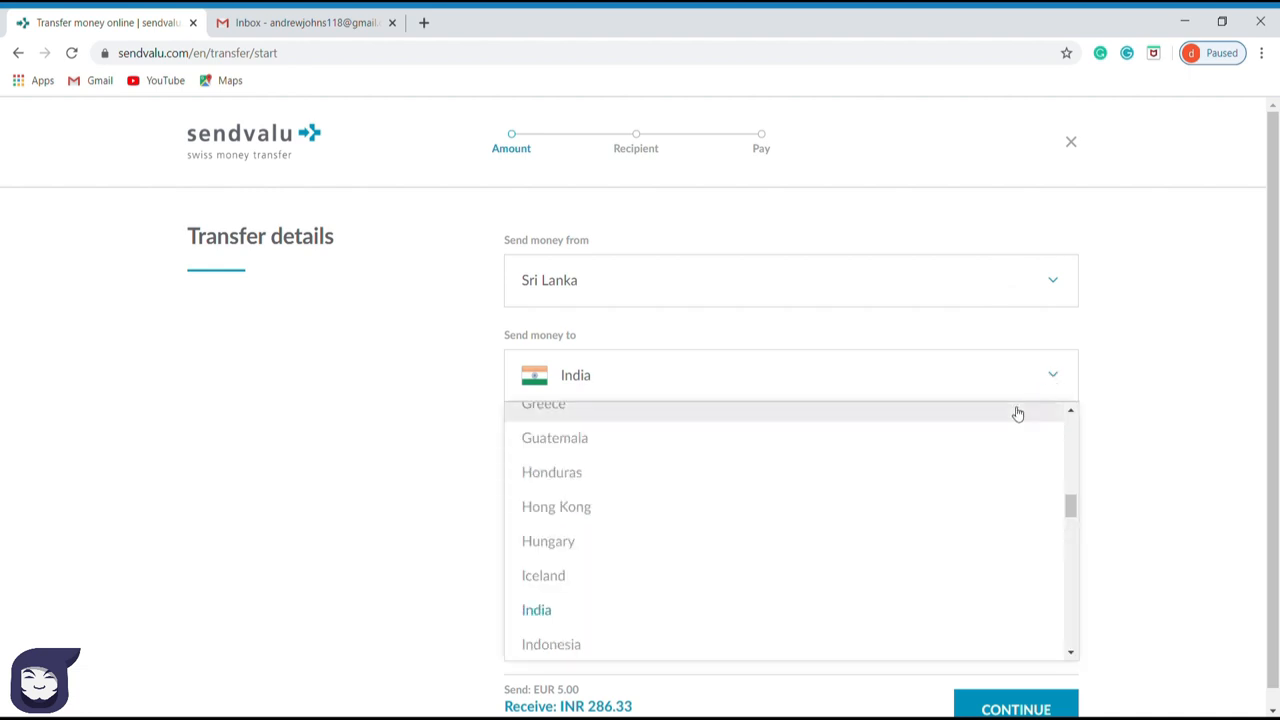
mouse_move(867, 551)
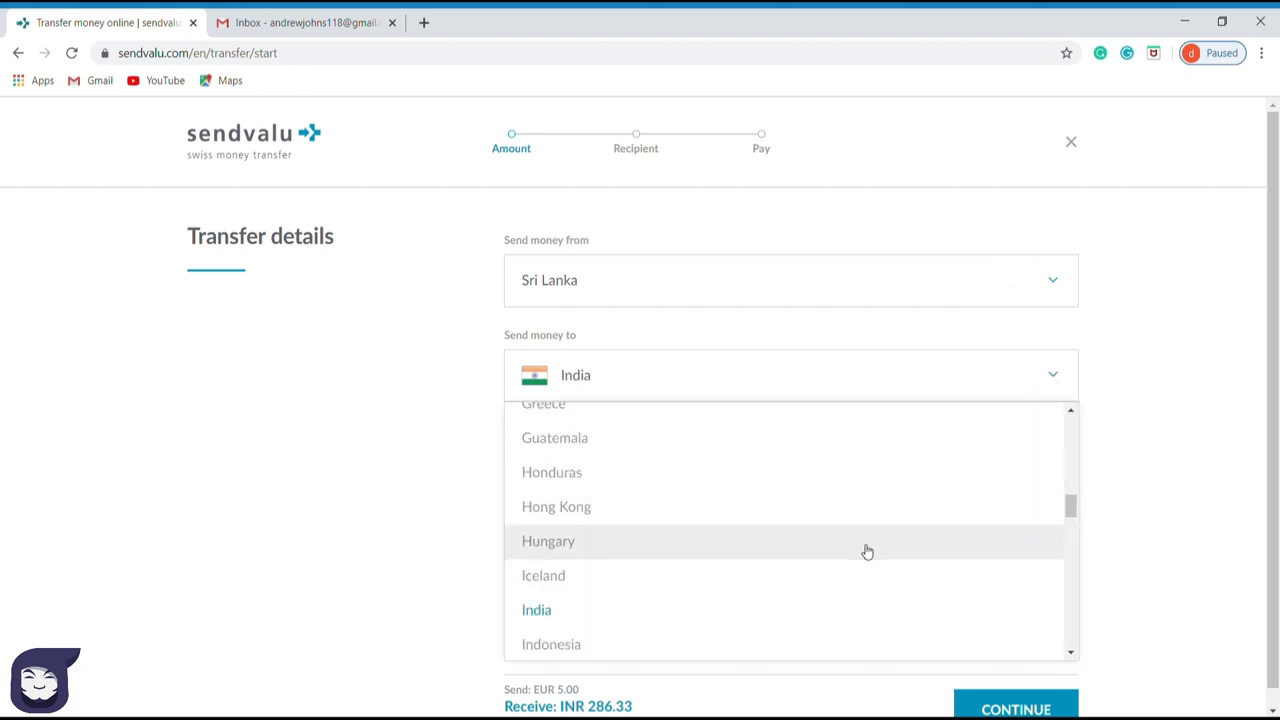
mouse_move(830, 593)
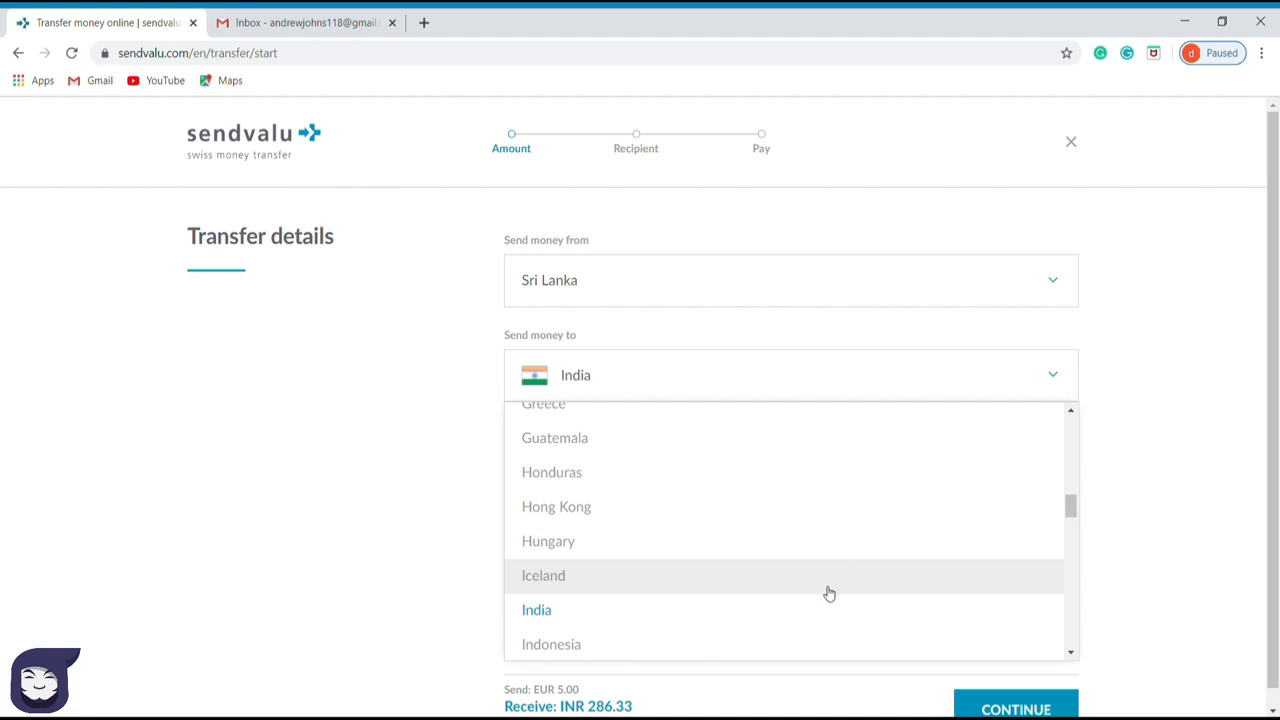
mouse_move(822, 603)
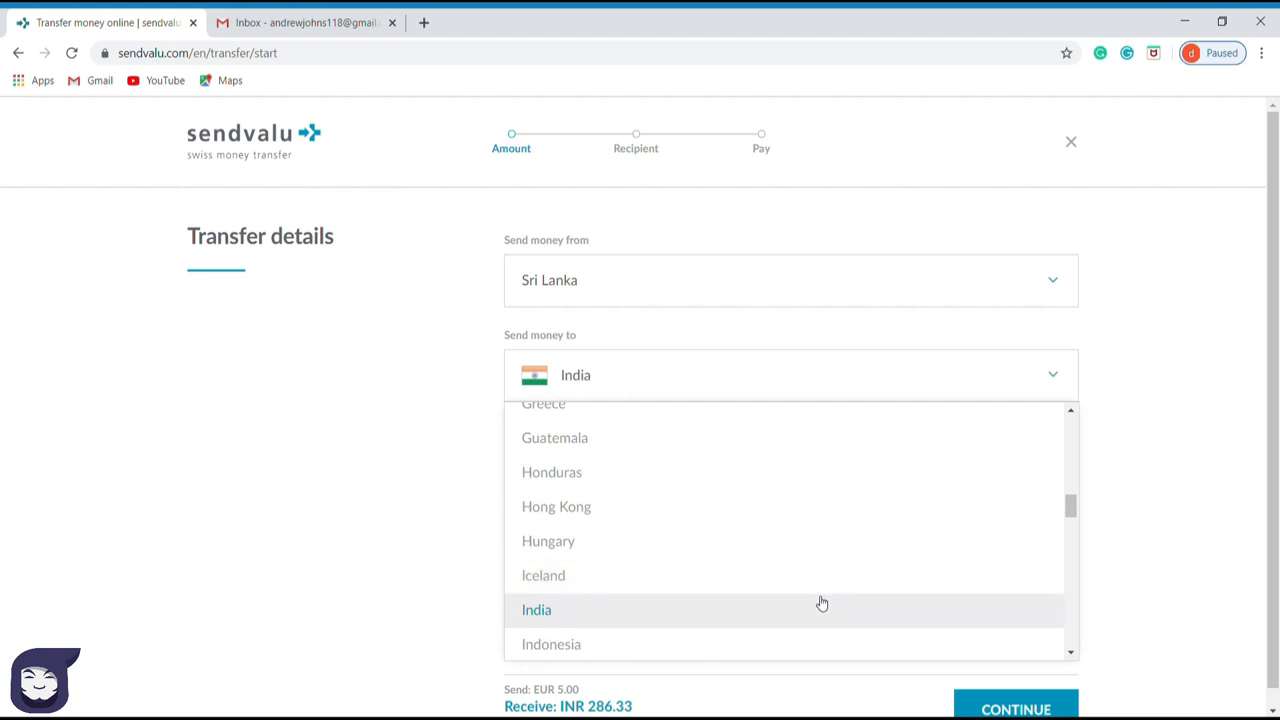
mouse_move(819, 607)
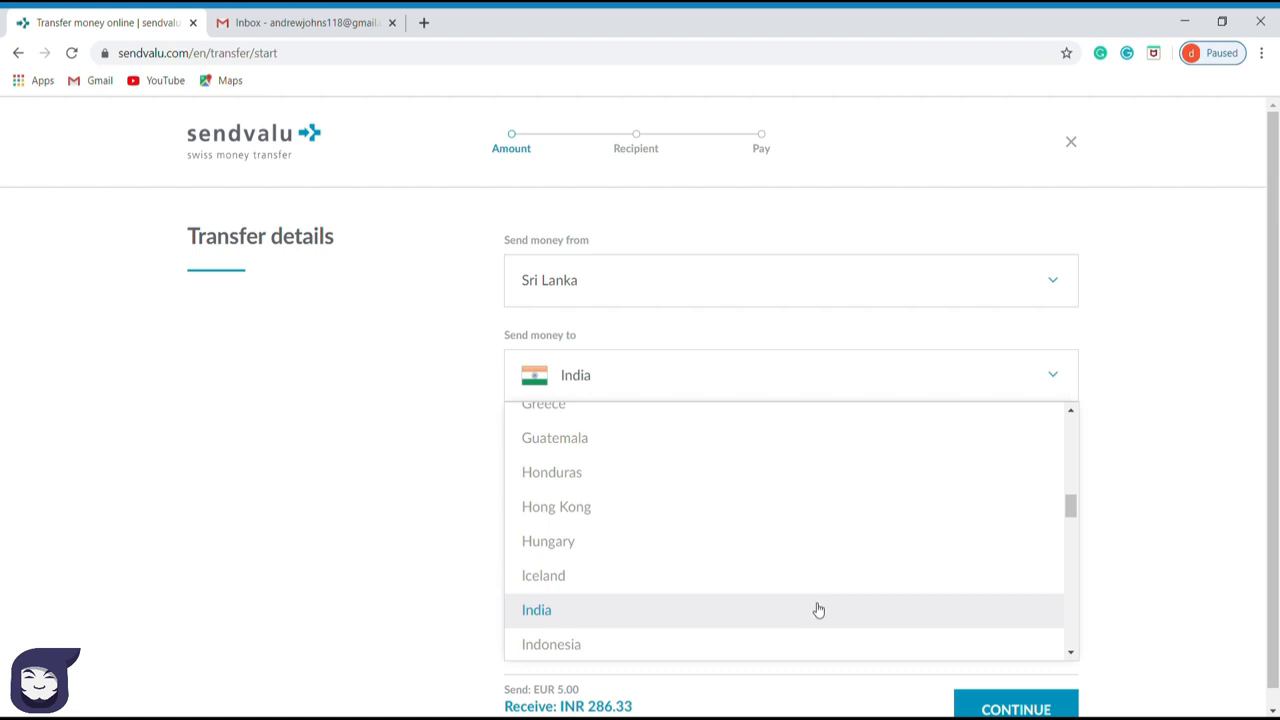
Select India as the destination country, receiving 286.33 INR
left_click(536, 610)
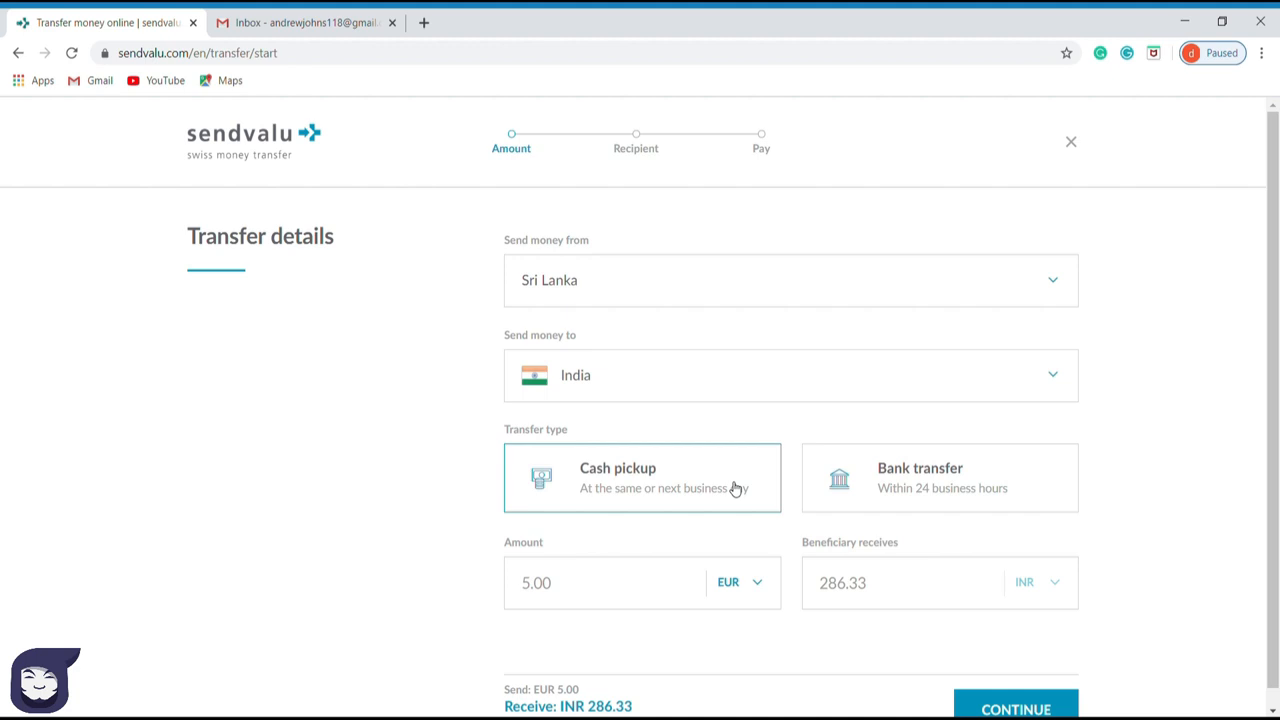
mouse_move(704, 478)
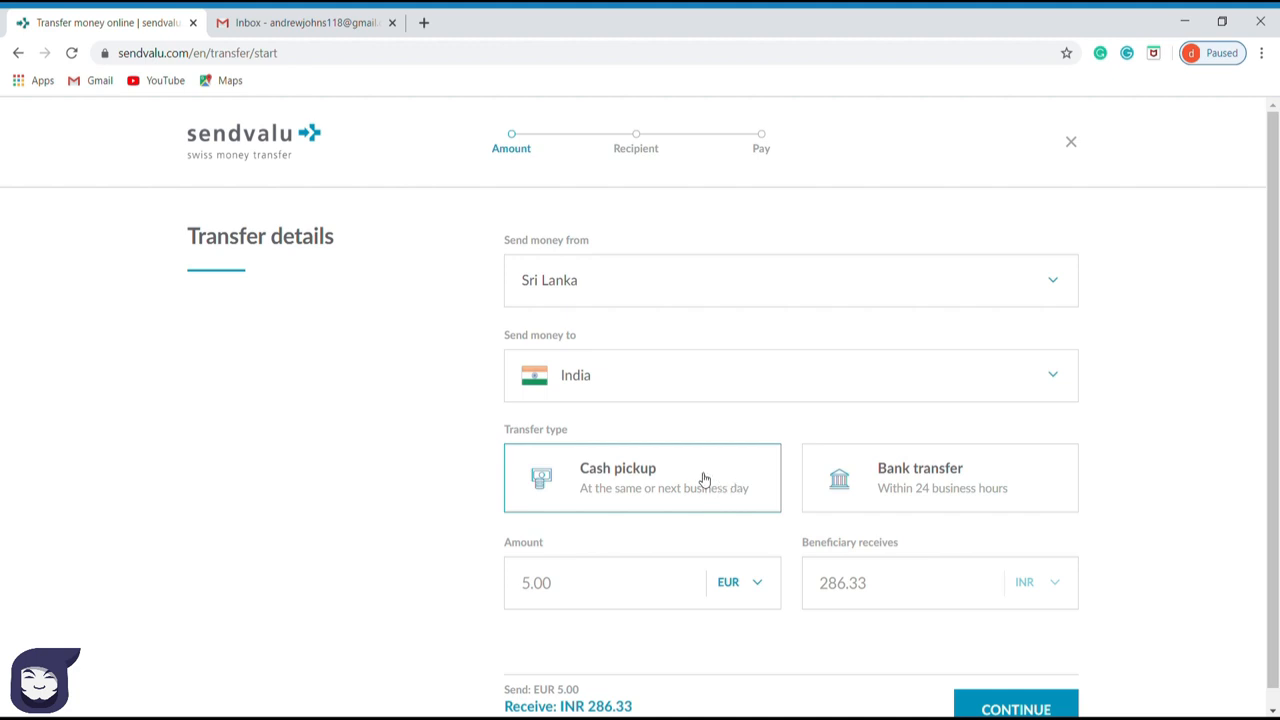
mouse_move(653, 483)
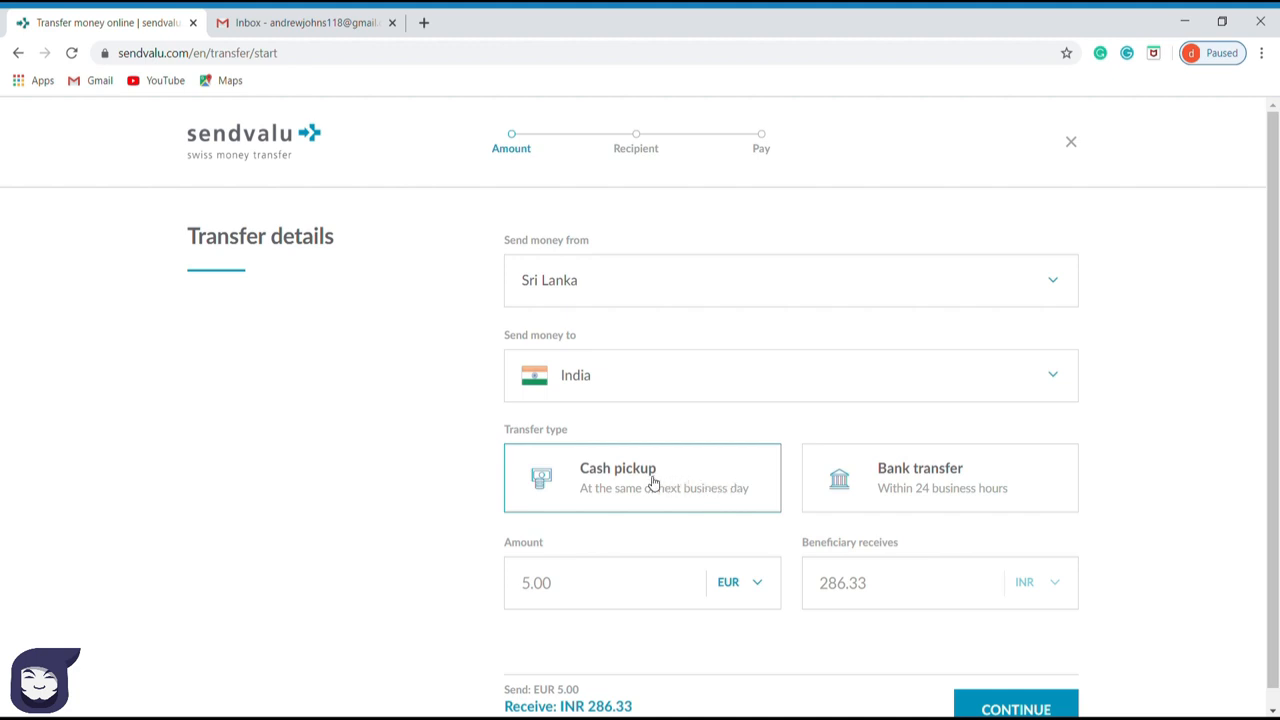
mouse_move(678, 473)
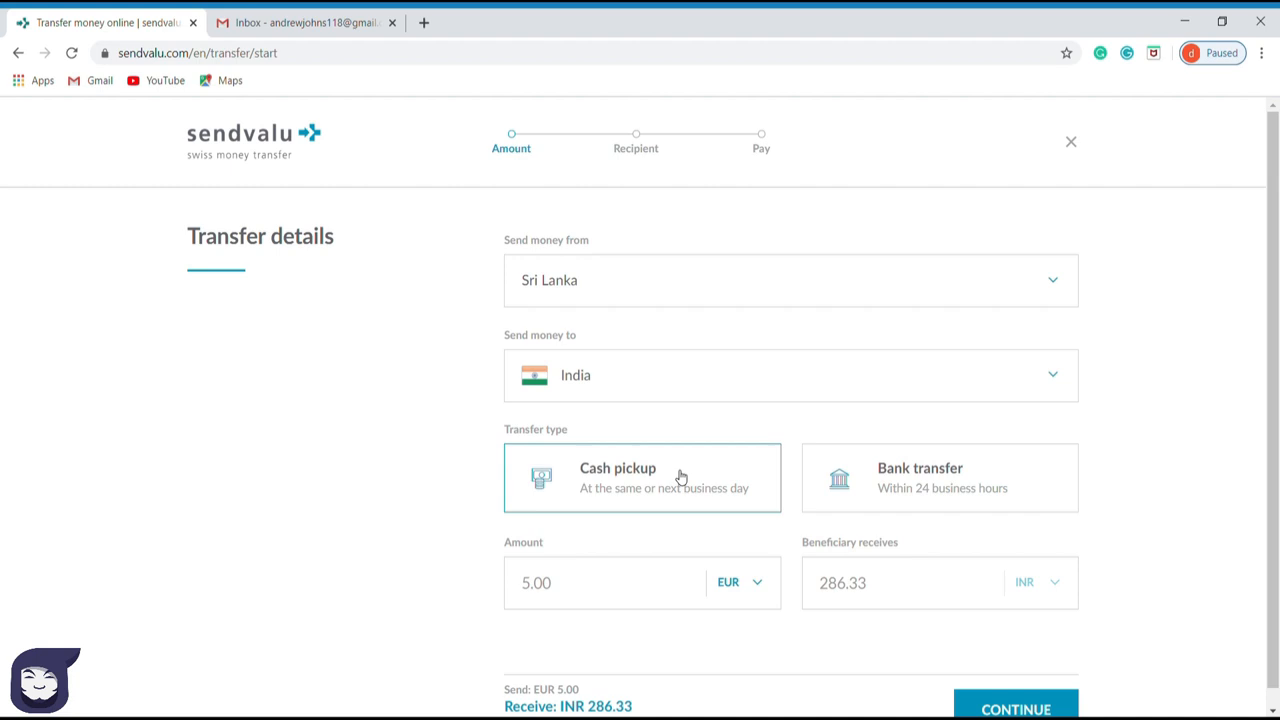
mouse_move(717, 487)
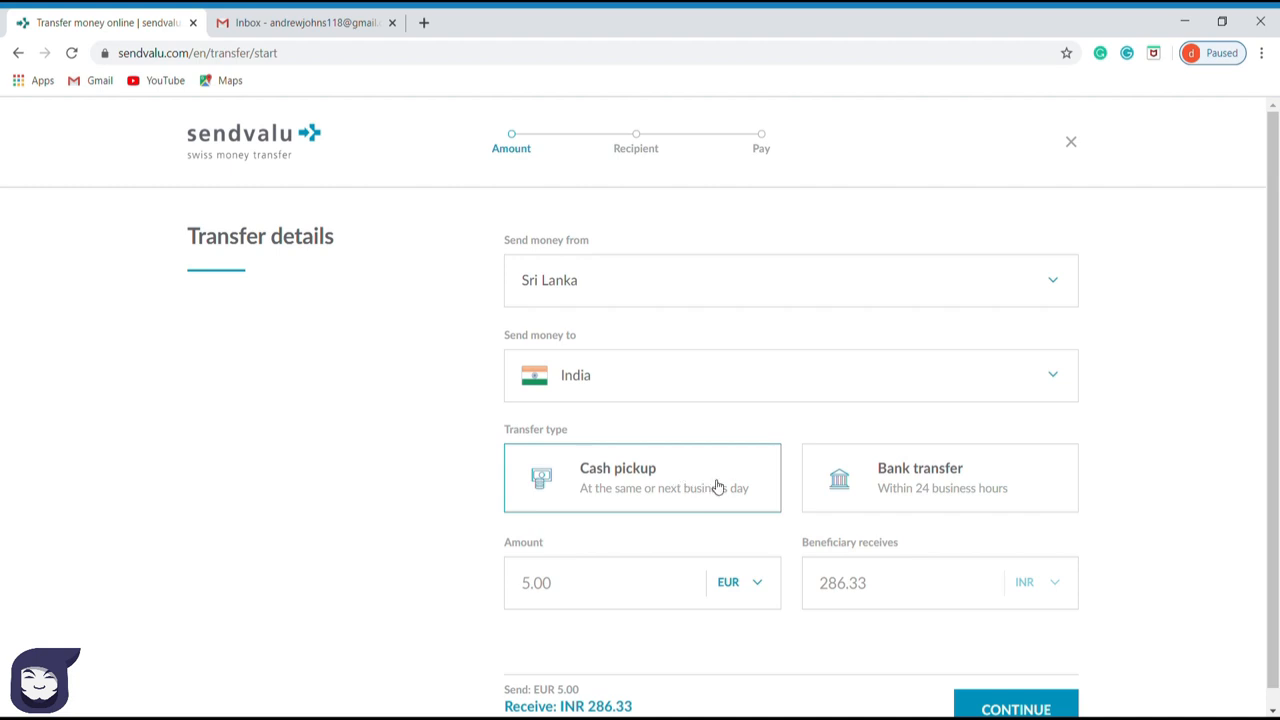
mouse_move(858, 485)
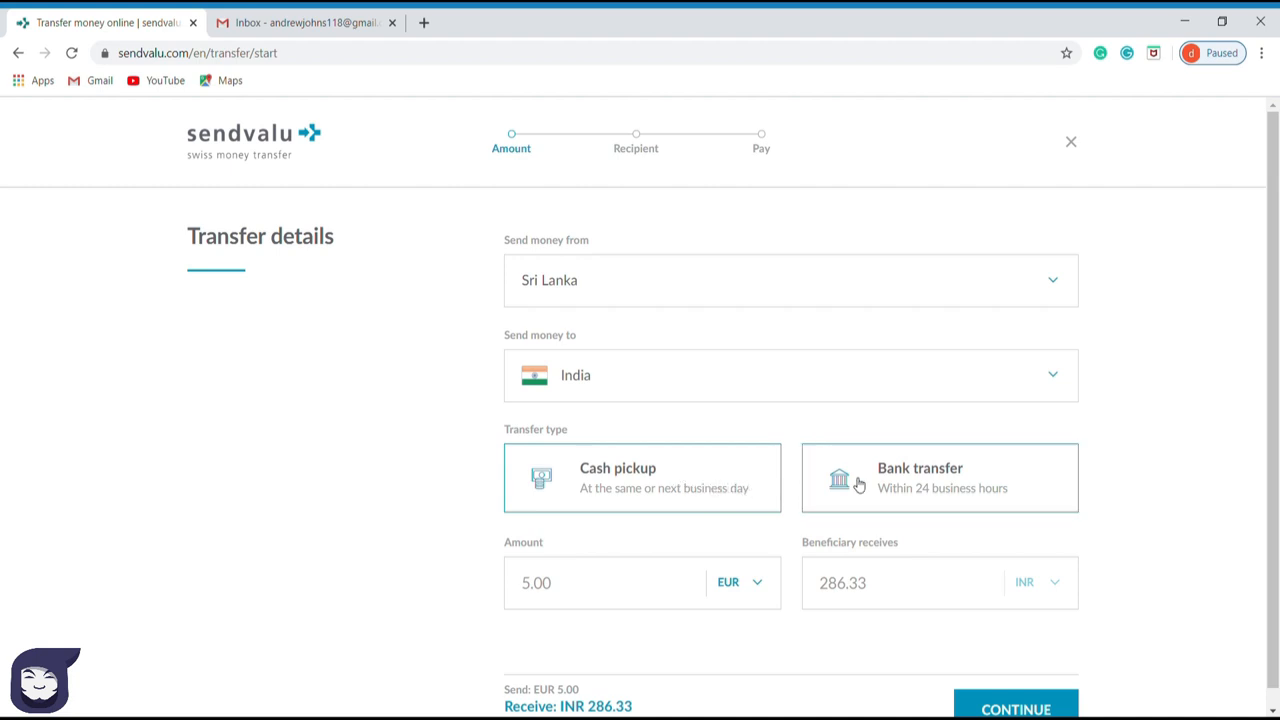
Choose Bank transfer and scroll to the Tranglo India Bank distributor options
left_click(939, 477)
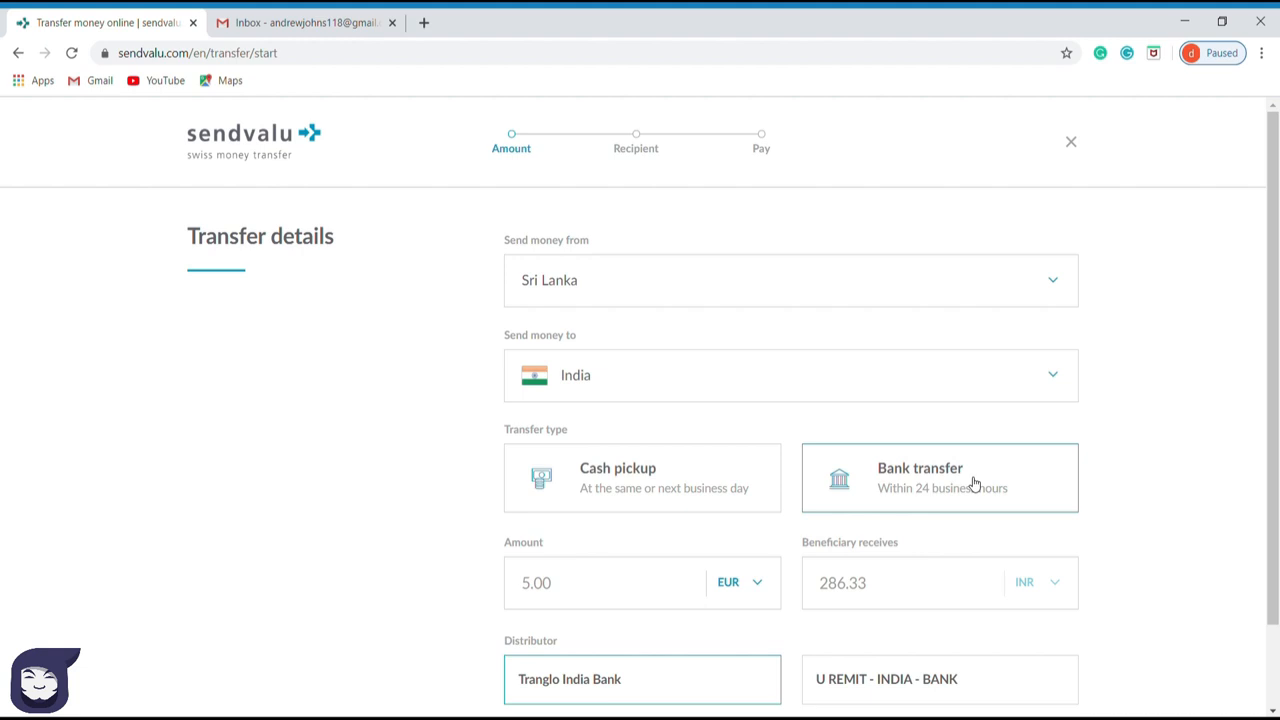
mouse_move(1036, 477)
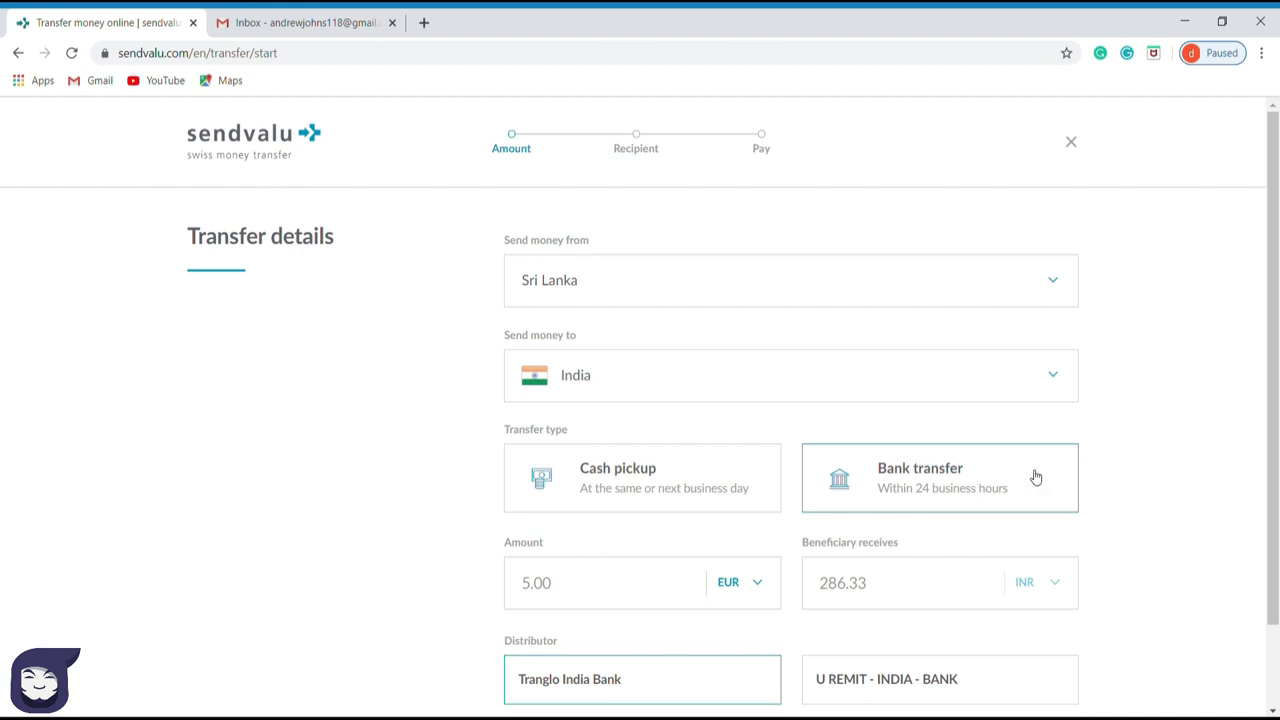
scroll("down", 3)
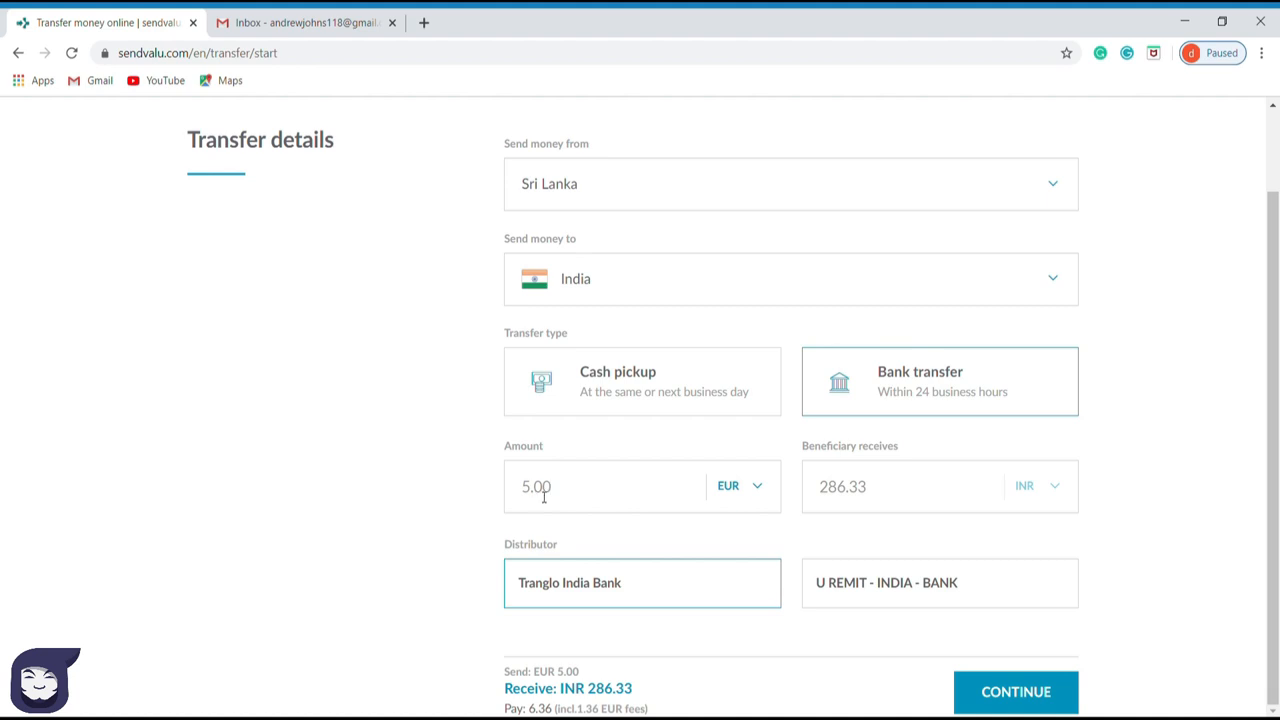
Keep EUR as the sending currency from the currency list
left_click(738, 486)
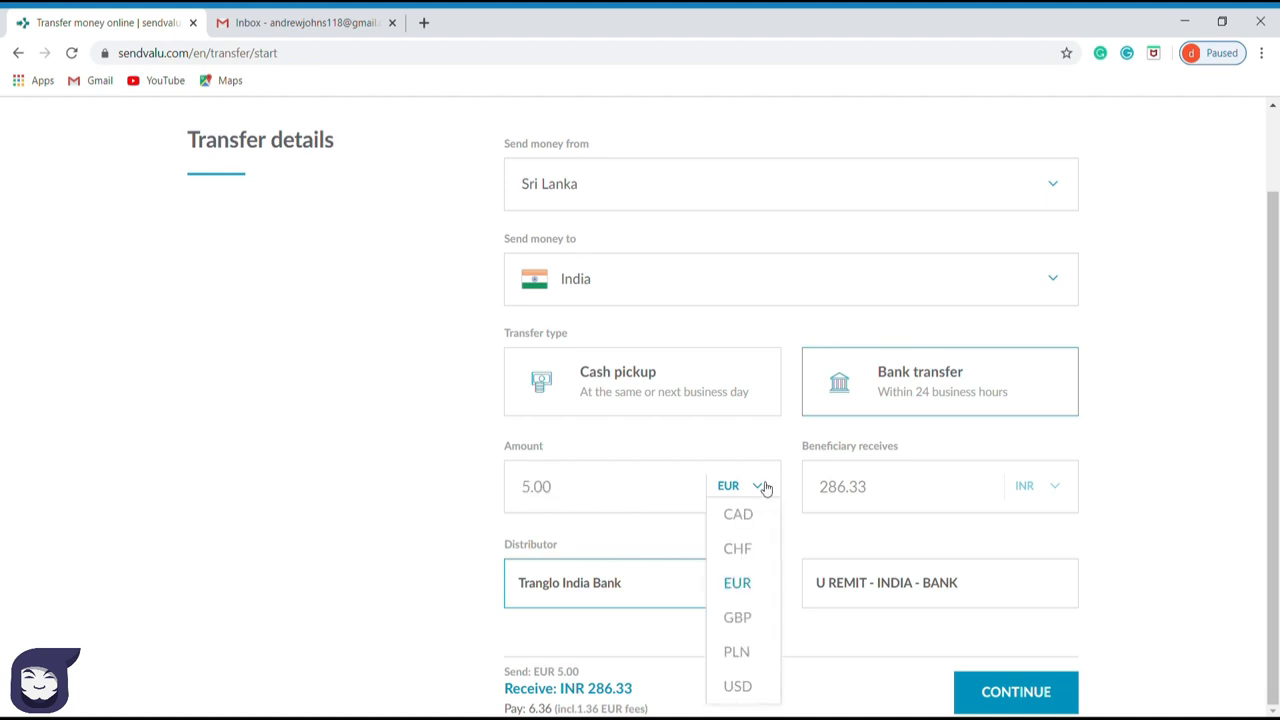
mouse_move(737, 651)
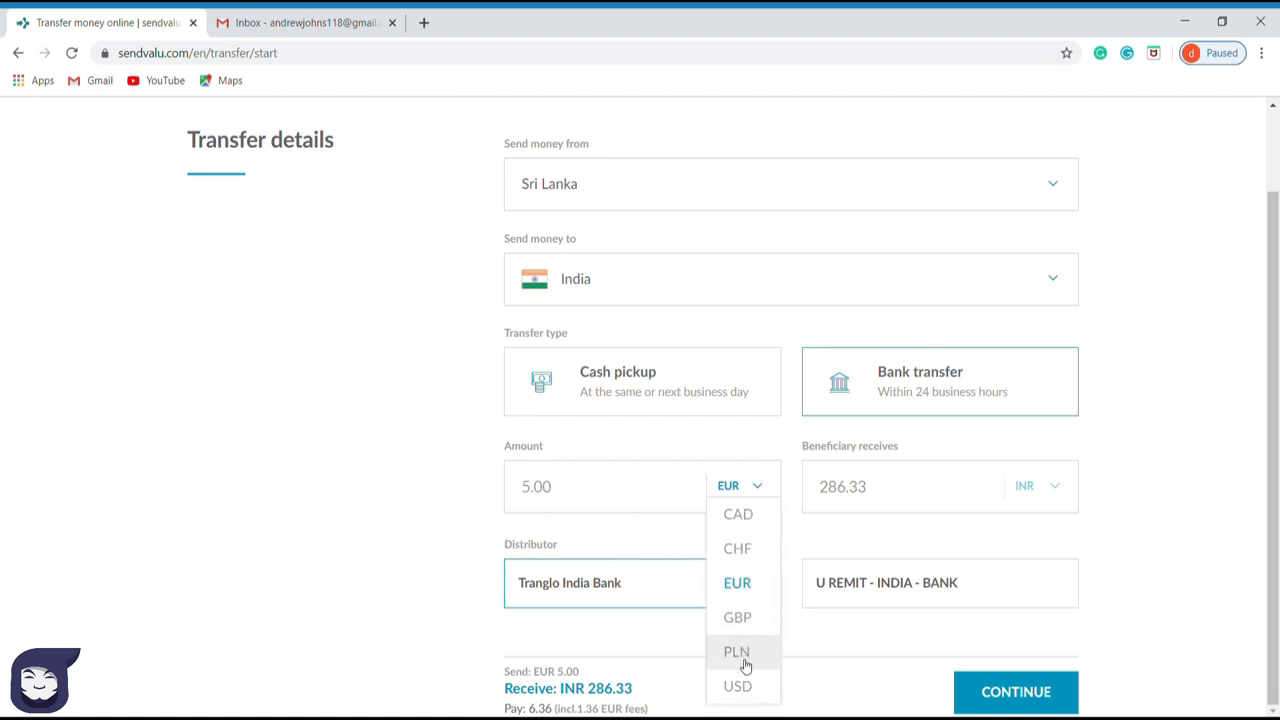
mouse_move(737, 583)
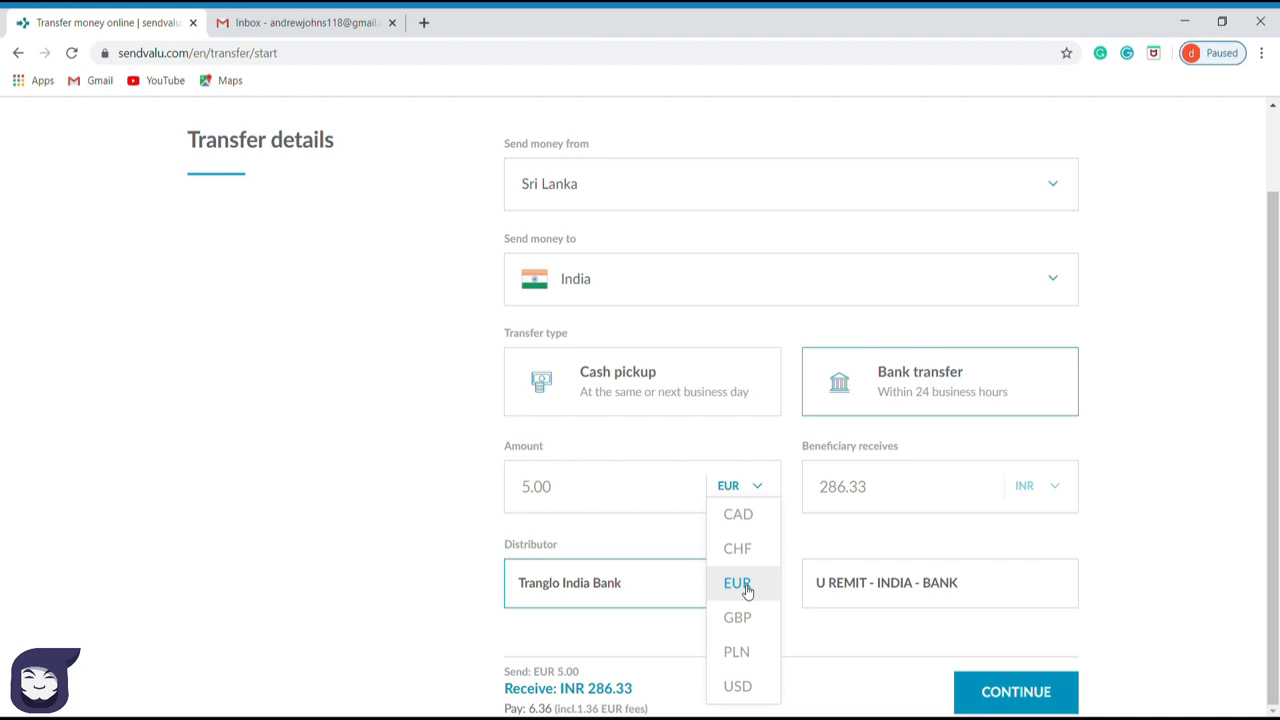
left_click(737, 583)
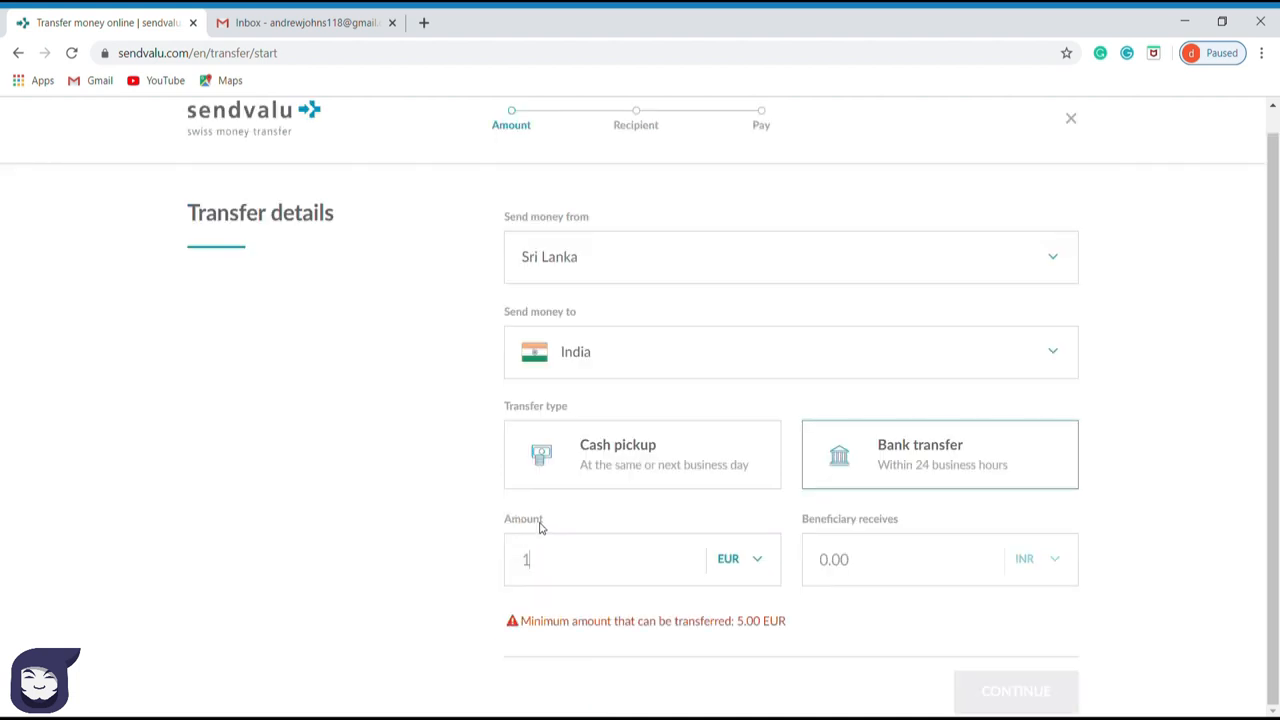
mouse_move(643, 632)
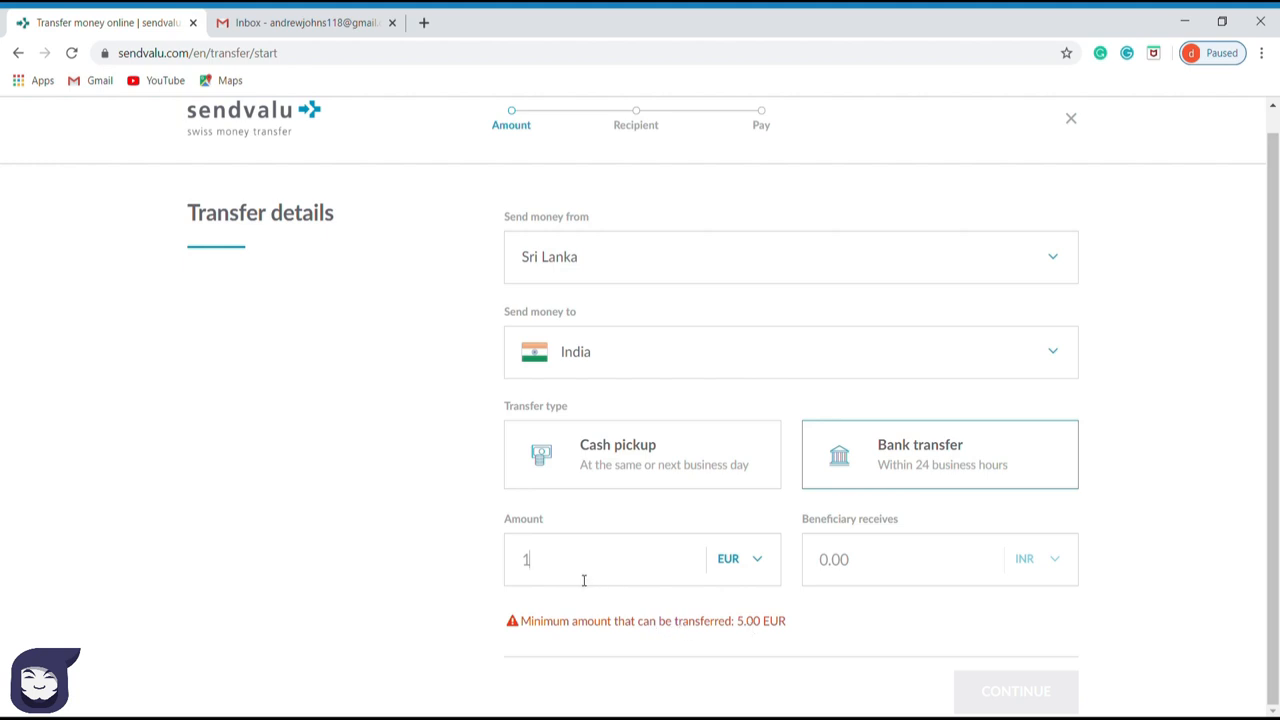
Enter 5 EUR as the amount, clearing the minimum warning
type("5")
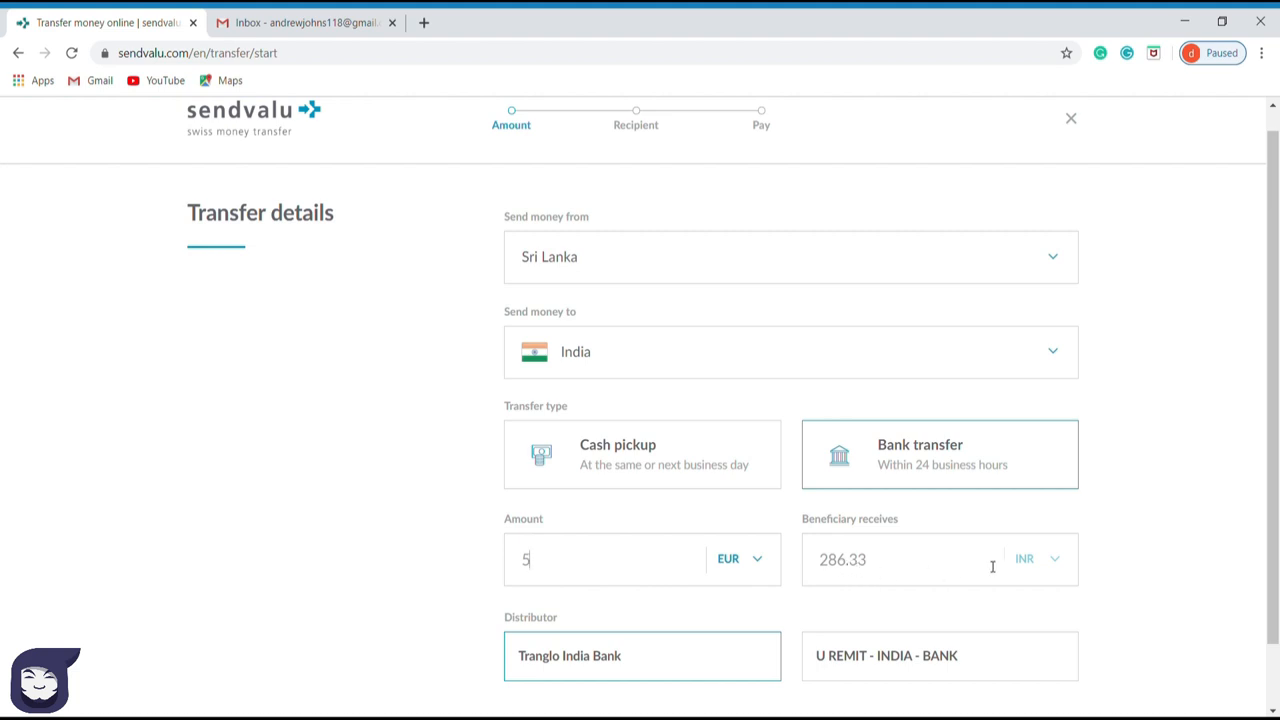
mouse_move(1031, 568)
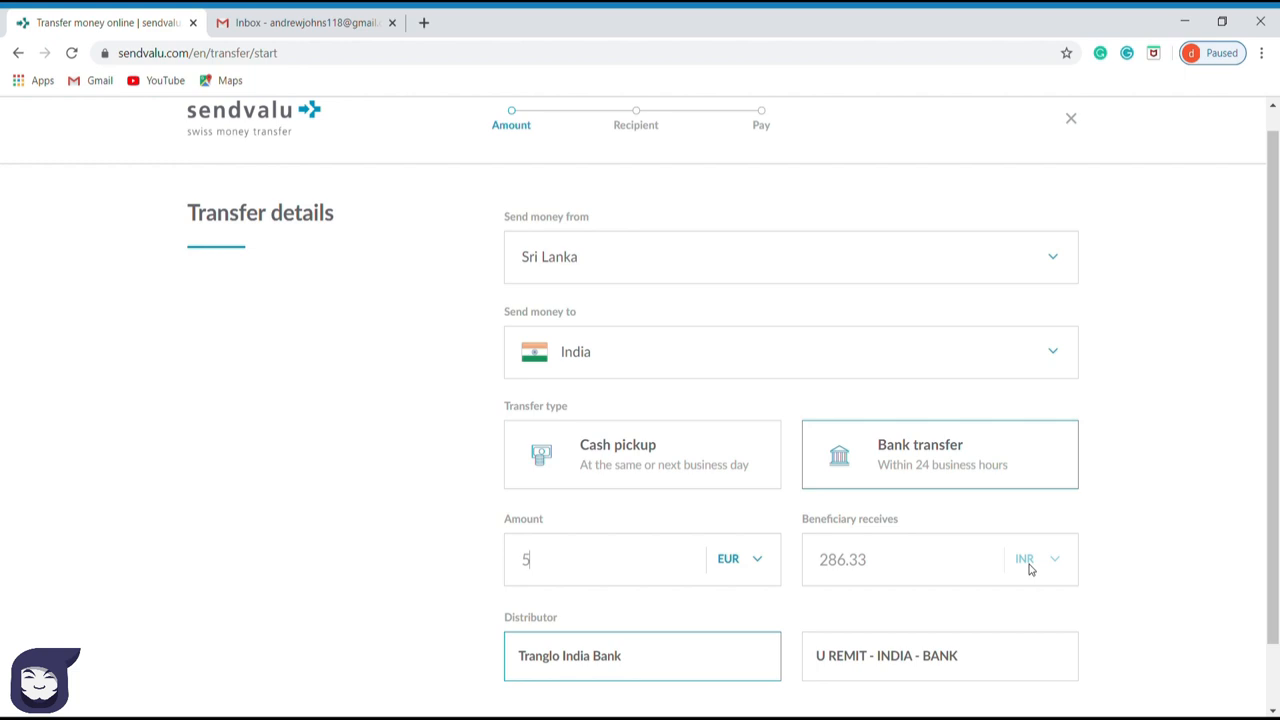
Check the fees in the 5 EUR transfer summary, then continue to recipient details
scroll("down", 3)
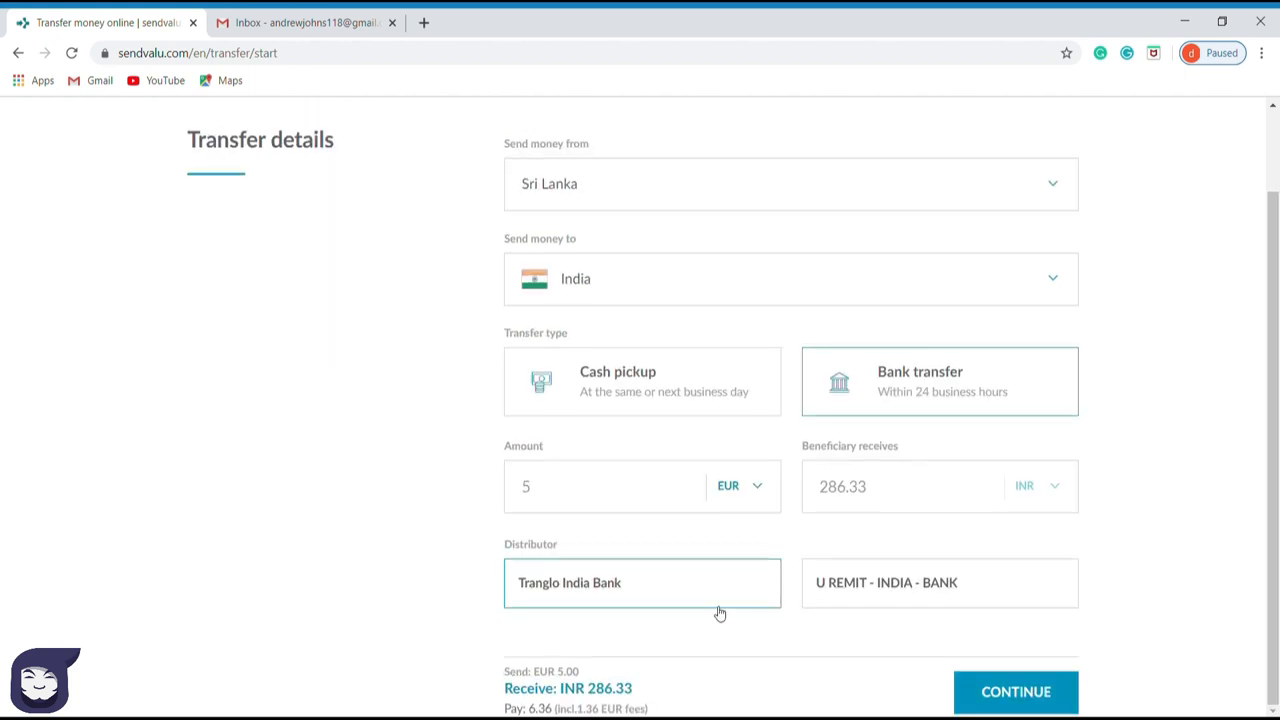
mouse_move(615, 601)
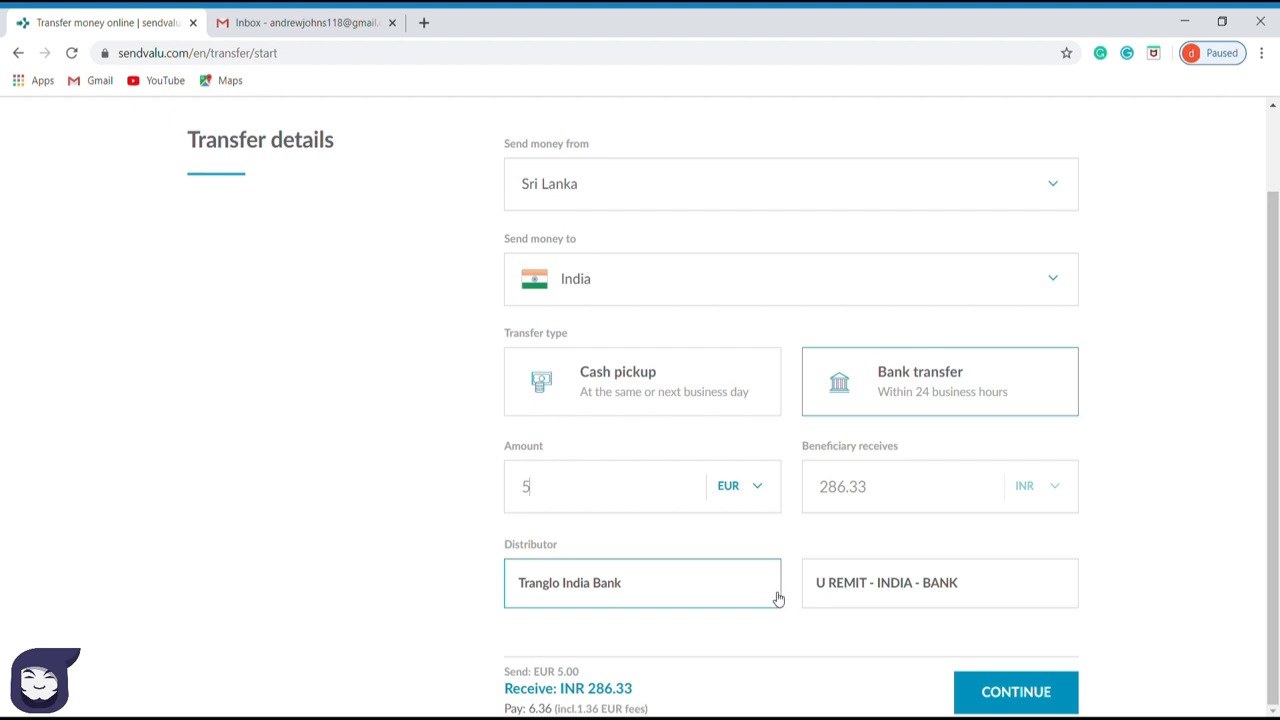
mouse_move(795, 595)
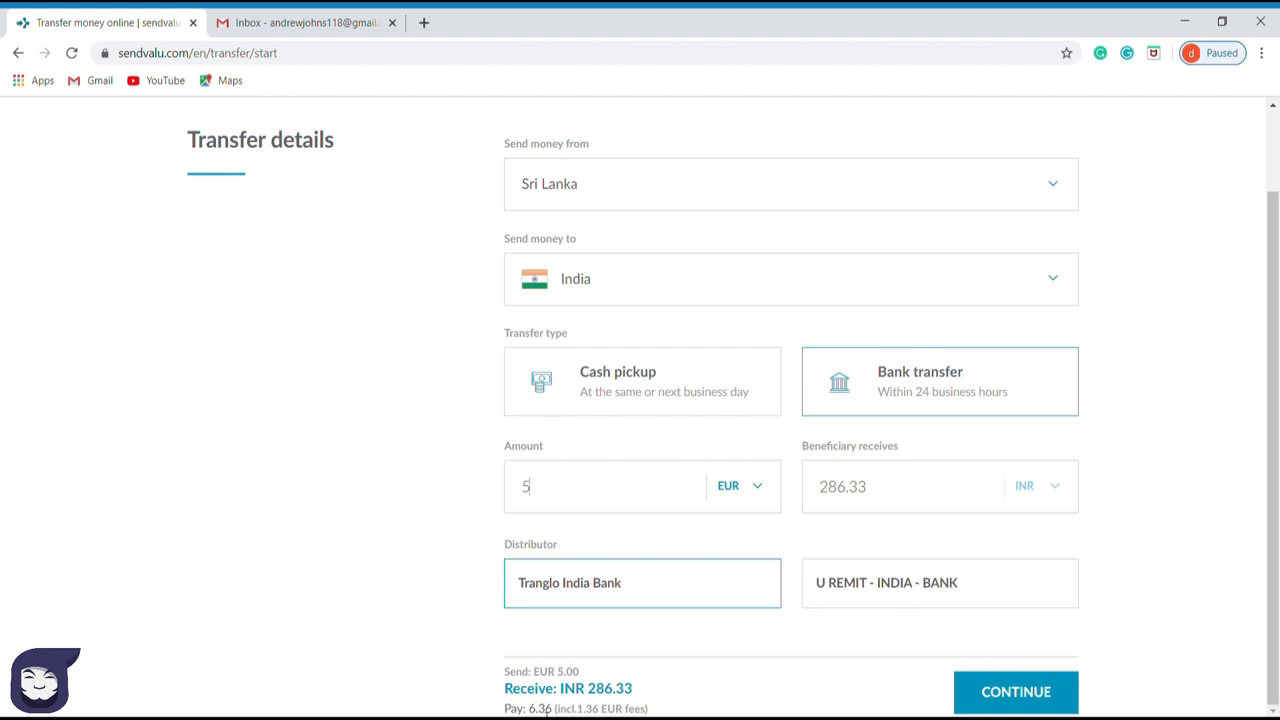
mouse_move(548, 681)
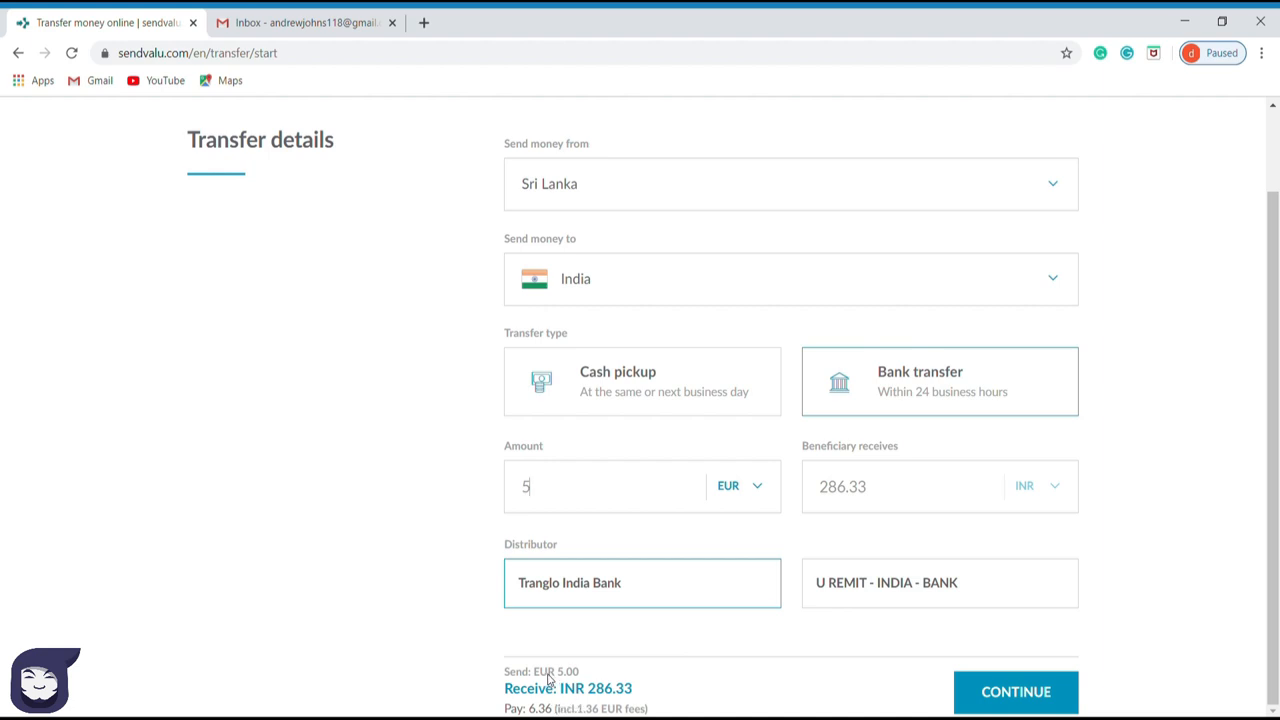
double_click(601, 708)
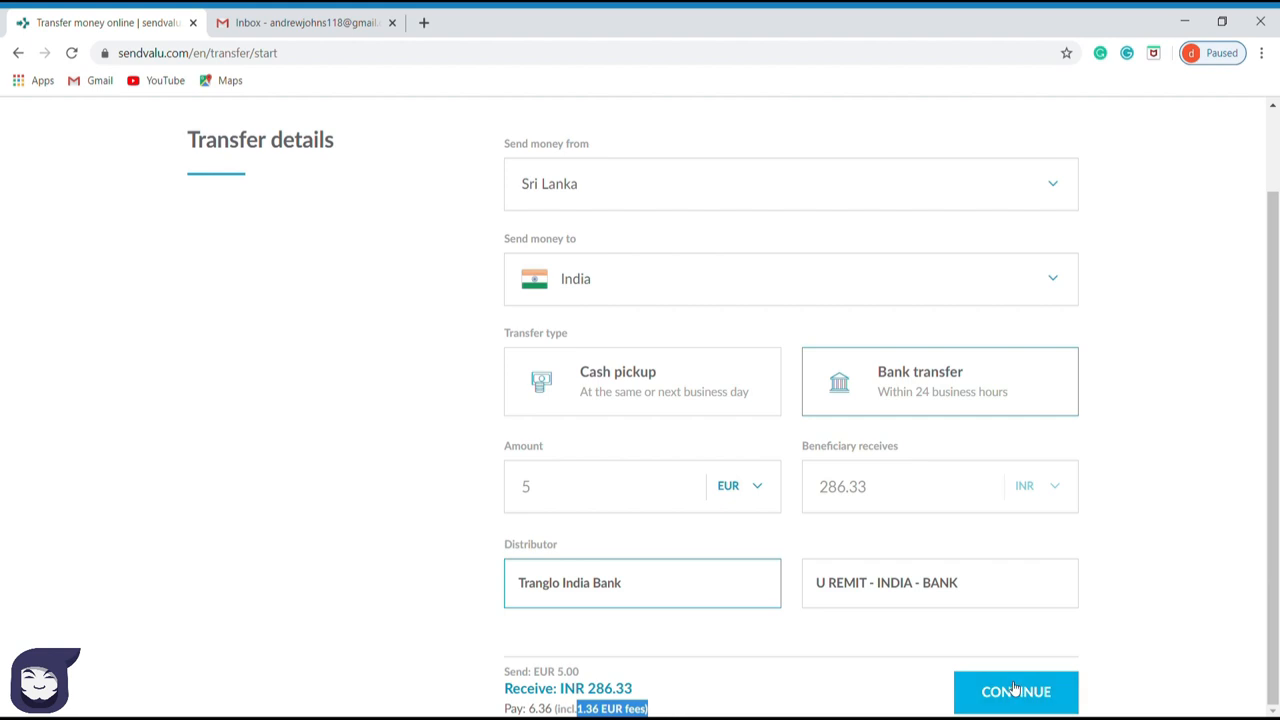
left_click(1015, 691)
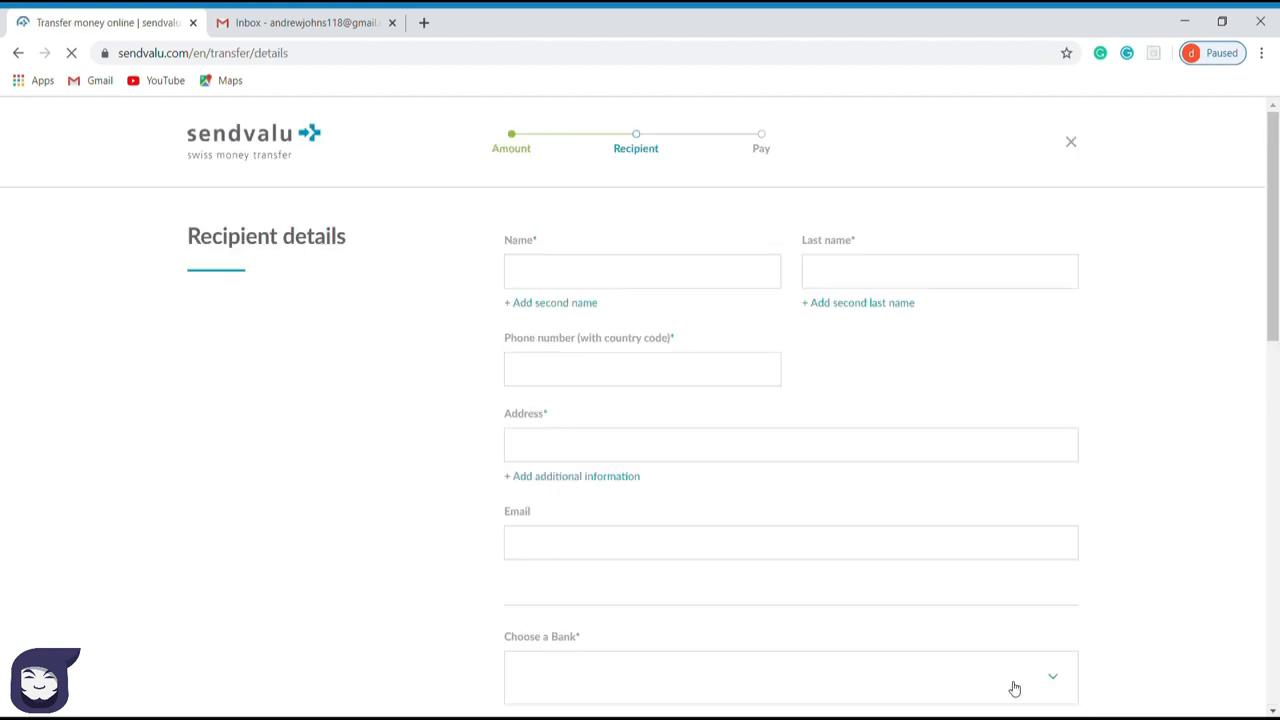
left_click(642, 271)
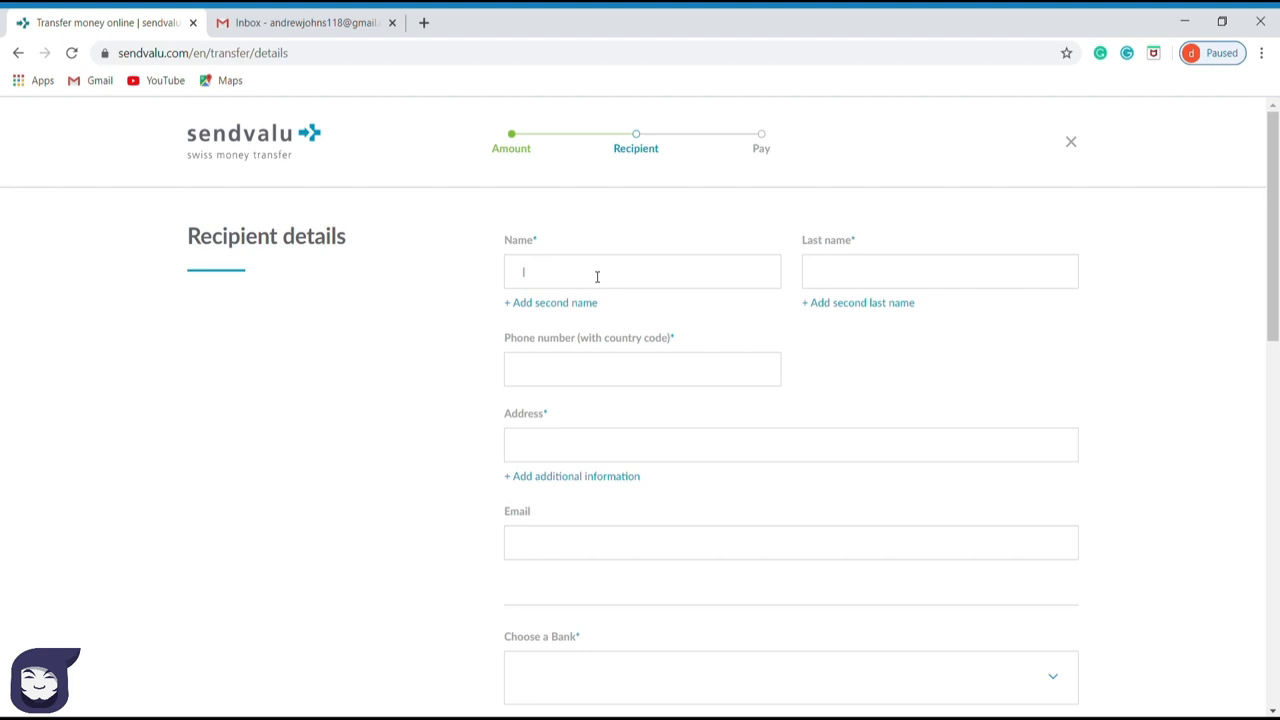
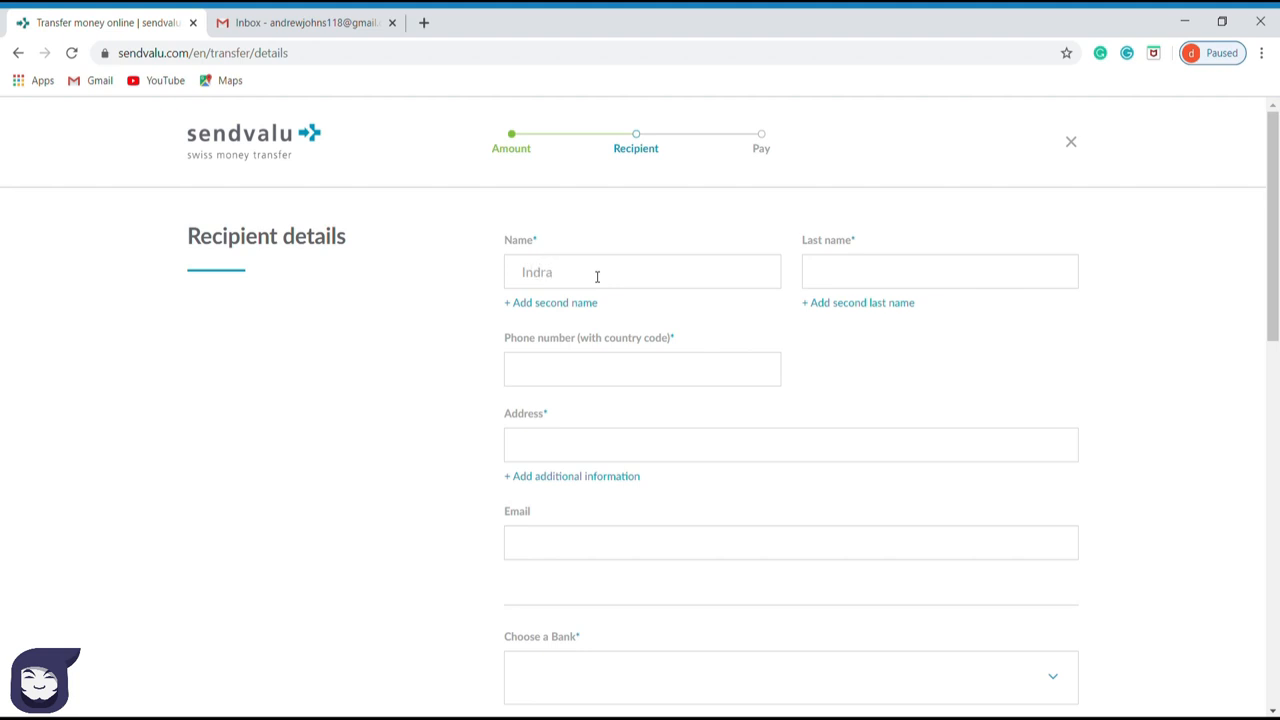
left_click(938, 271)
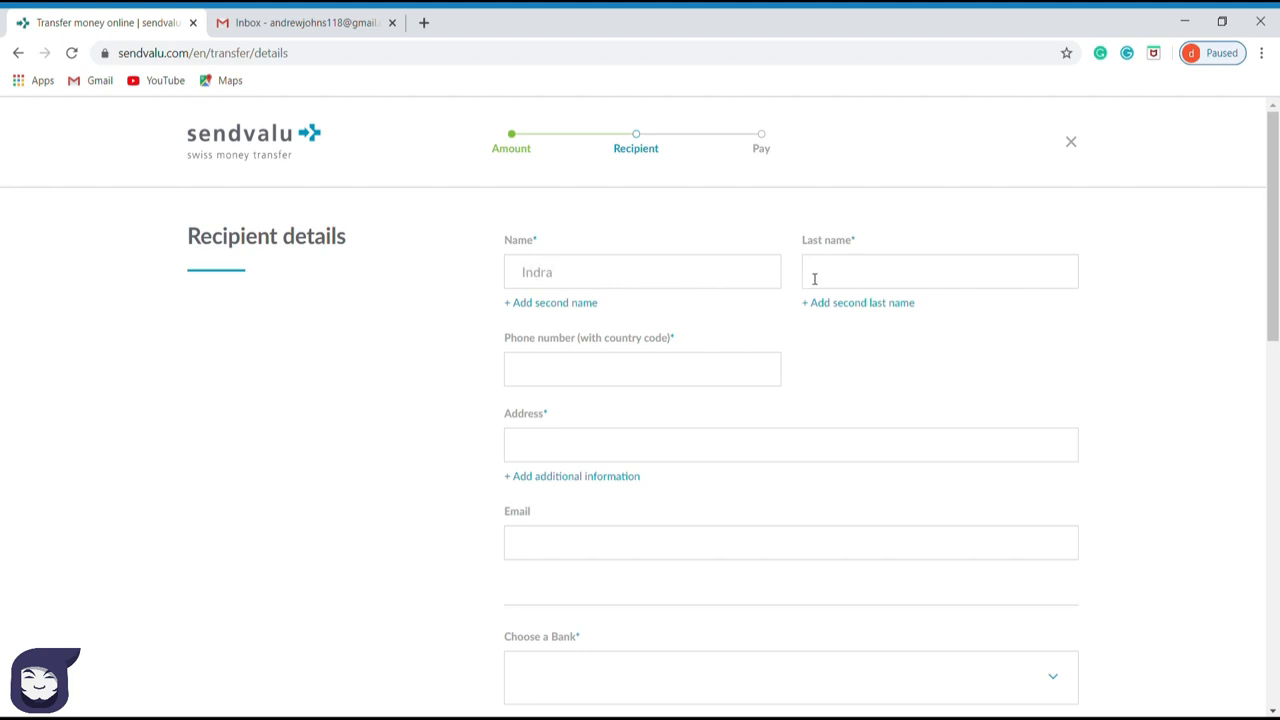
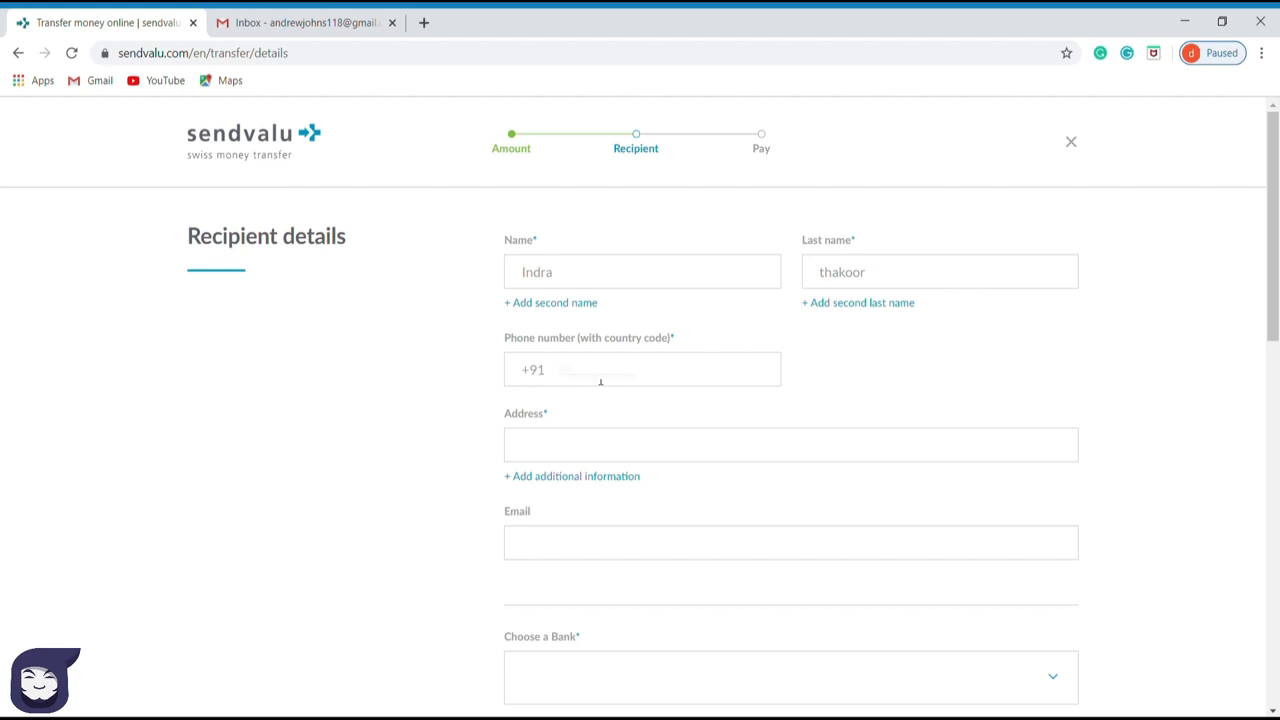
Fill in the recipient's phone number, address and email
type("Ne")
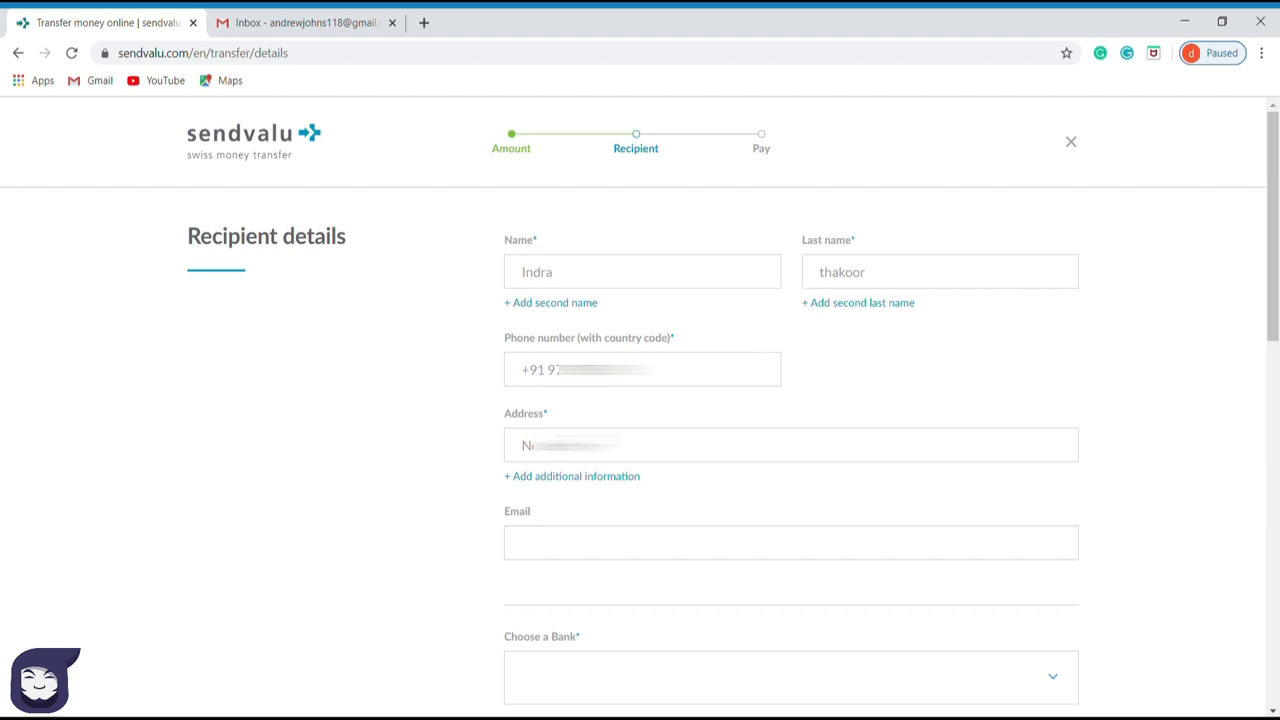
left_click(790, 445)
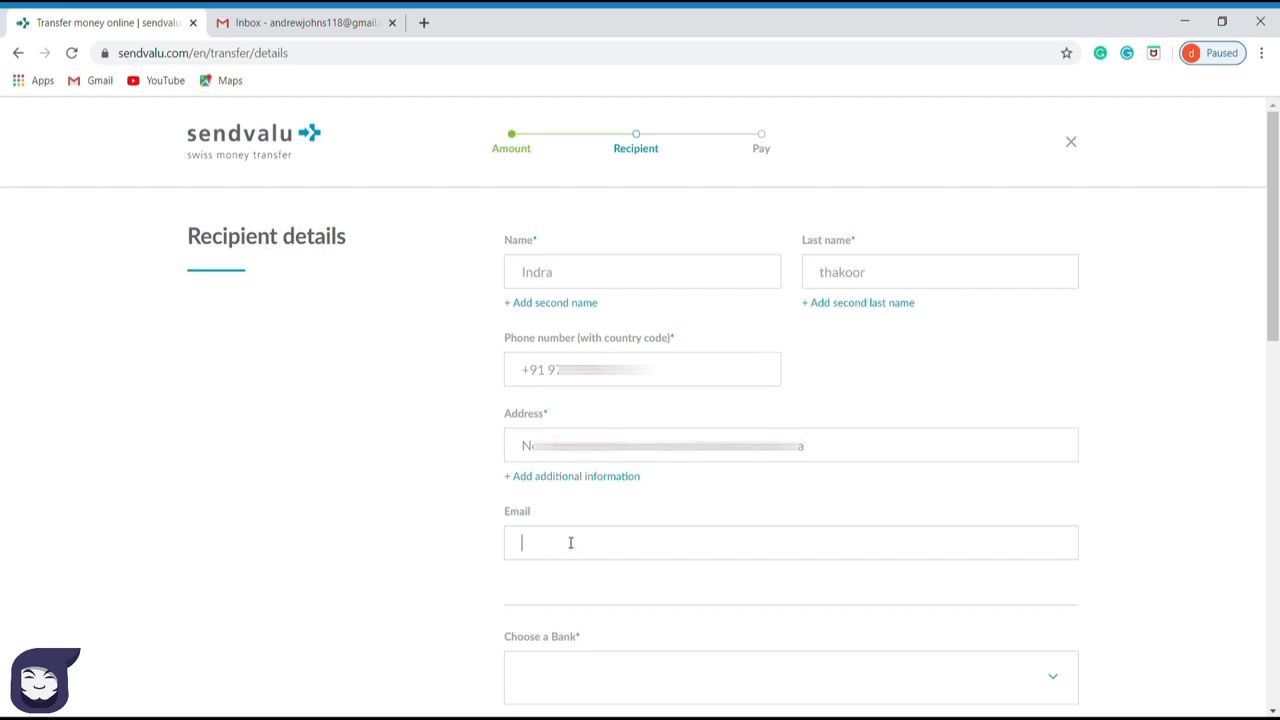
type("ind")
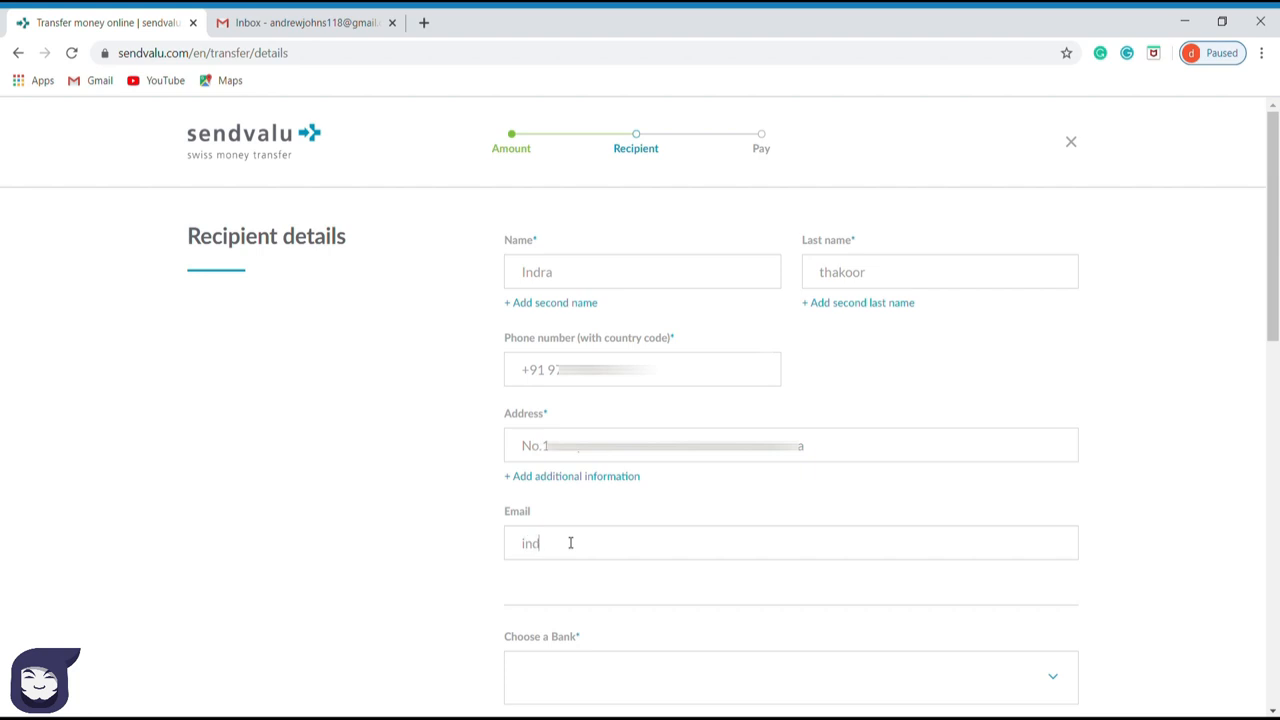
scroll("down", 3)
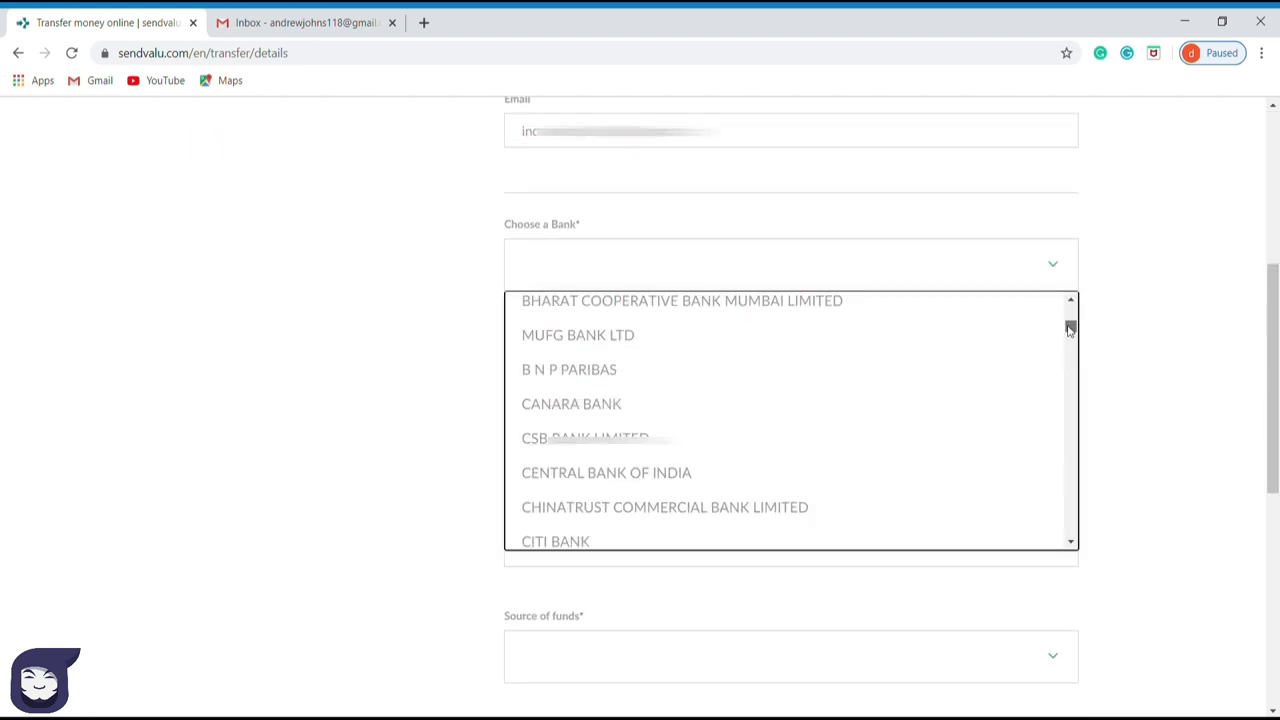
Scroll through the bank list and select UNION BANK OF INDIA
scroll("down", 3)
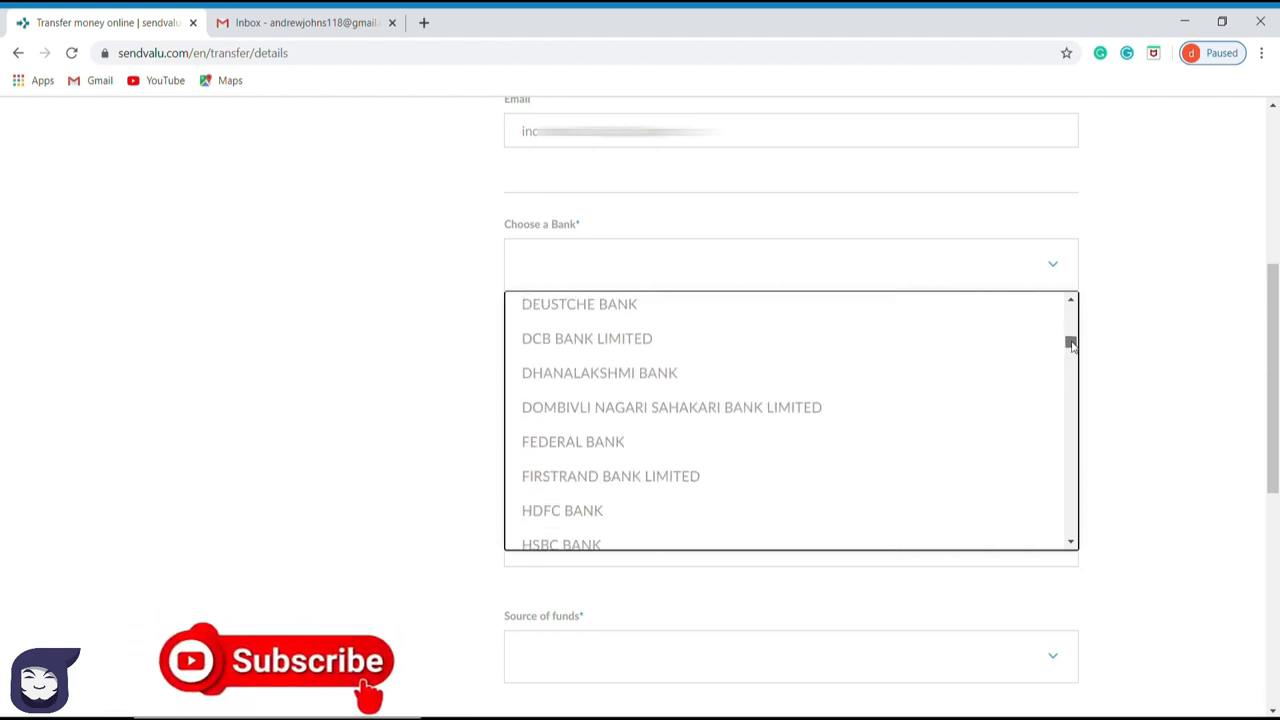
scroll("down", 3)
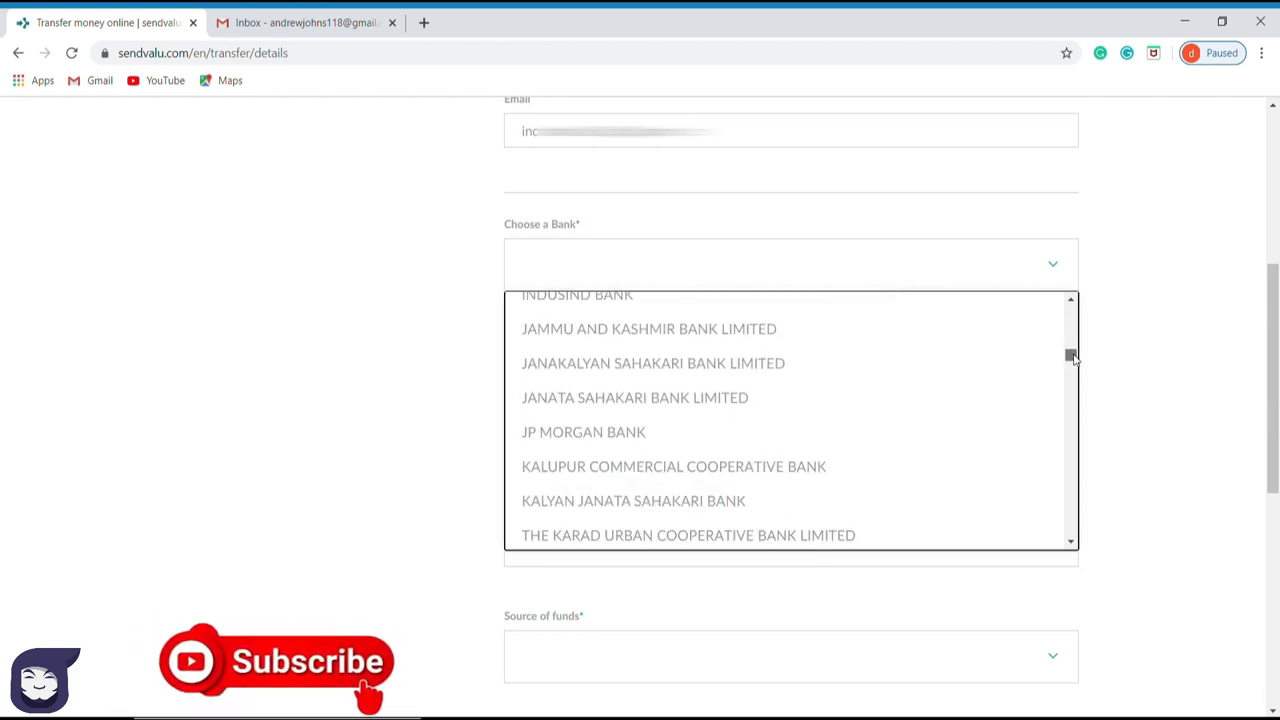
scroll("down", 3)
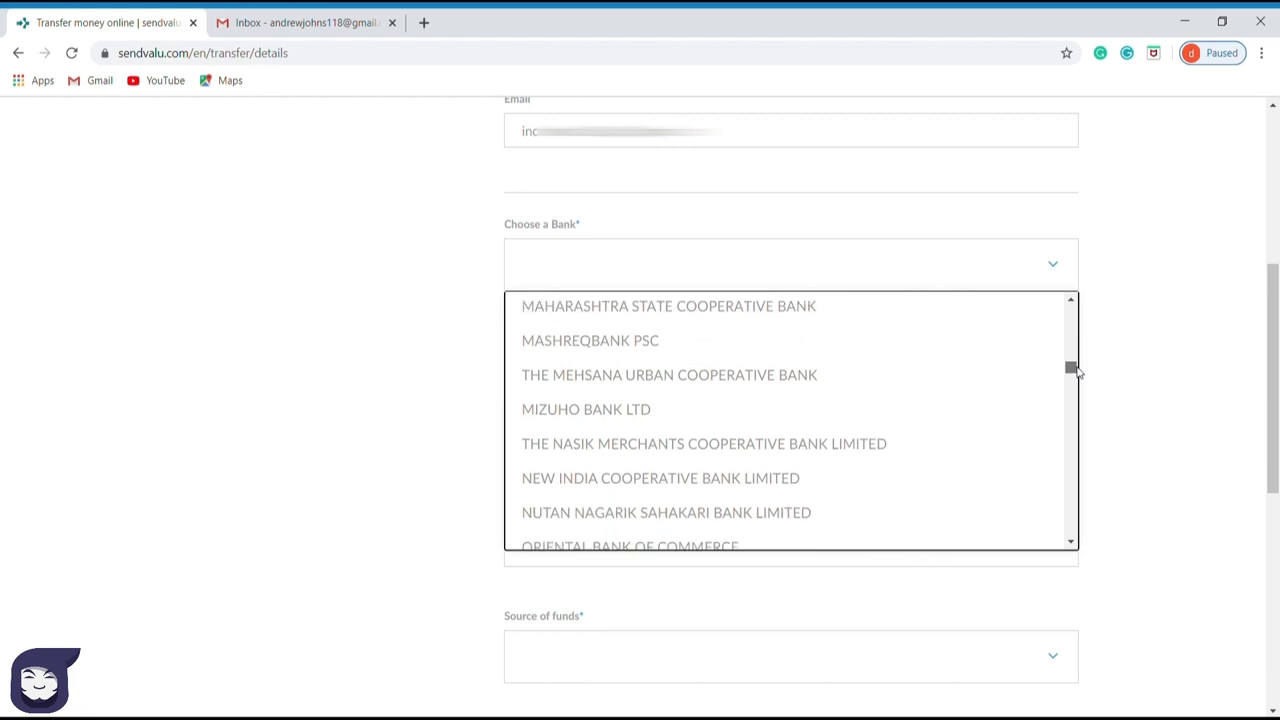
scroll("down", 3)
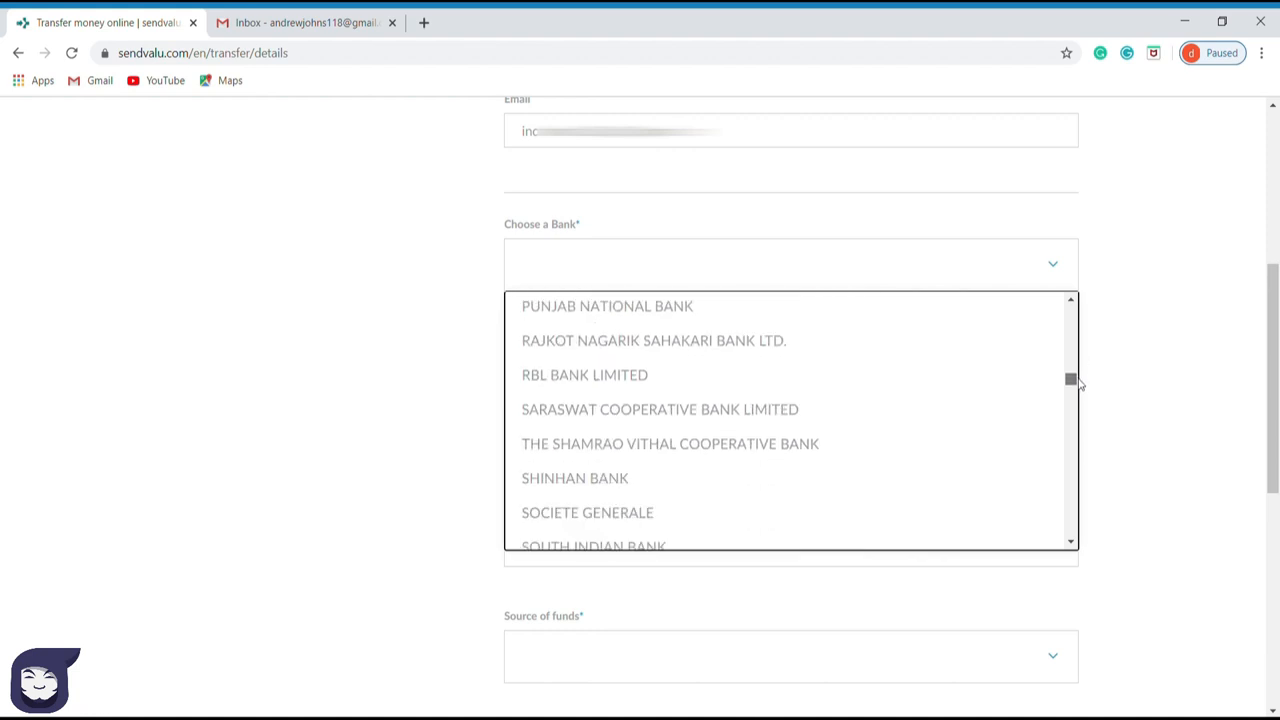
scroll("down", 3)
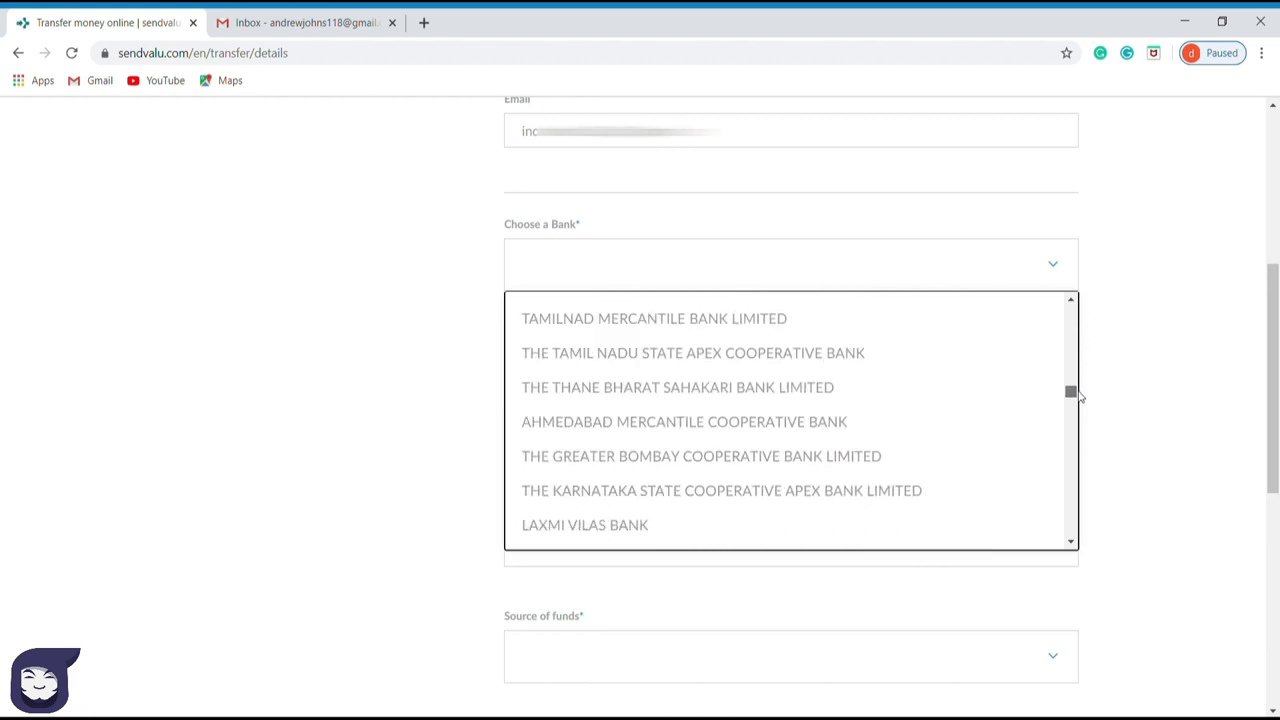
scroll("down", 3)
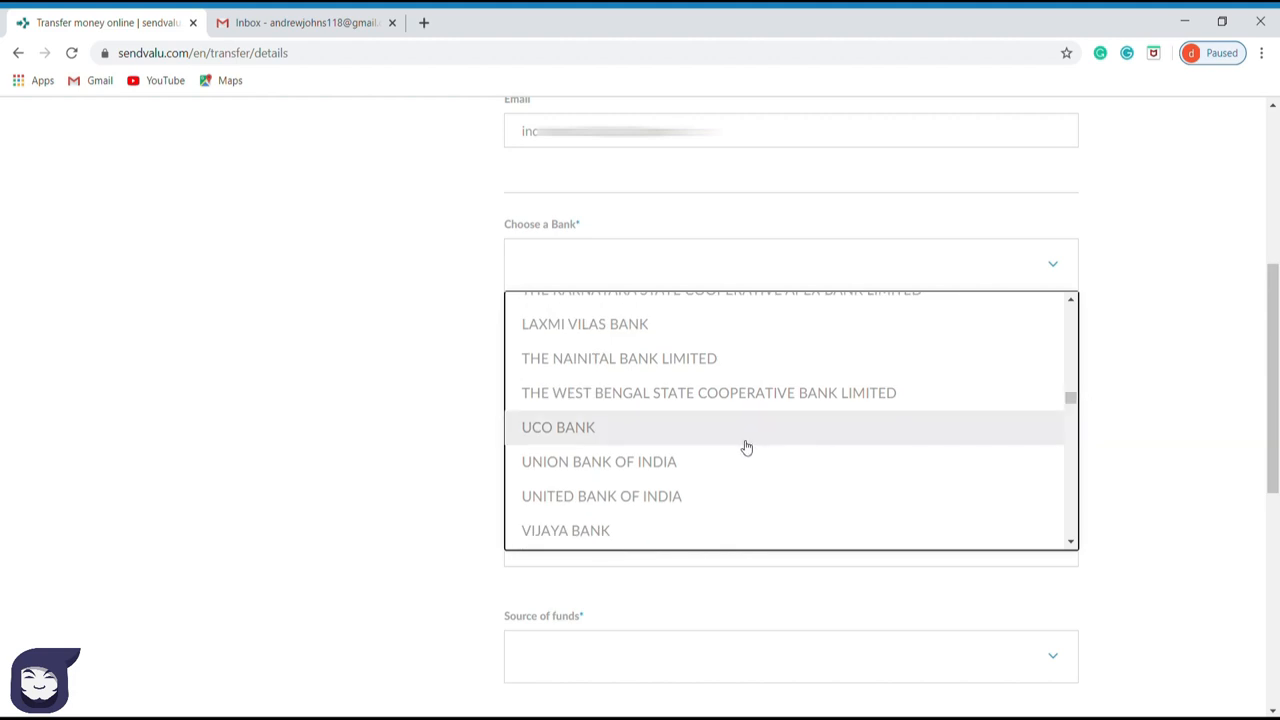
left_click(599, 461)
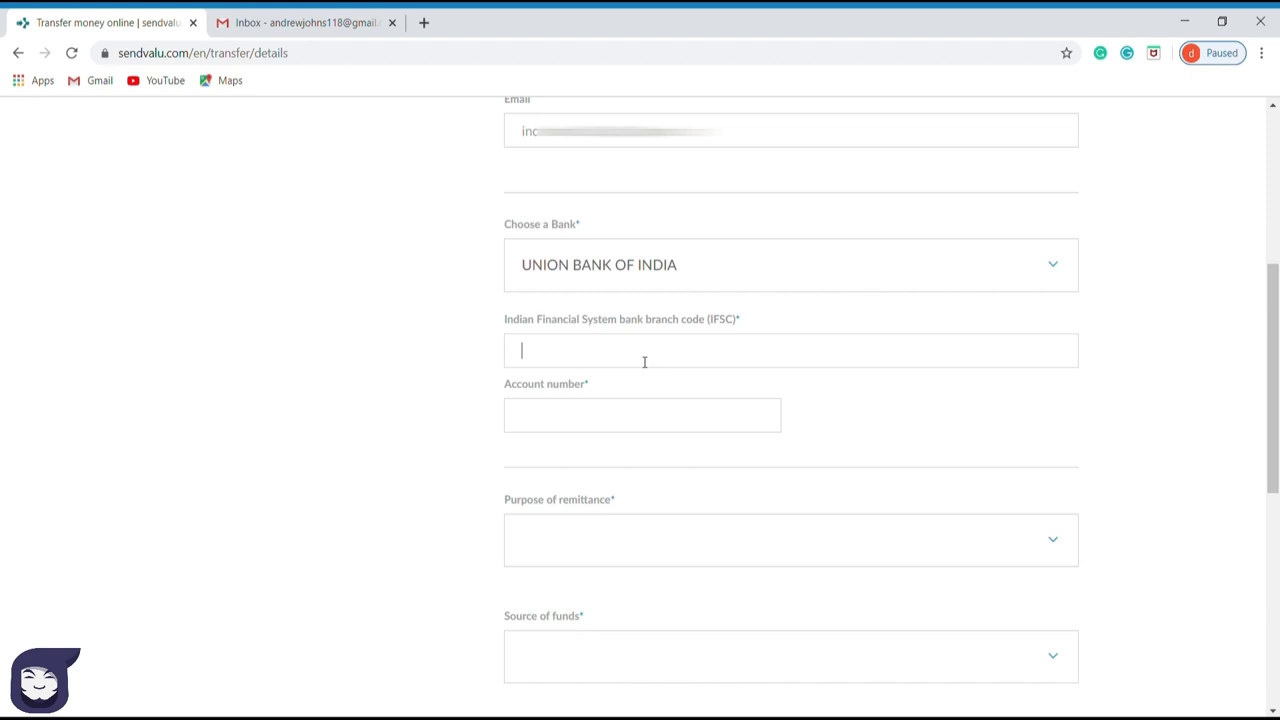
Enter IFSC code 400026130 and the recipient's account number
type("400026130")
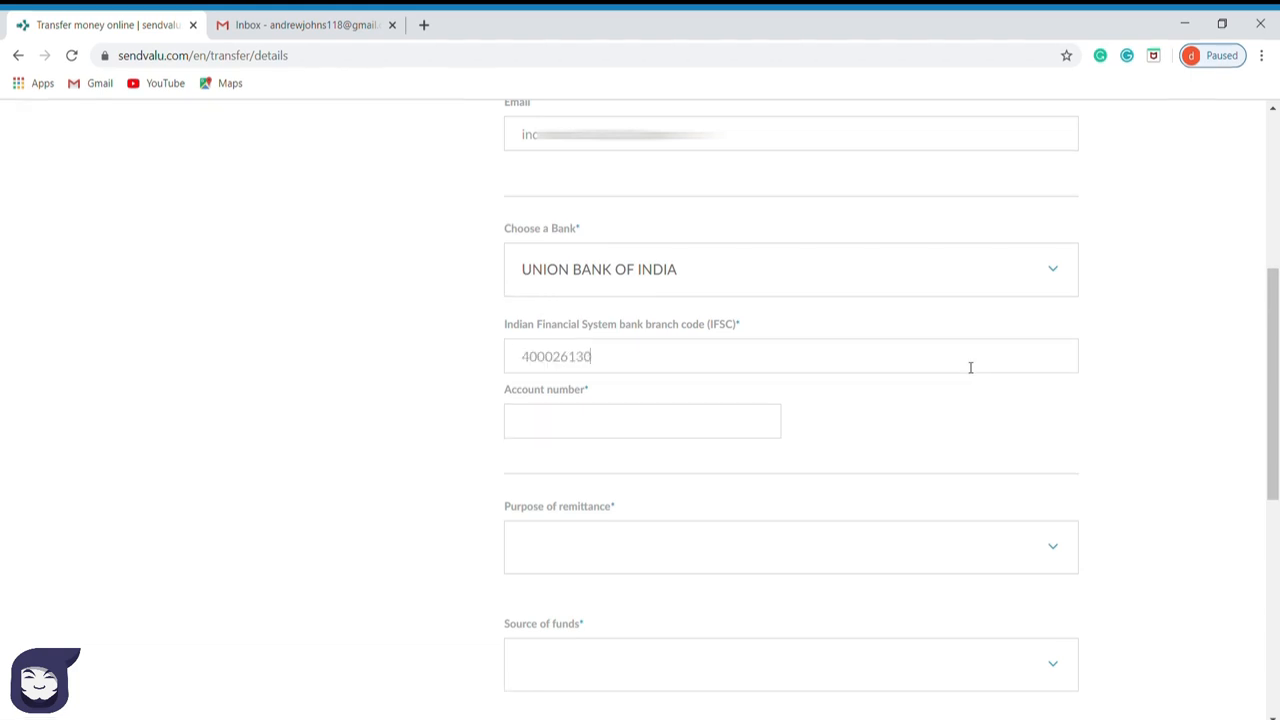
left_click(642, 420)
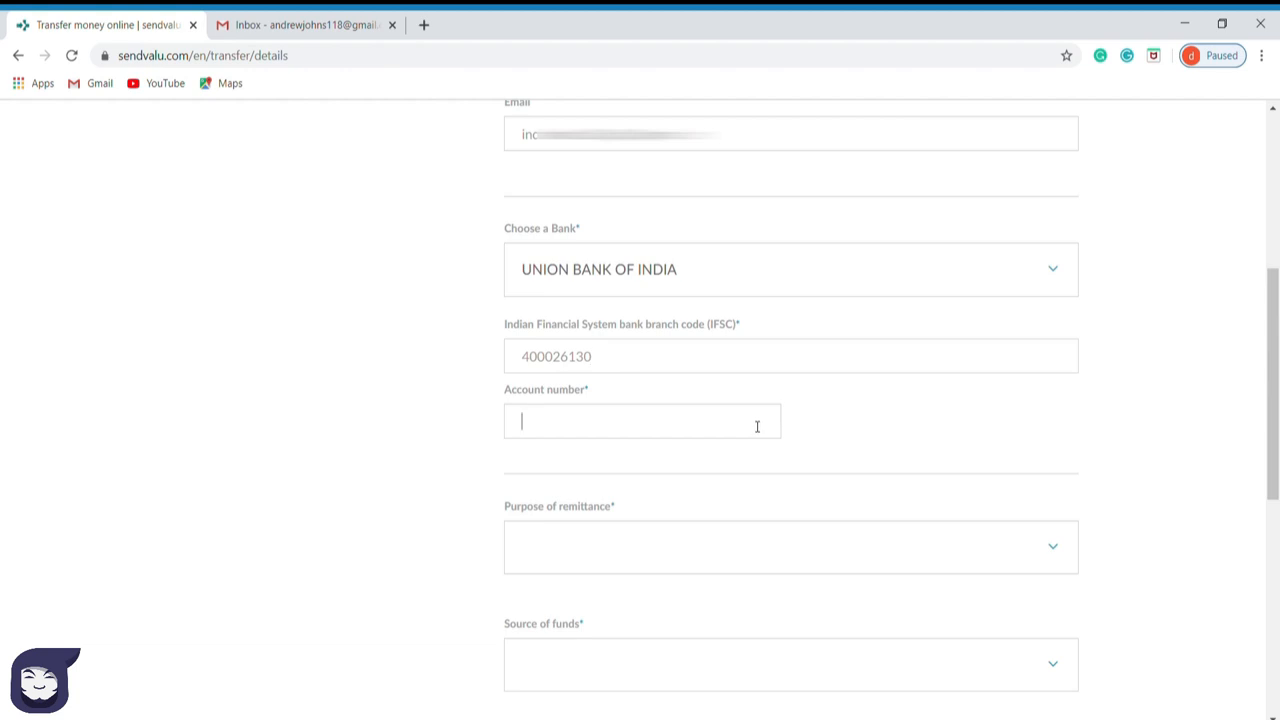
type("5")
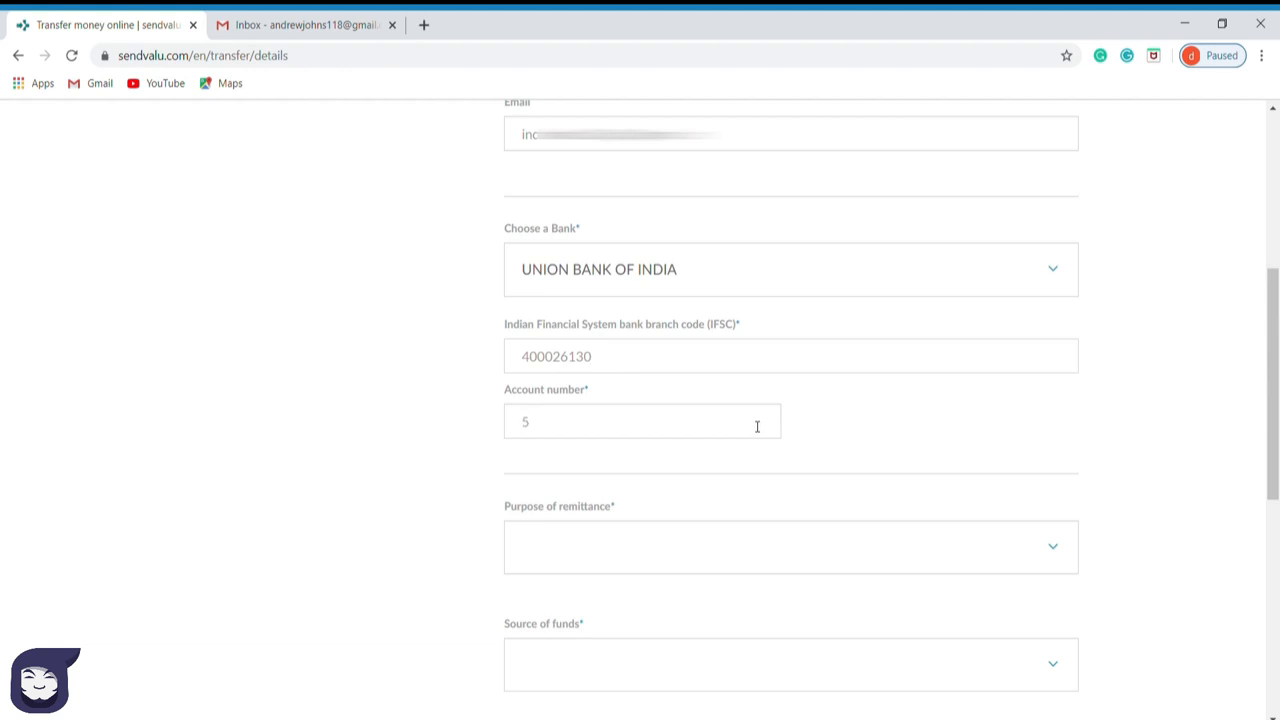
type("6")
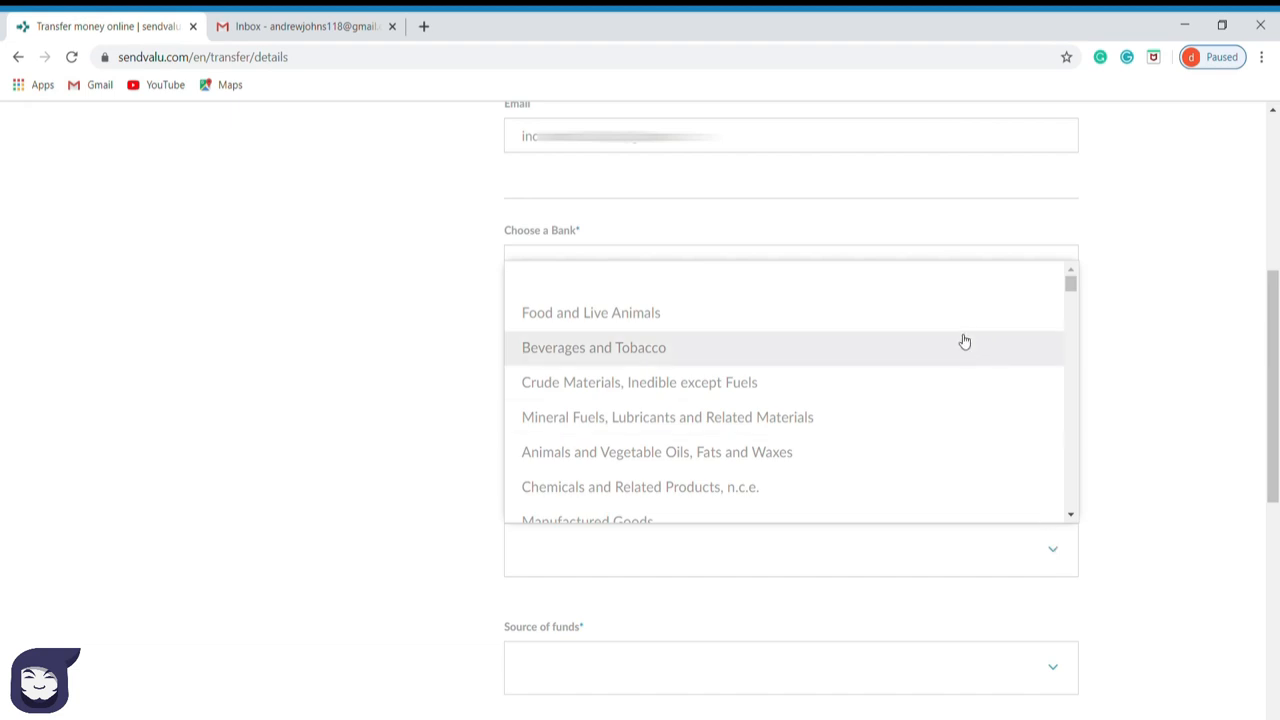
mouse_move(963, 385)
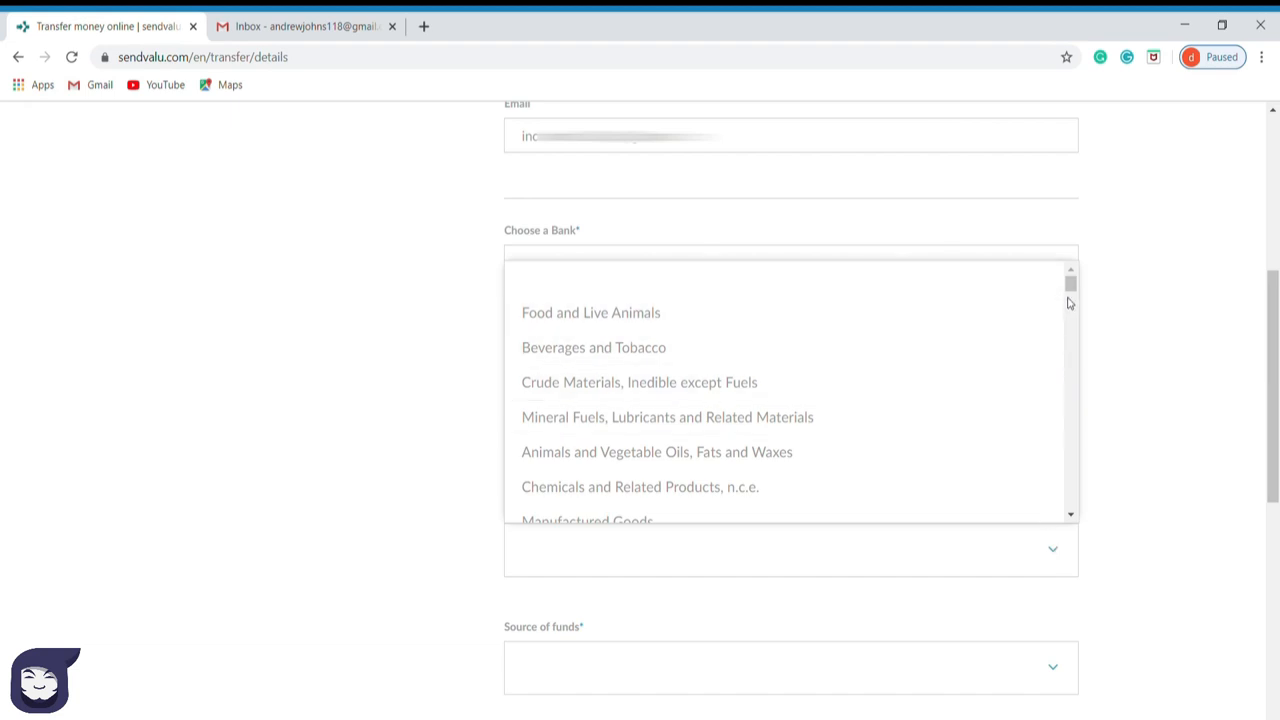
Set the purpose of remittance to Education-Related
scroll("down", 3)
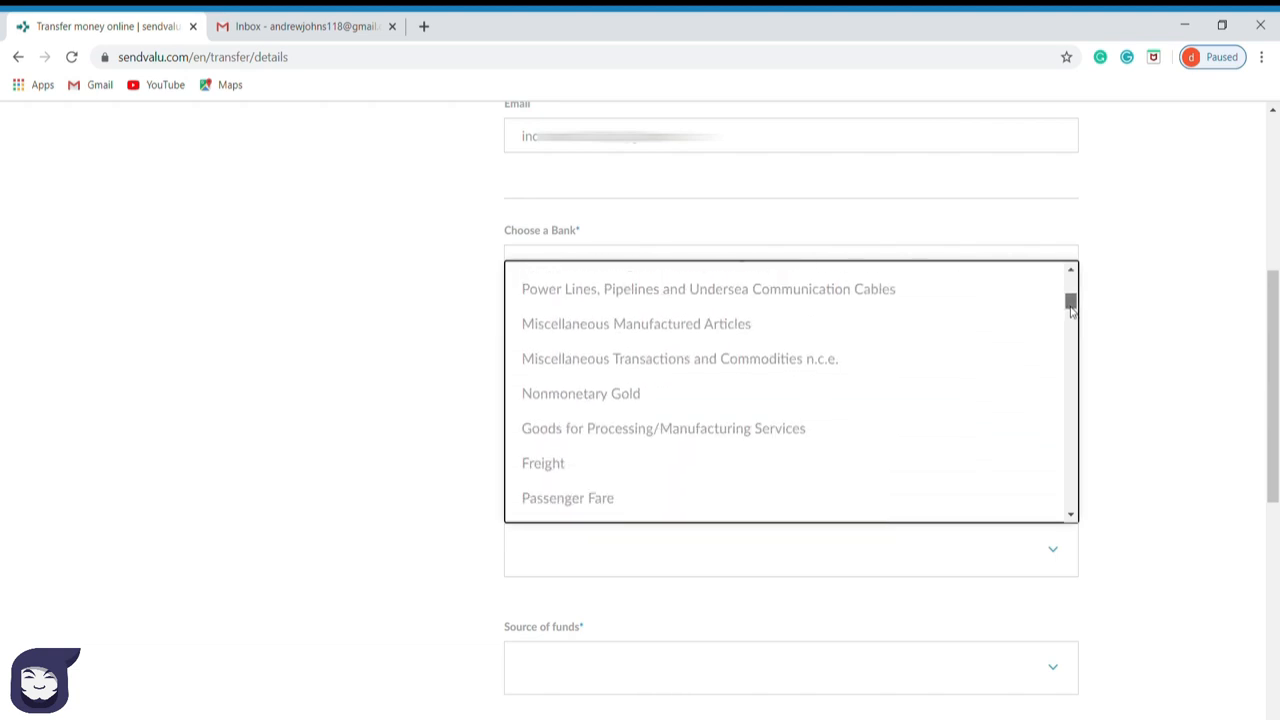
scroll("down", 3)
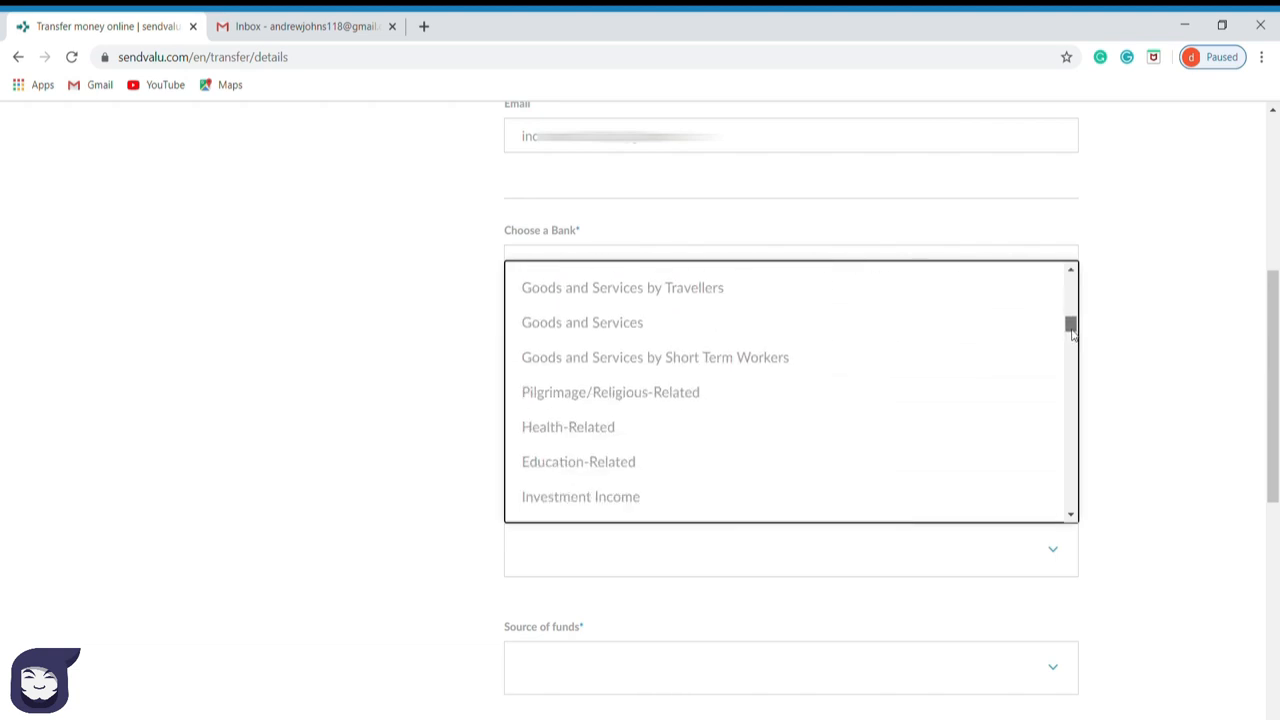
left_click(578, 461)
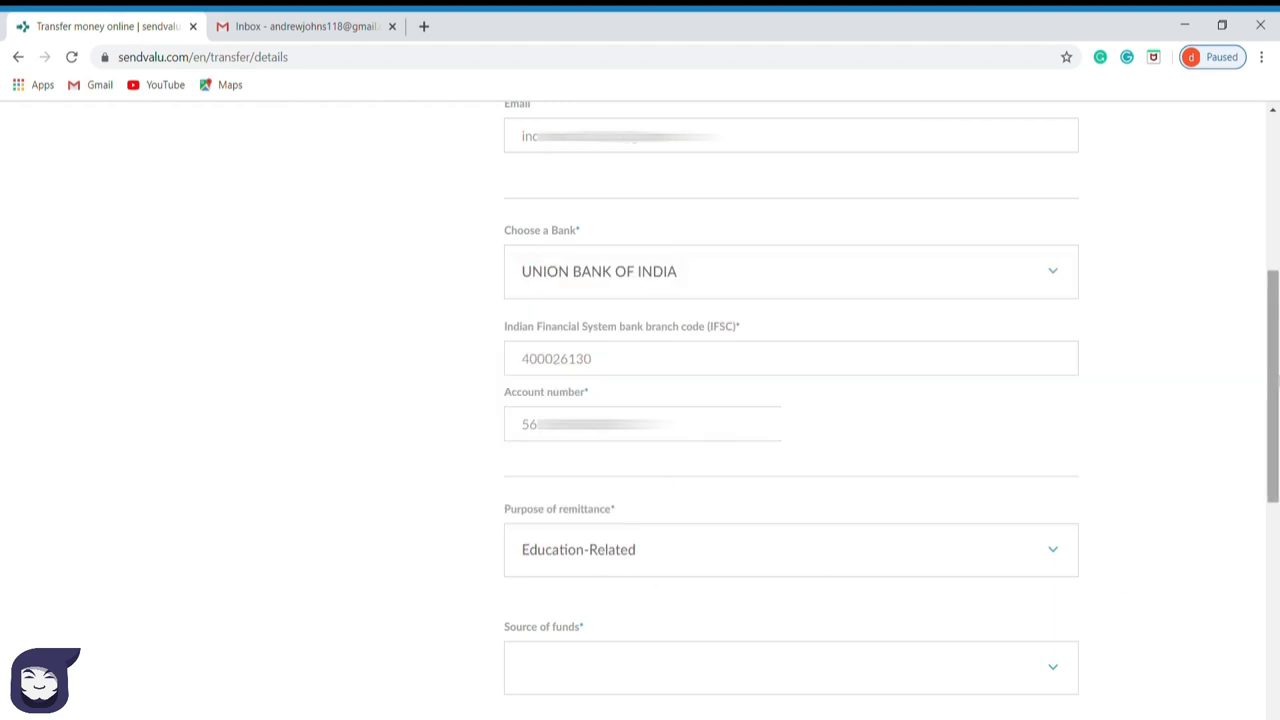
Set source of funds to Salary / Saving and beneficiary relationship to Friend
scroll("down", 3)
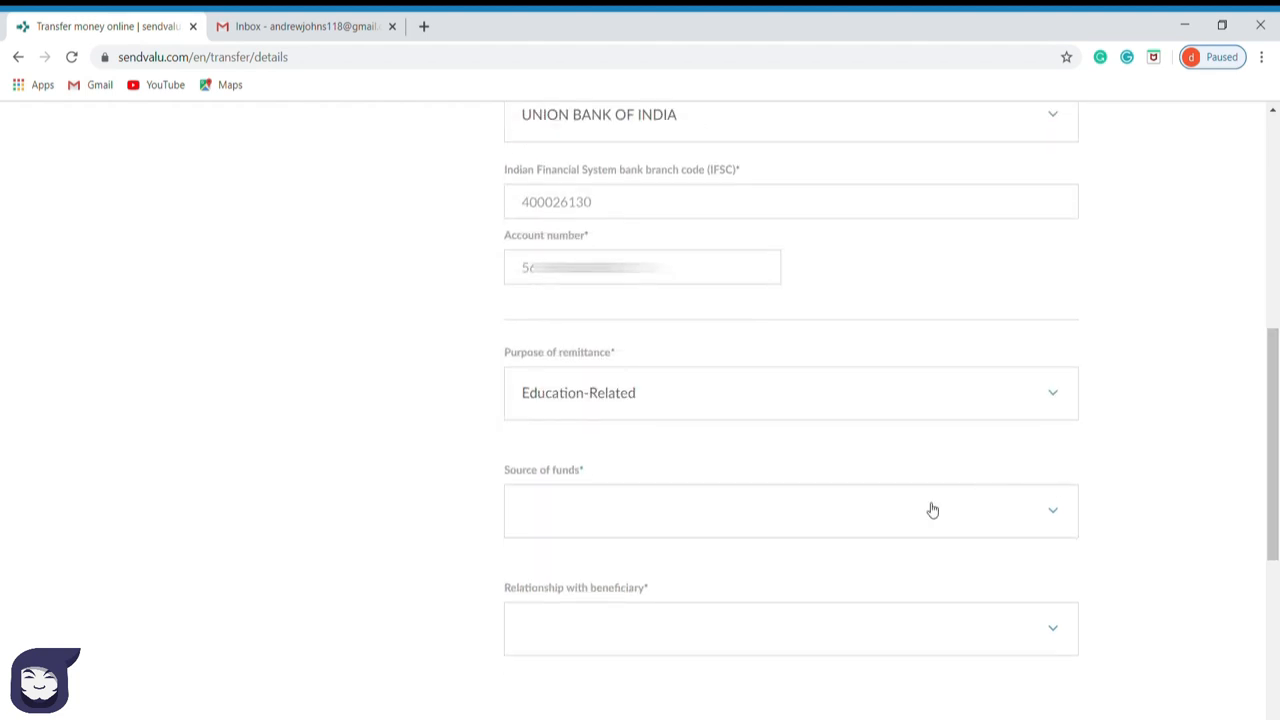
left_click(790, 510)
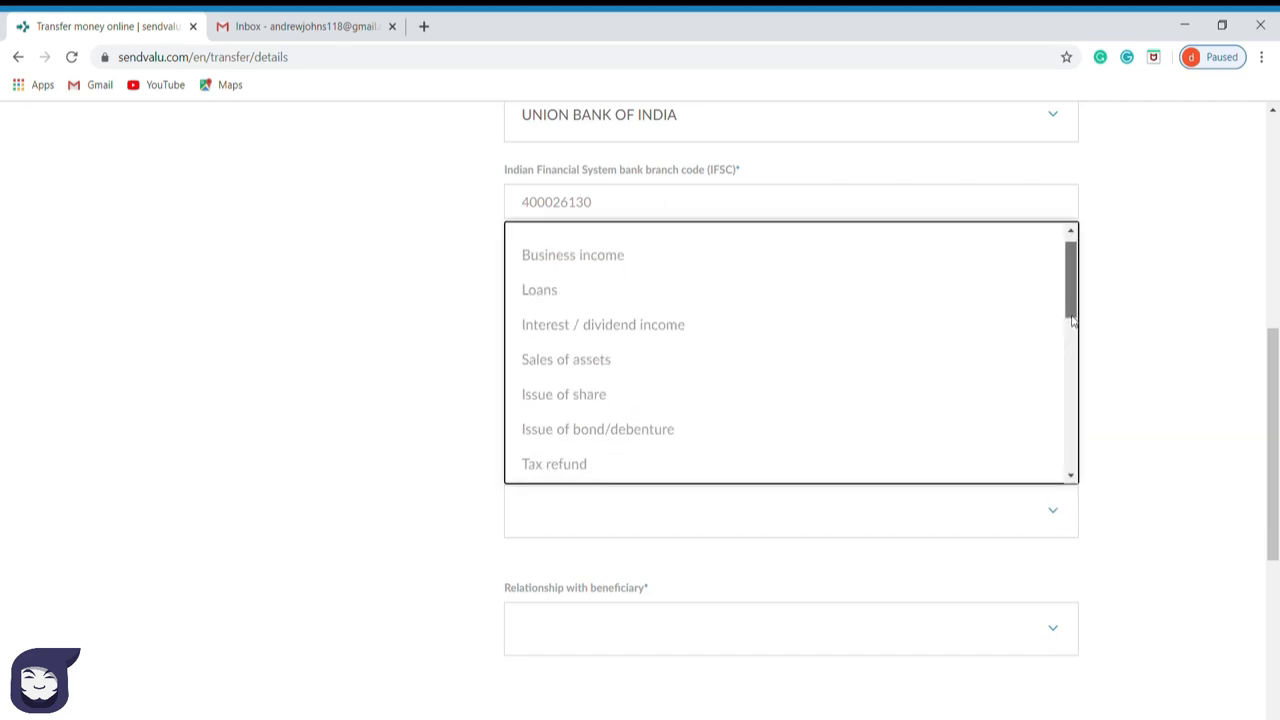
scroll("down", 3)
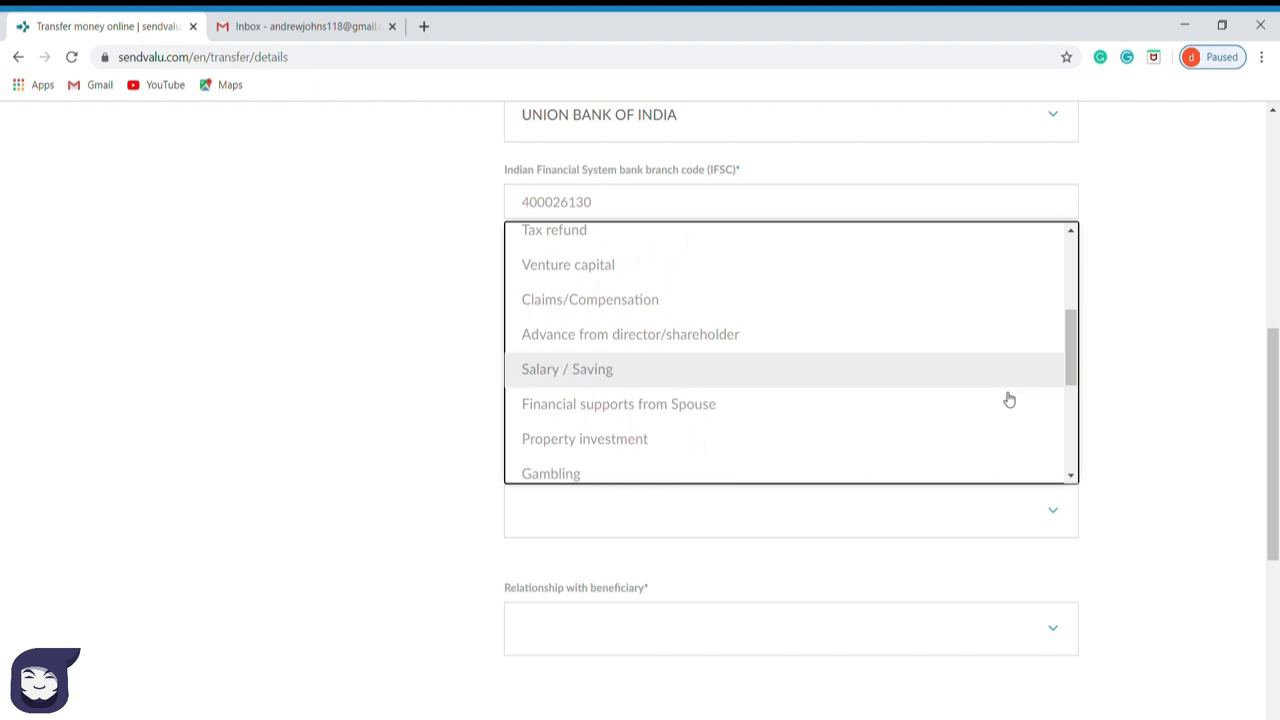
left_click(567, 369)
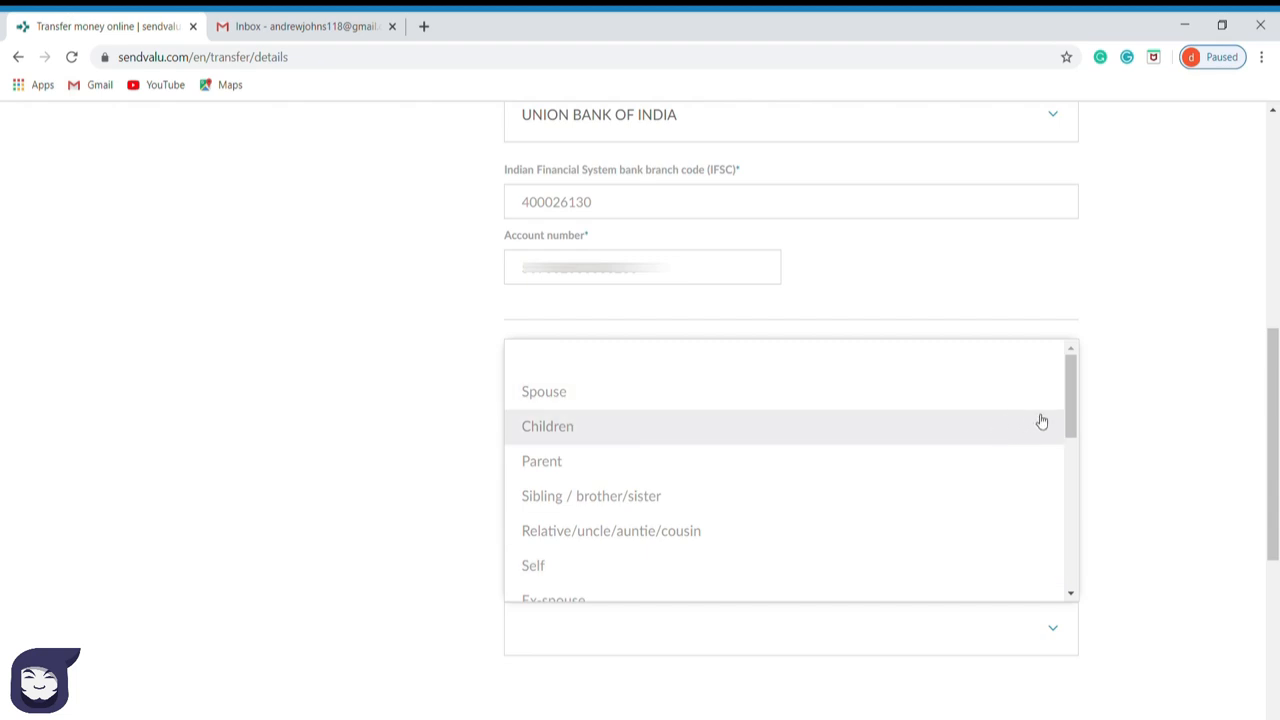
scroll("down", 3)
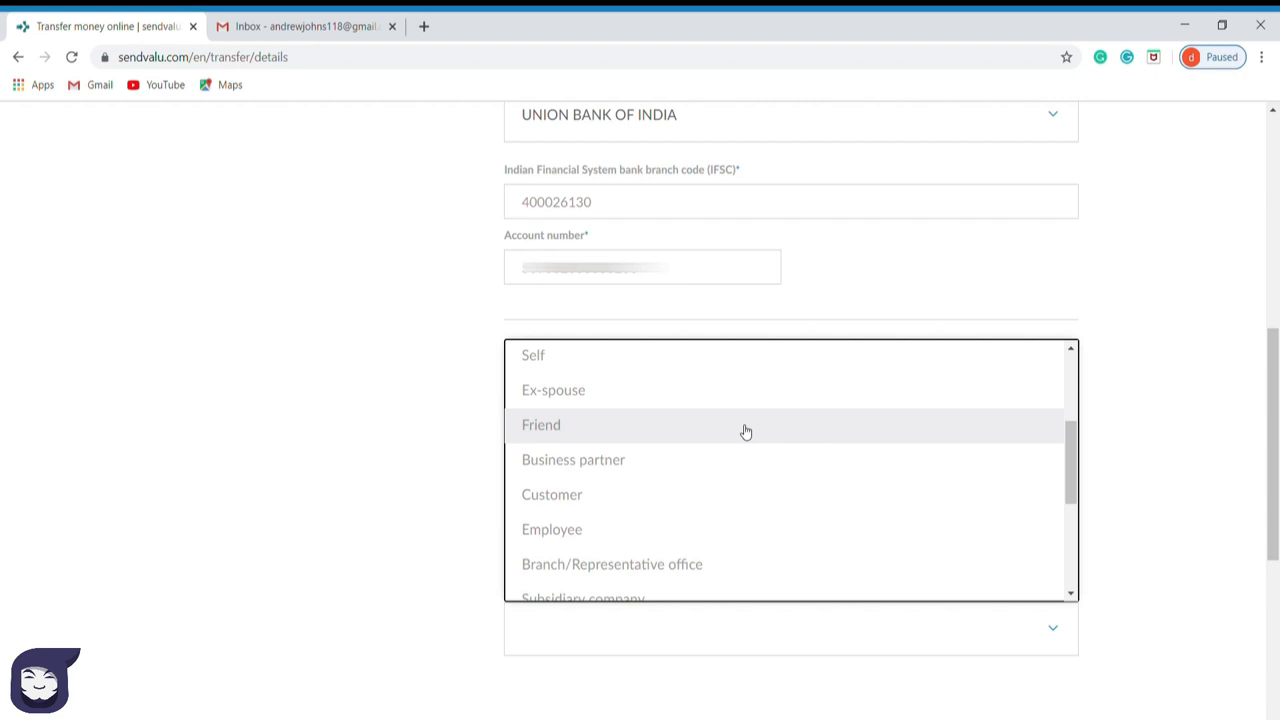
left_click(541, 424)
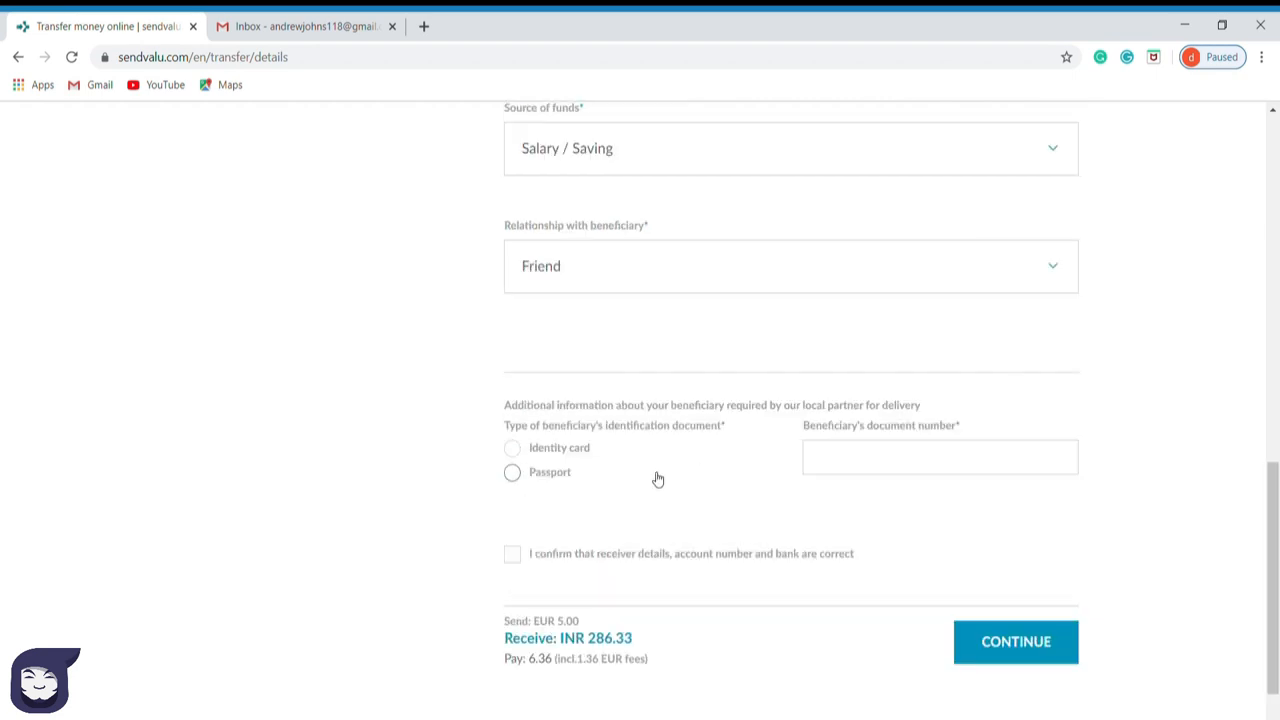
Mark the beneficiary's document as Identity card, confirm details, and submit
left_click(512, 448)
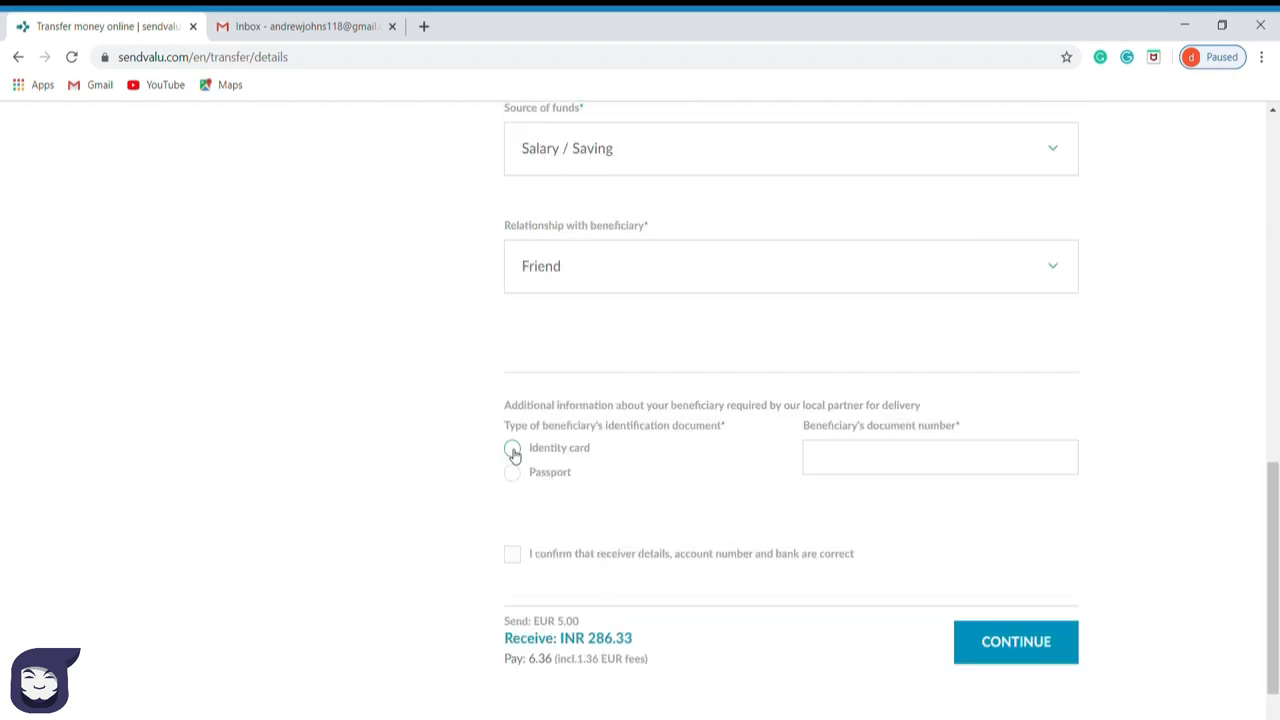
left_click(512, 448)
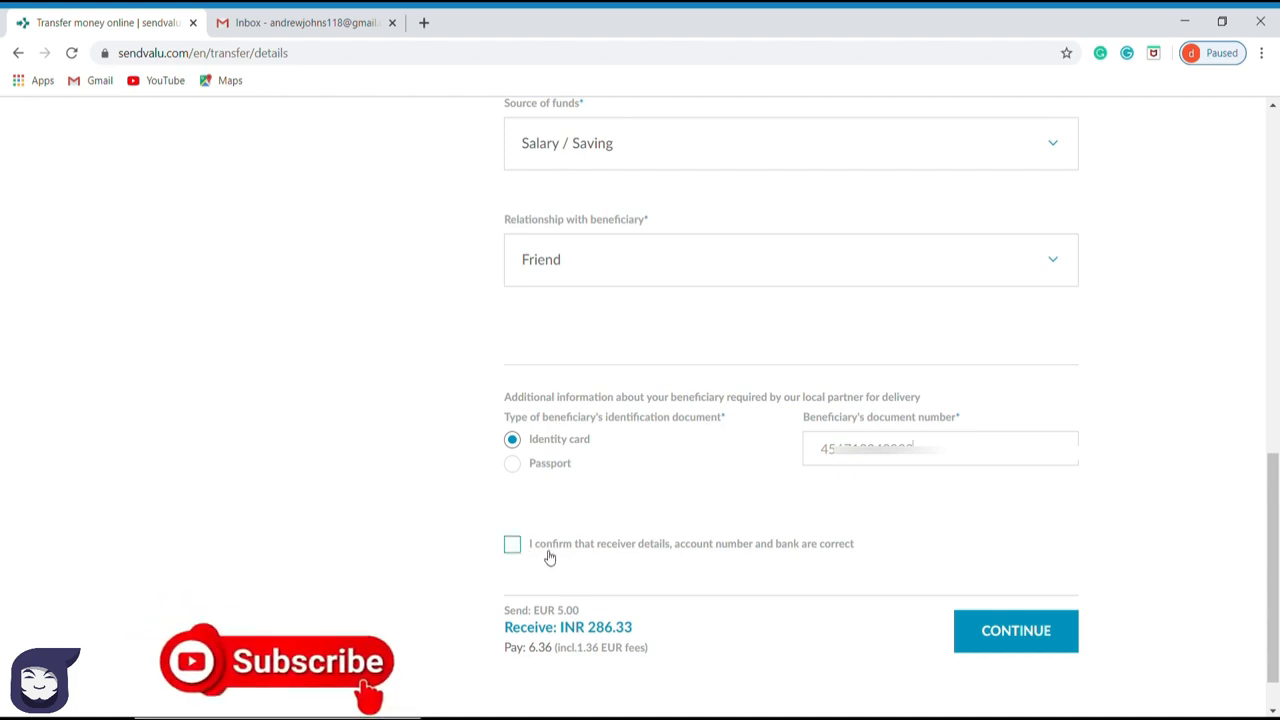
left_click(512, 543)
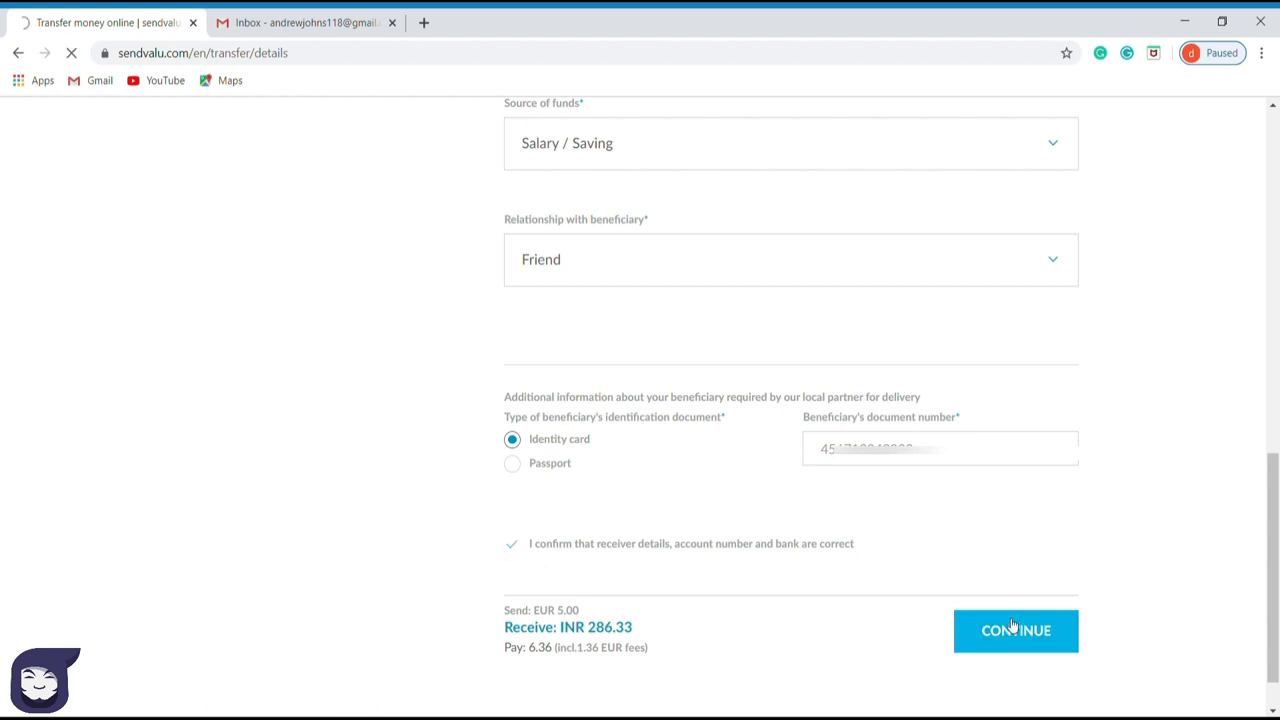
left_click(1015, 630)
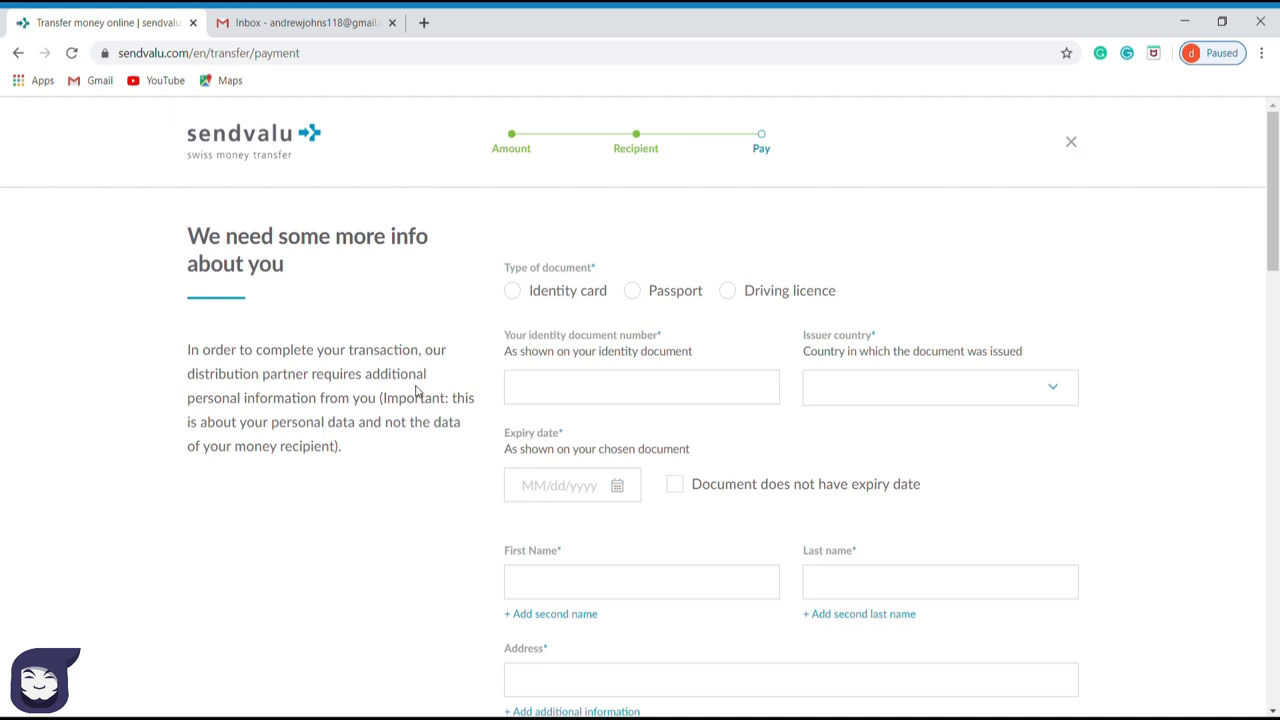
mouse_move(461, 299)
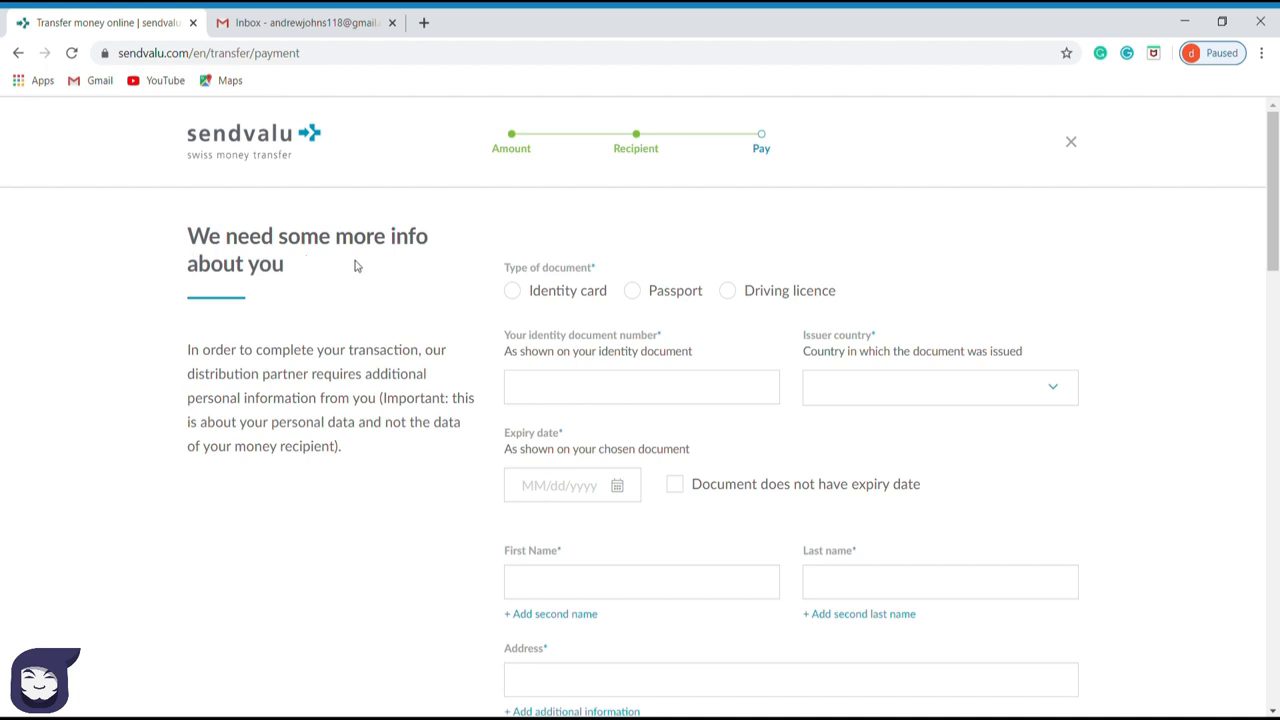
mouse_move(492, 293)
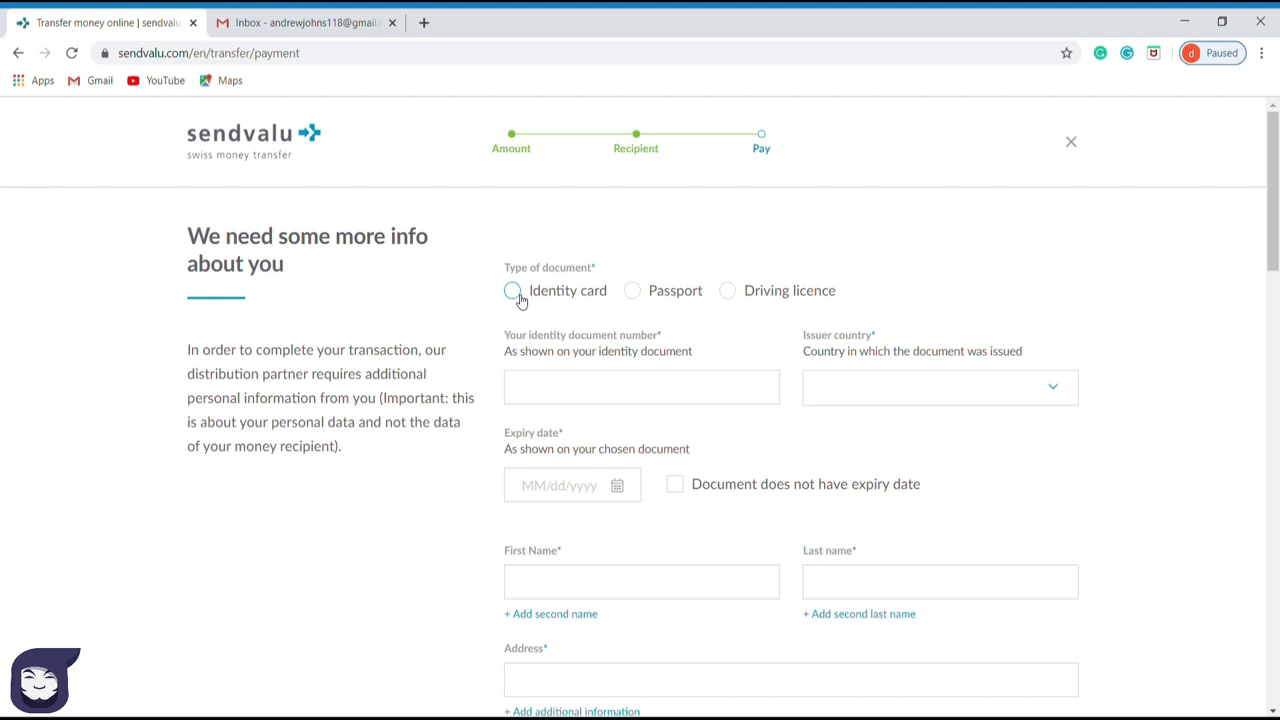
Enter your identity card number, Sri Lanka as issuer, and 06/17/2020 expiry
left_click(512, 290)
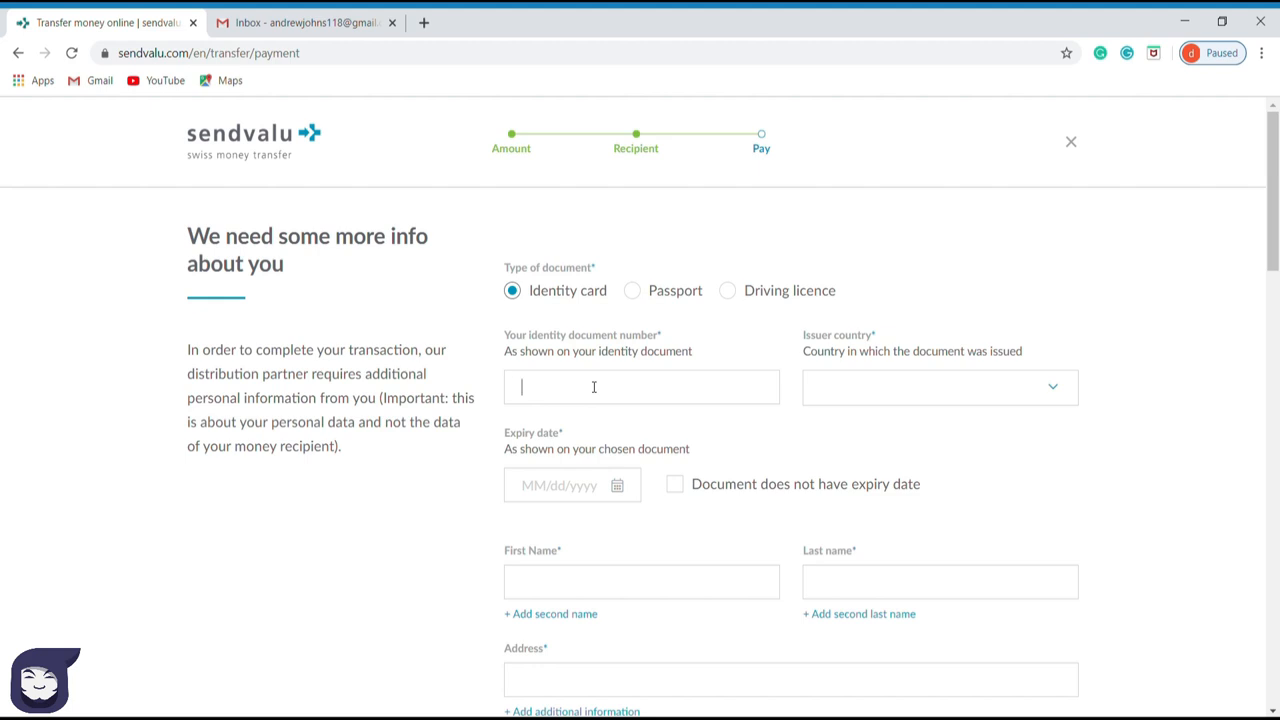
left_click(938, 387)
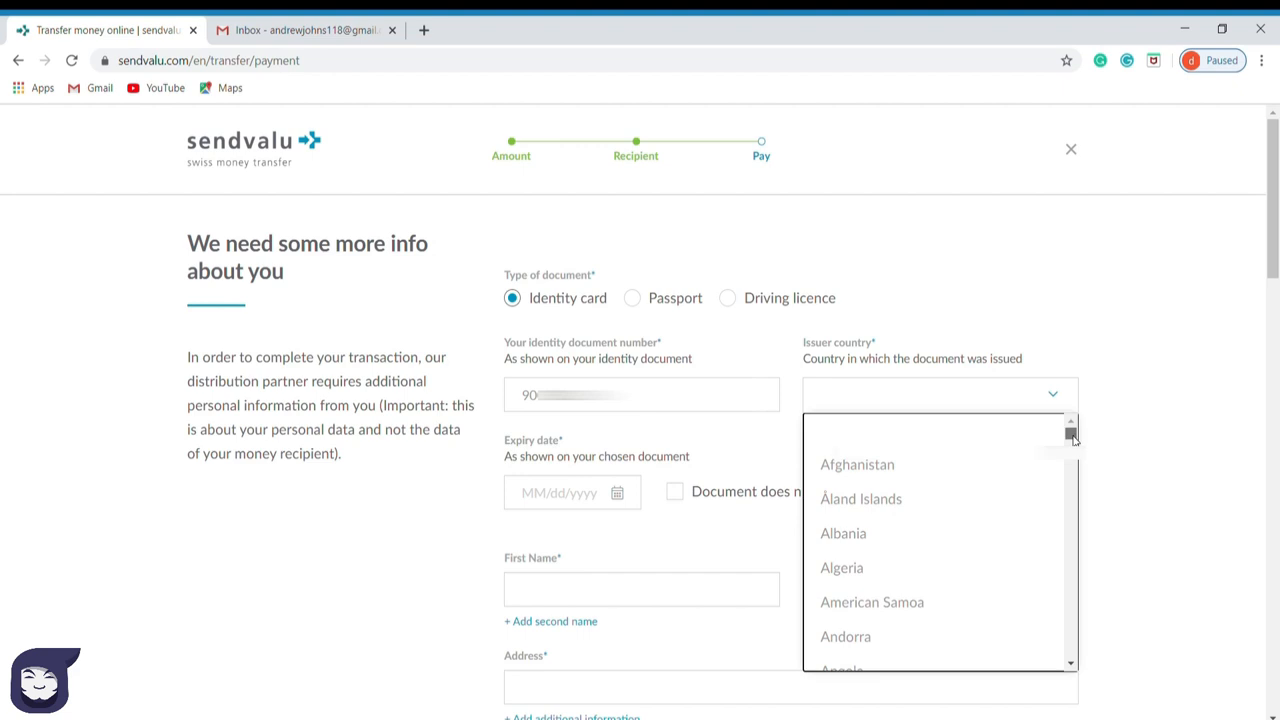
scroll("down", 3)
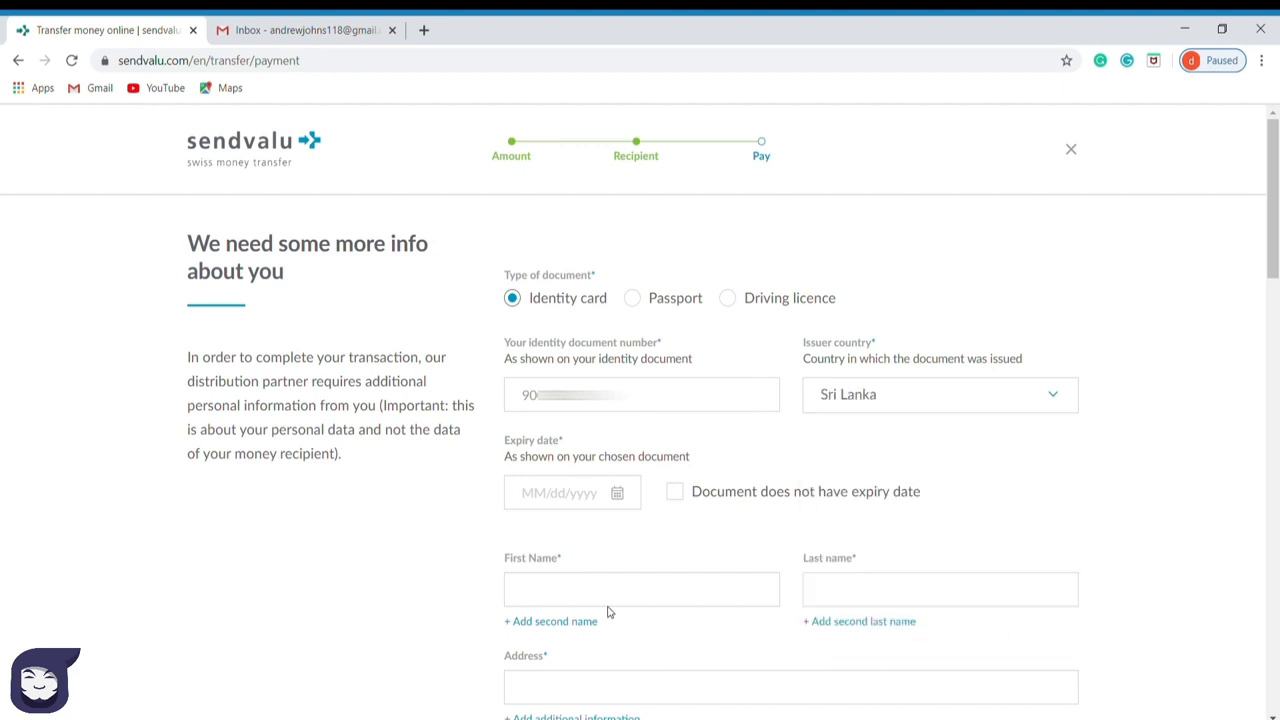
type("06/17/2020")
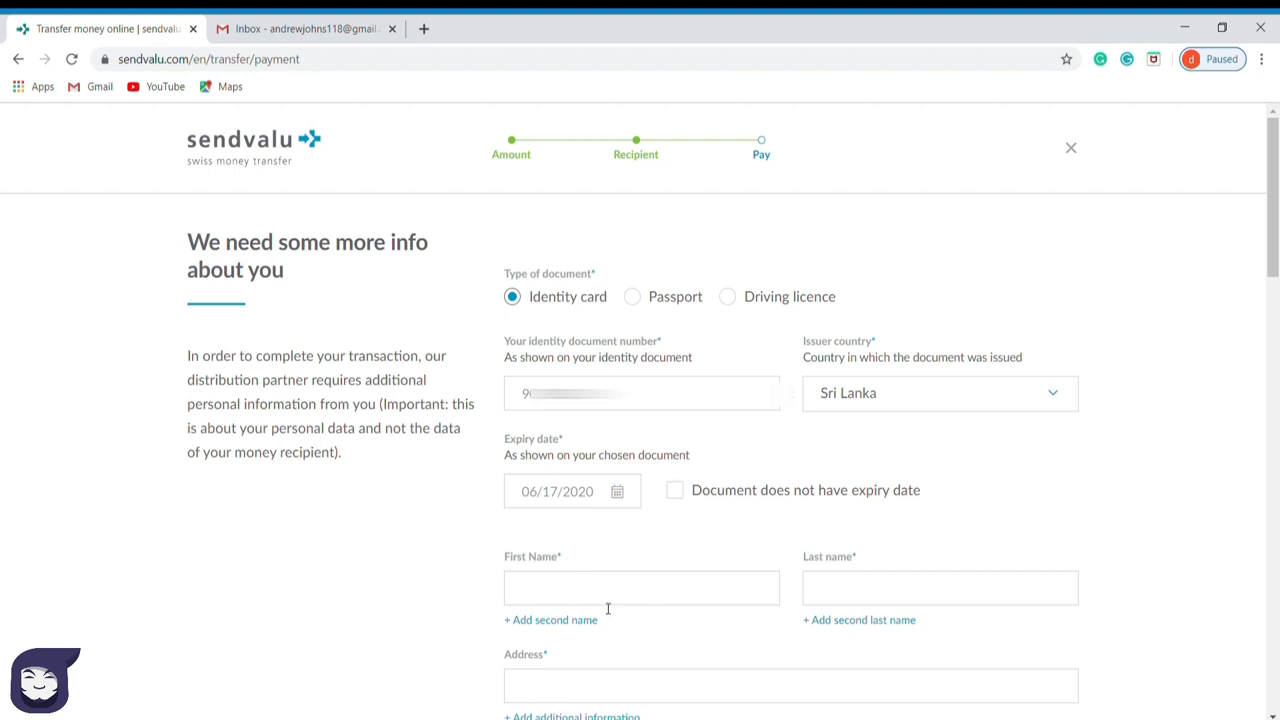
mouse_move(622, 604)
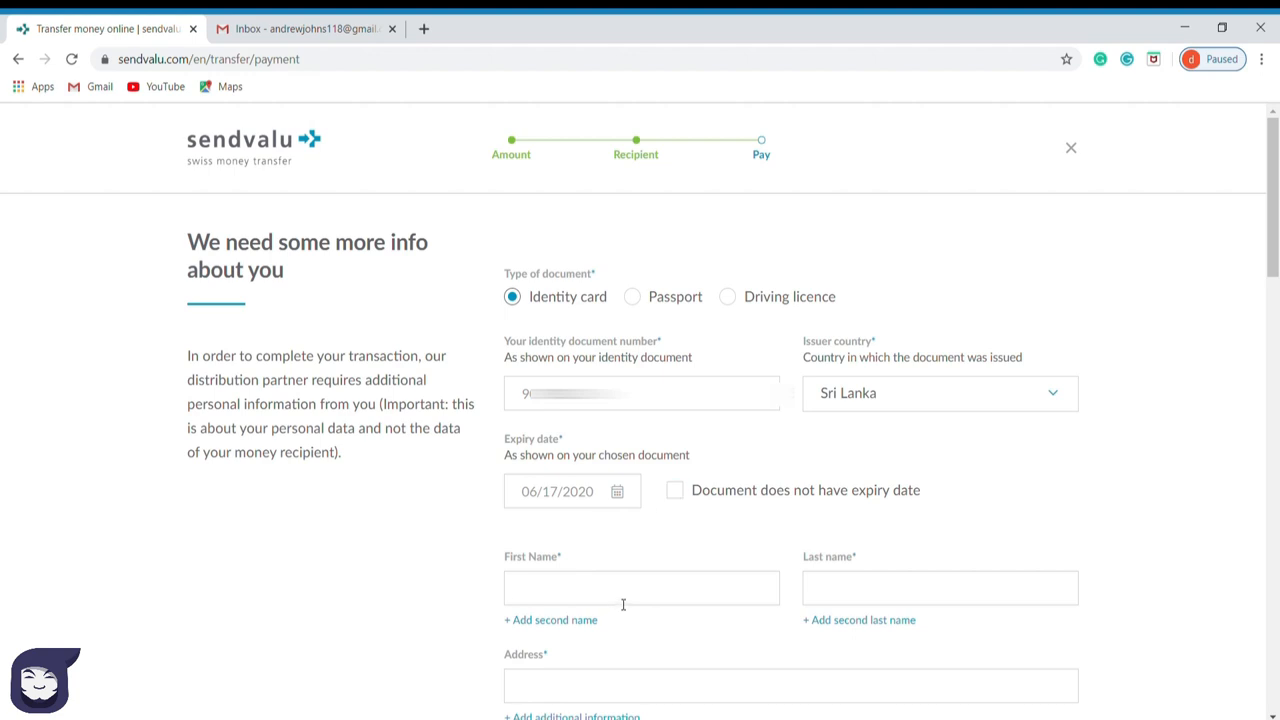
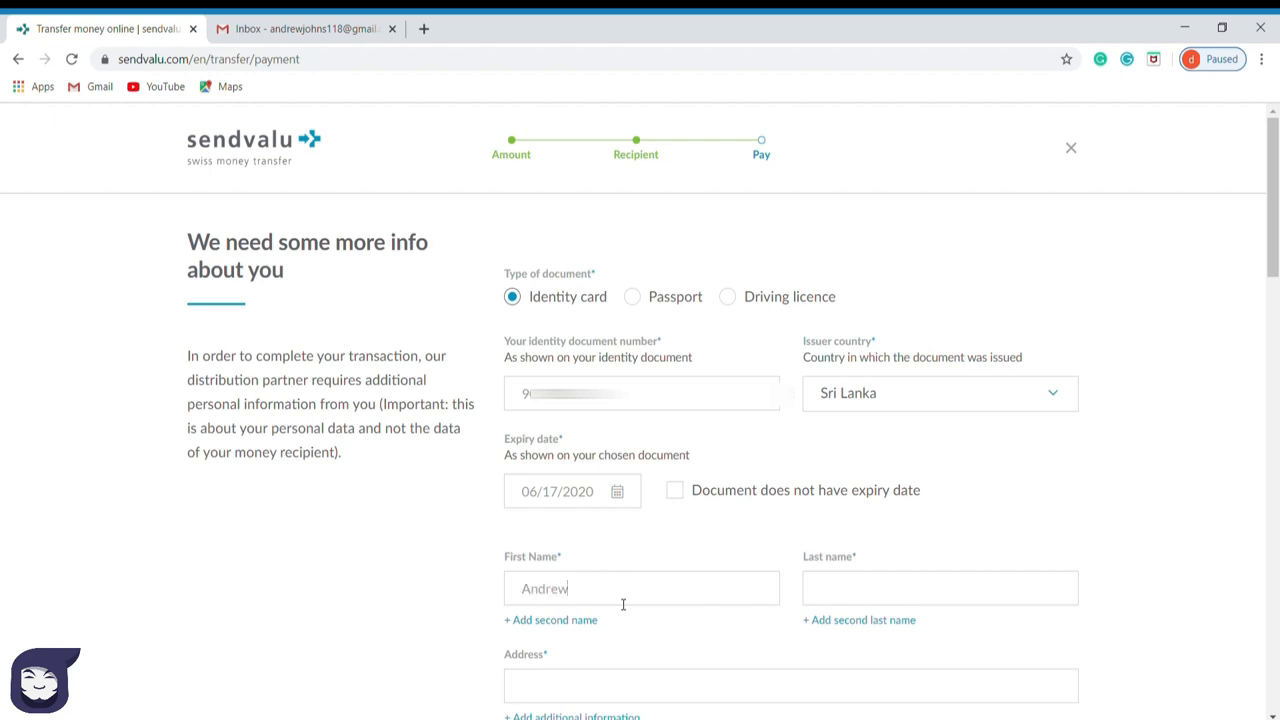
Enter your first name and last name johns
left_click(940, 588)
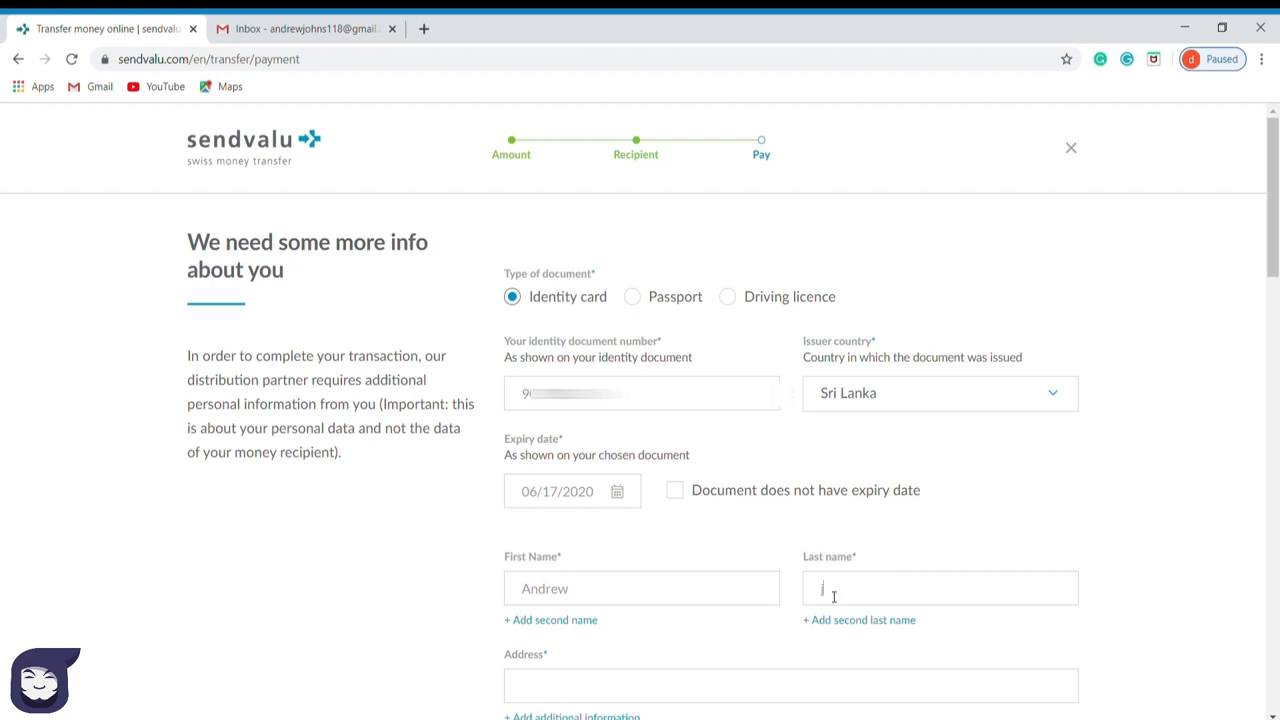
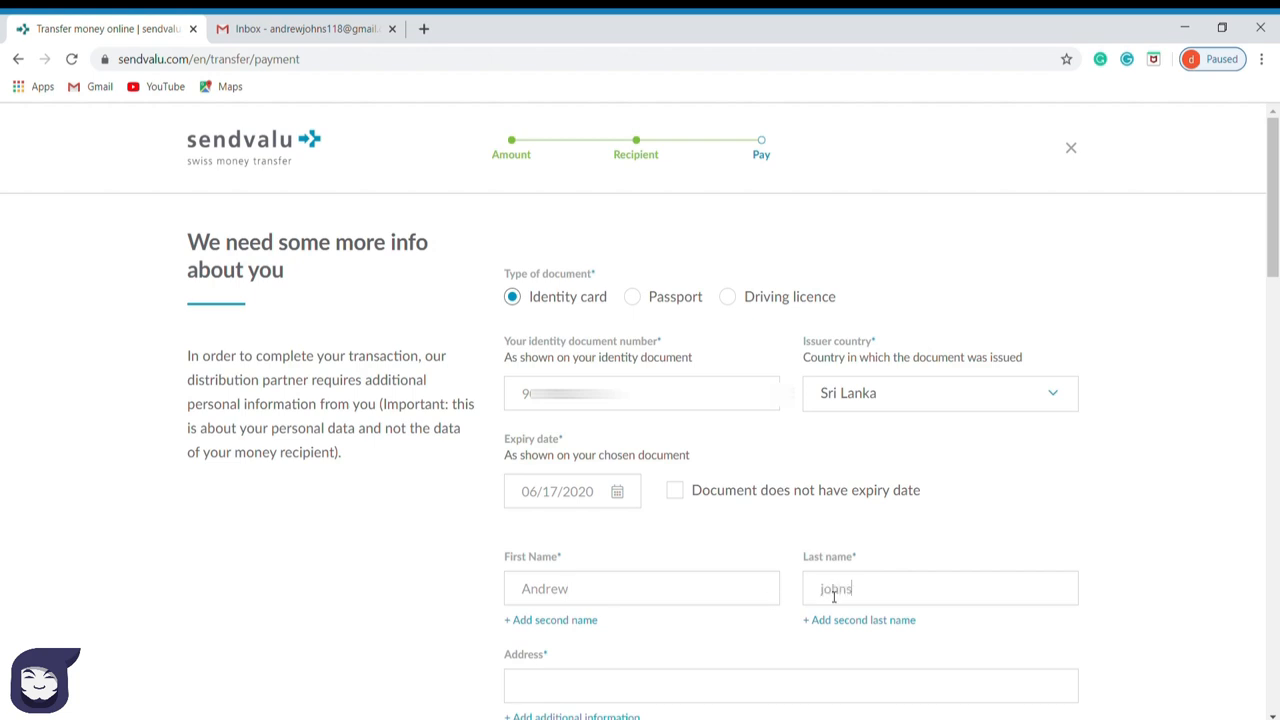
scroll("down", 3)
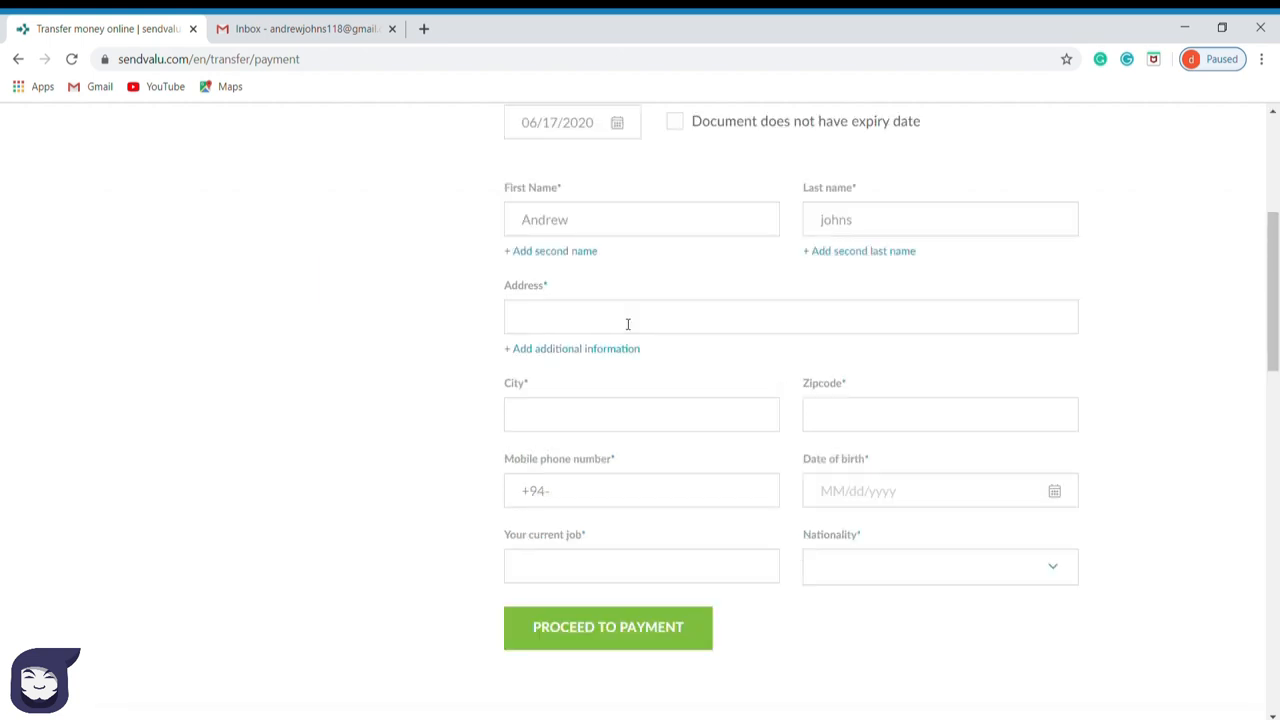
Complete the sender's address details, choose Sri Lanka nationality, and proceed to payment
type("gre")
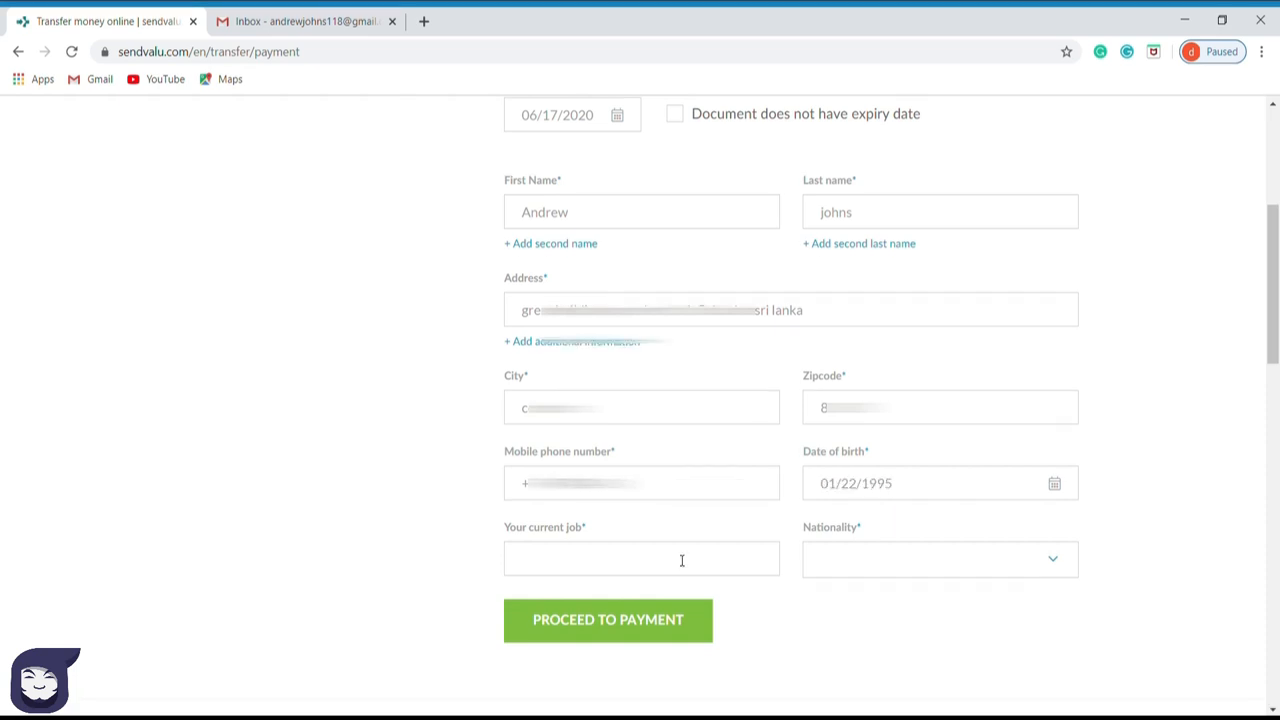
type("business")
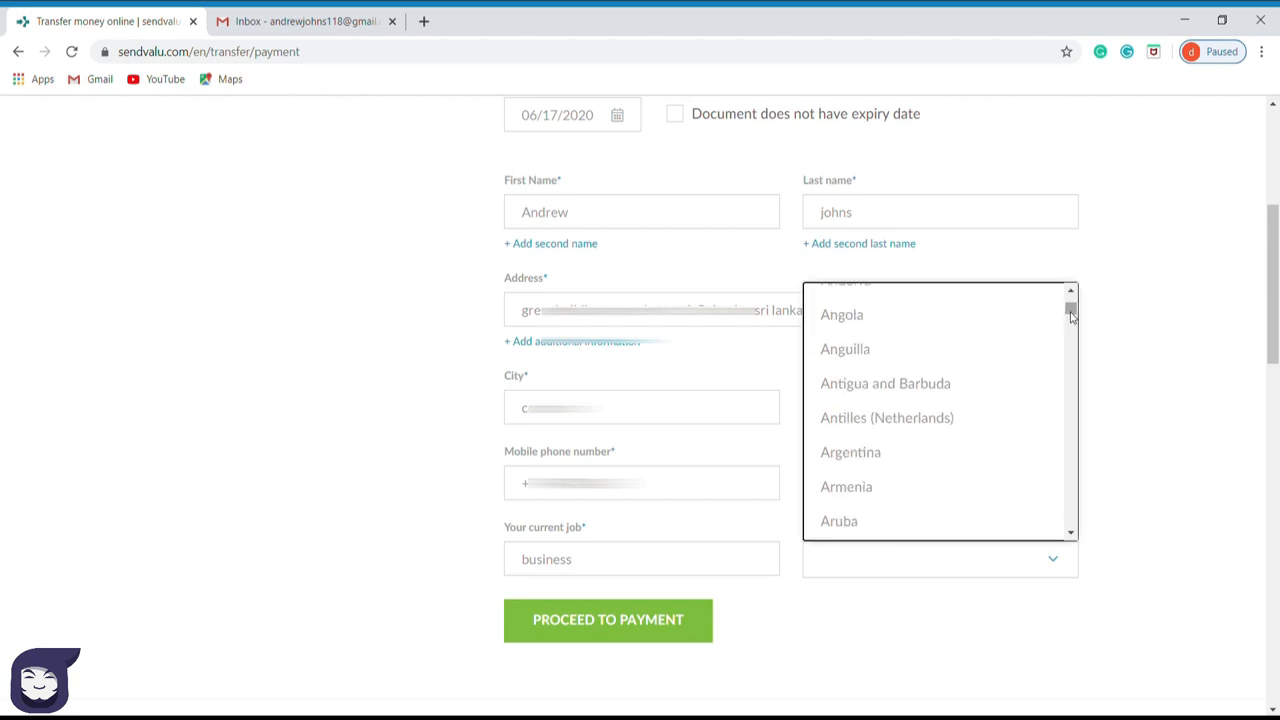
scroll("down", 3)
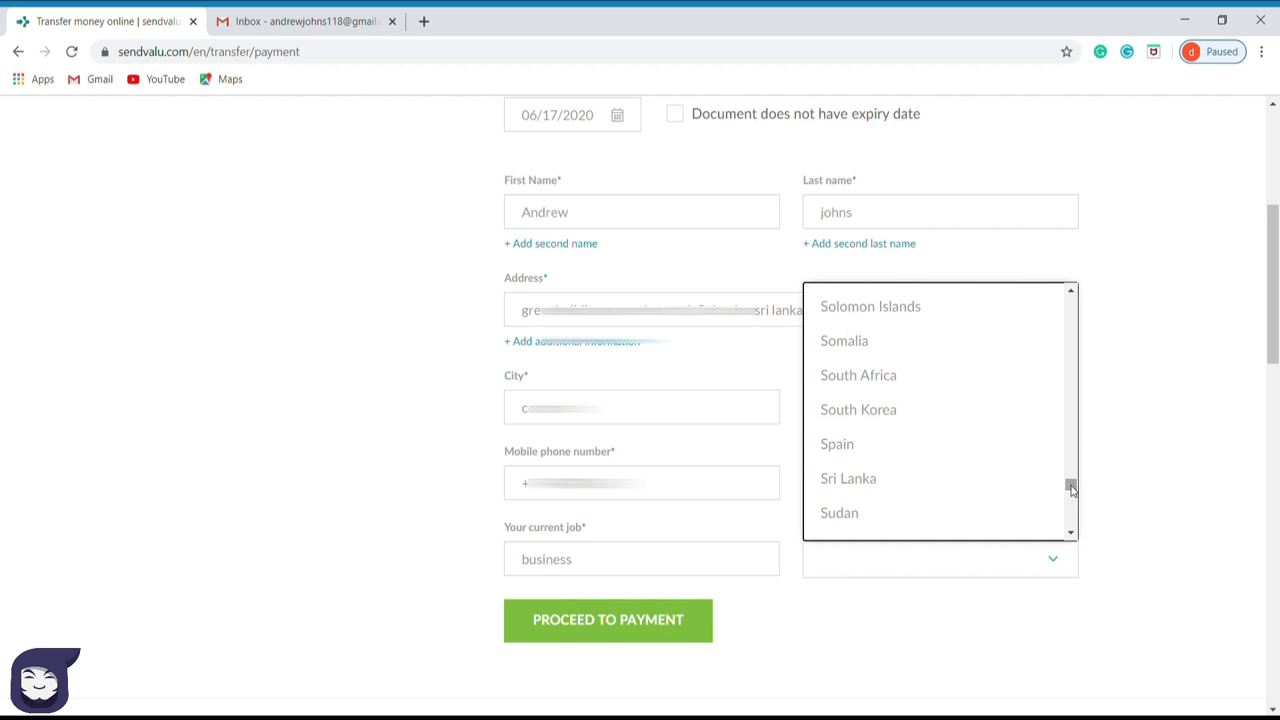
left_click(848, 478)
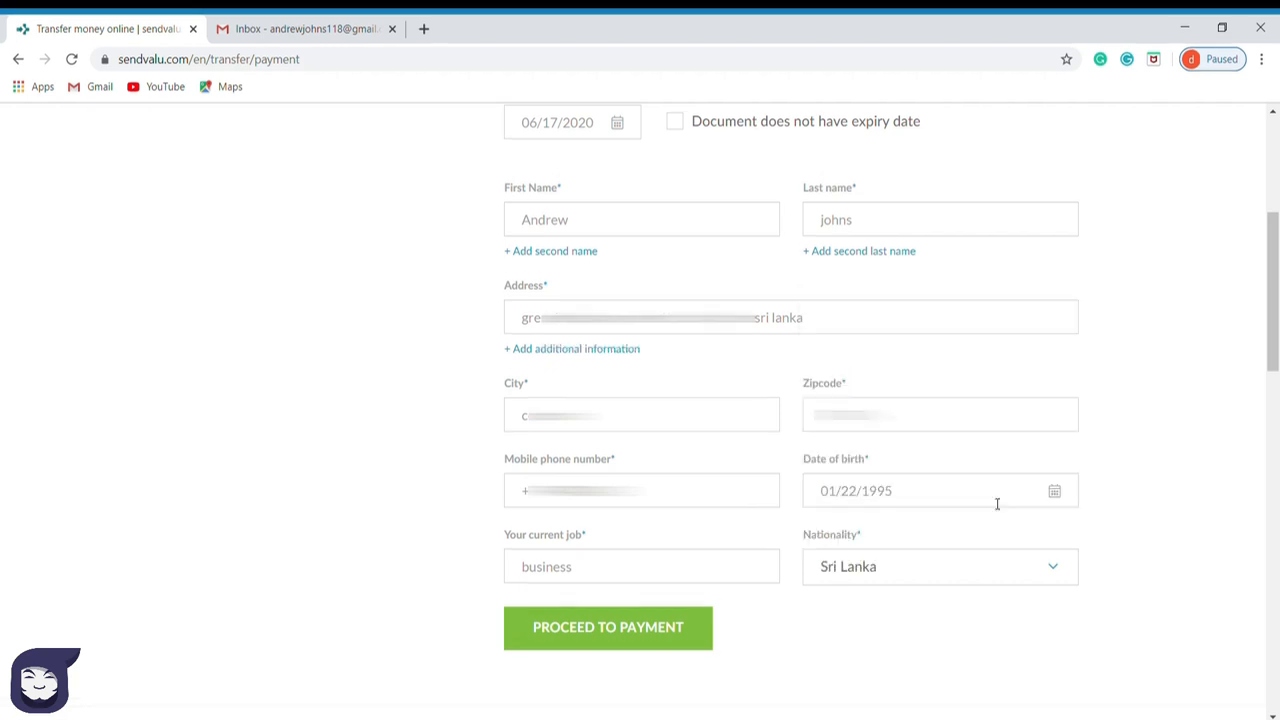
mouse_move(885, 546)
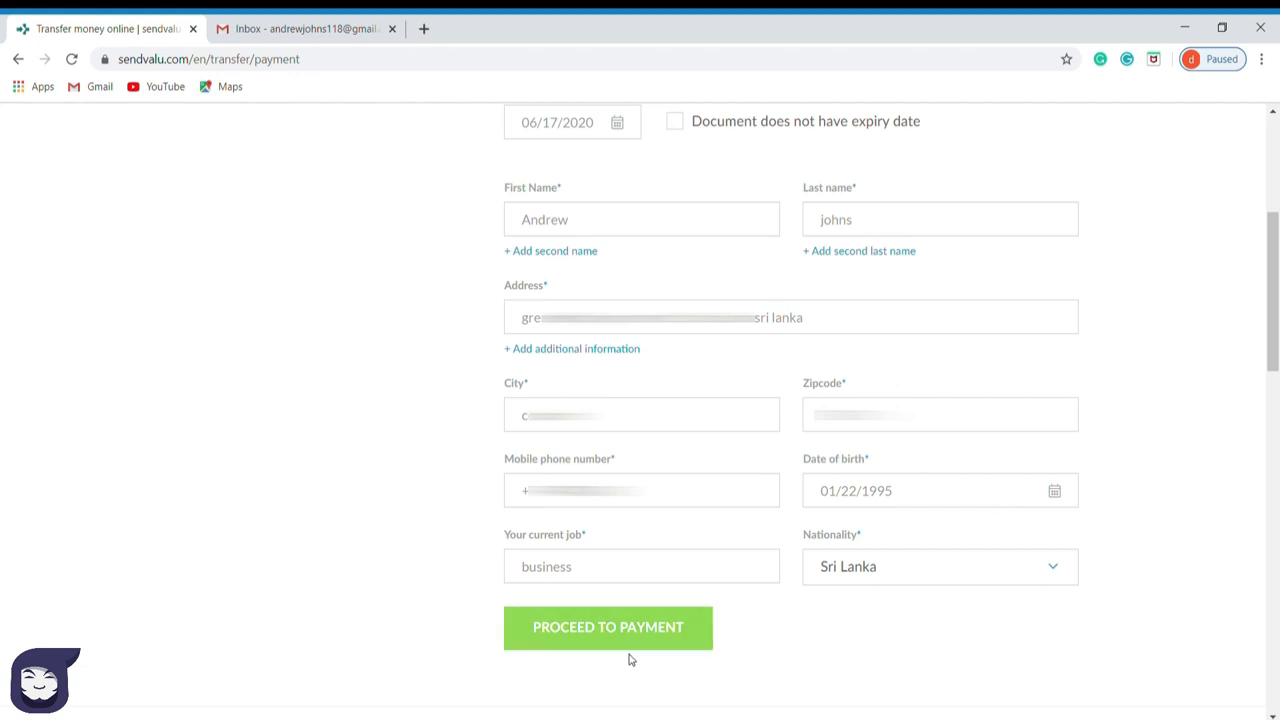
left_click(608, 627)
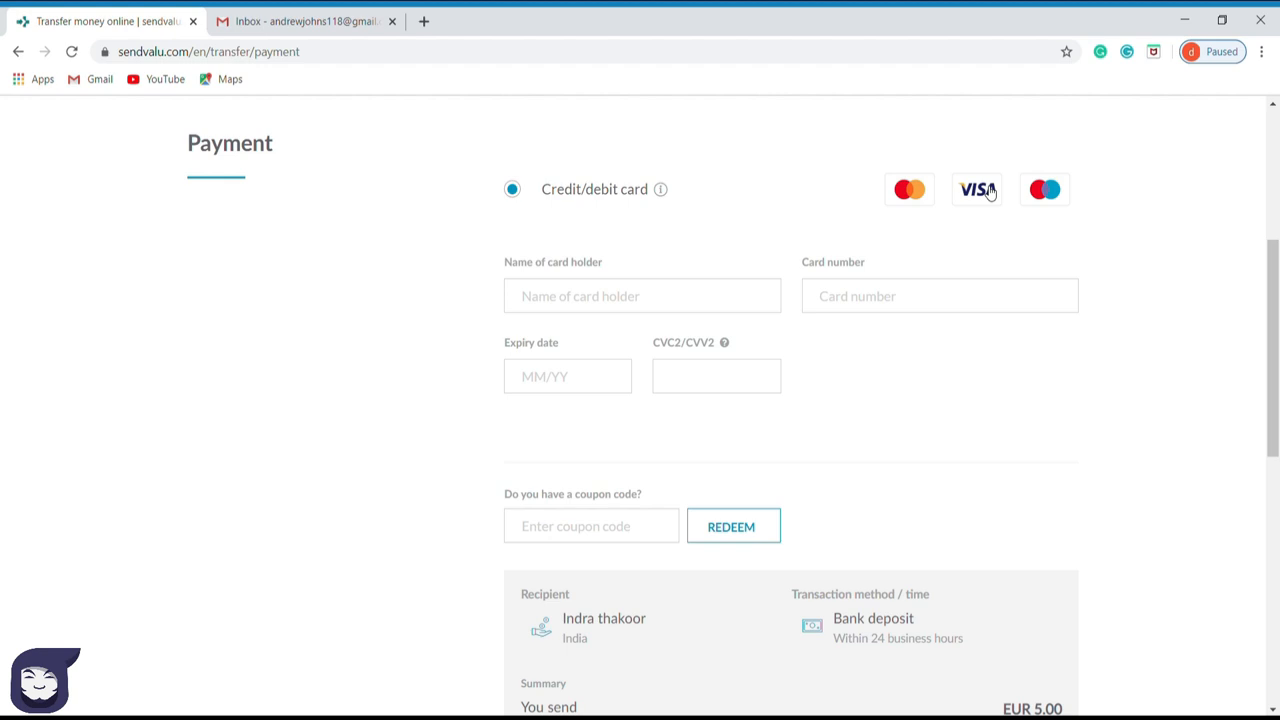
mouse_move(727, 285)
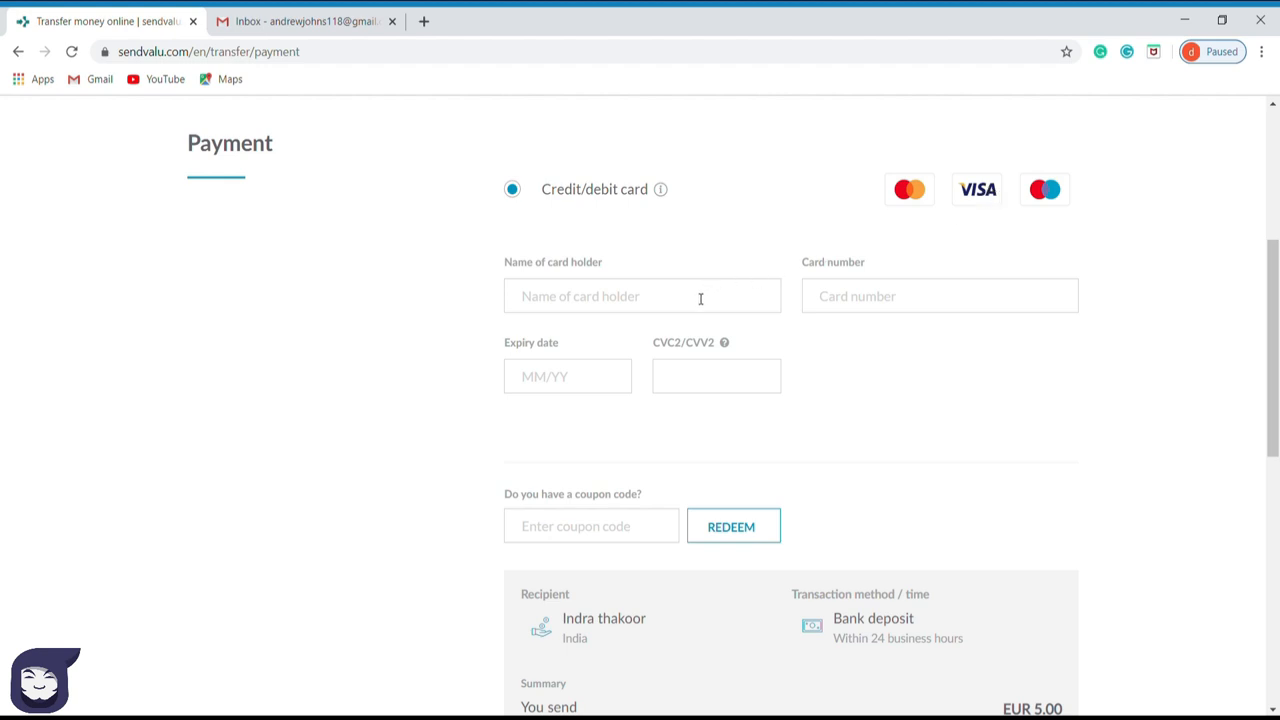
mouse_move(802, 136)
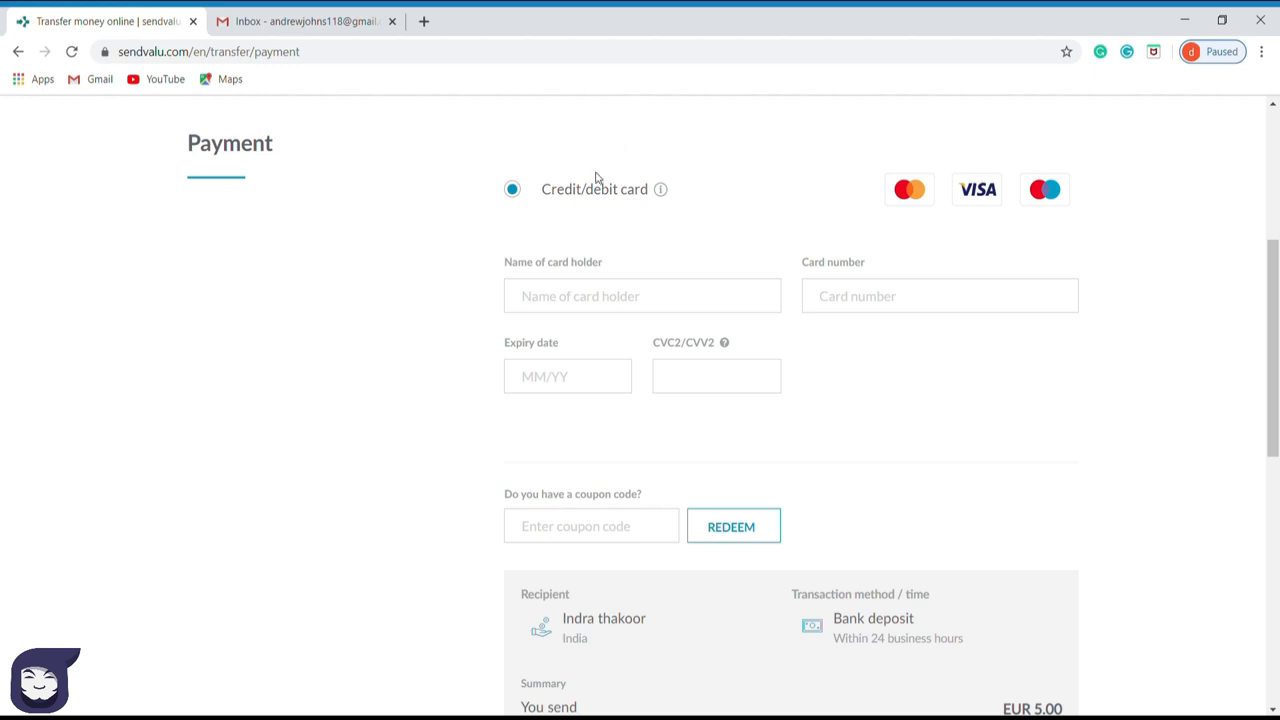
mouse_move(510, 226)
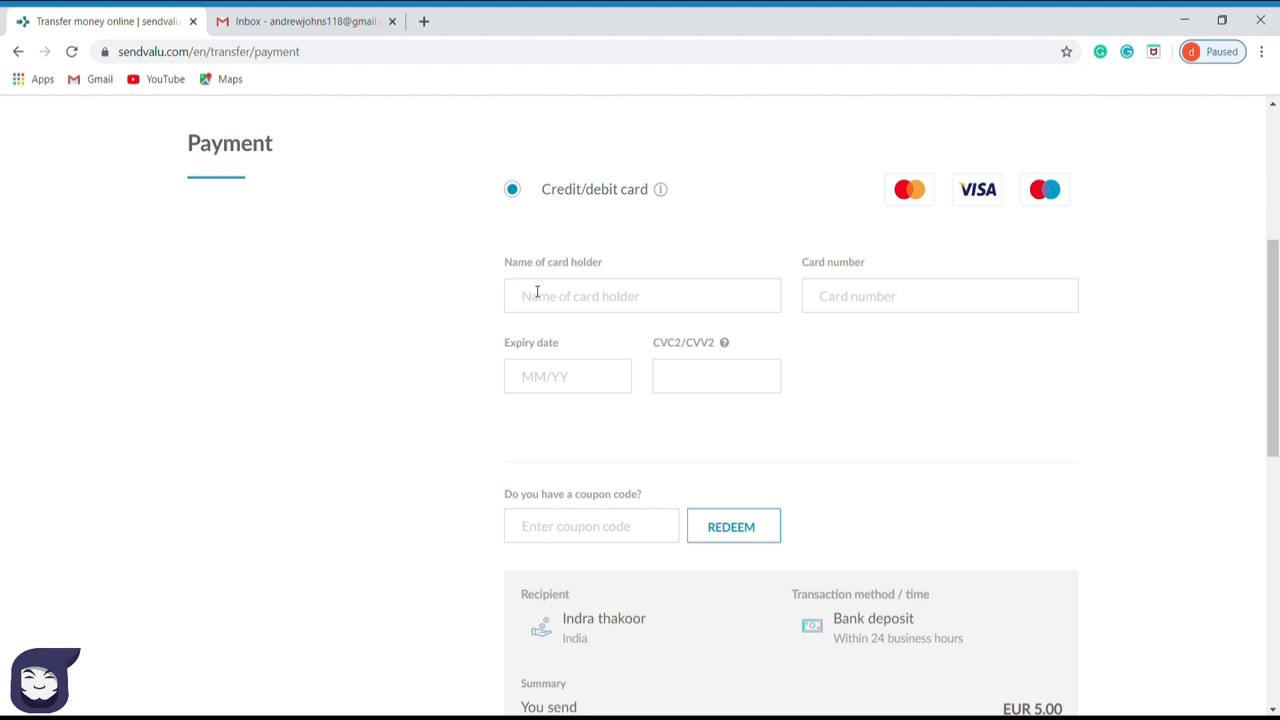
mouse_move(566, 455)
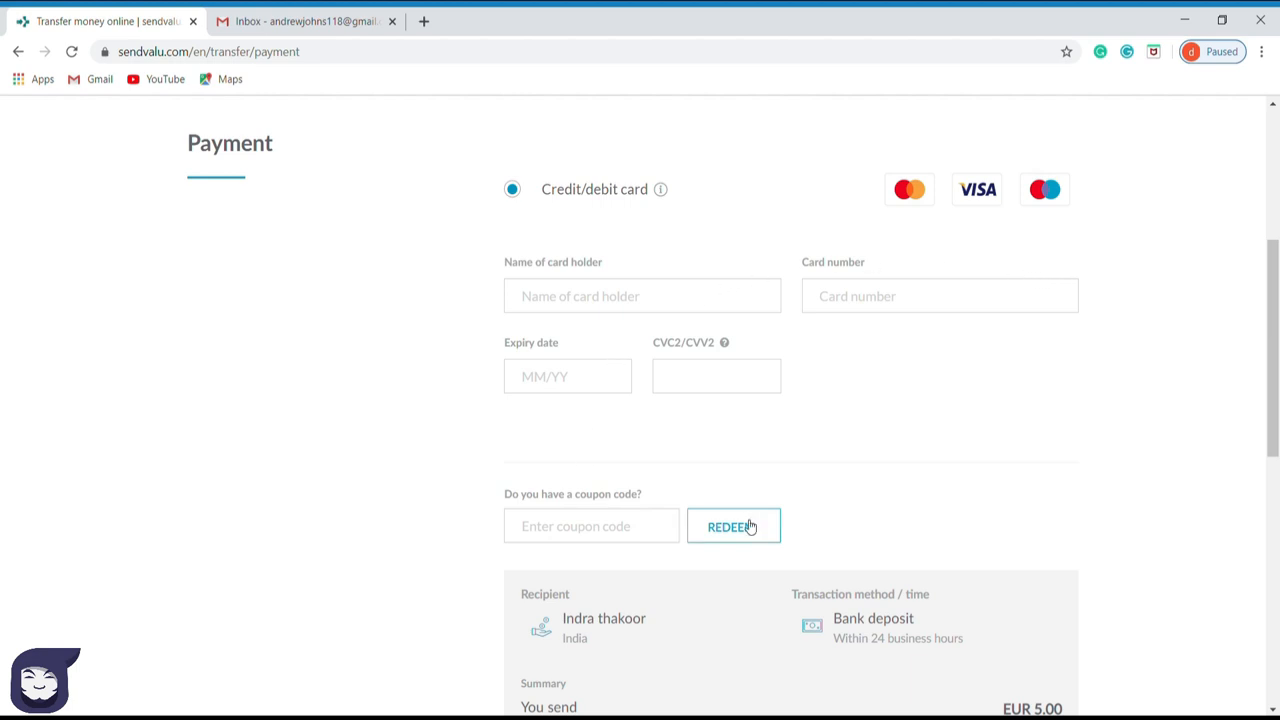
mouse_move(641, 540)
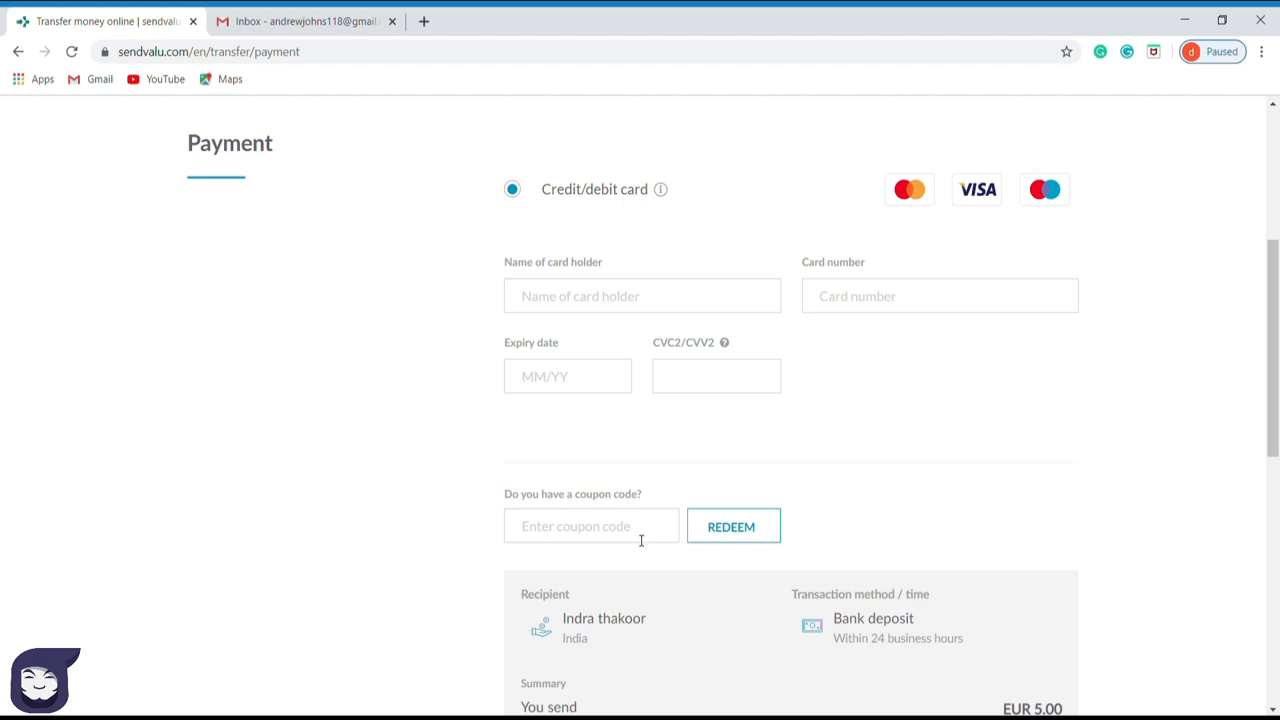
Pay the EUR 6.44 total from the order summary
scroll("down", 3)
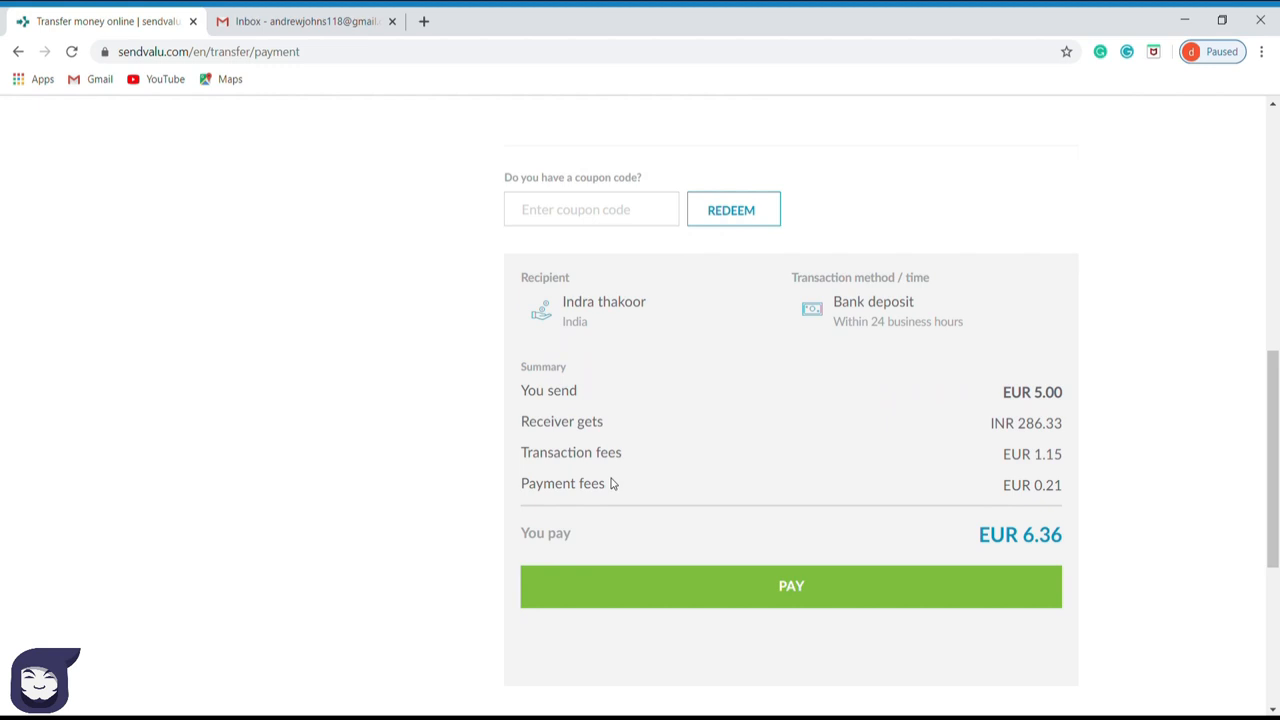
mouse_move(911, 302)
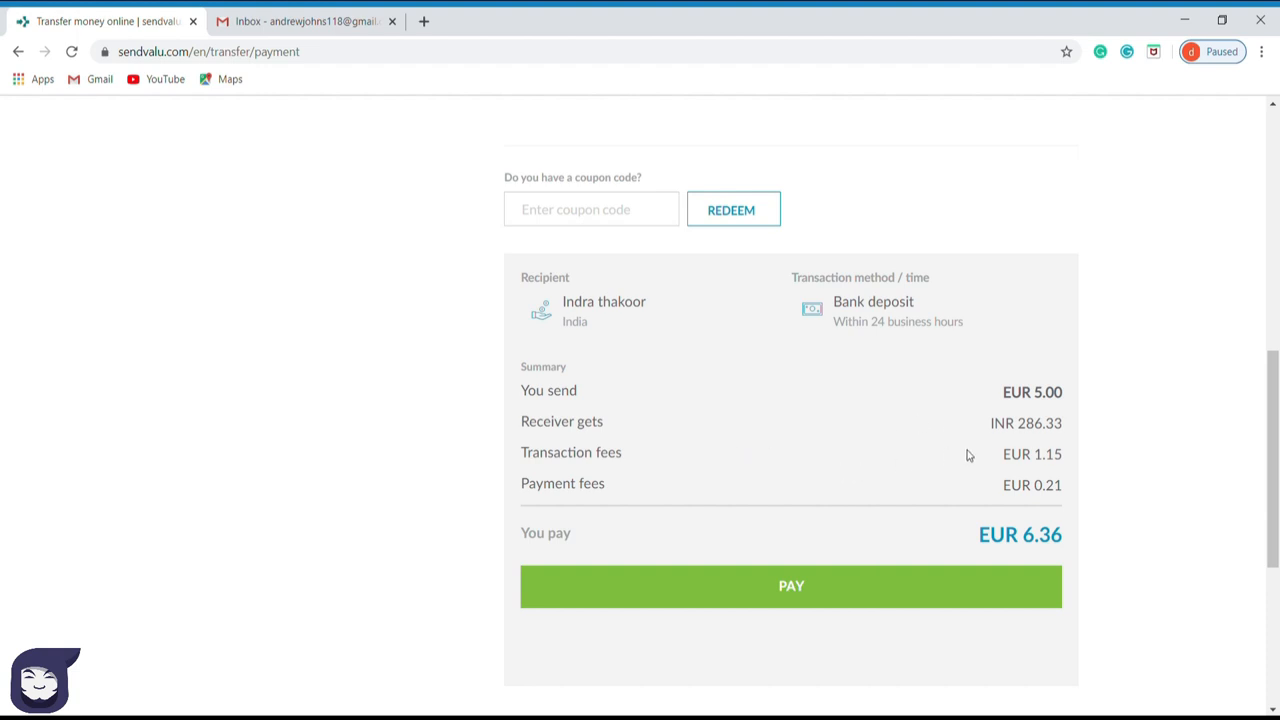
mouse_move(760, 497)
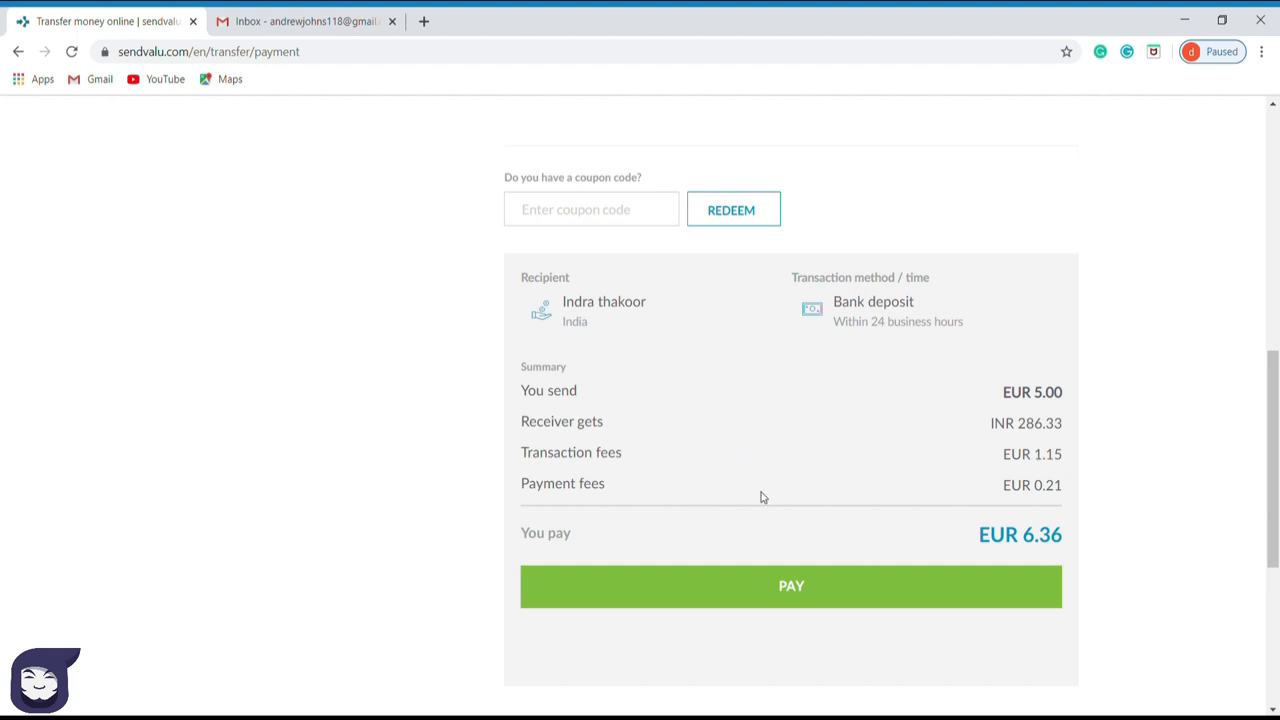
mouse_move(980, 486)
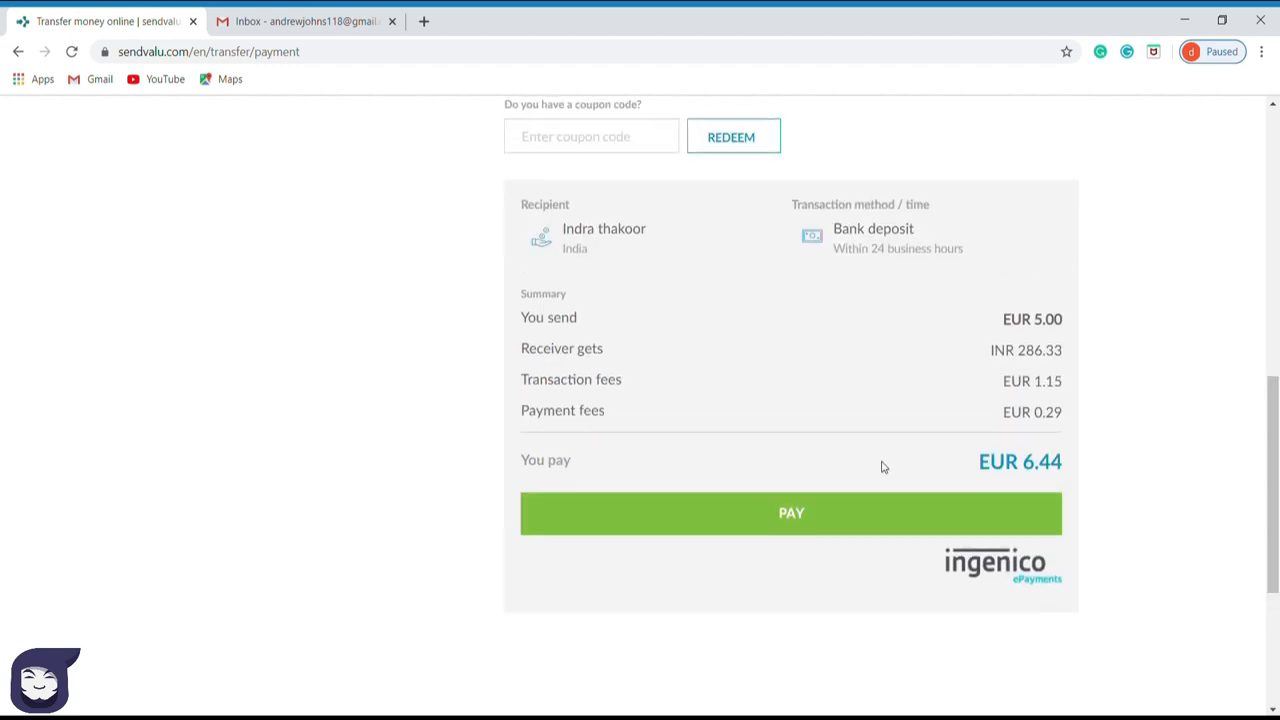
left_click(790, 512)
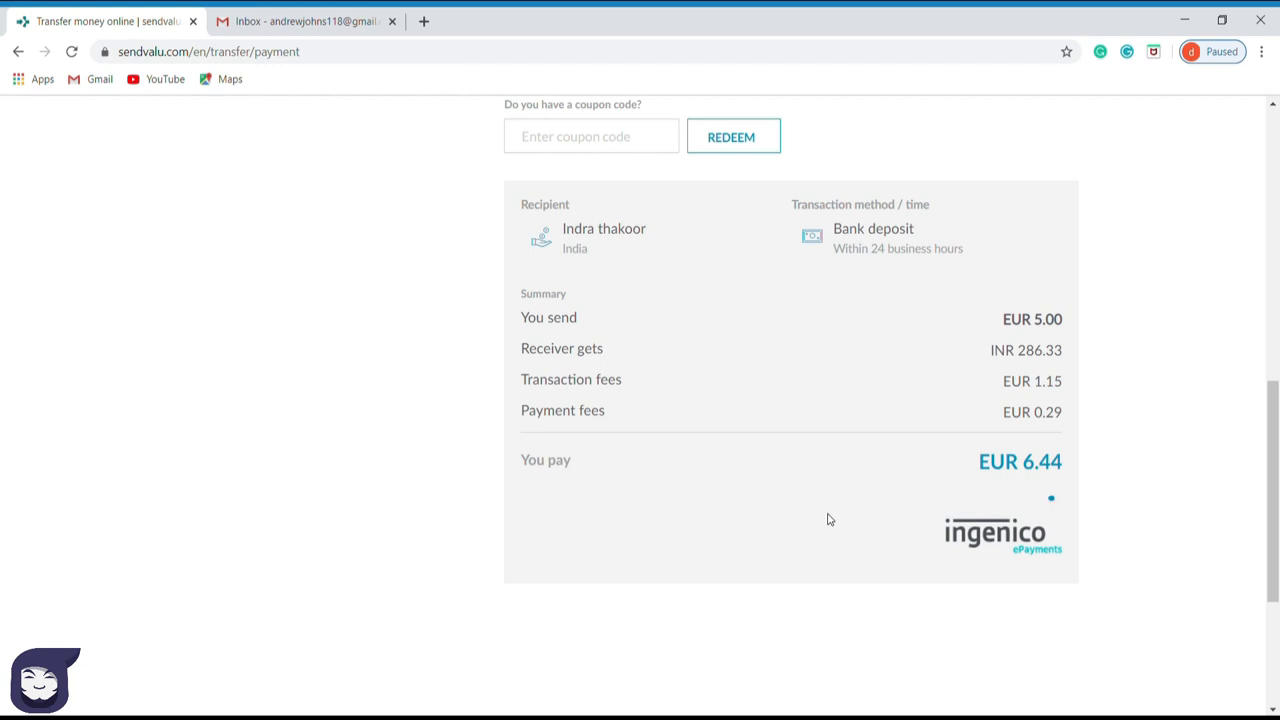
mouse_move(938, 548)
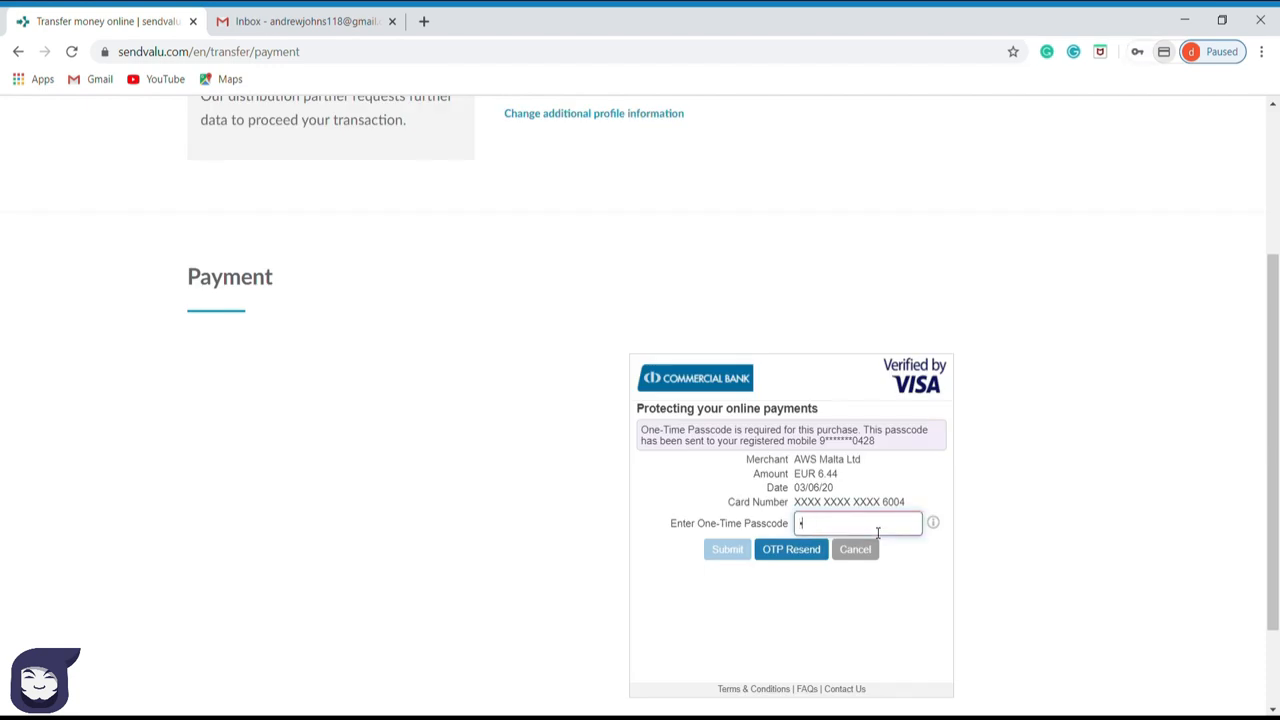
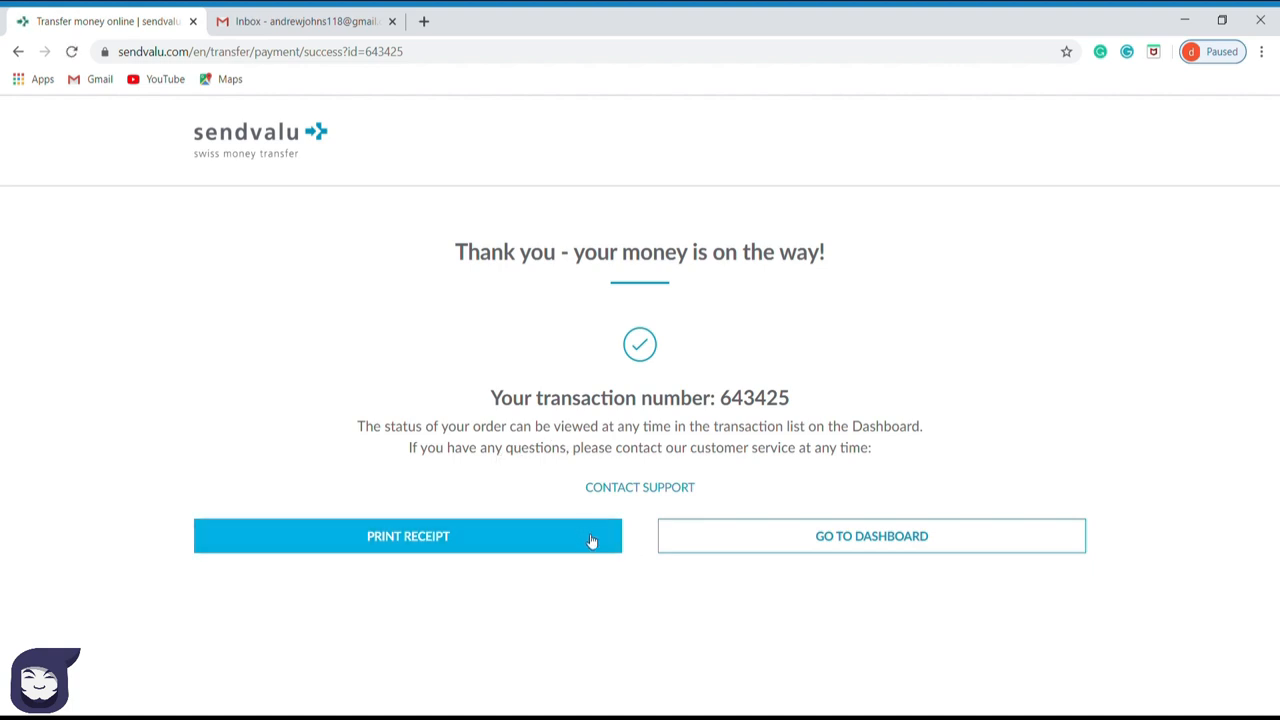
left_click(408, 536)
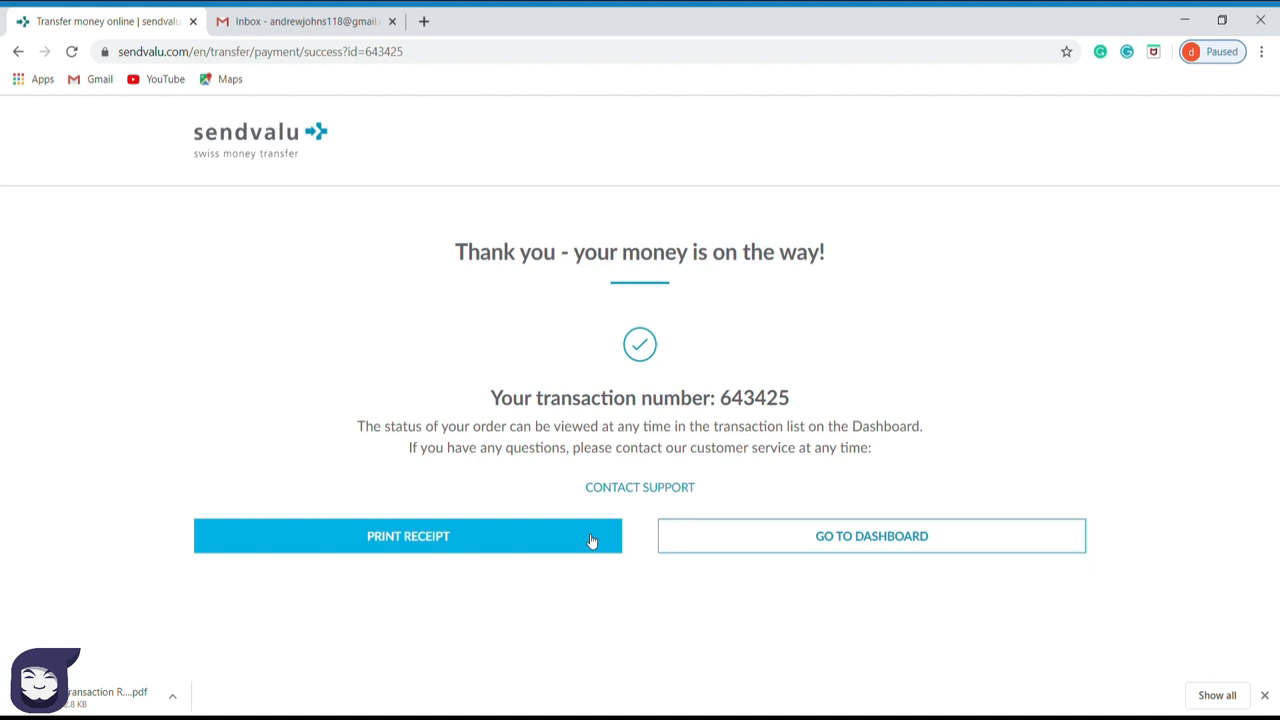
mouse_move(268, 662)
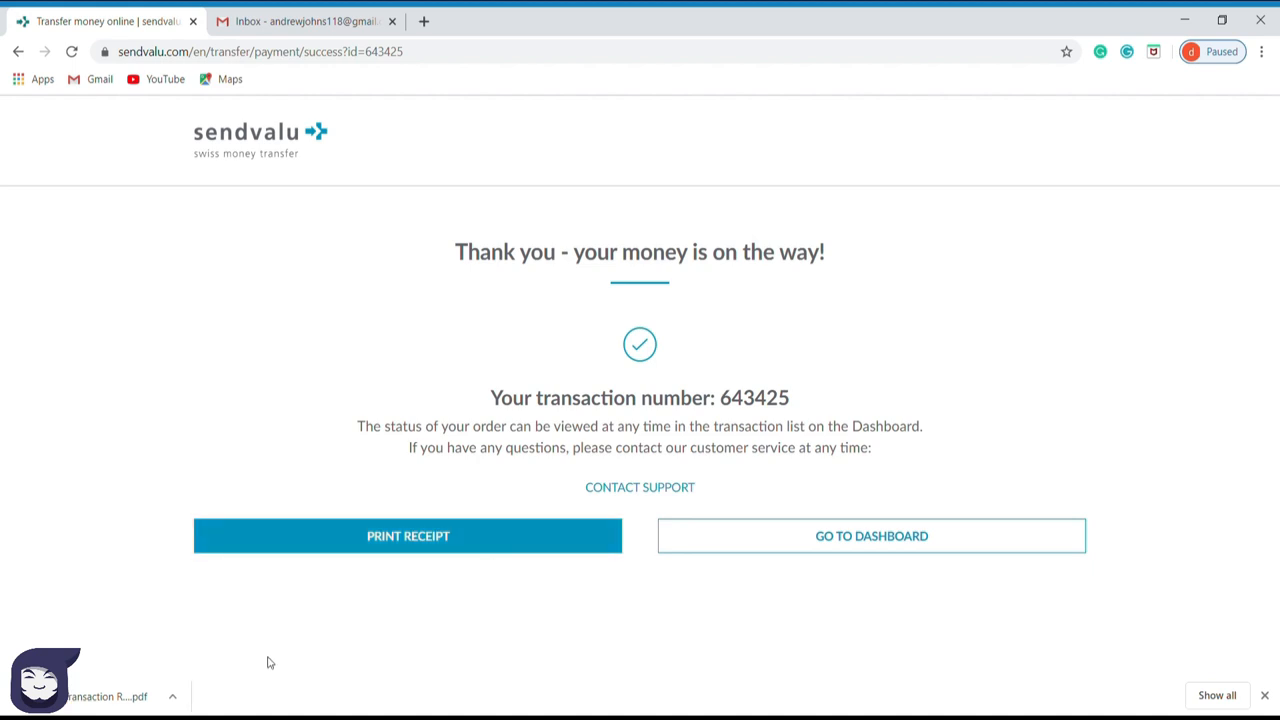
left_click(408, 536)
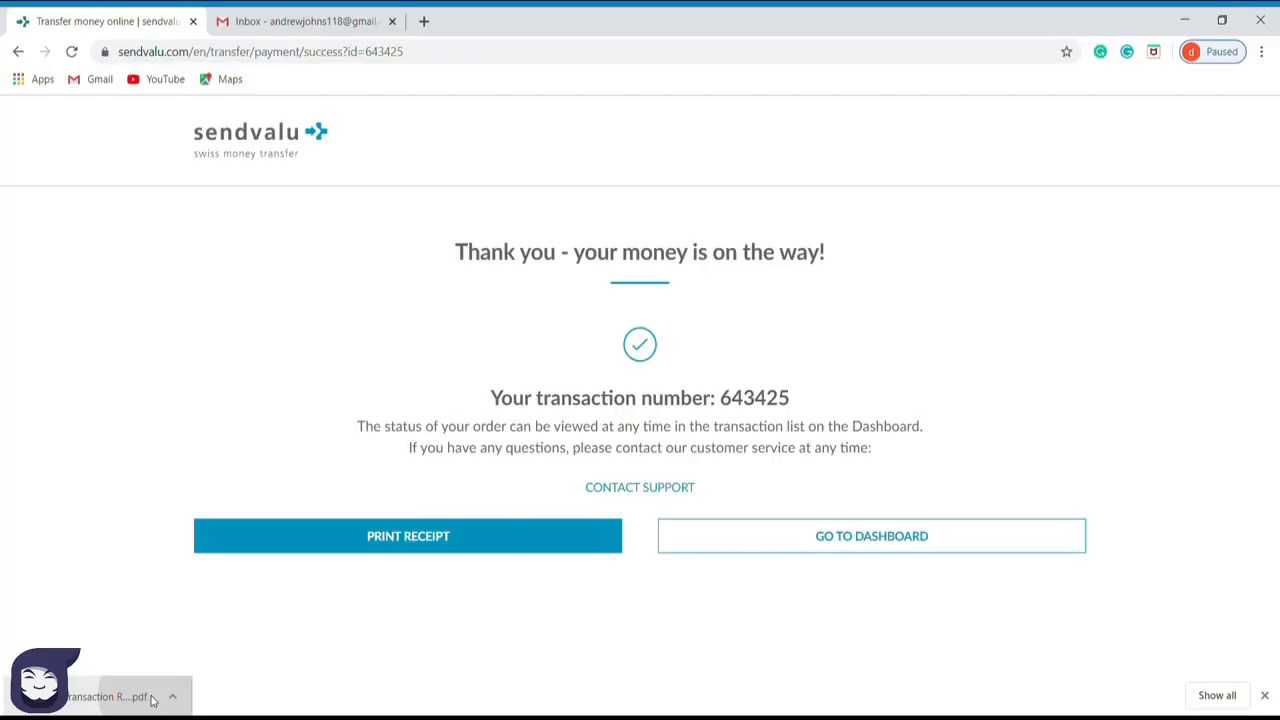
left_click(100, 696)
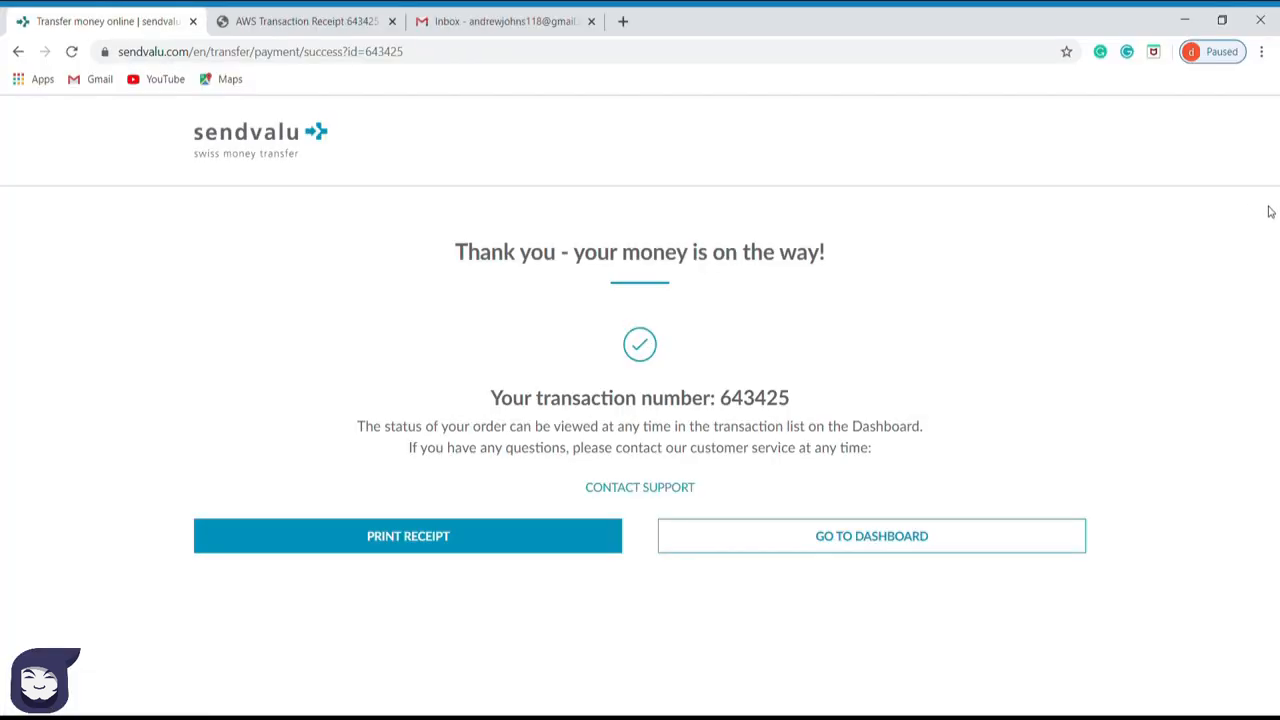
left_click(871, 535)
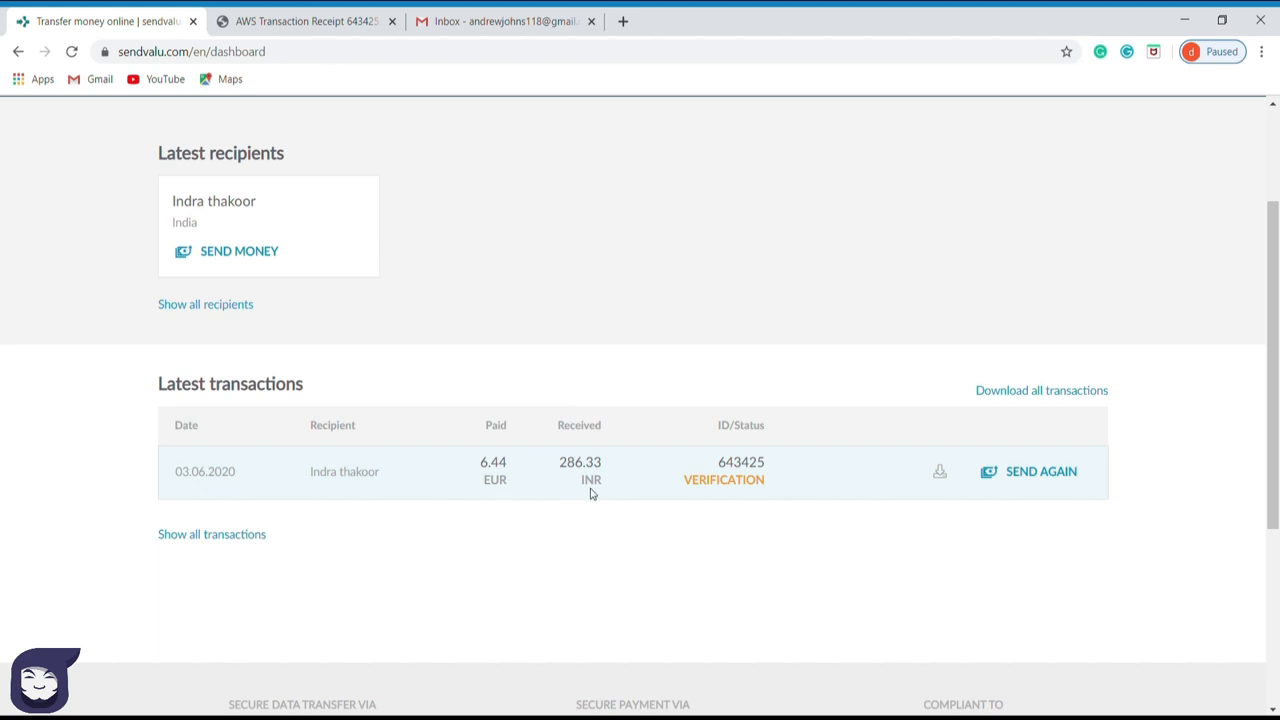
mouse_move(700, 496)
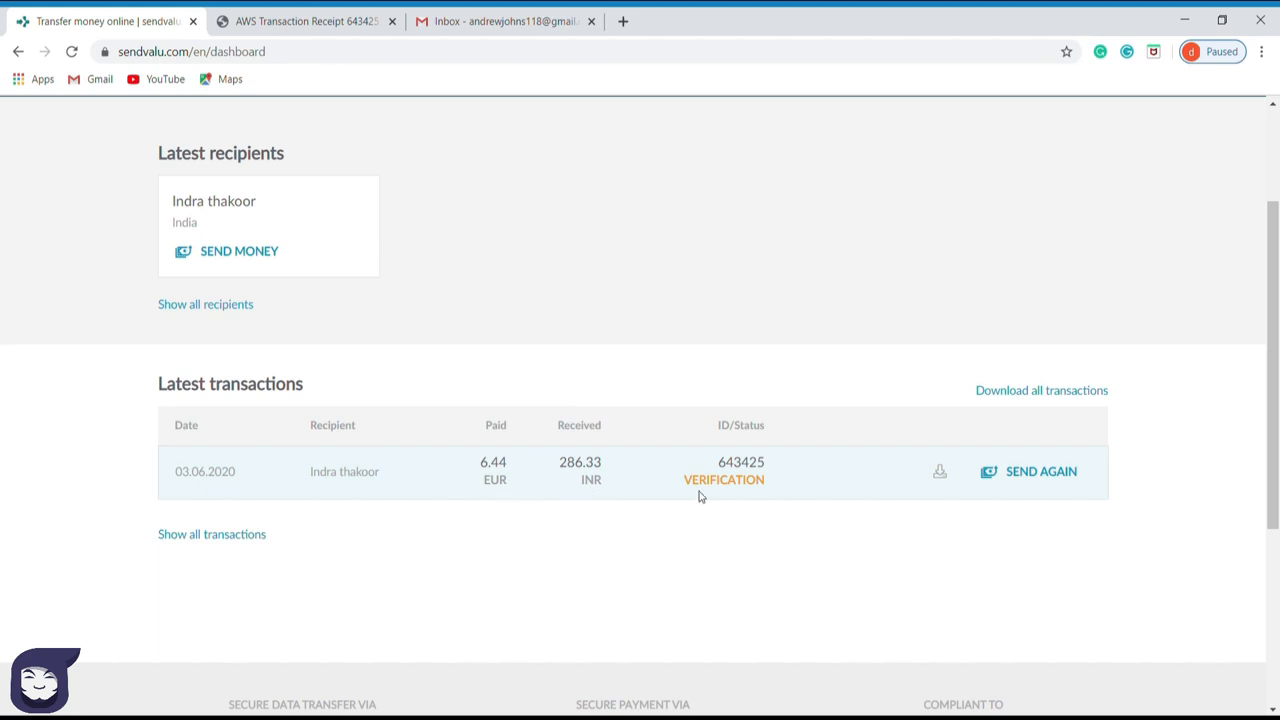
mouse_move(708, 493)
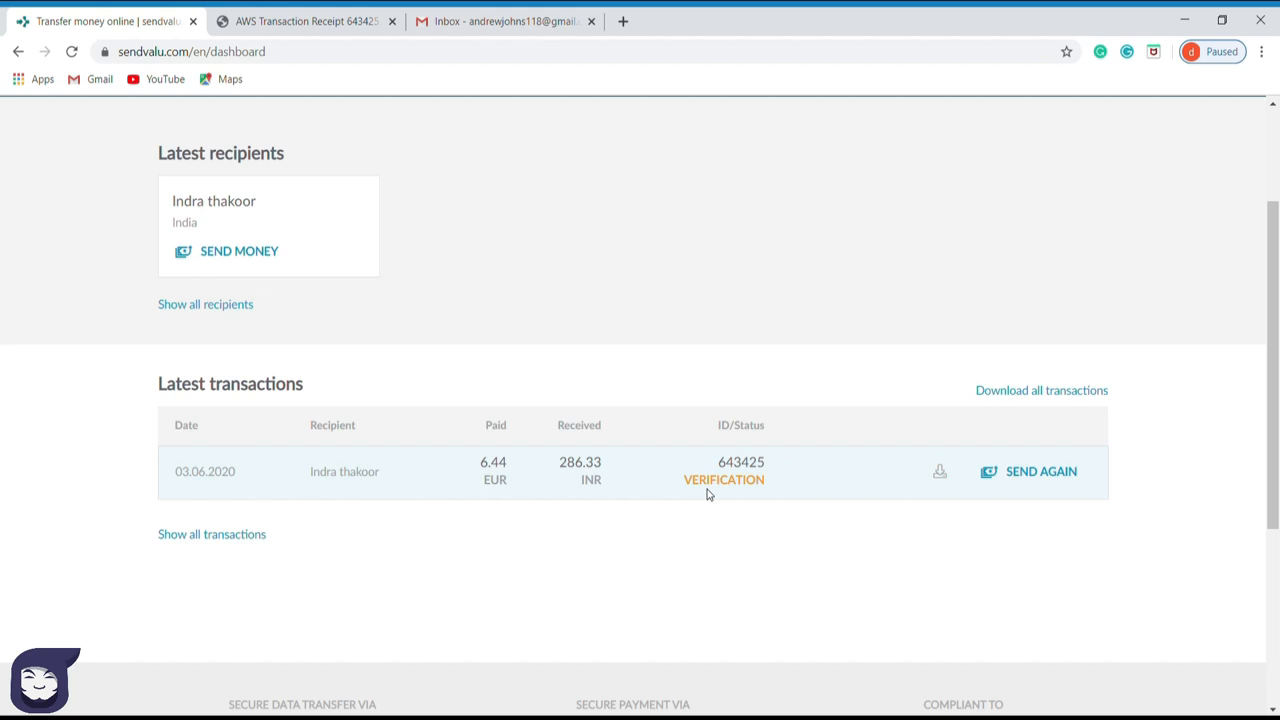
mouse_move(827, 490)
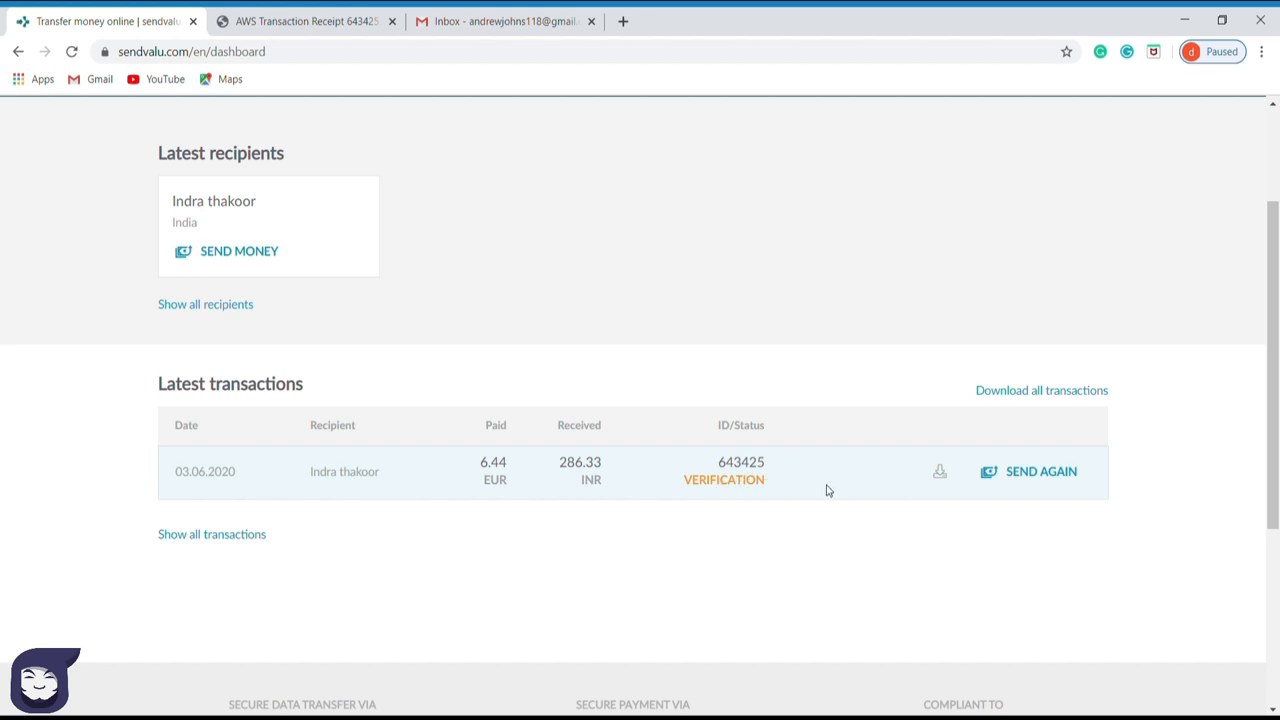
mouse_move(576, 492)
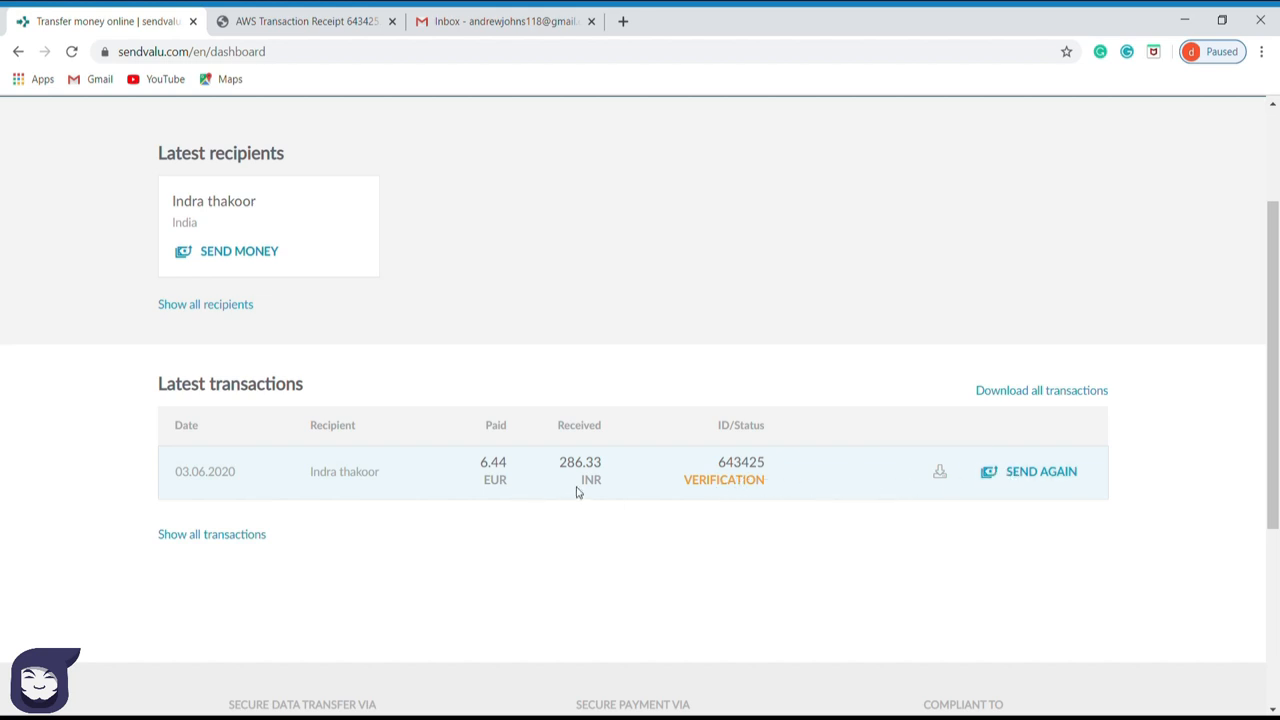
mouse_move(380, 473)
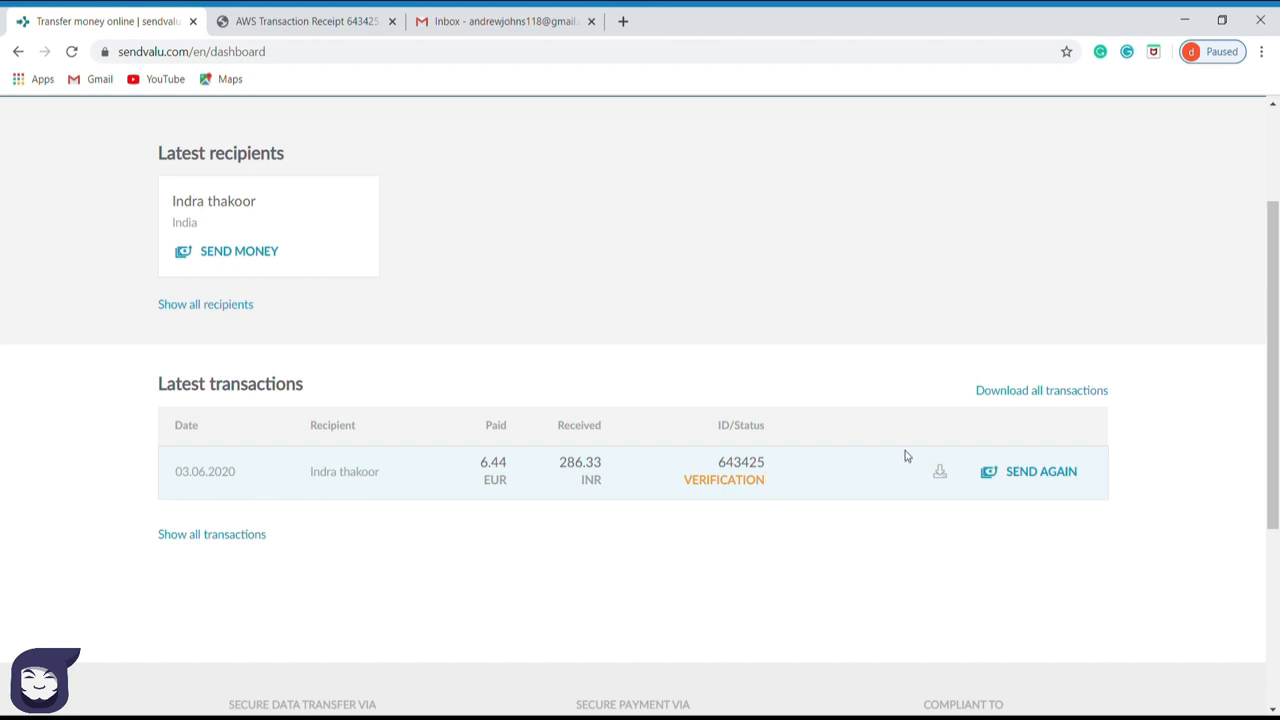
mouse_move(1155, 342)
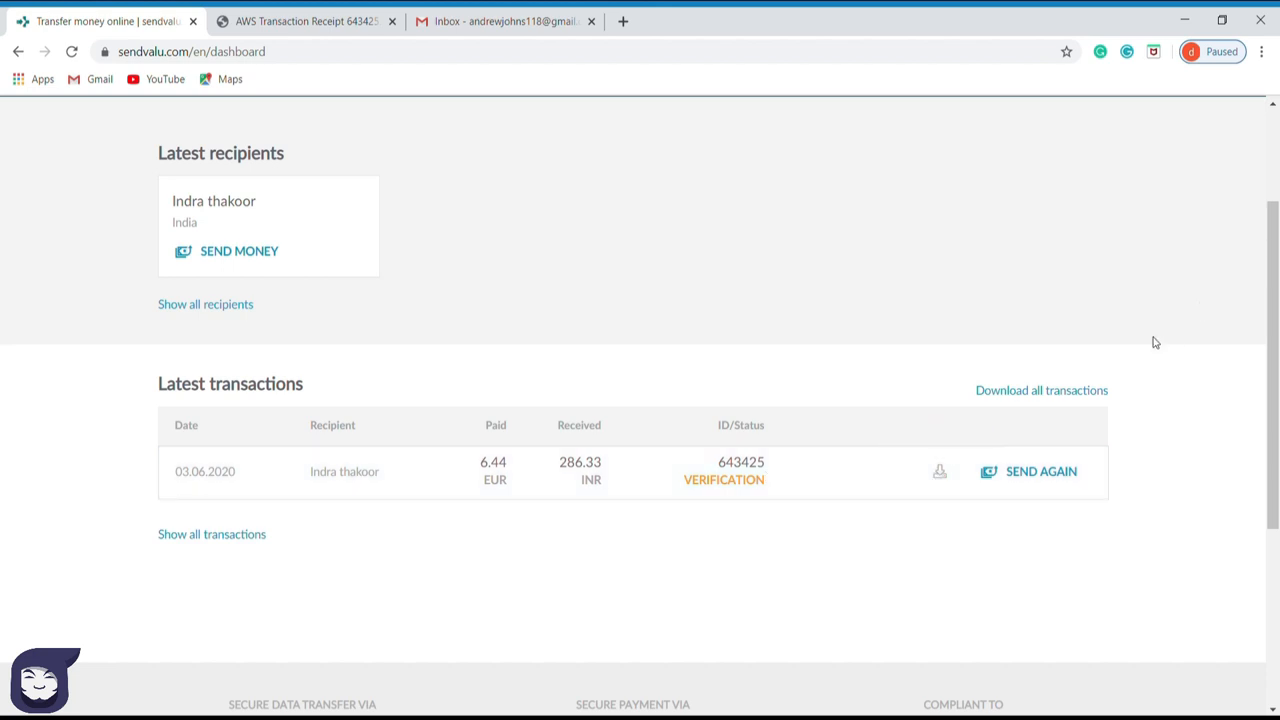
mouse_move(908, 443)
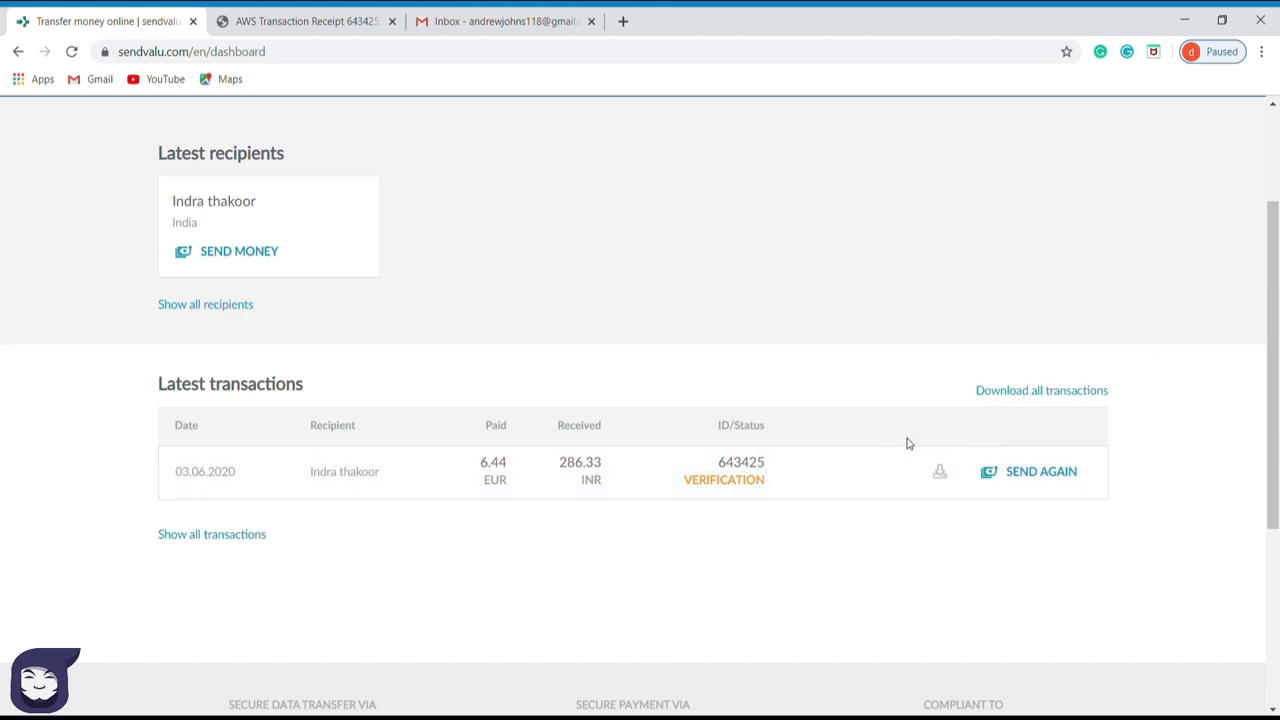
Scroll to the dashboard footer and follow the Support link under SERVICE
scroll("down", 3)
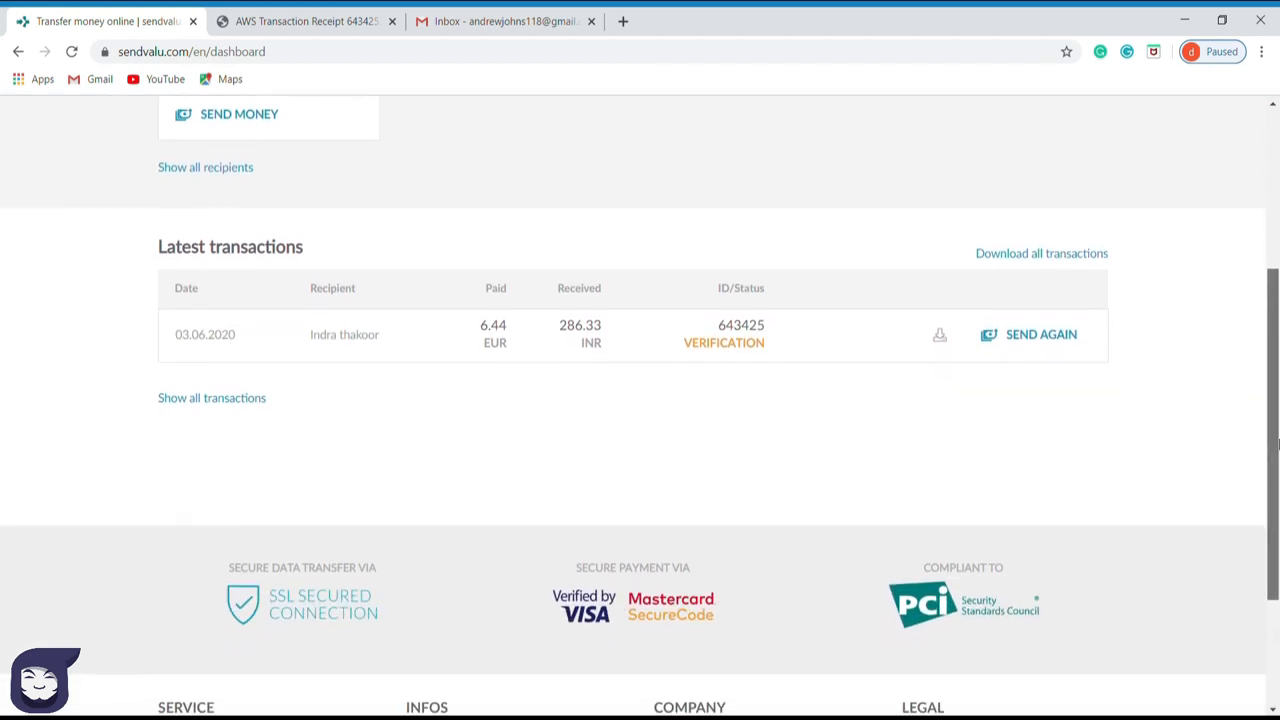
scroll("down", 3)
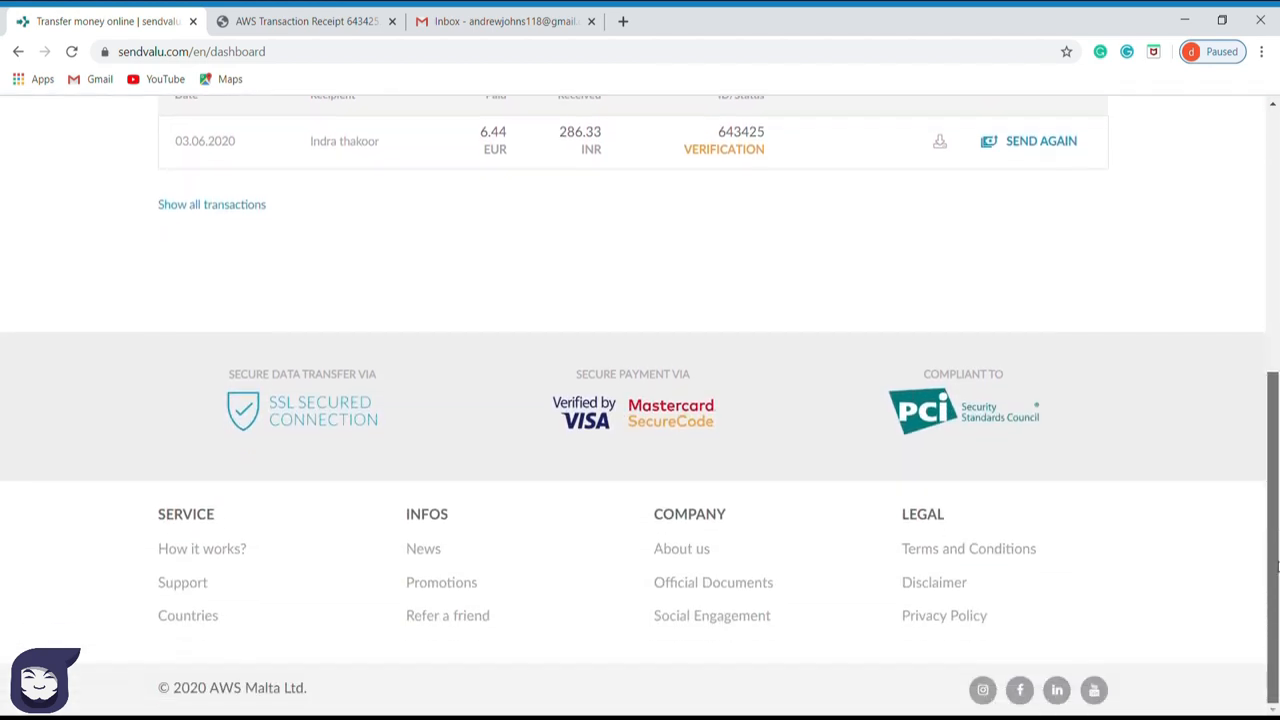
mouse_move(205, 584)
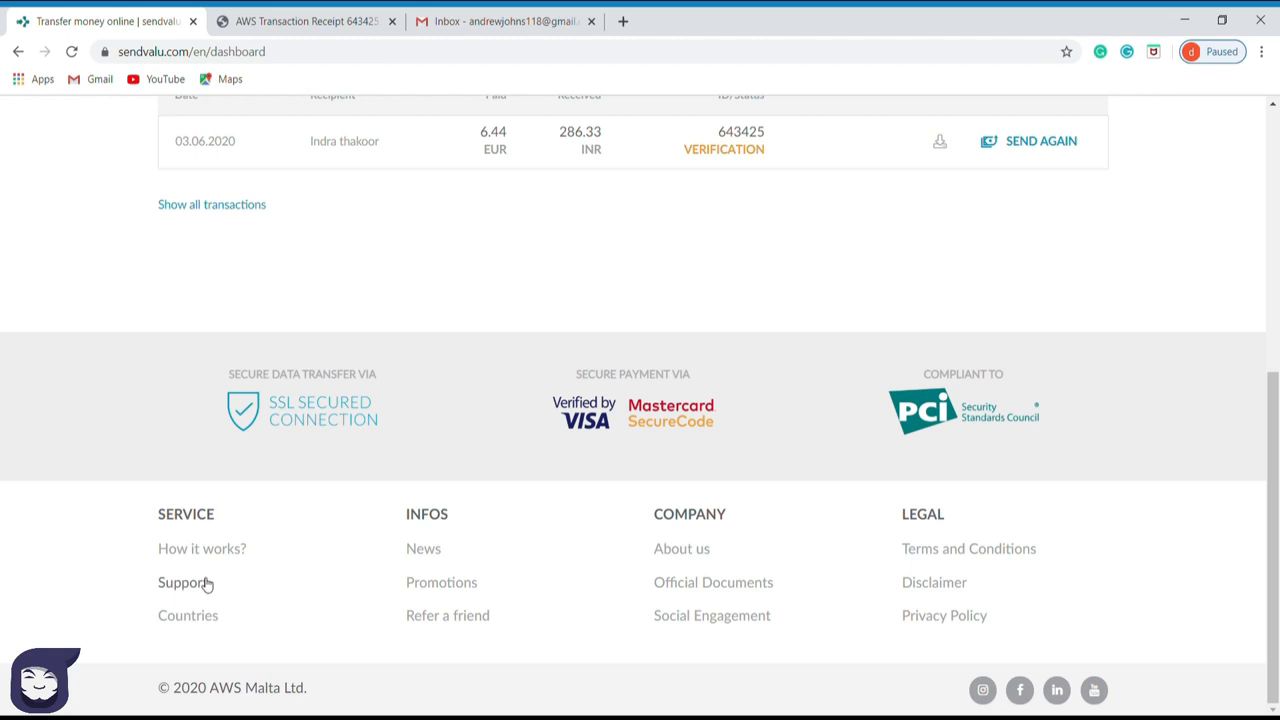
left_click(184, 582)
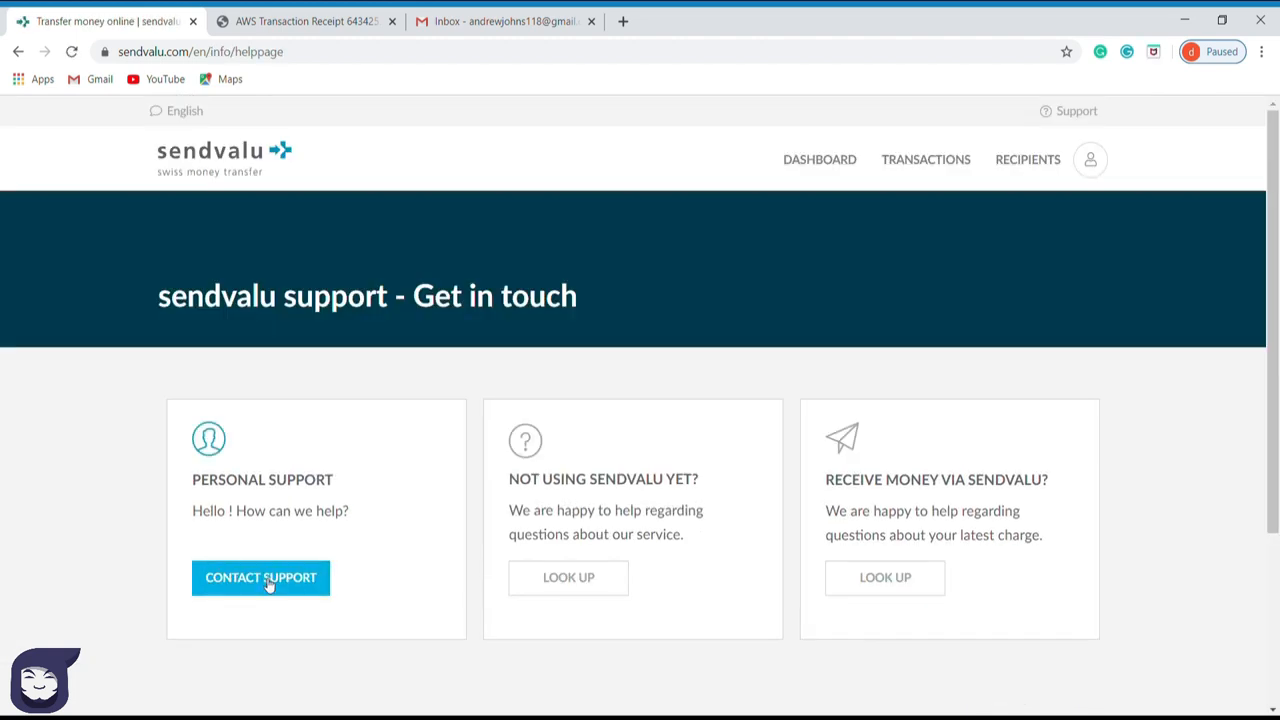
Contact support about My transaction for the 286.33 INR transfer, choosing the card-statement question
left_click(261, 577)
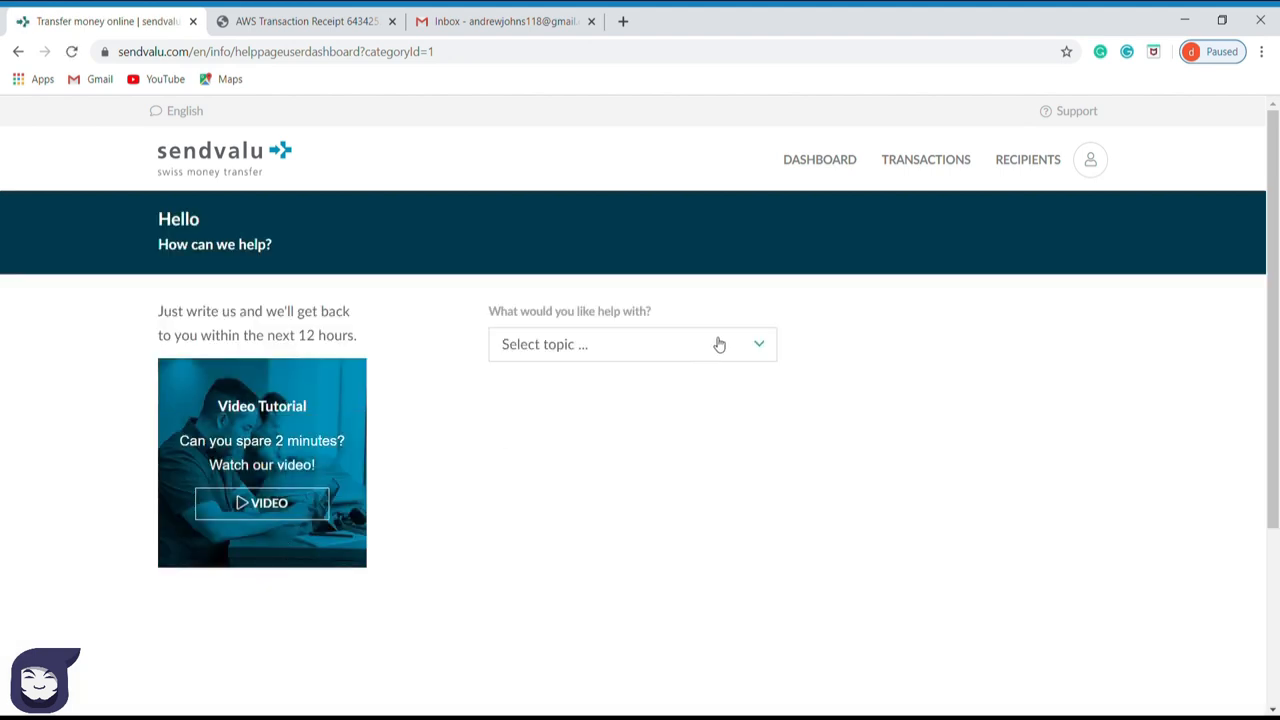
left_click(632, 344)
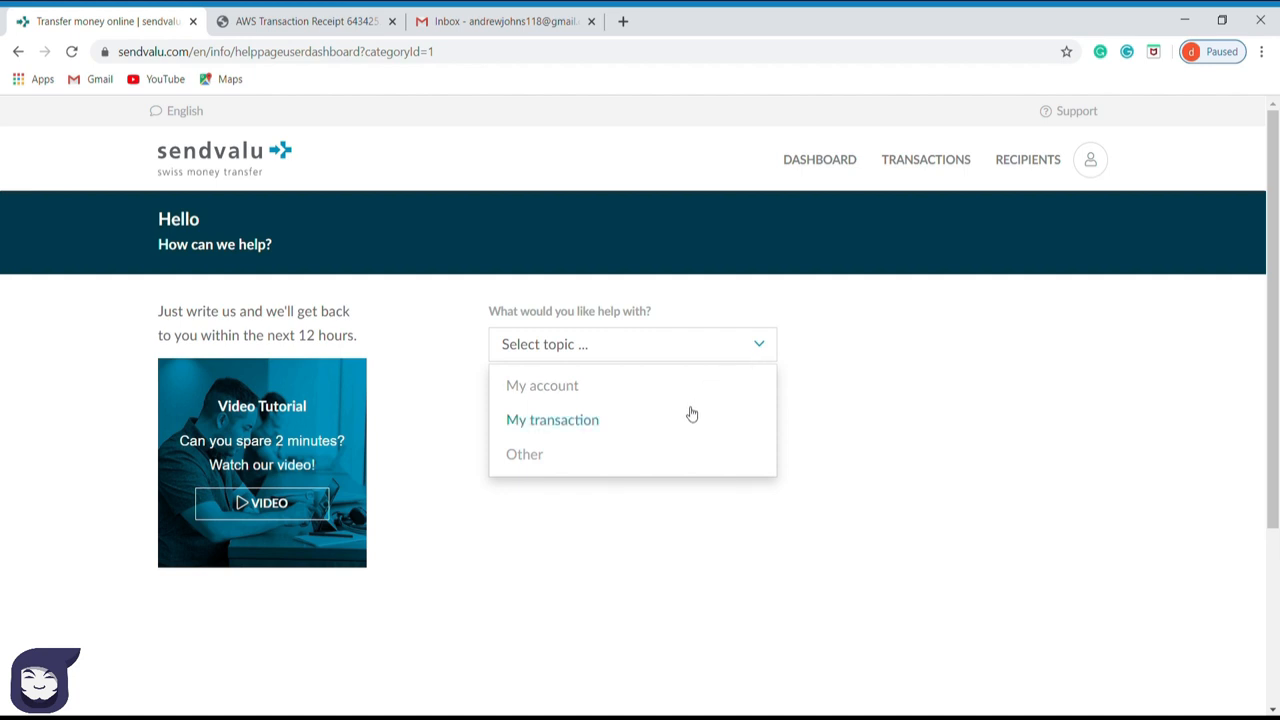
left_click(552, 419)
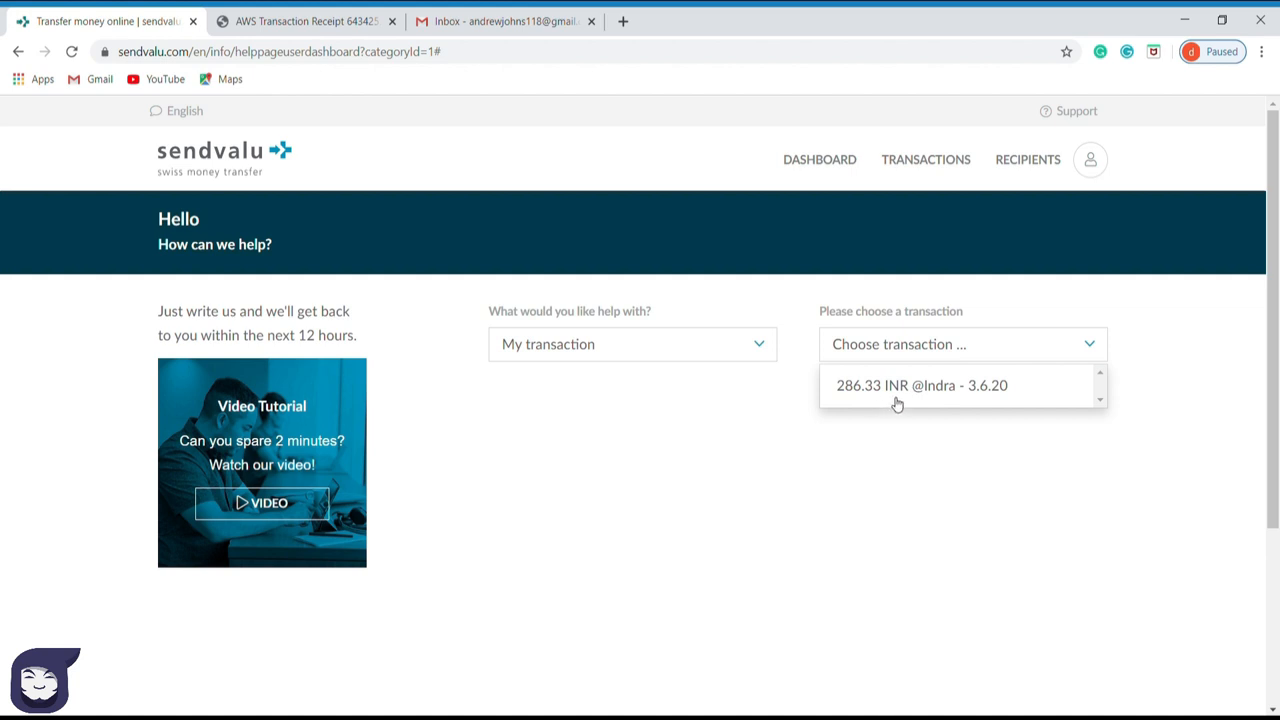
left_click(920, 385)
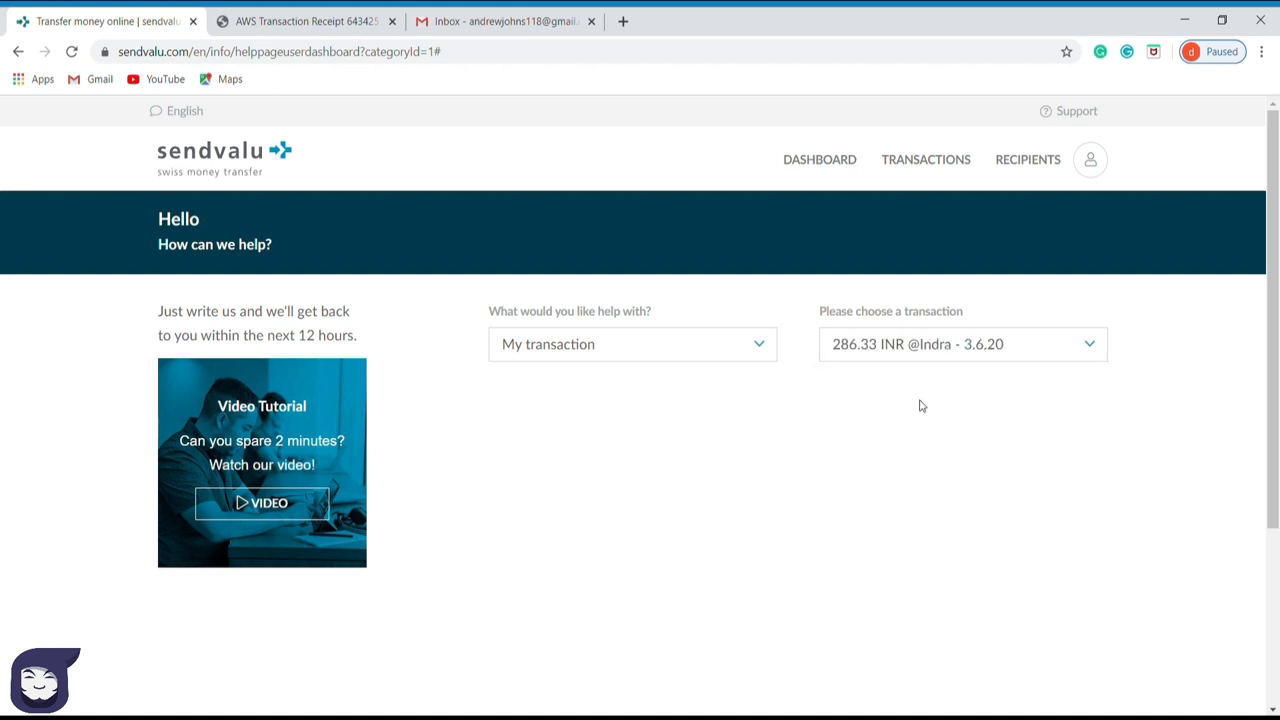
left_click(961, 344)
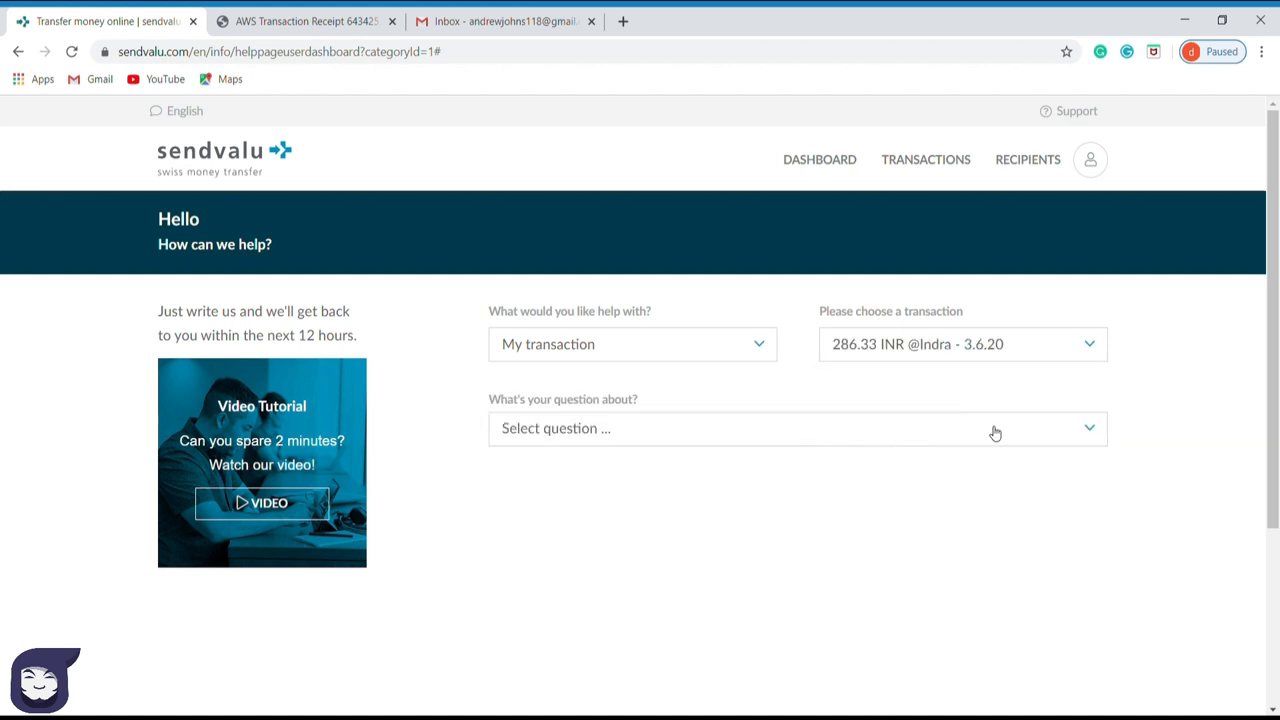
left_click(797, 428)
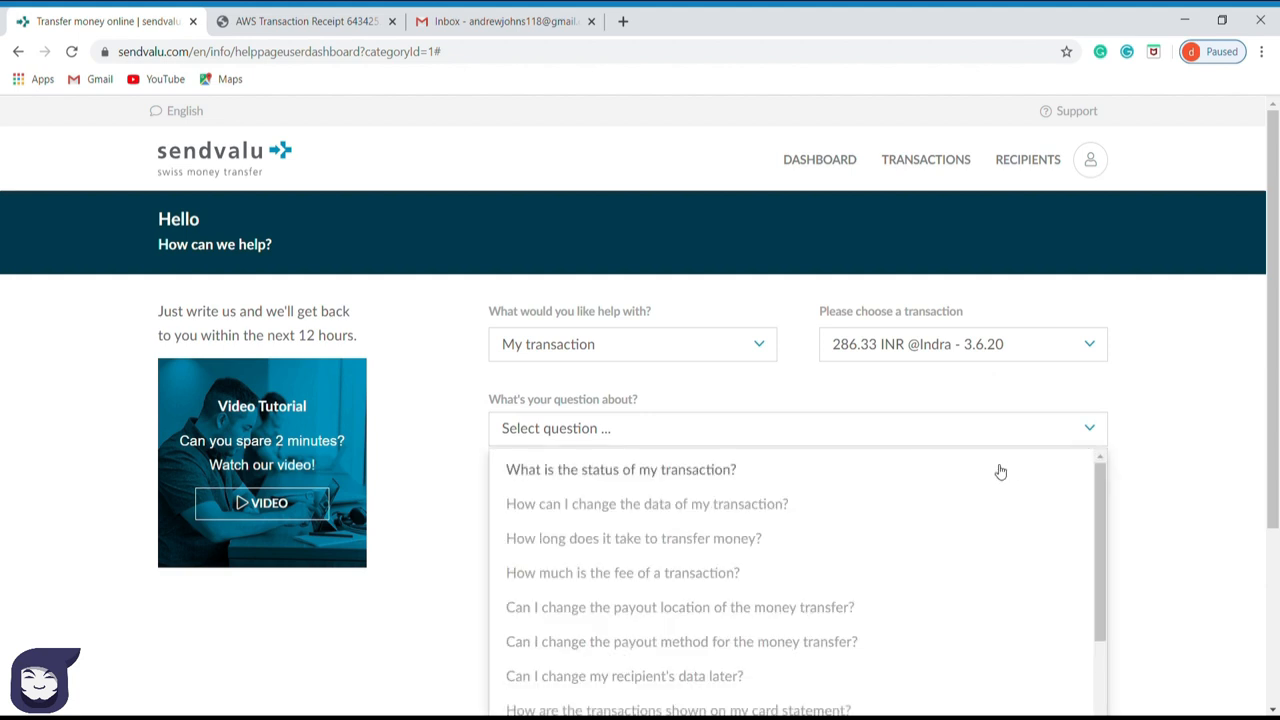
left_click(678, 709)
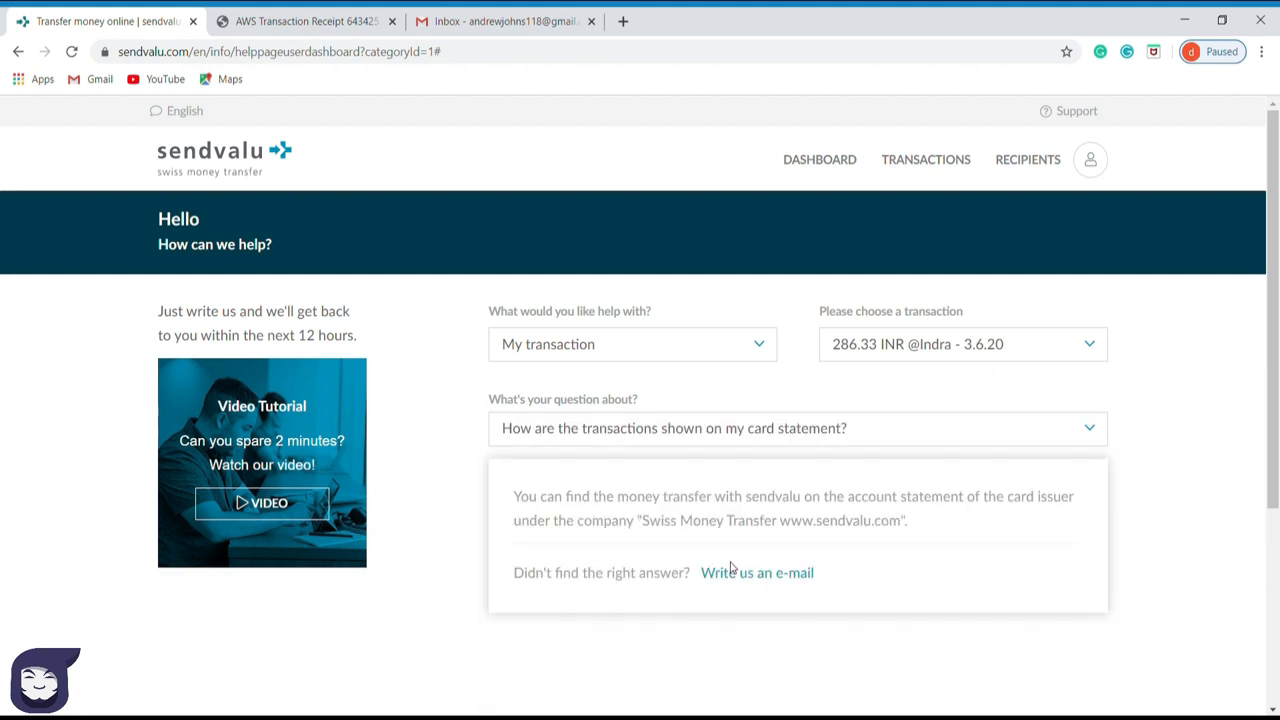
mouse_move(795, 527)
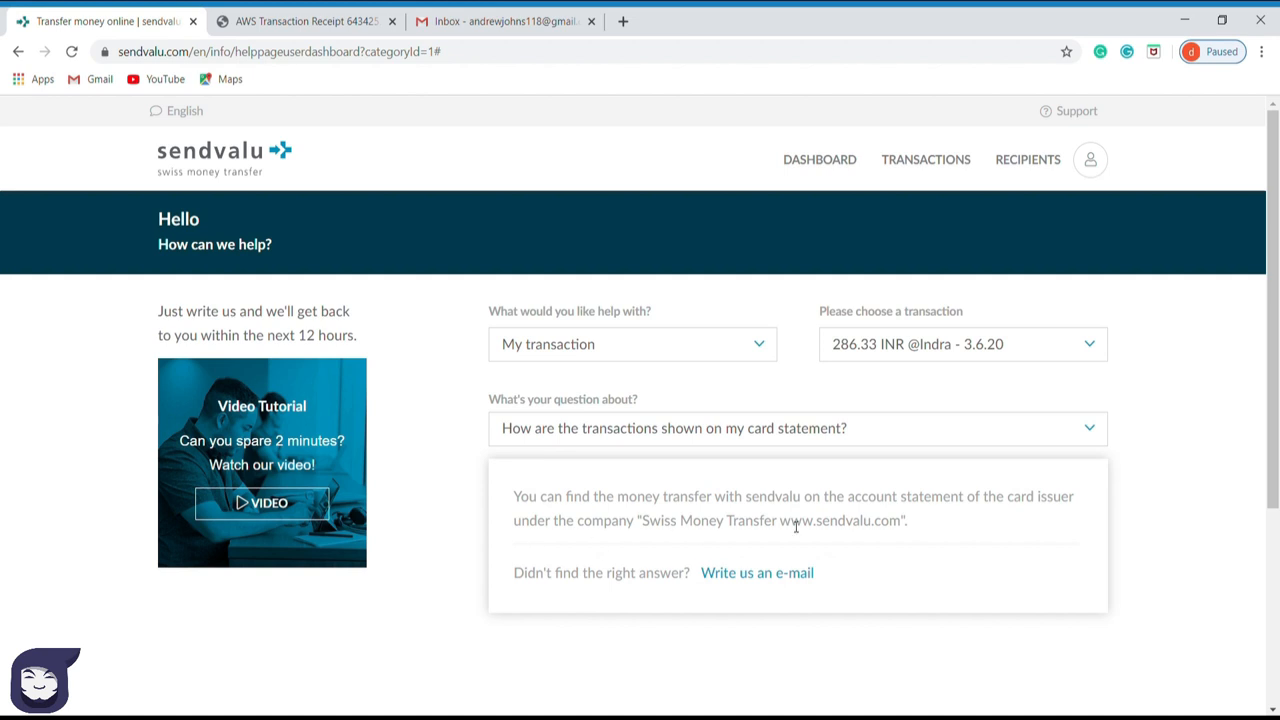
mouse_move(595, 547)
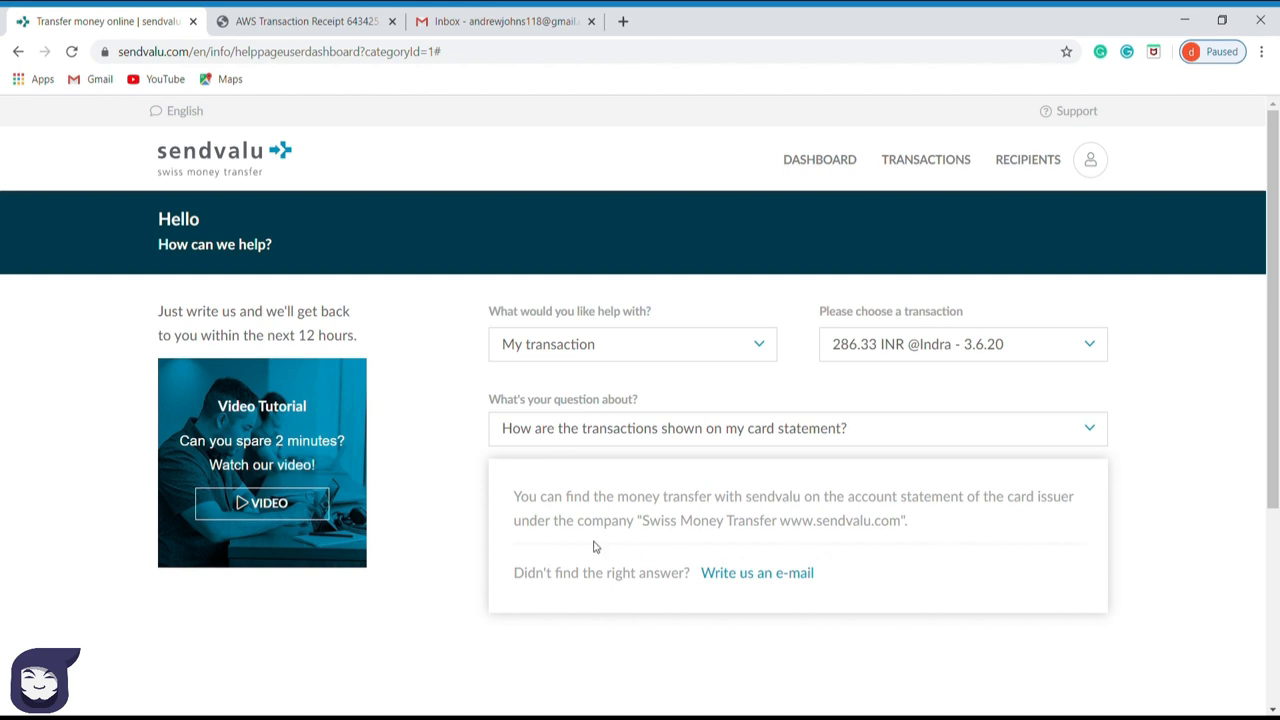
mouse_move(744, 545)
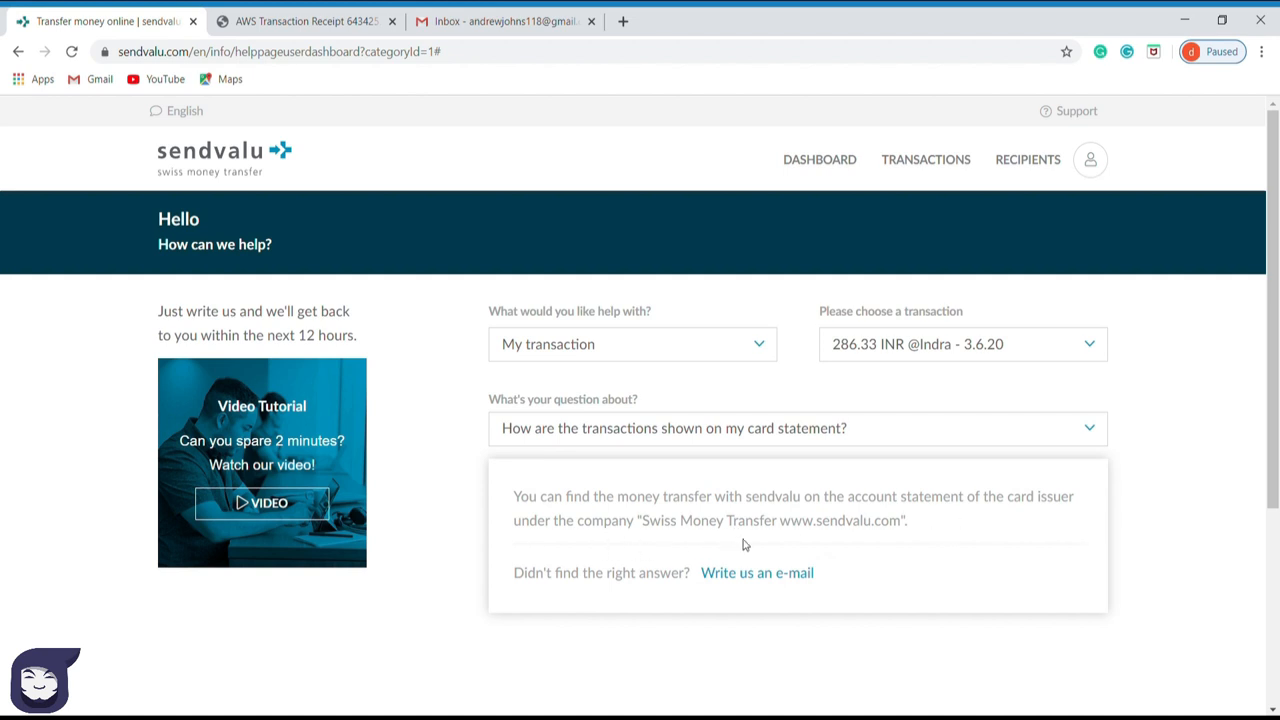
mouse_move(770, 575)
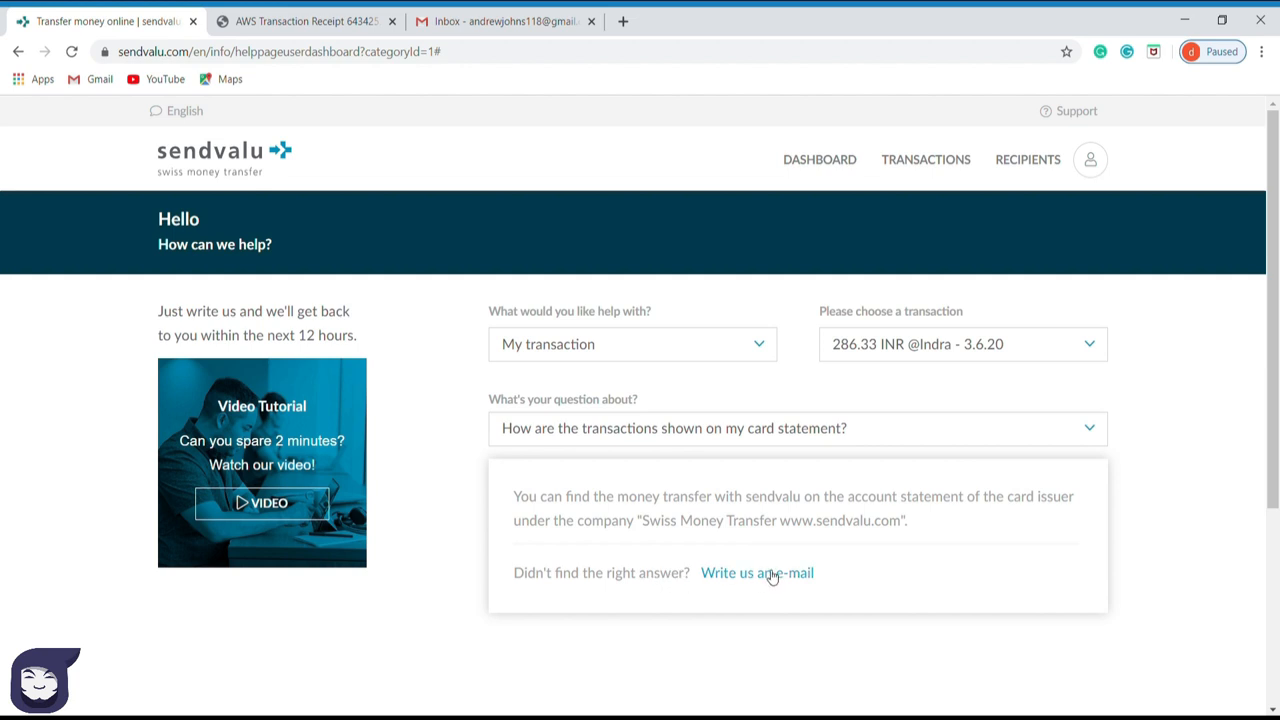
left_click(757, 572)
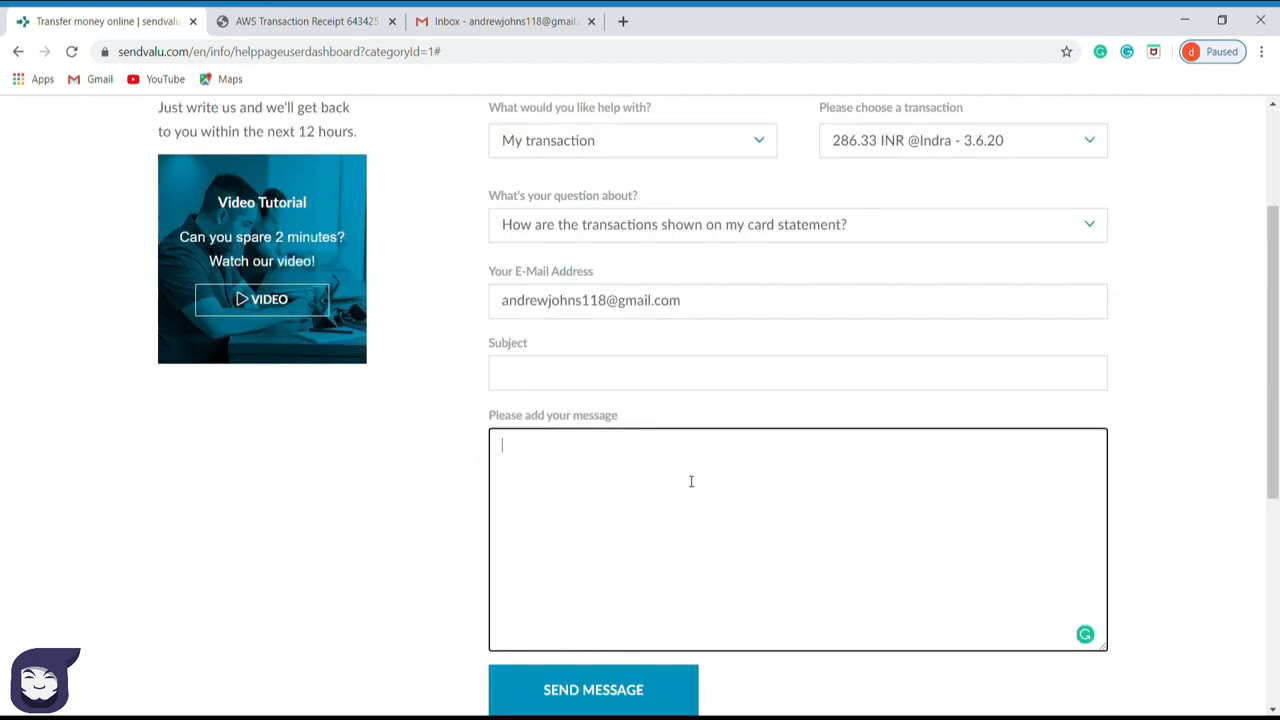
type("h")
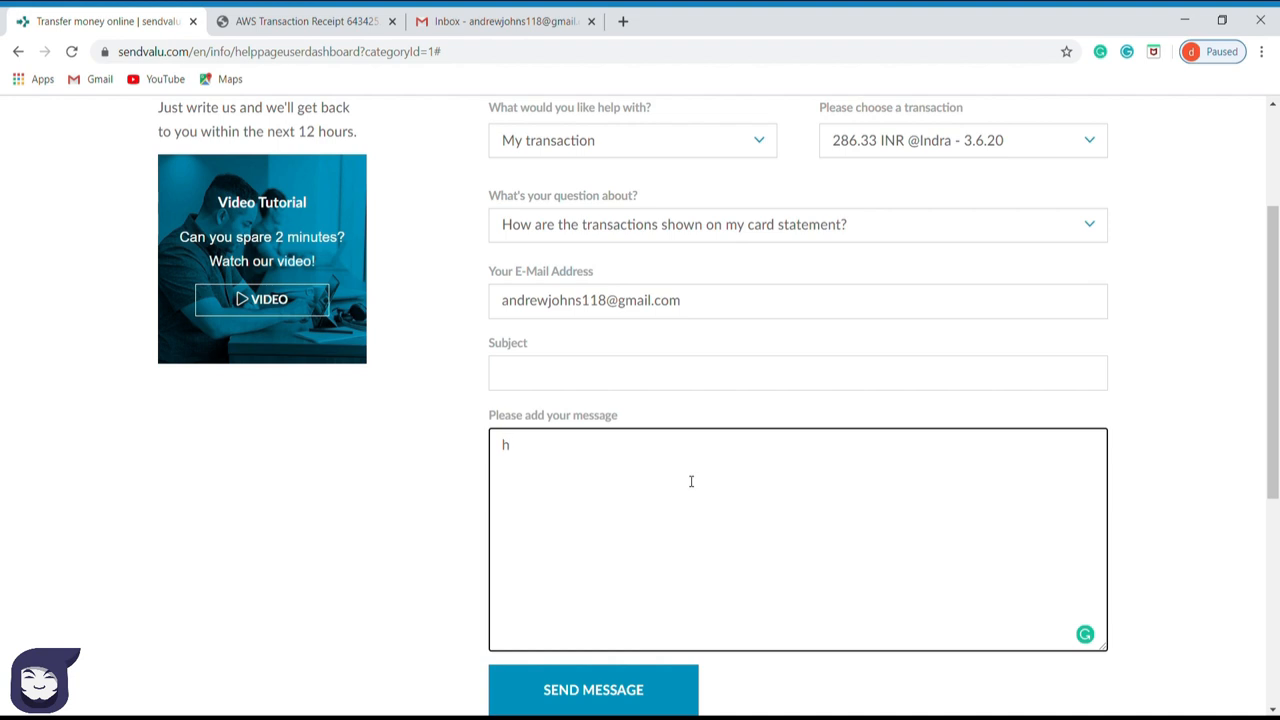
type("ow")
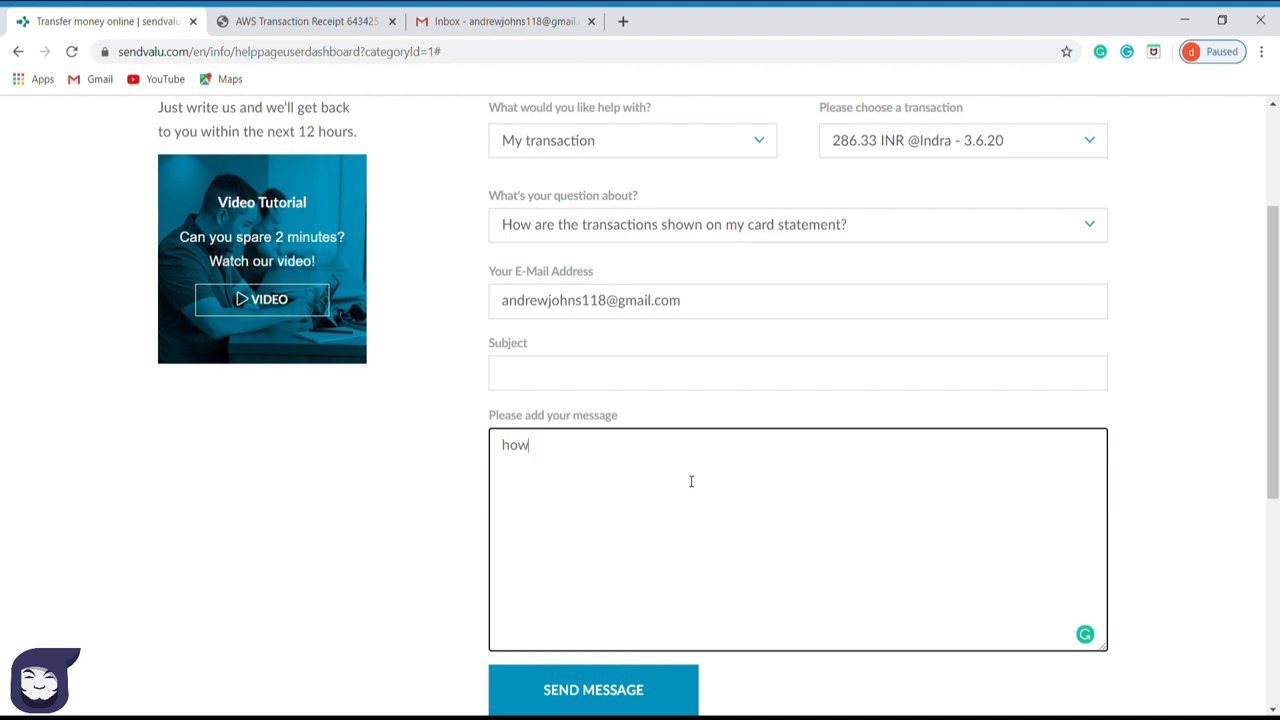
type("does i")
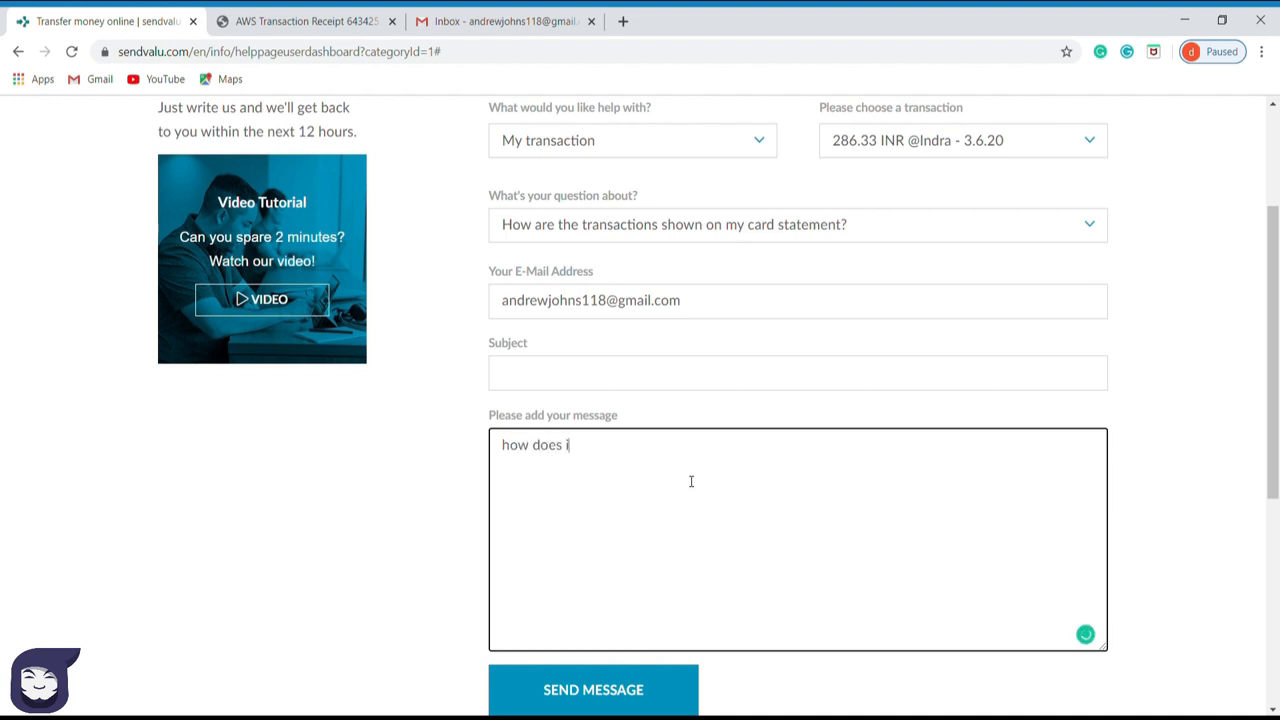
type("bank statement?")
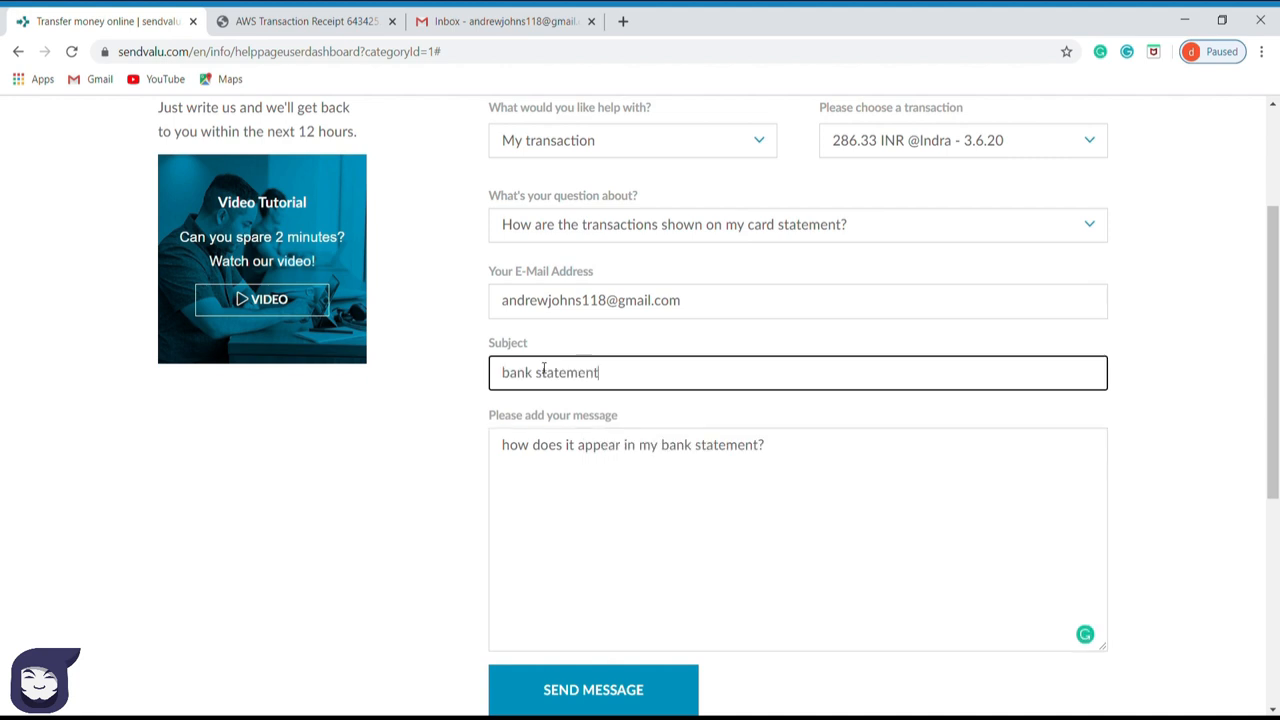
scroll("down", 3)
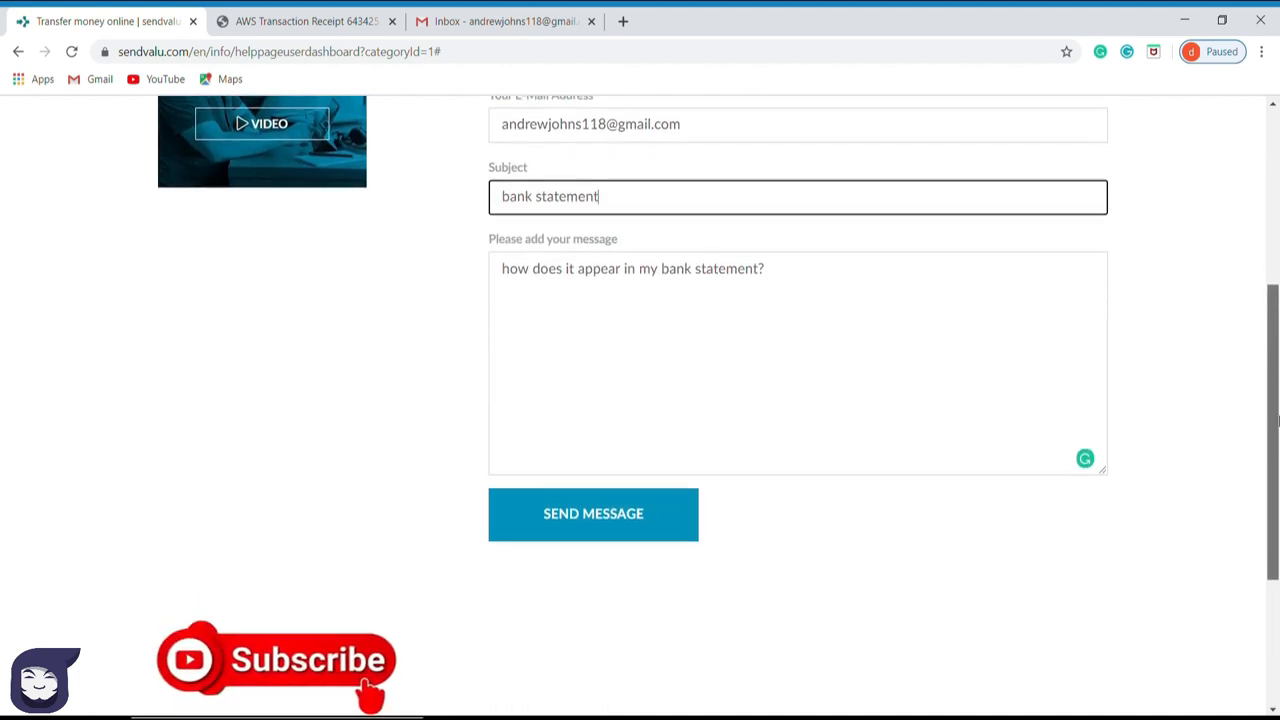
scroll("down", 3)
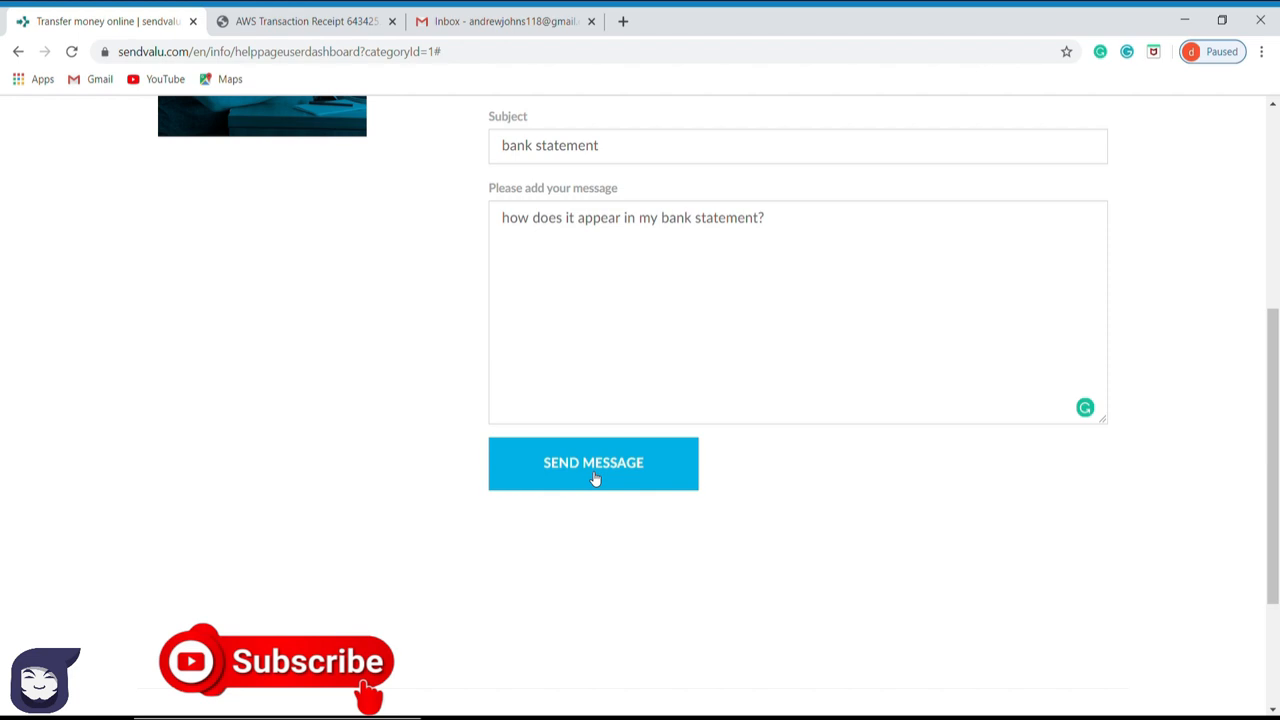
left_click(593, 463)
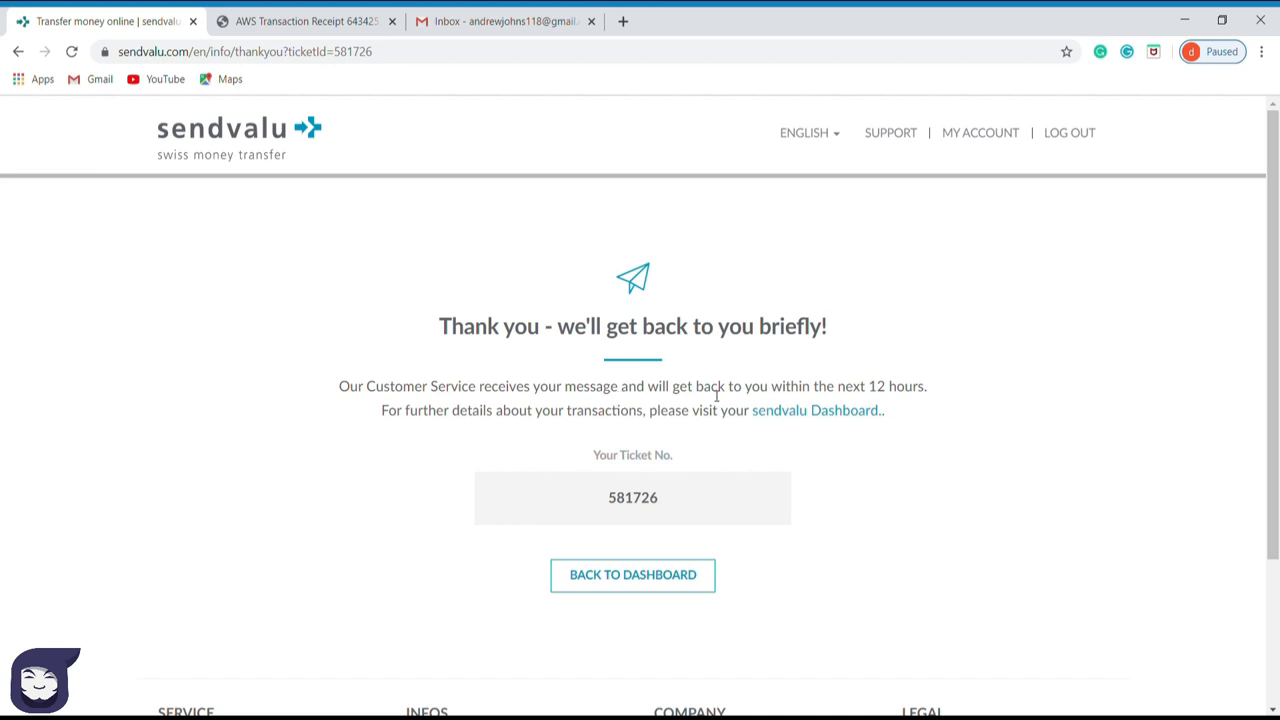
mouse_move(519, 428)
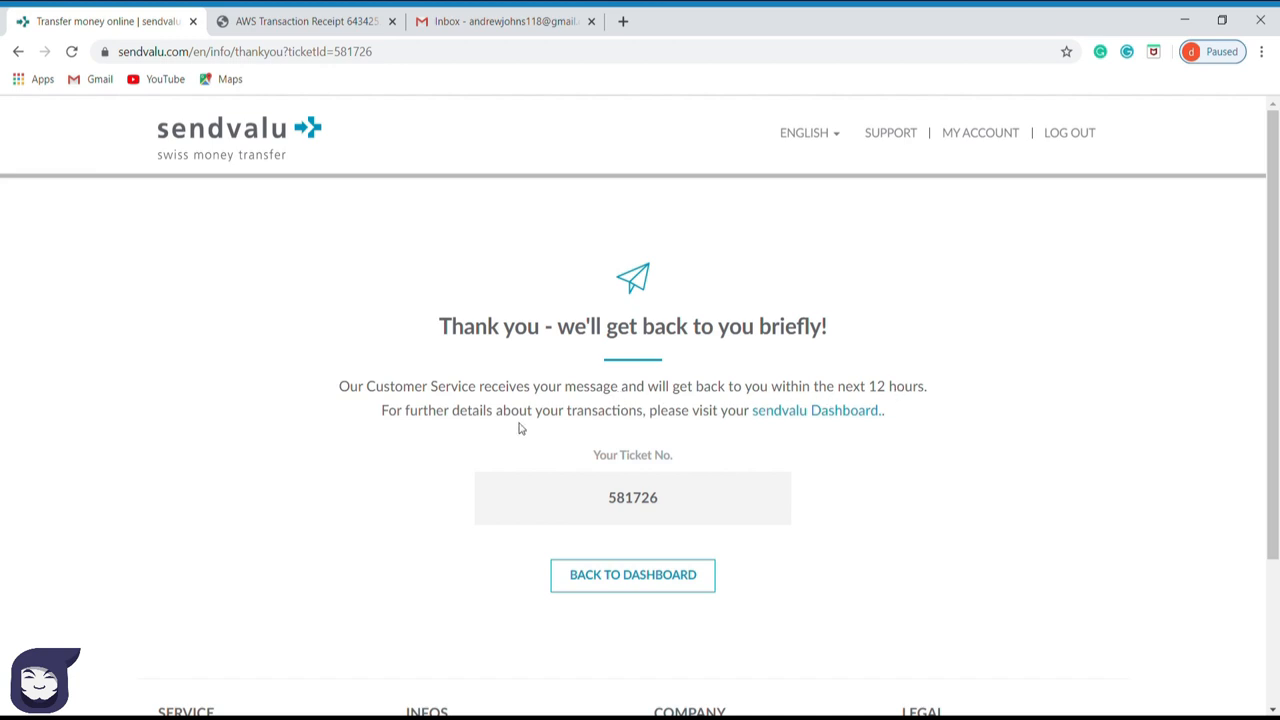
mouse_move(740, 552)
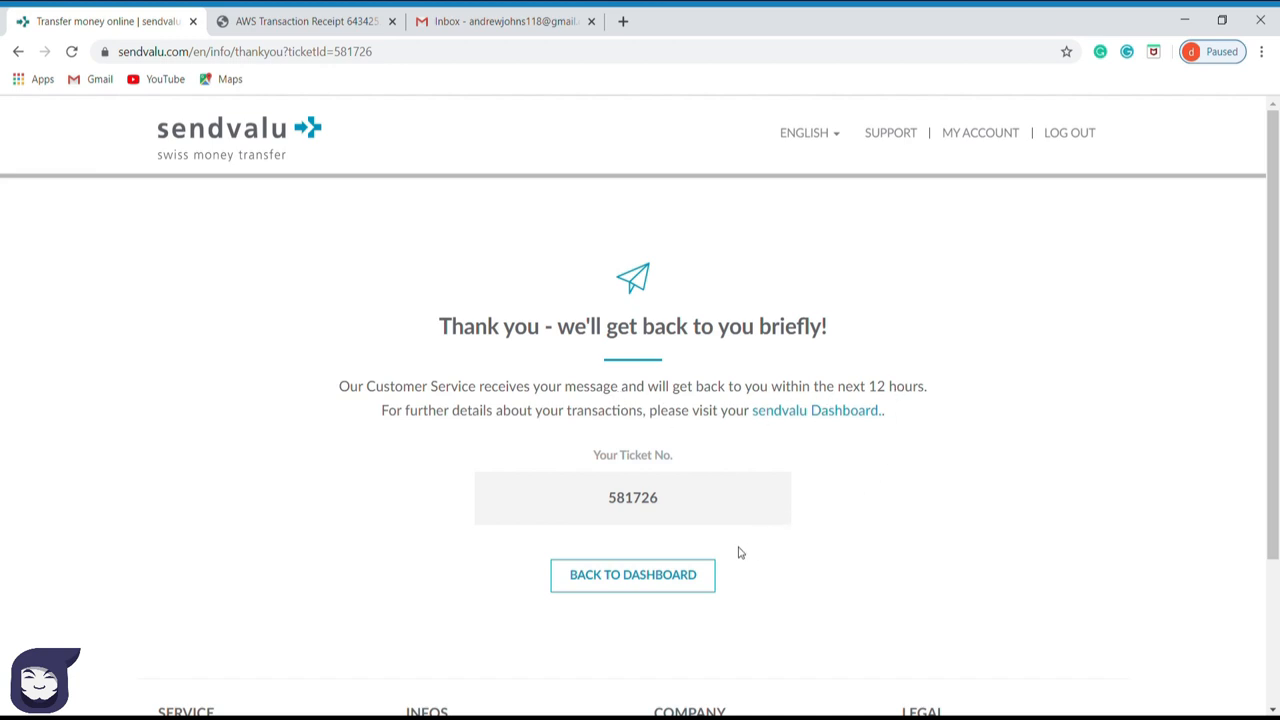
mouse_move(940, 512)
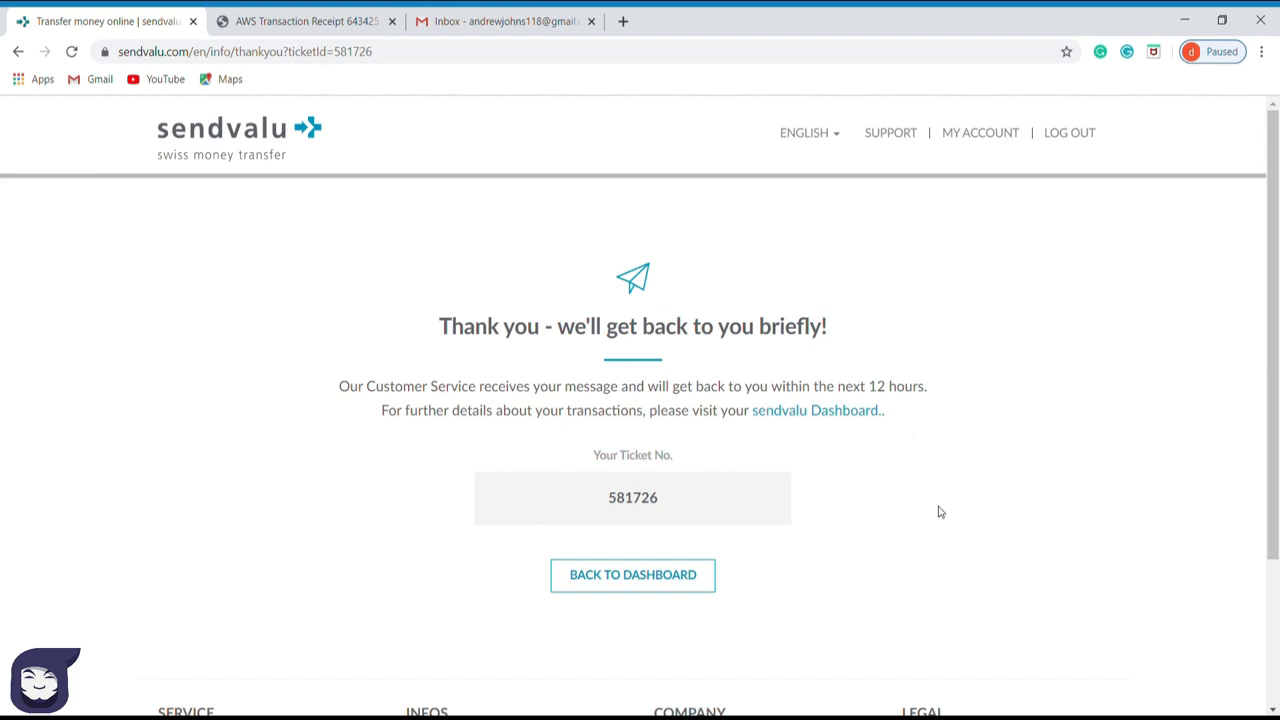